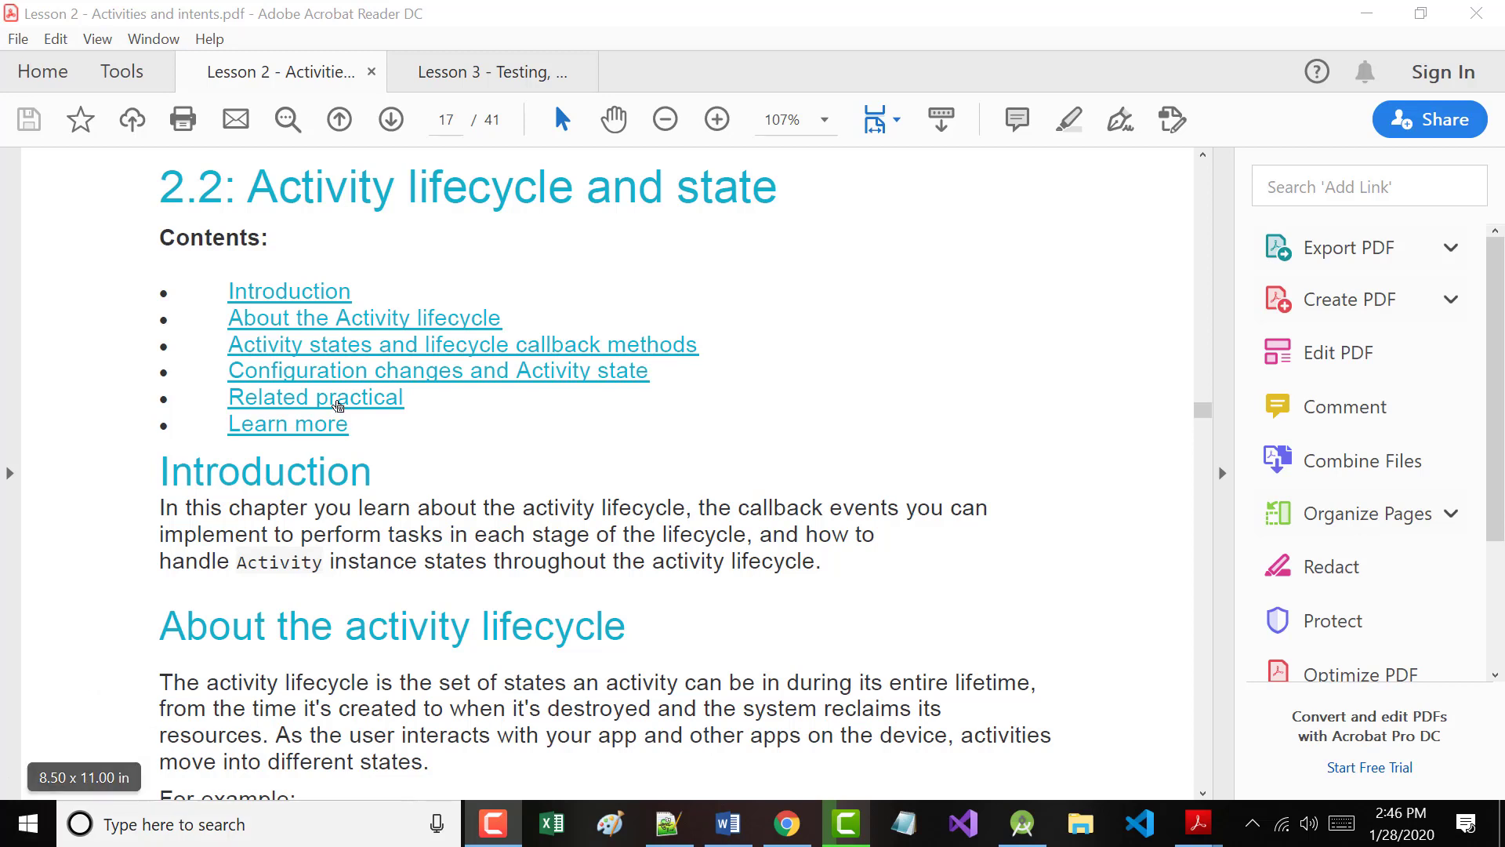
{"action": "mouse_move", "coordinate": [317, 336]}
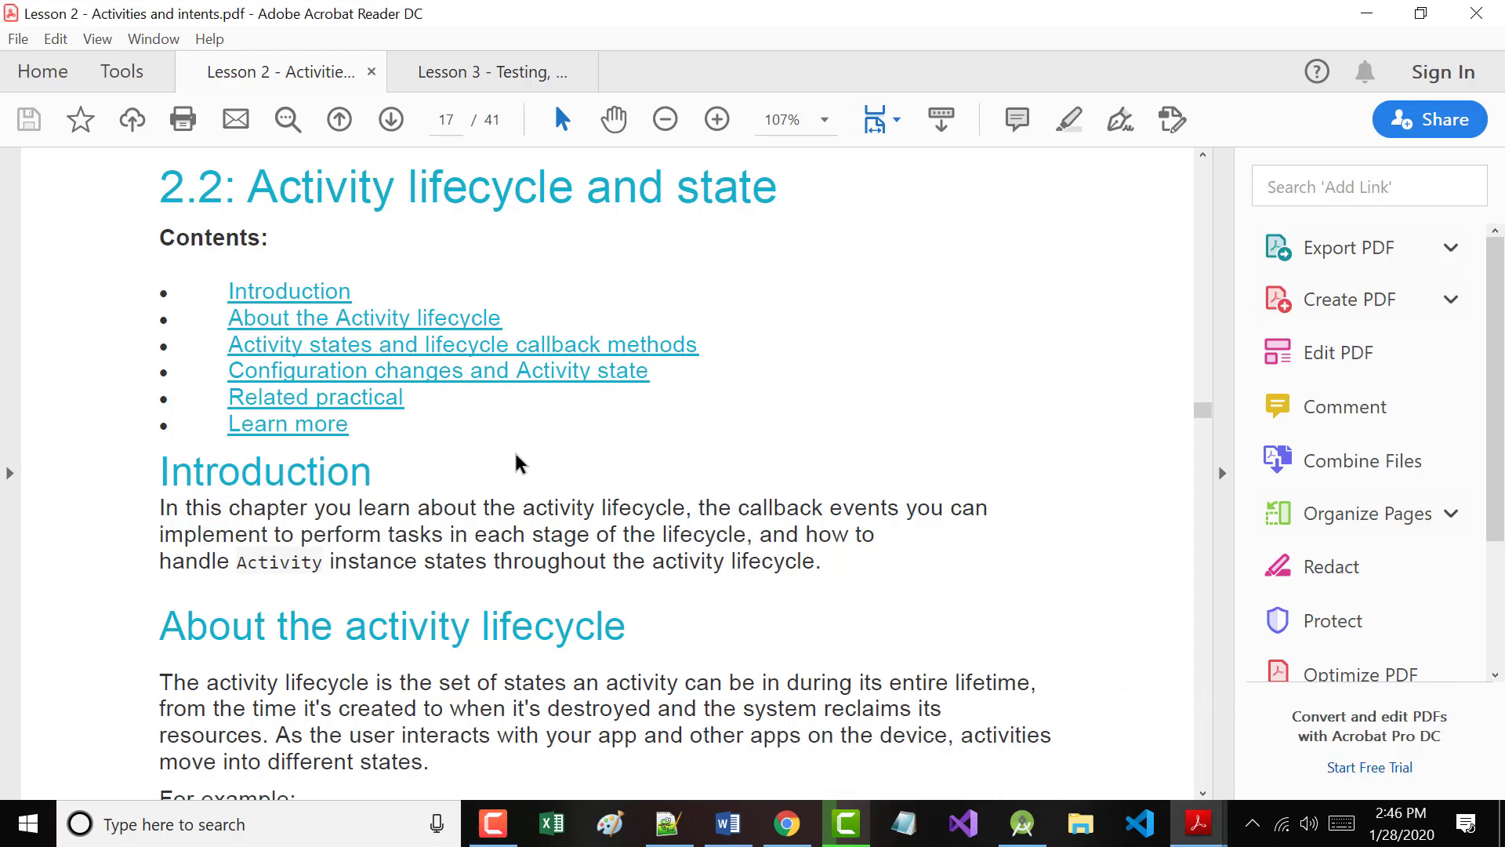
{"action": "mouse_move", "coordinate": [446, 316]}
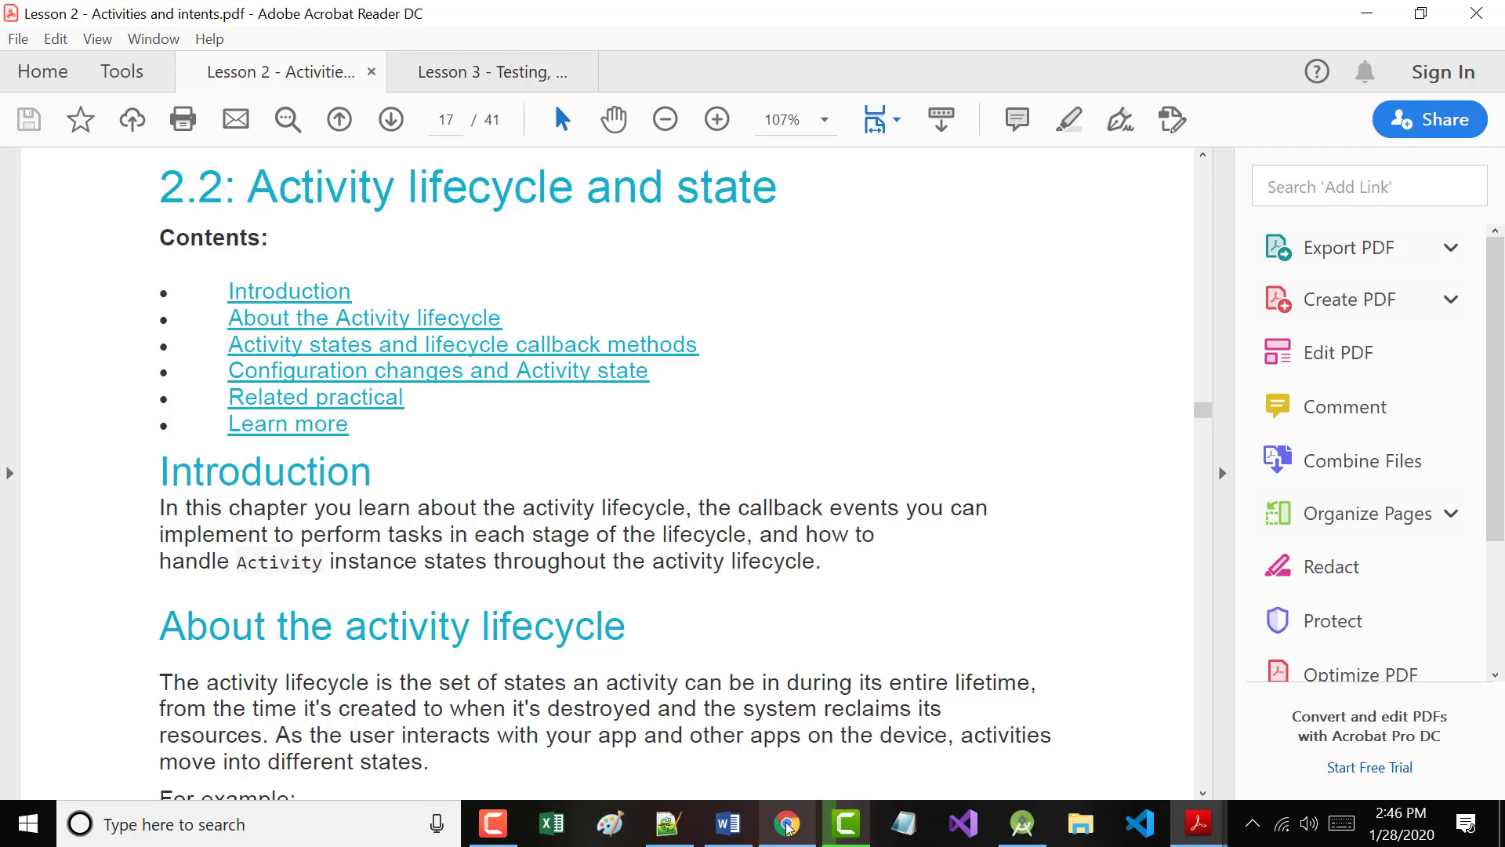
Scroll the Activity Lifecycle guide down to Figure 1 and bring up the diagram's image options.
{"action": "left_click", "coordinate": [782, 823]}
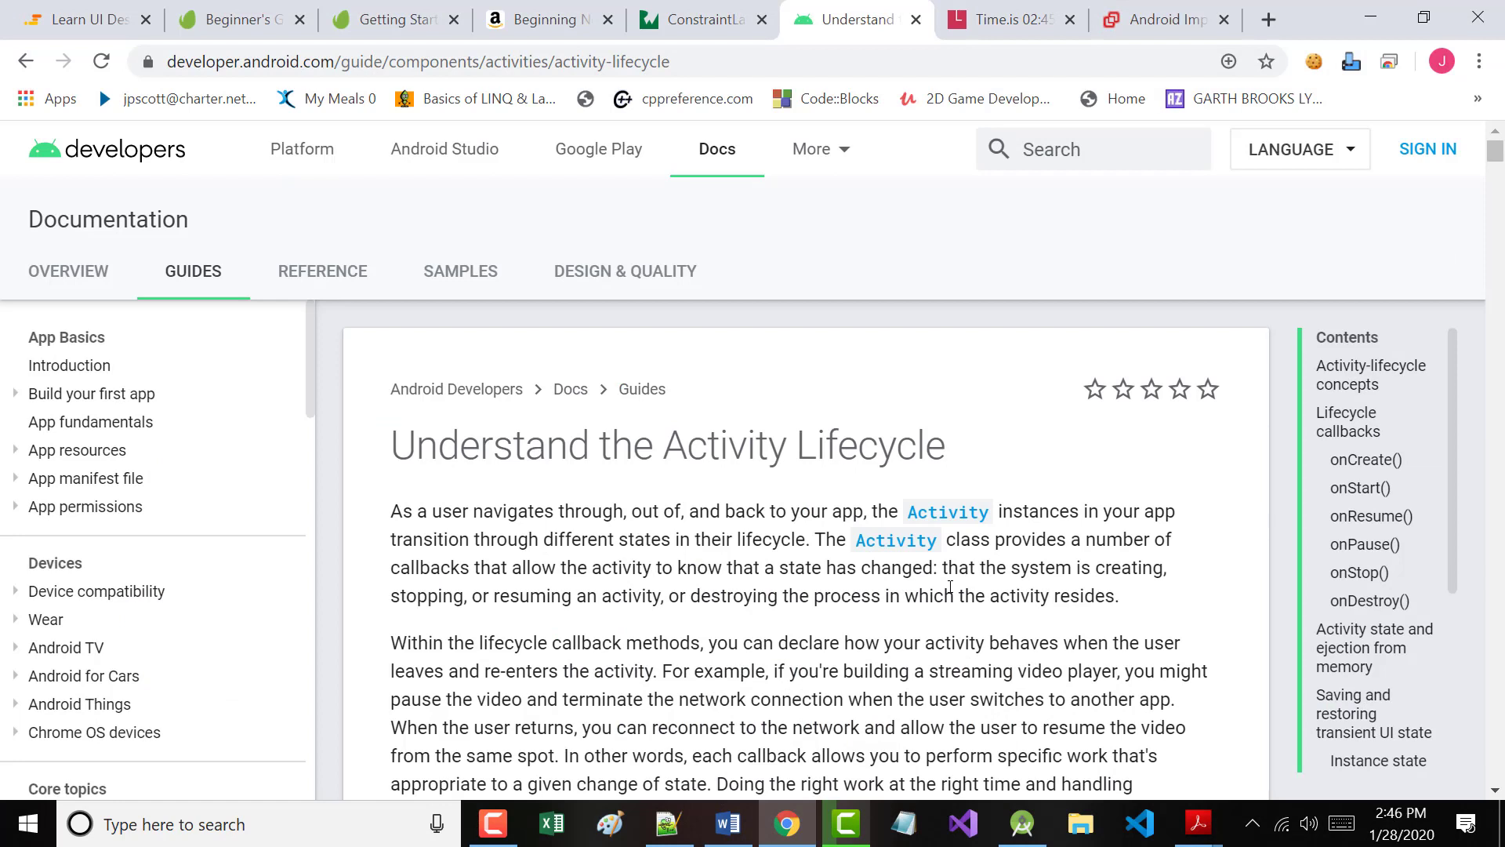
{"action": "mouse_move", "coordinate": [209, 86]}
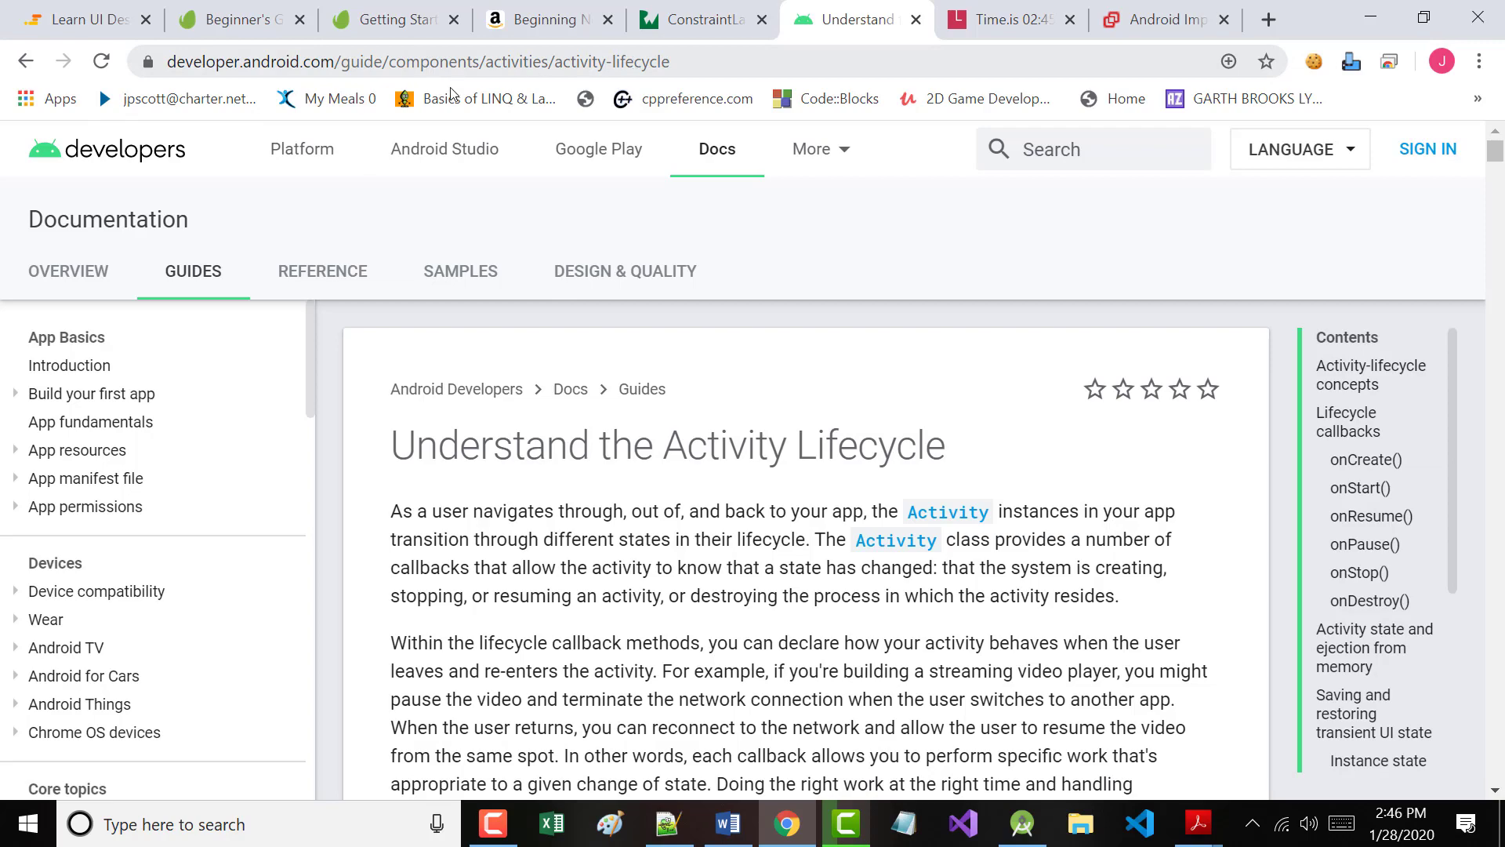
{"action": "scroll", "scroll_direction": "down", "scroll_amount": 3}
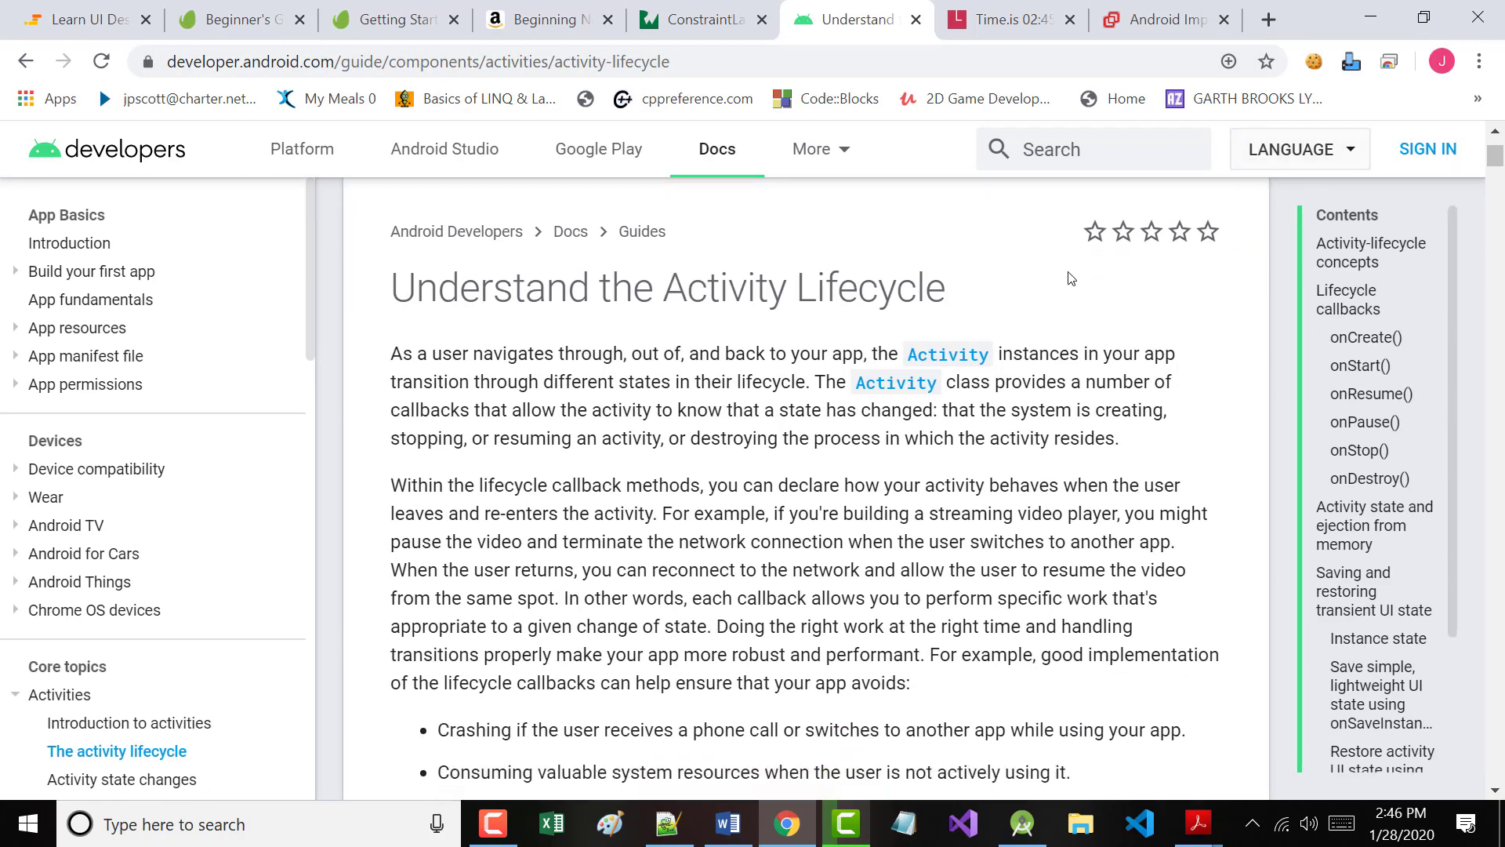
{"action": "scroll", "scroll_direction": "down", "scroll_amount": 3}
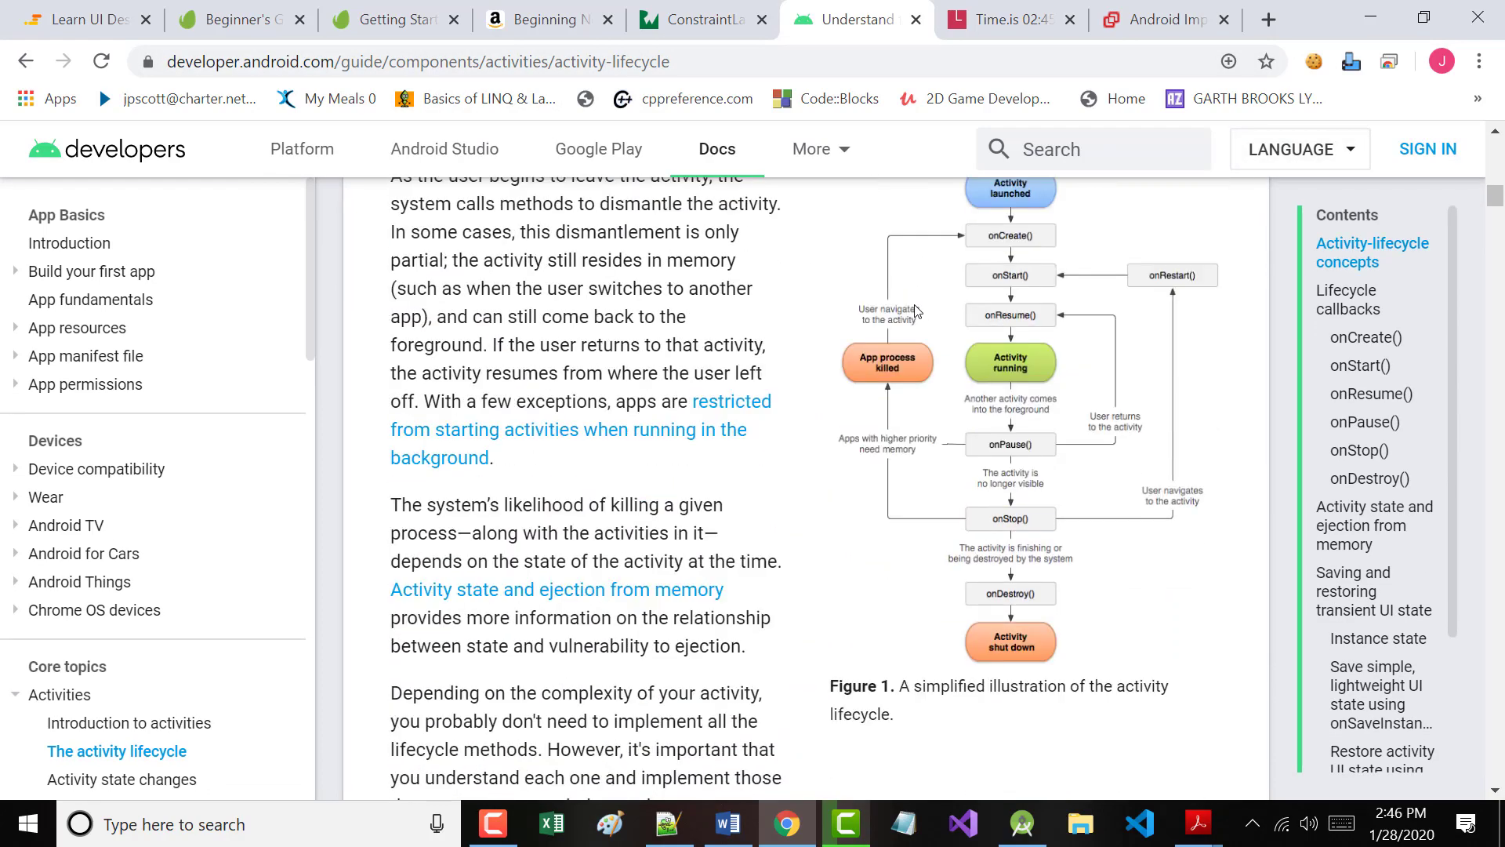
{"action": "scroll", "scroll_direction": "down", "scroll_amount": 3}
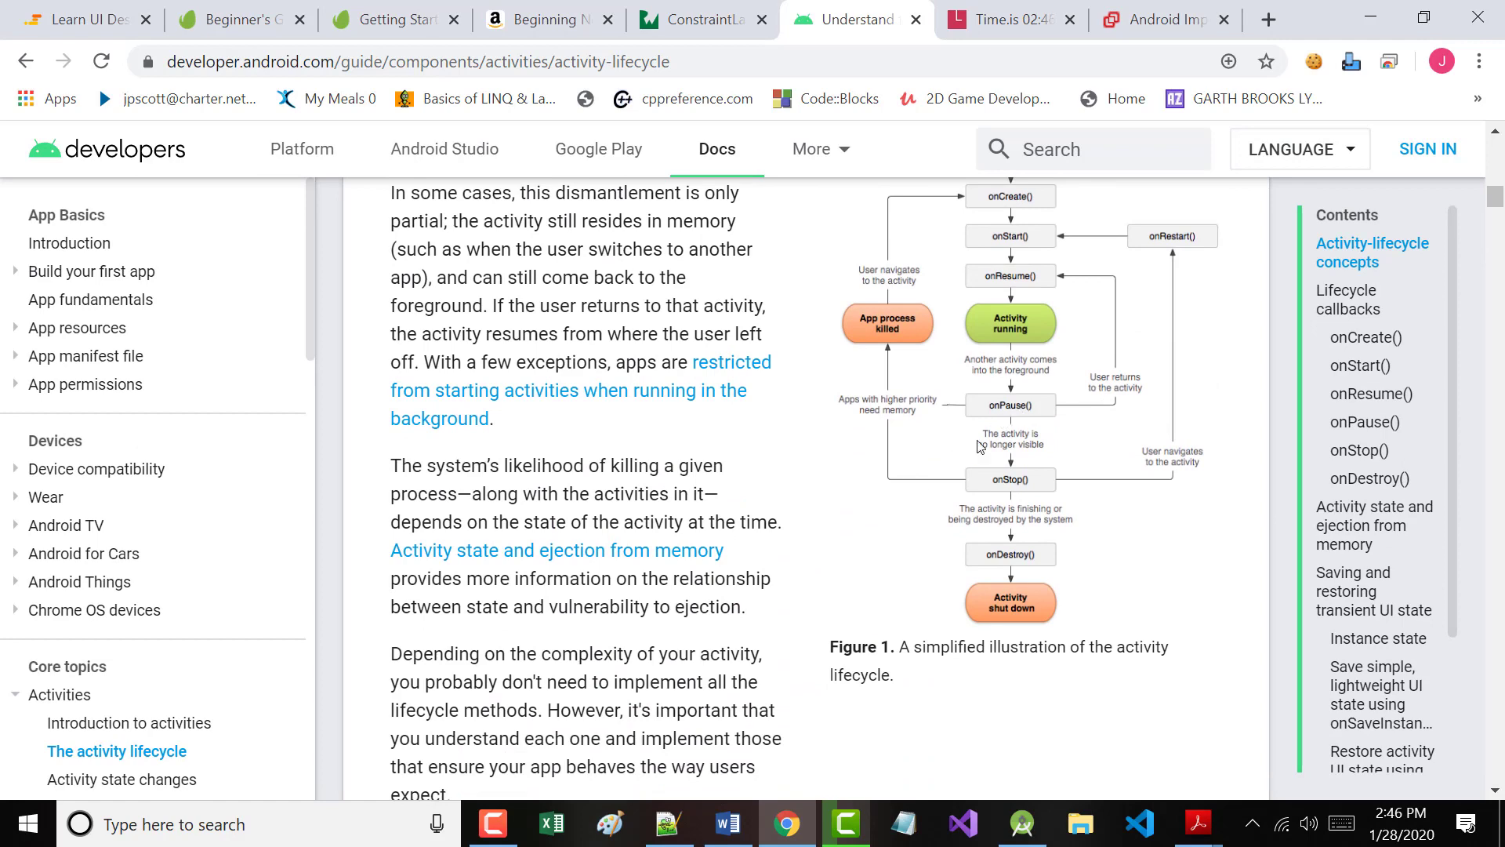
{"action": "right_click", "coordinate": [1004, 405]}
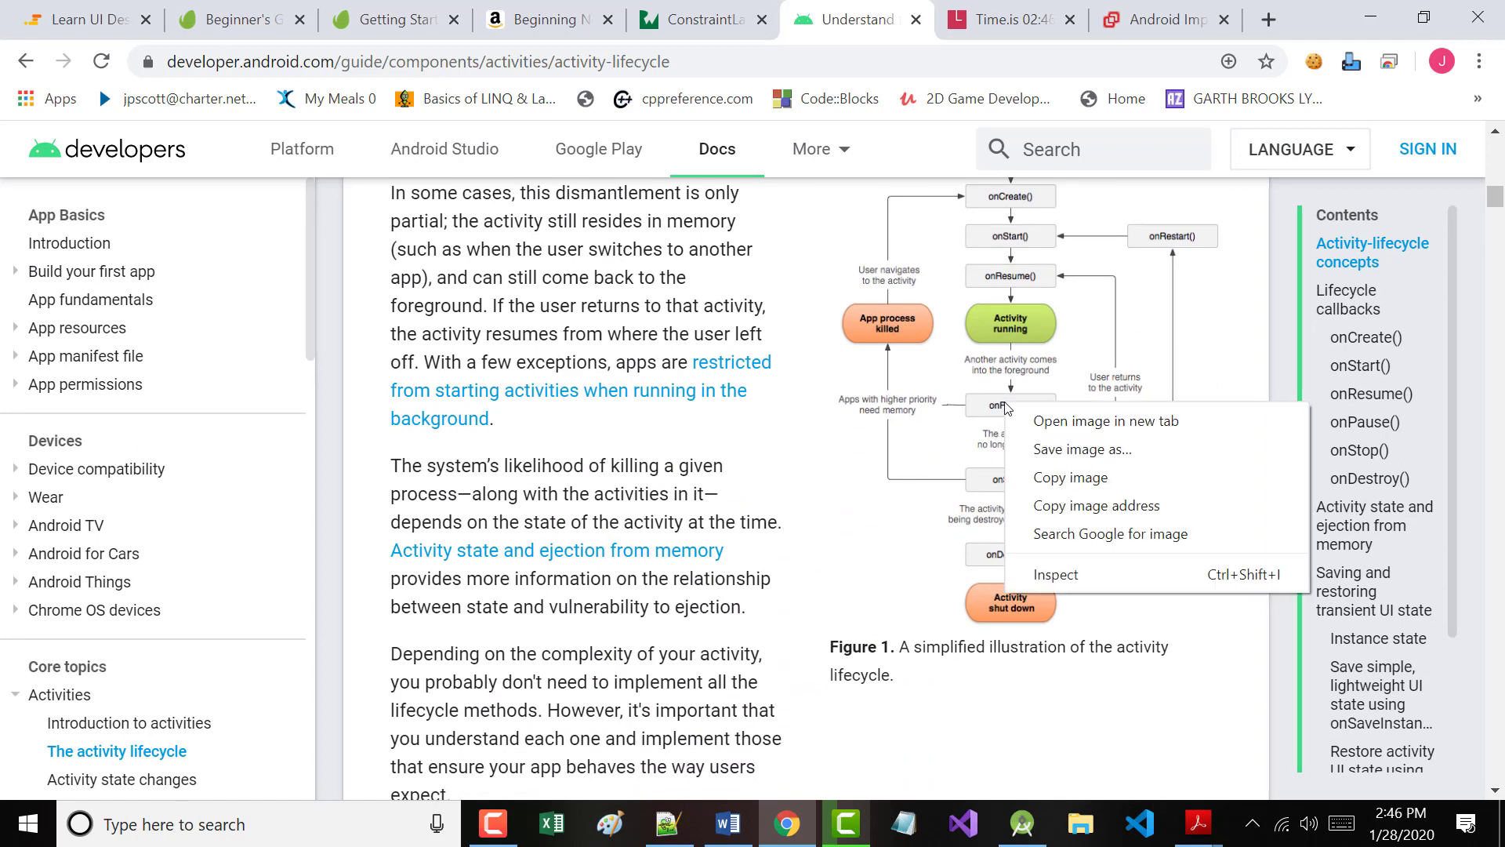
Show the lifecycle diagram image alone in a new Chrome tab.
{"action": "left_click", "coordinate": [1040, 428]}
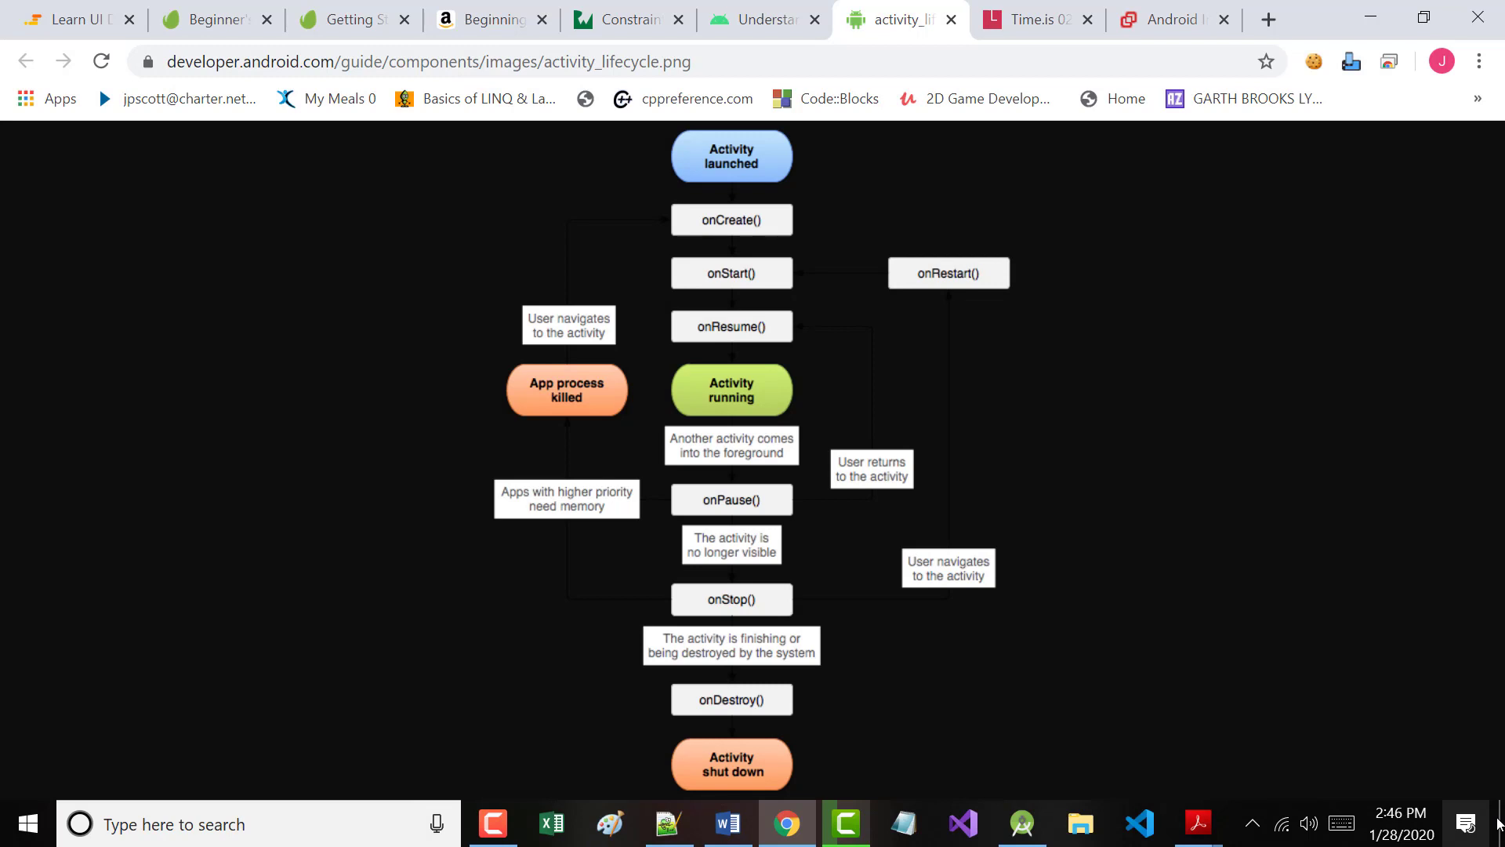
{"action": "mouse_move", "coordinate": [1355, 29]}
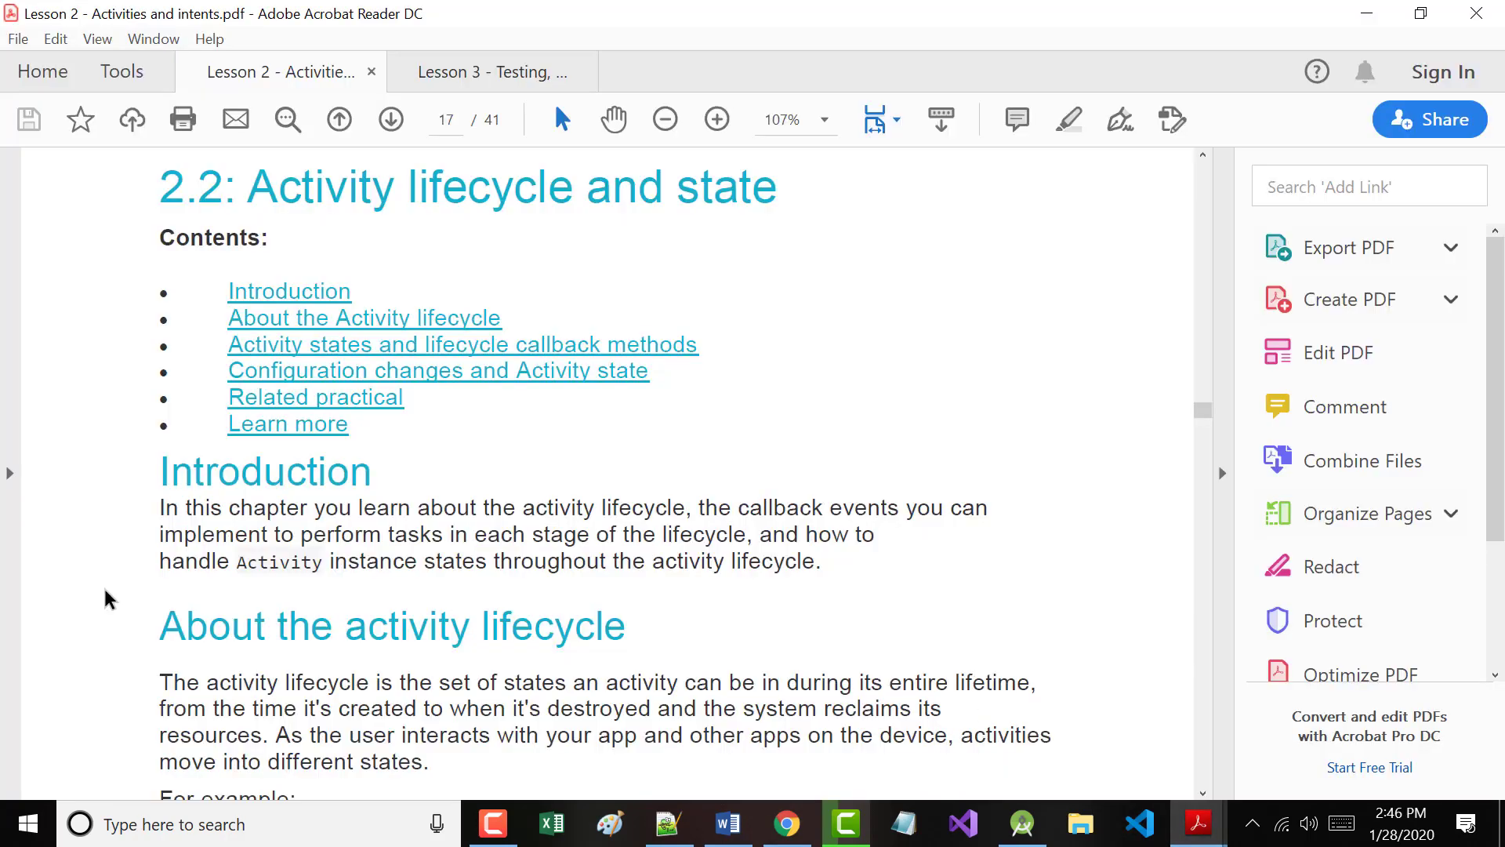
Scroll page 17 to the About the activity lifecycle section and its examples list.
{"action": "scroll", "scroll_direction": "down", "scroll_amount": 3}
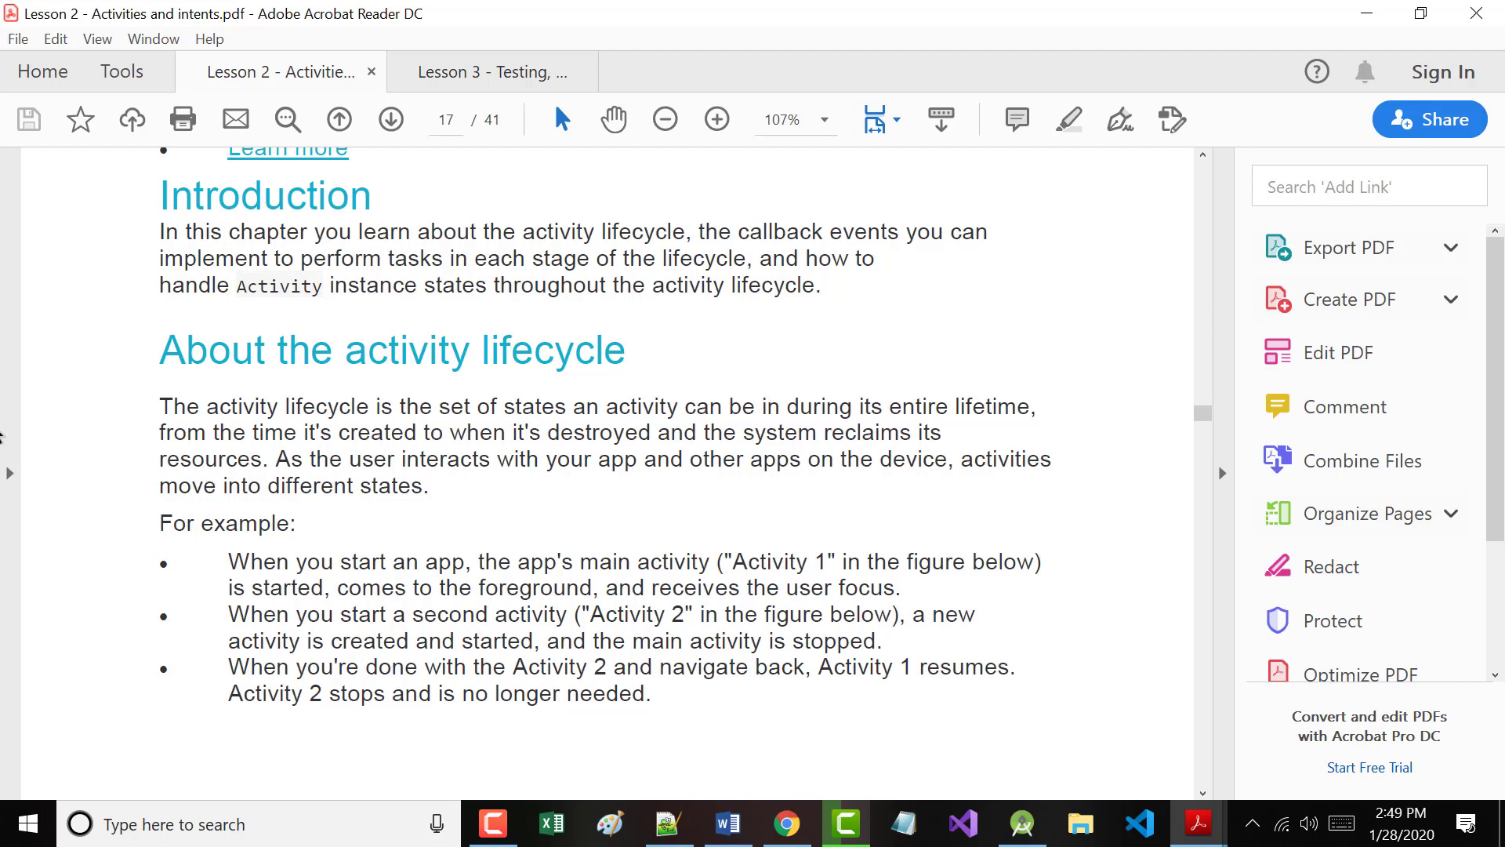
Scroll page 17 to the Activity 1 and Activity 2 example bullets.
{"action": "scroll", "scroll_direction": "down", "scroll_amount": 3}
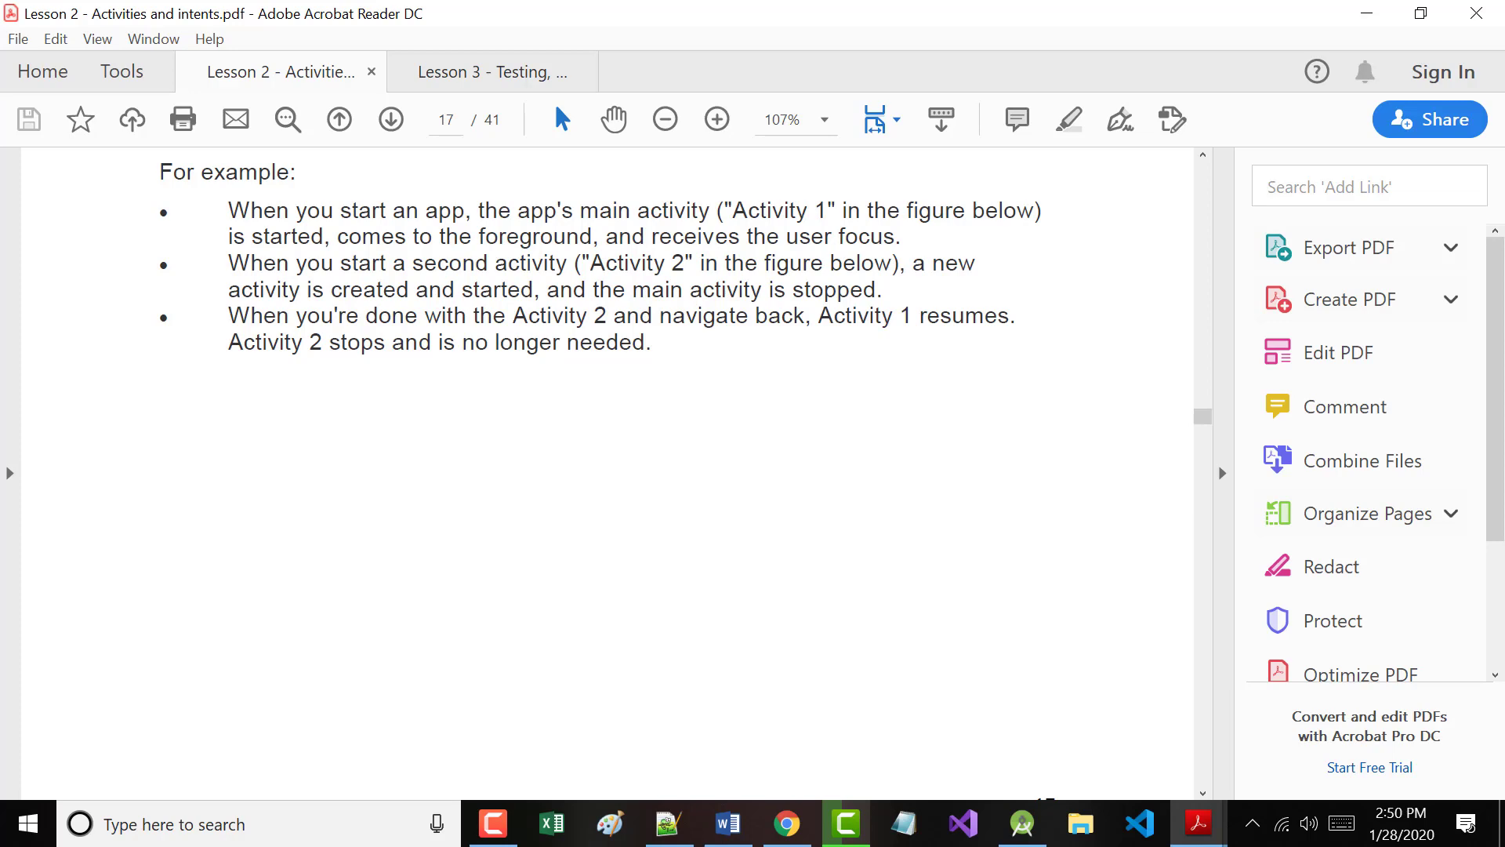
Scroll onto page 18 until the Activity 1/Activity 2 back stack diagram is fully visible.
{"action": "scroll", "scroll_direction": "down", "scroll_amount": 3}
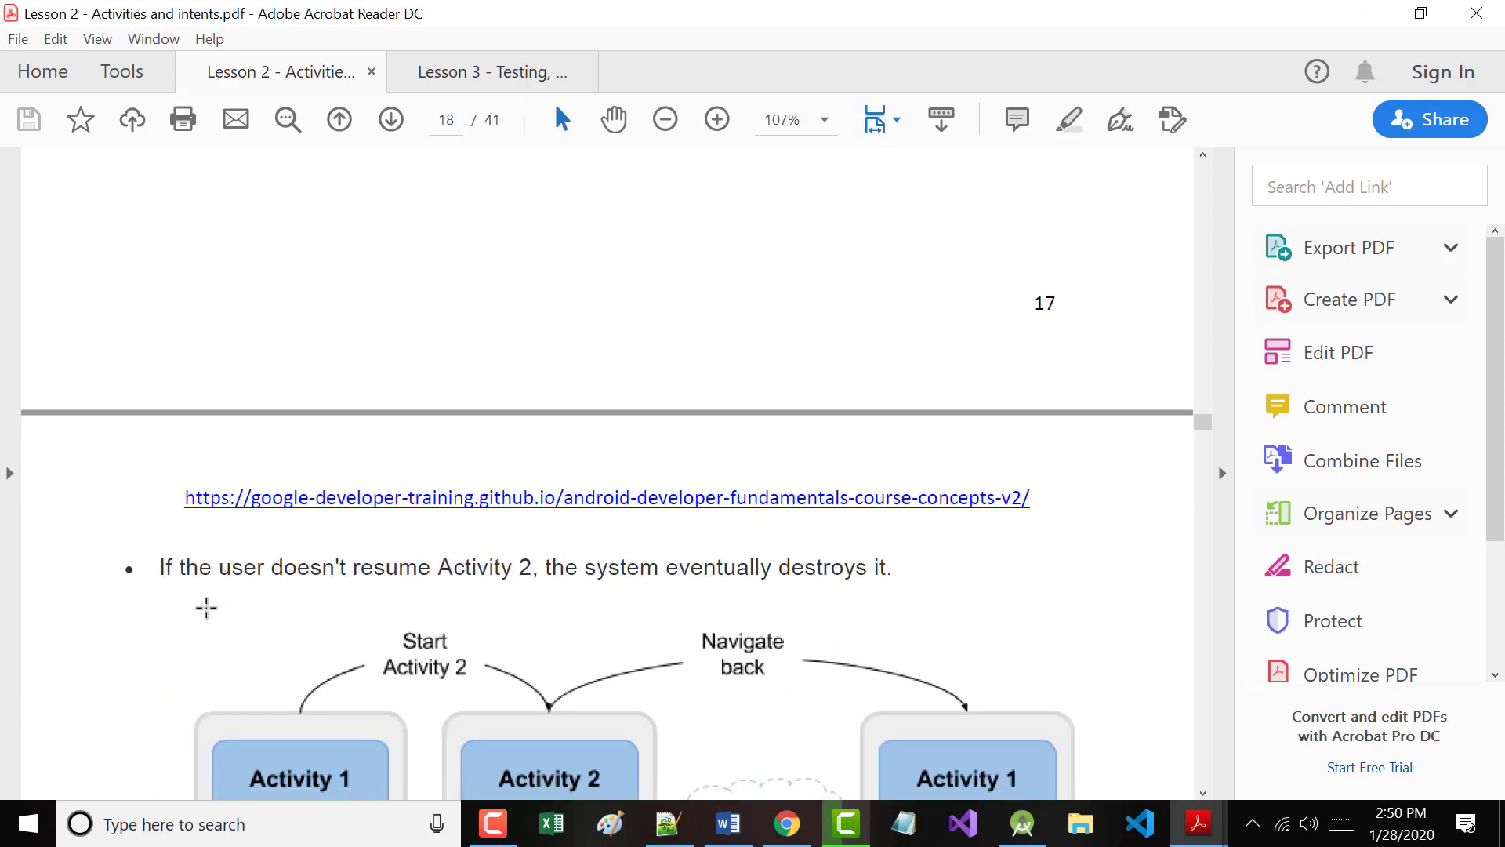
{"action": "scroll", "scroll_direction": "down", "scroll_amount": 3}
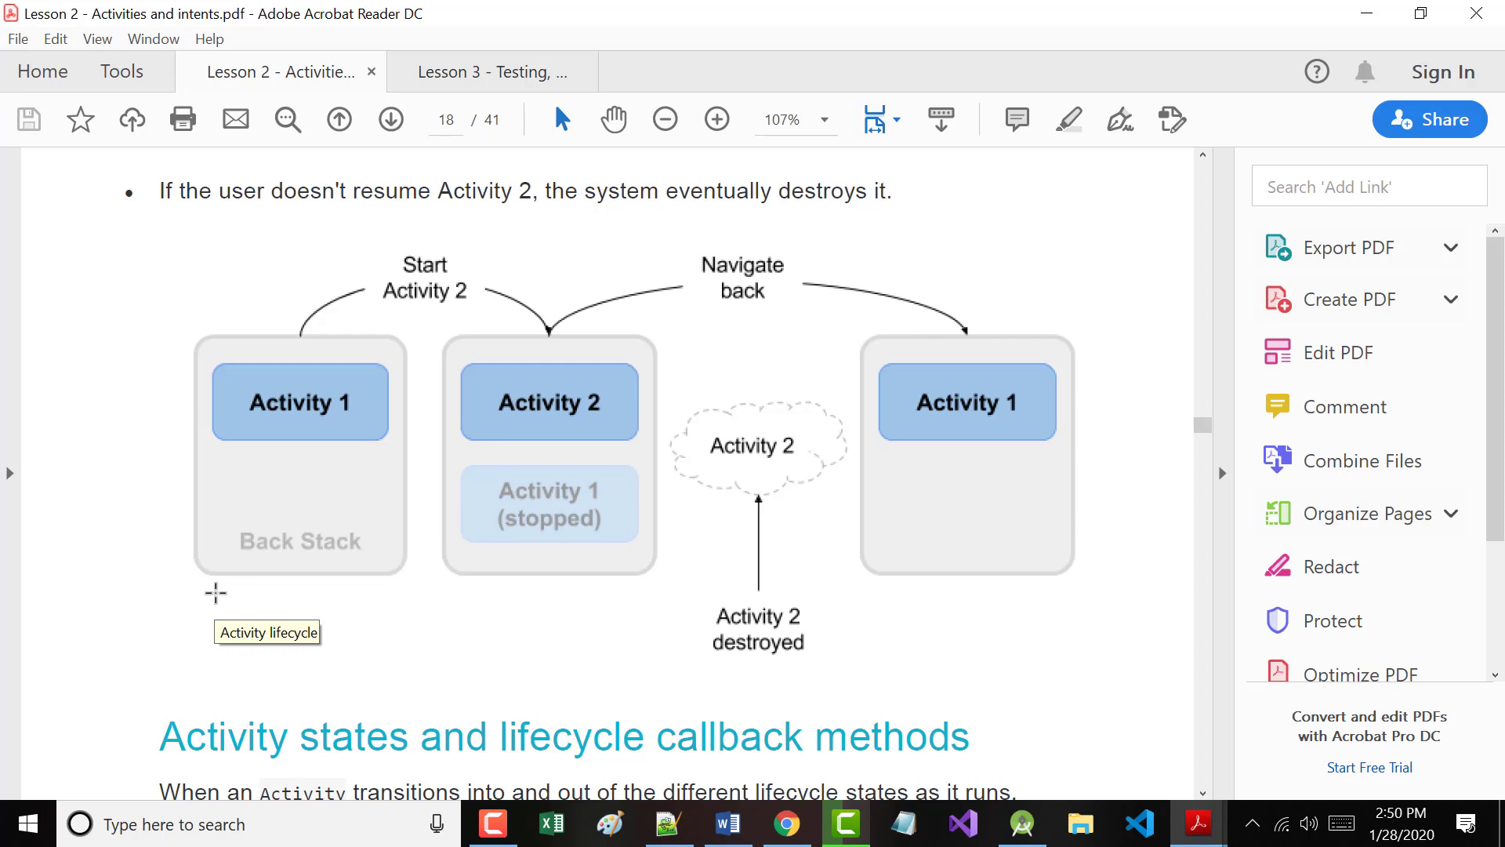
{"action": "mouse_move", "coordinate": [111, 611]}
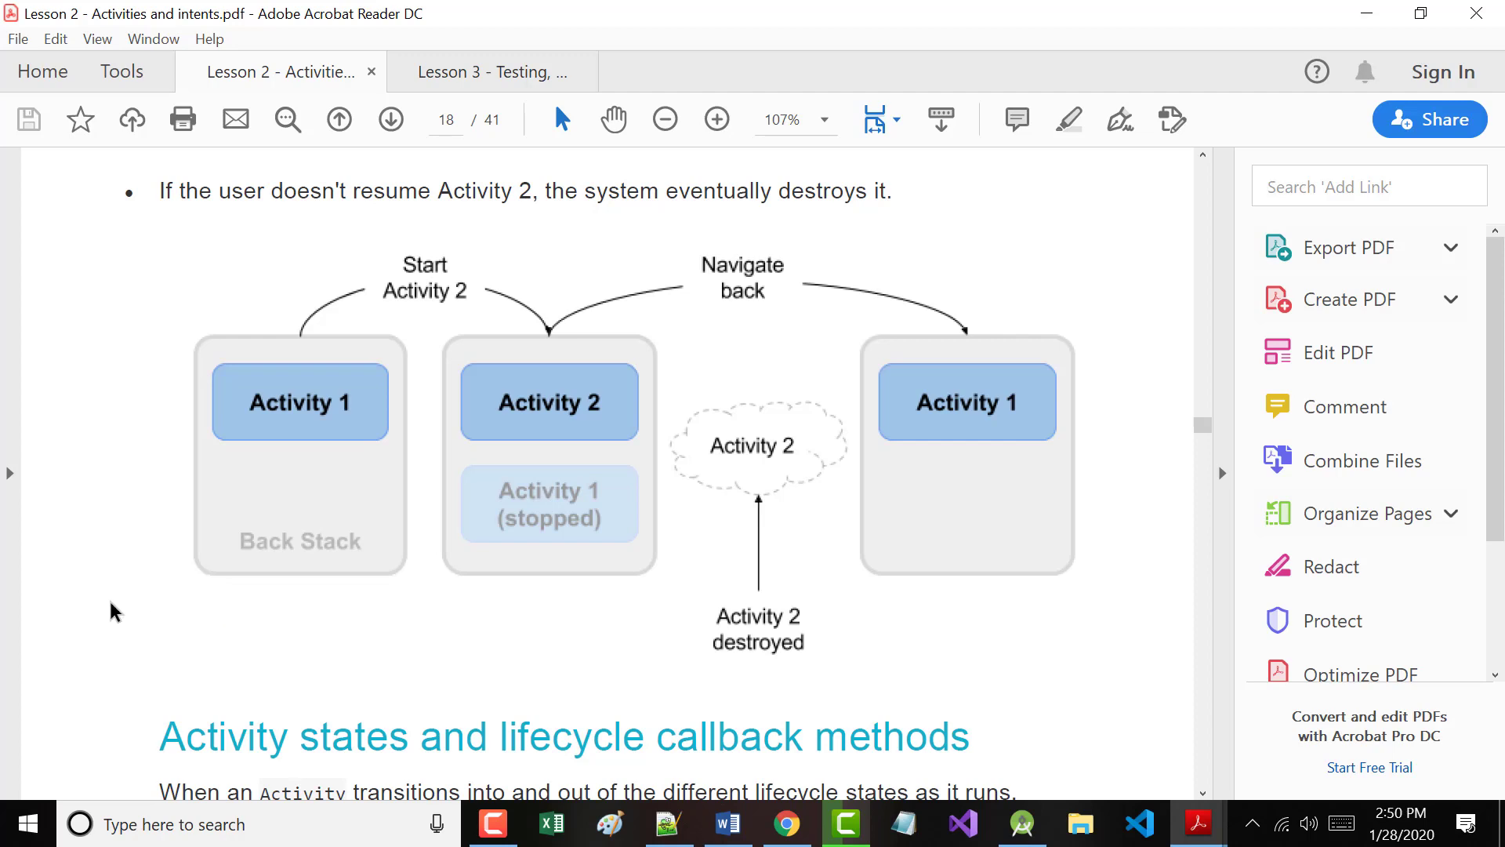
Scroll page 18 to the Activity states and lifecycle callback methods heading.
{"action": "scroll", "scroll_direction": "down", "scroll_amount": 3}
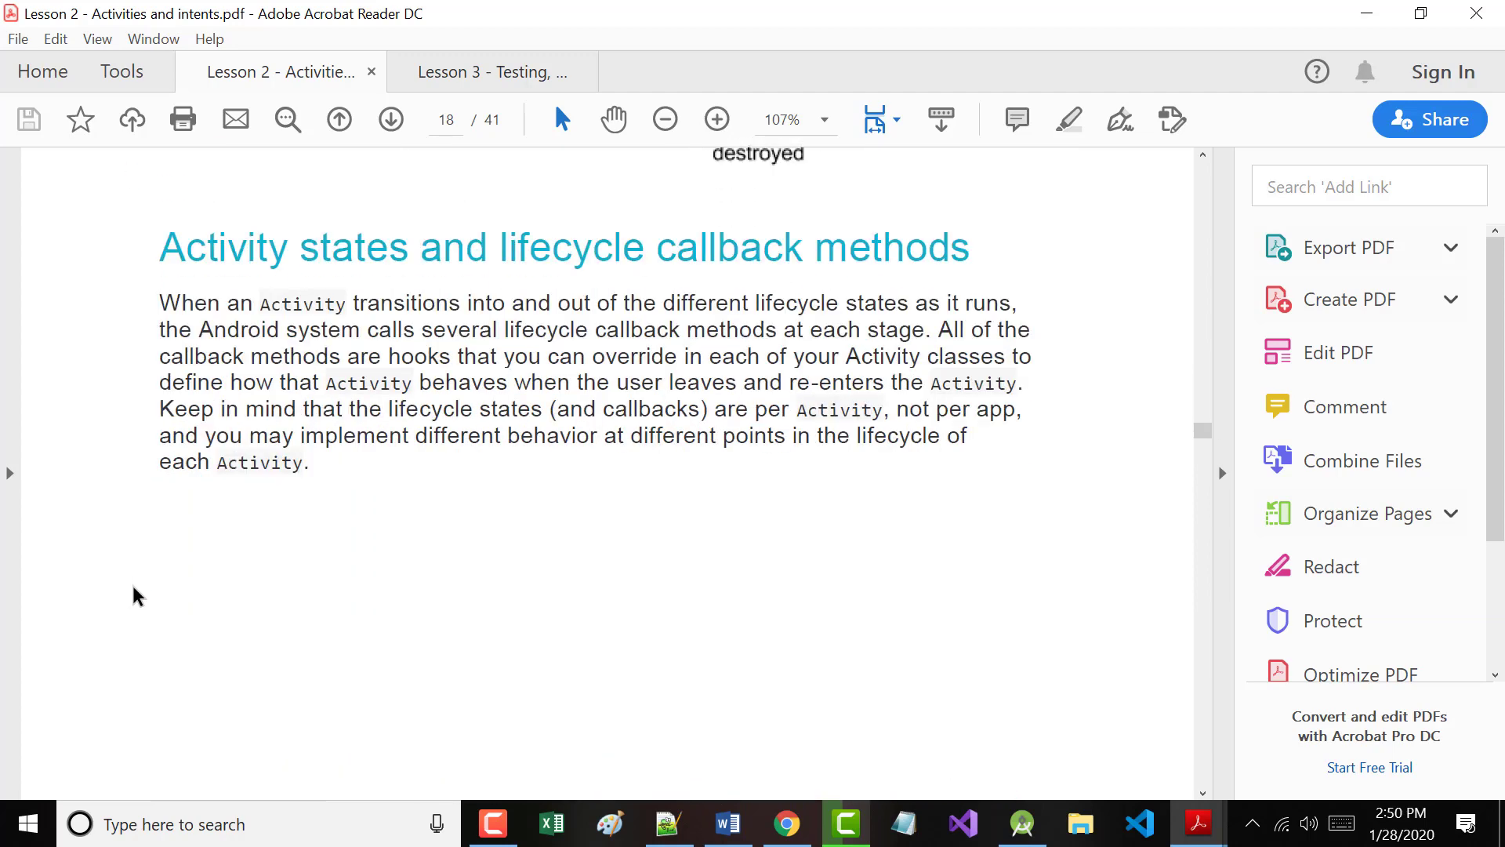
{"action": "scroll", "scroll_direction": "down", "scroll_amount": 3}
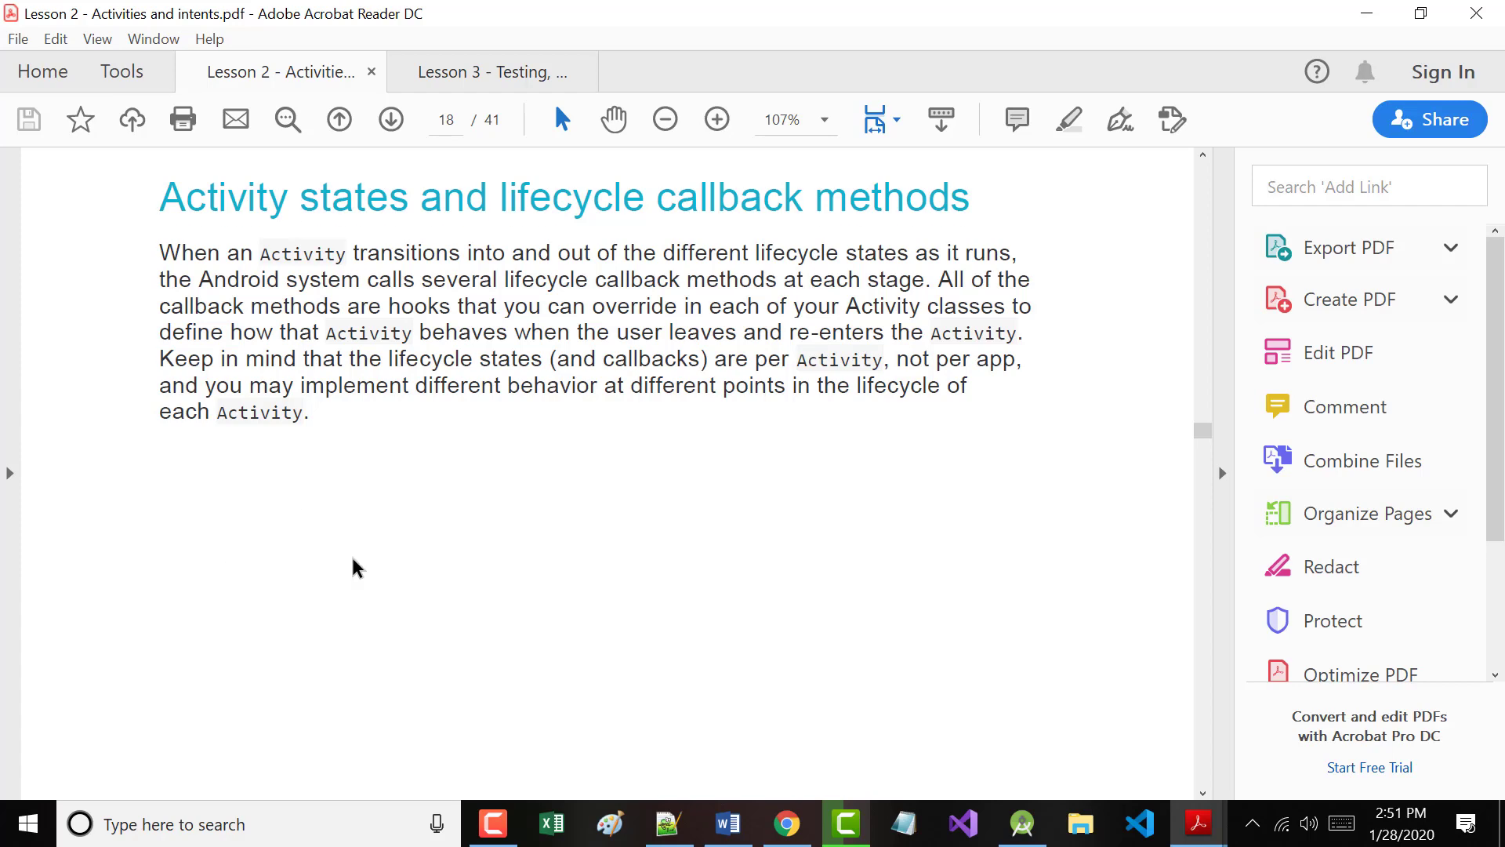
{"action": "scroll", "scroll_direction": "down", "scroll_amount": 3}
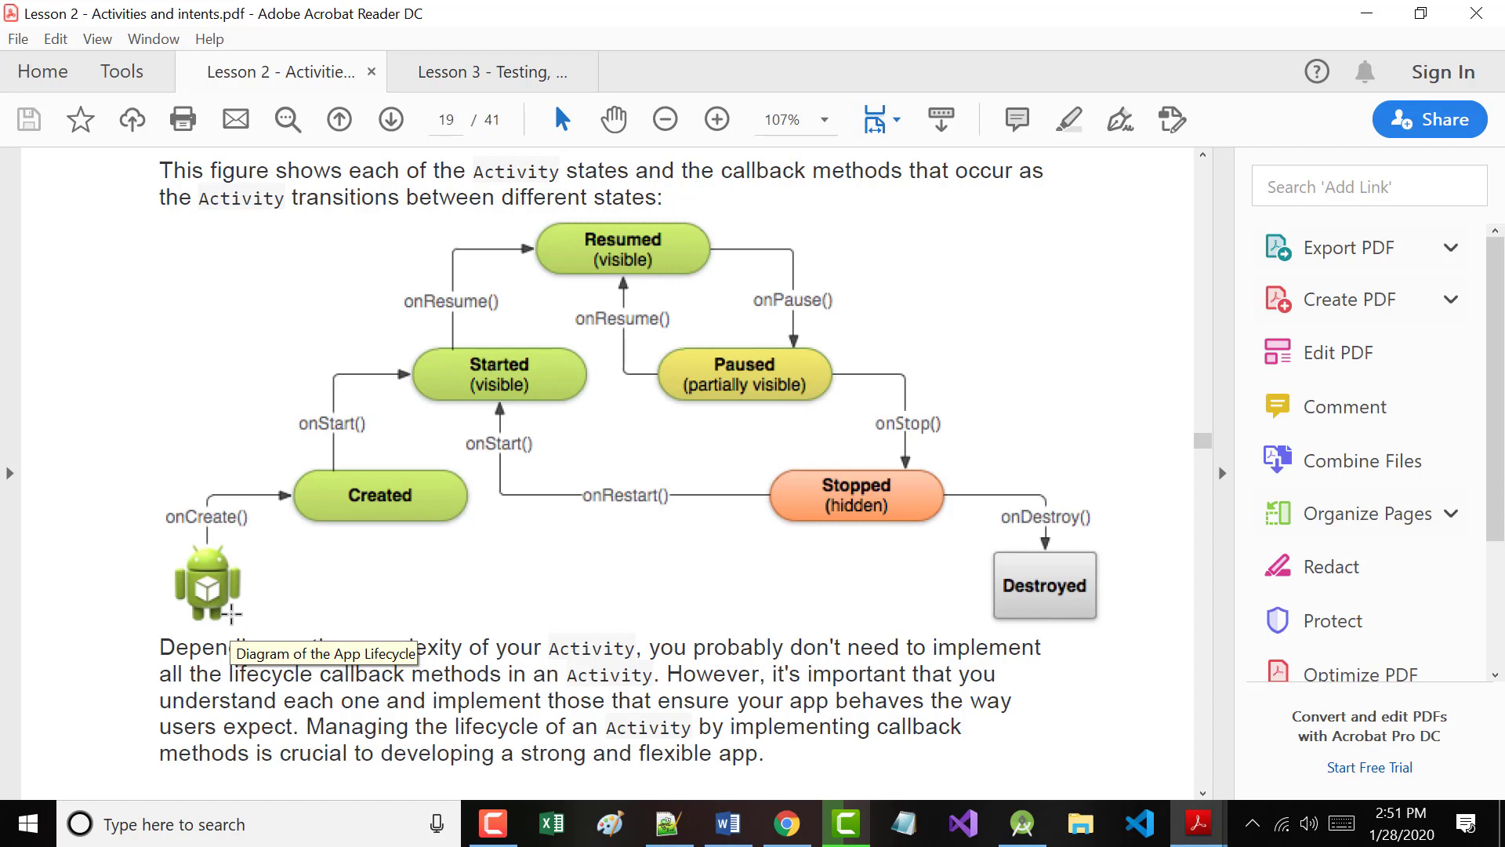
{"action": "mouse_move", "coordinate": [650, 490]}
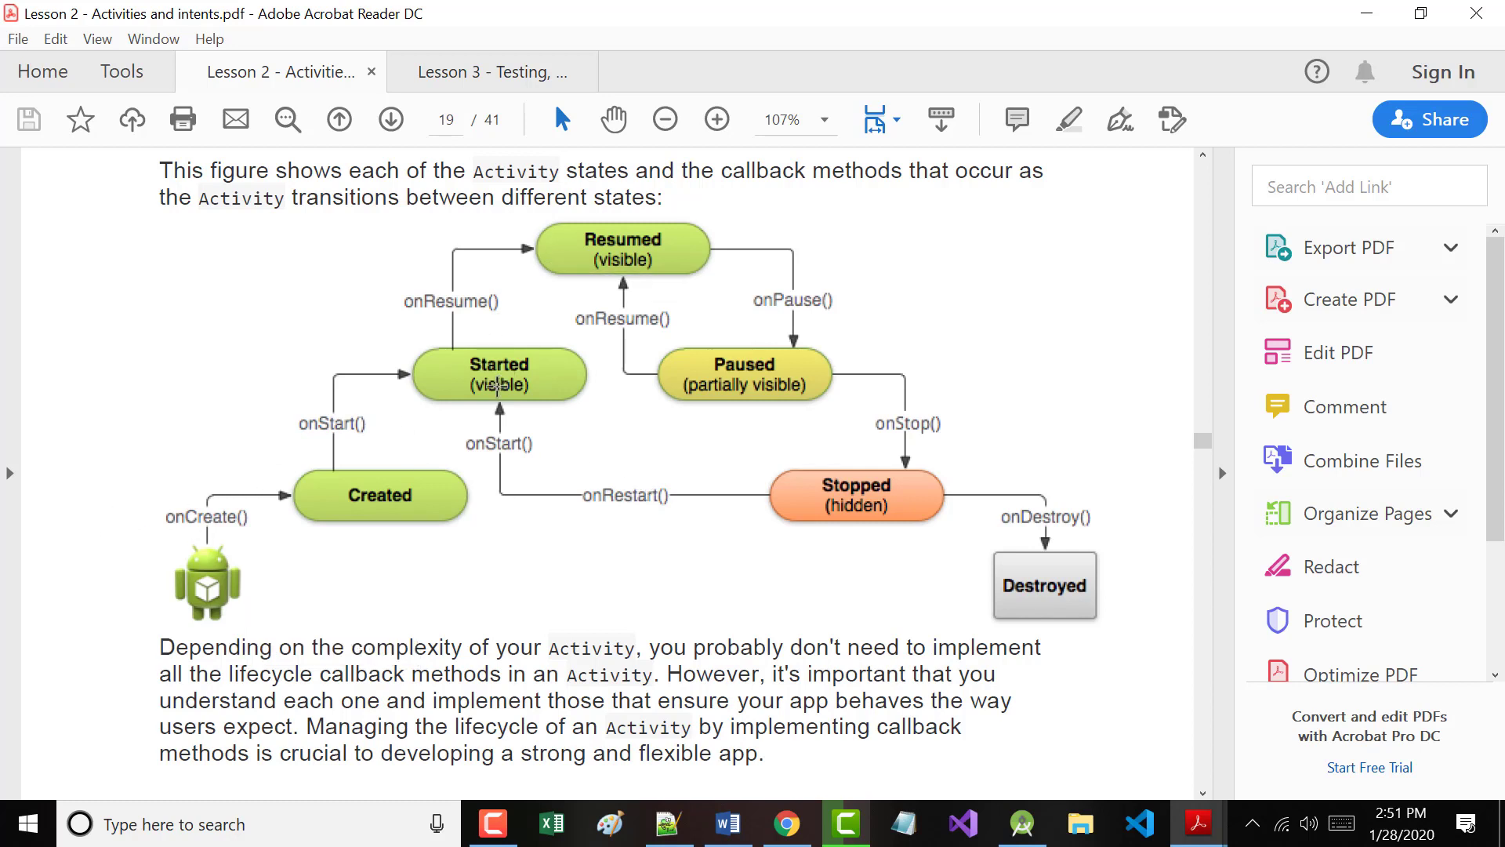
{"action": "mouse_move", "coordinate": [457, 315]}
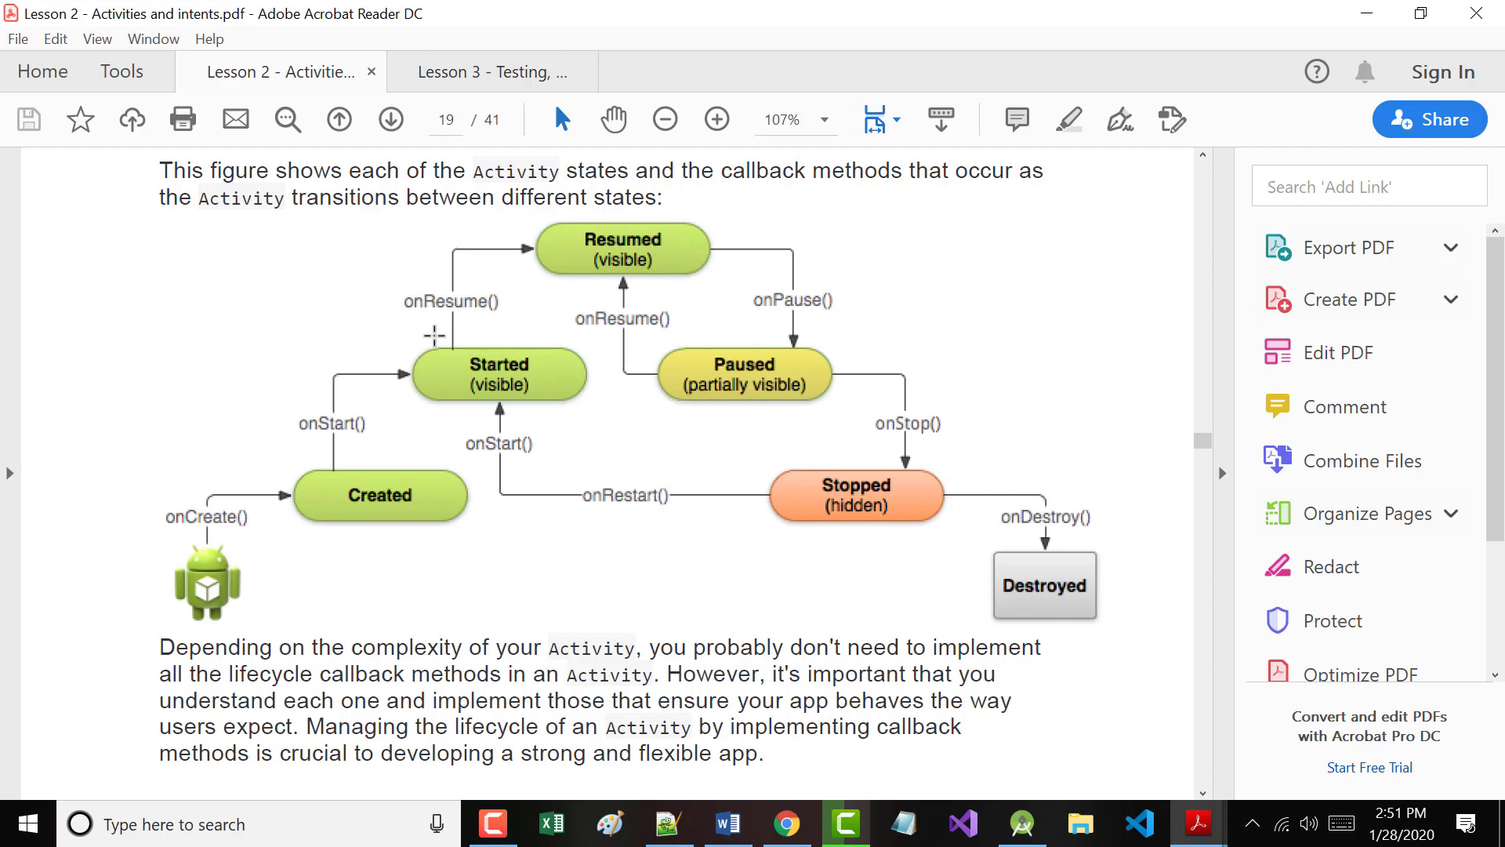
{"action": "mouse_move", "coordinate": [713, 309]}
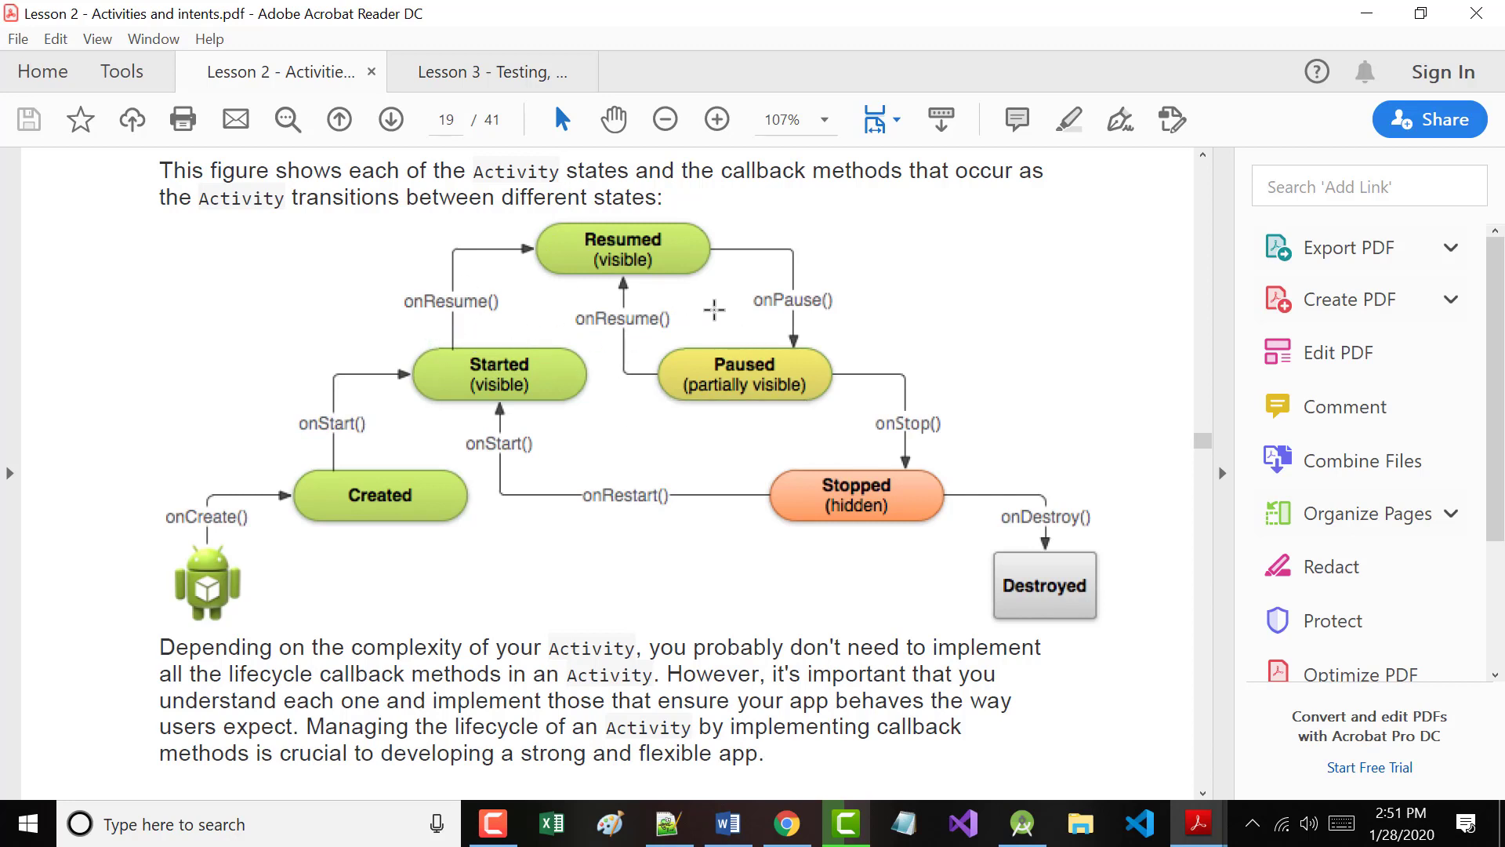
{"action": "mouse_move", "coordinate": [771, 311]}
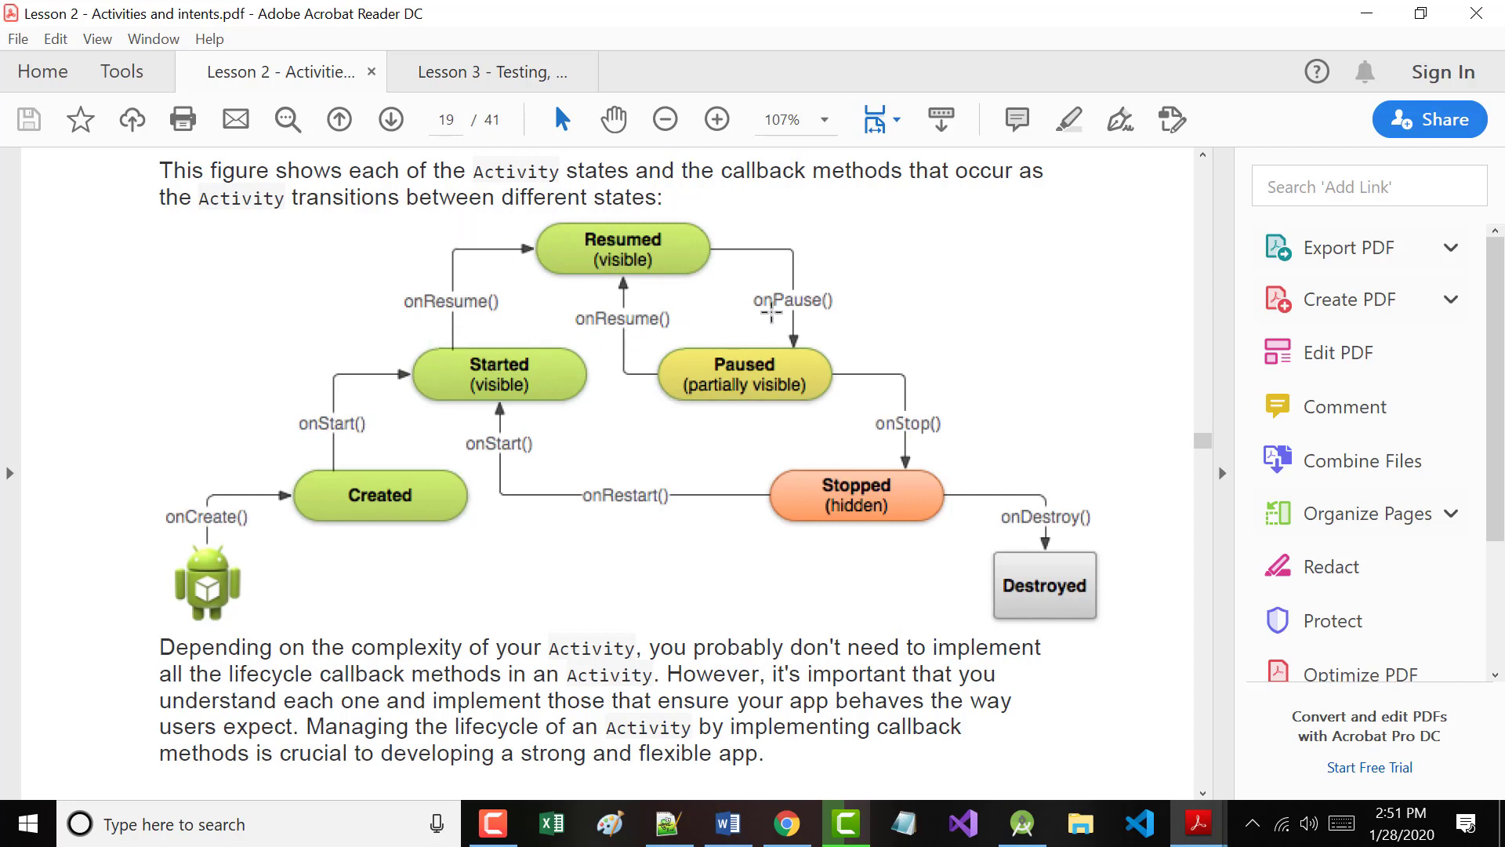
{"action": "mouse_move", "coordinate": [635, 461]}
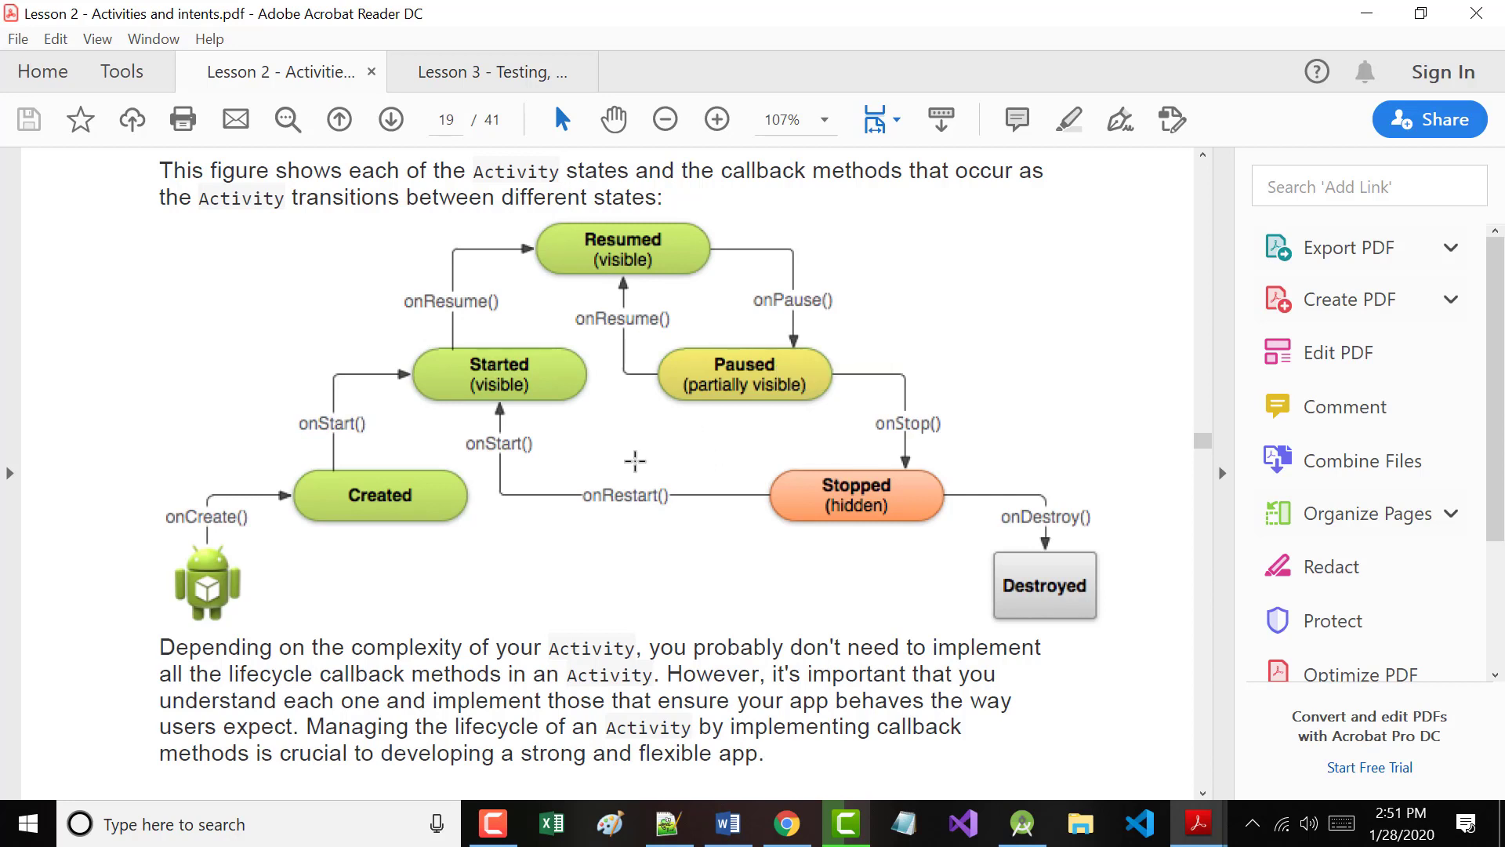
{"action": "mouse_move", "coordinate": [837, 398]}
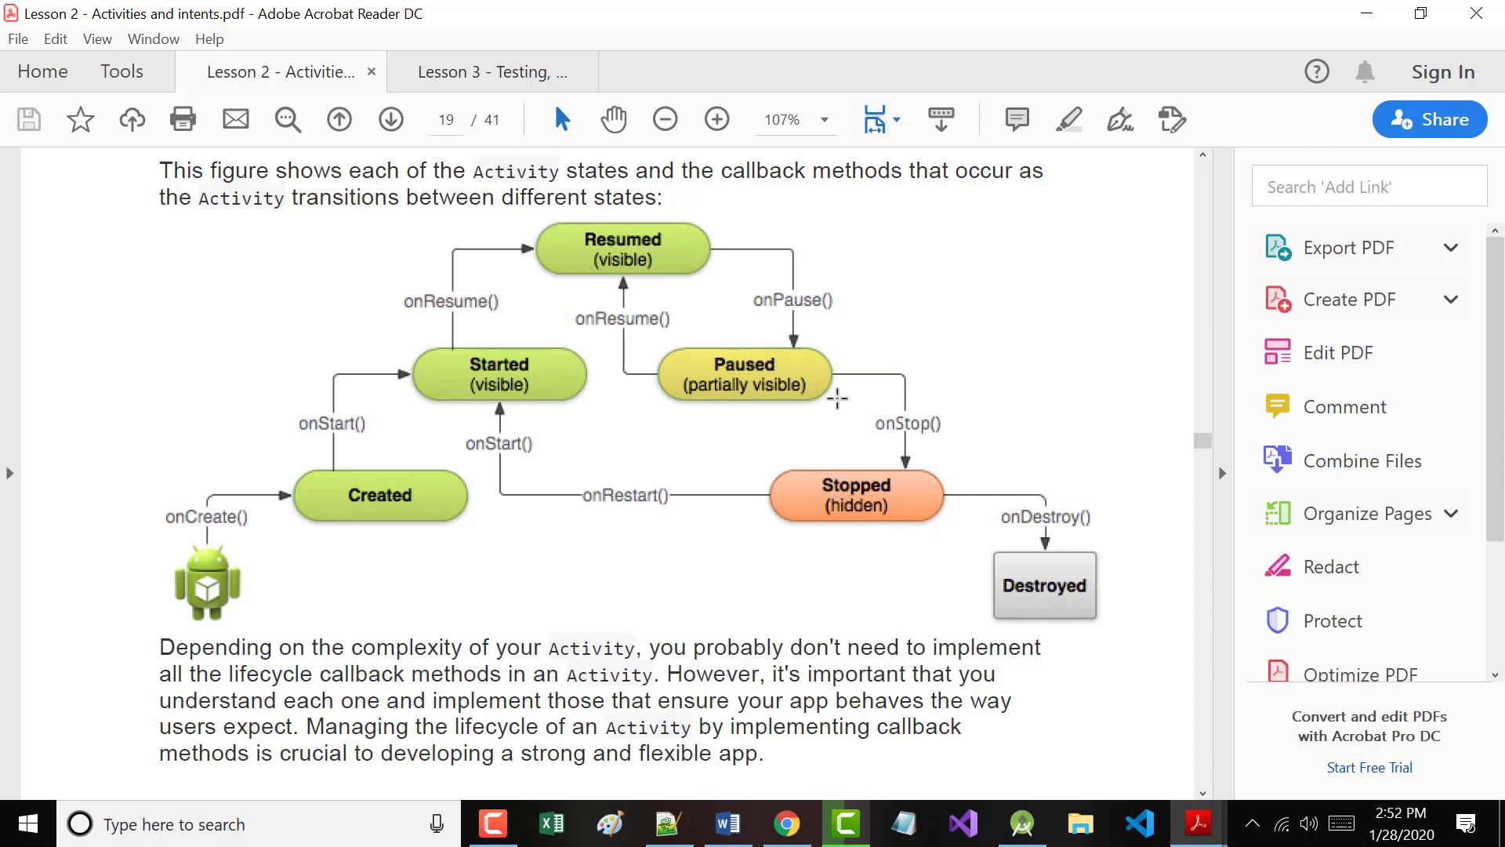
{"action": "mouse_move", "coordinate": [690, 333]}
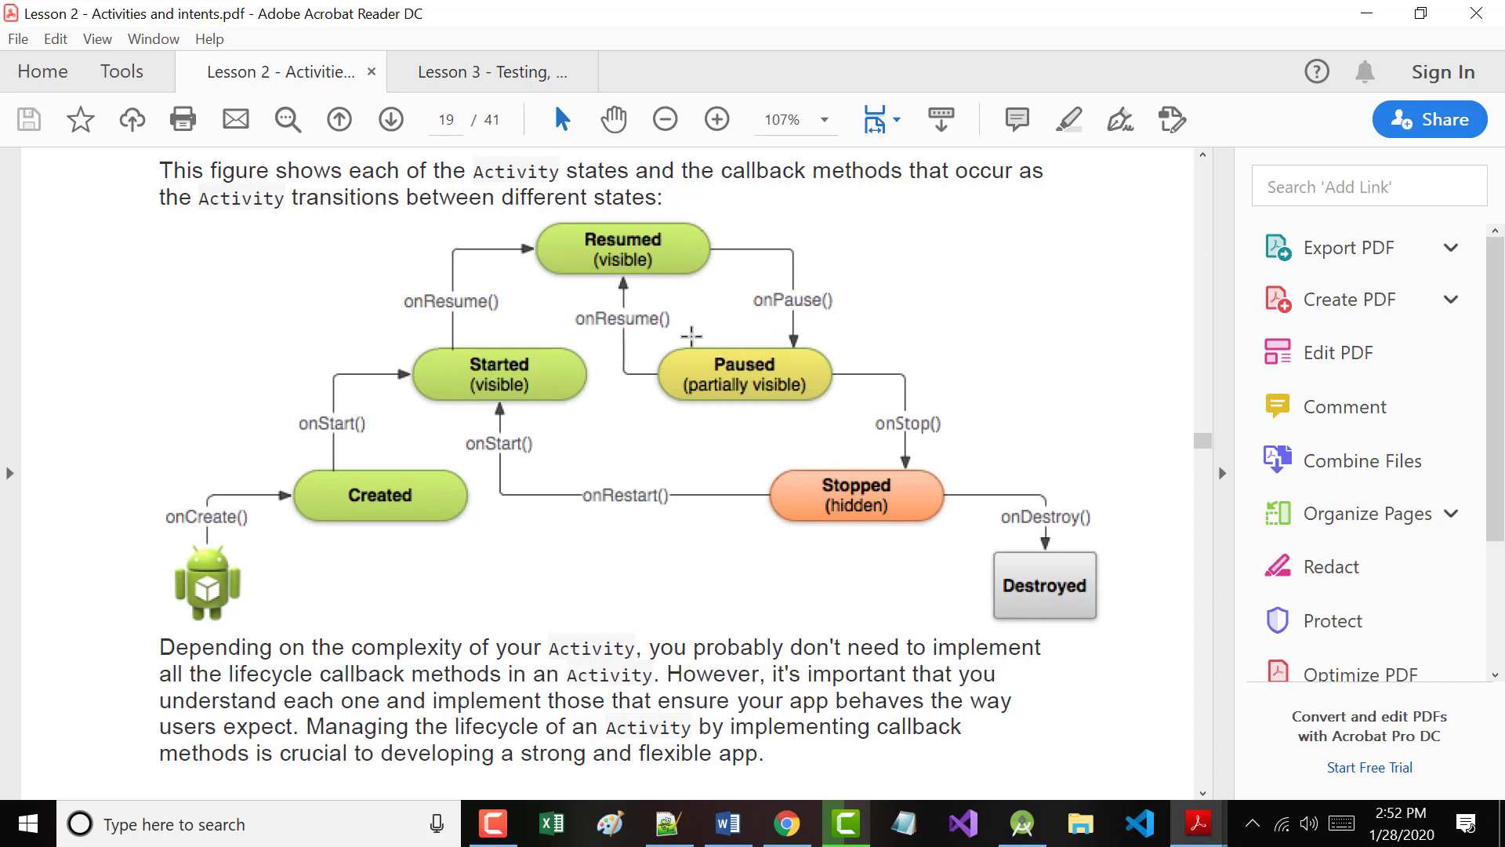
{"action": "mouse_move", "coordinate": [652, 308]}
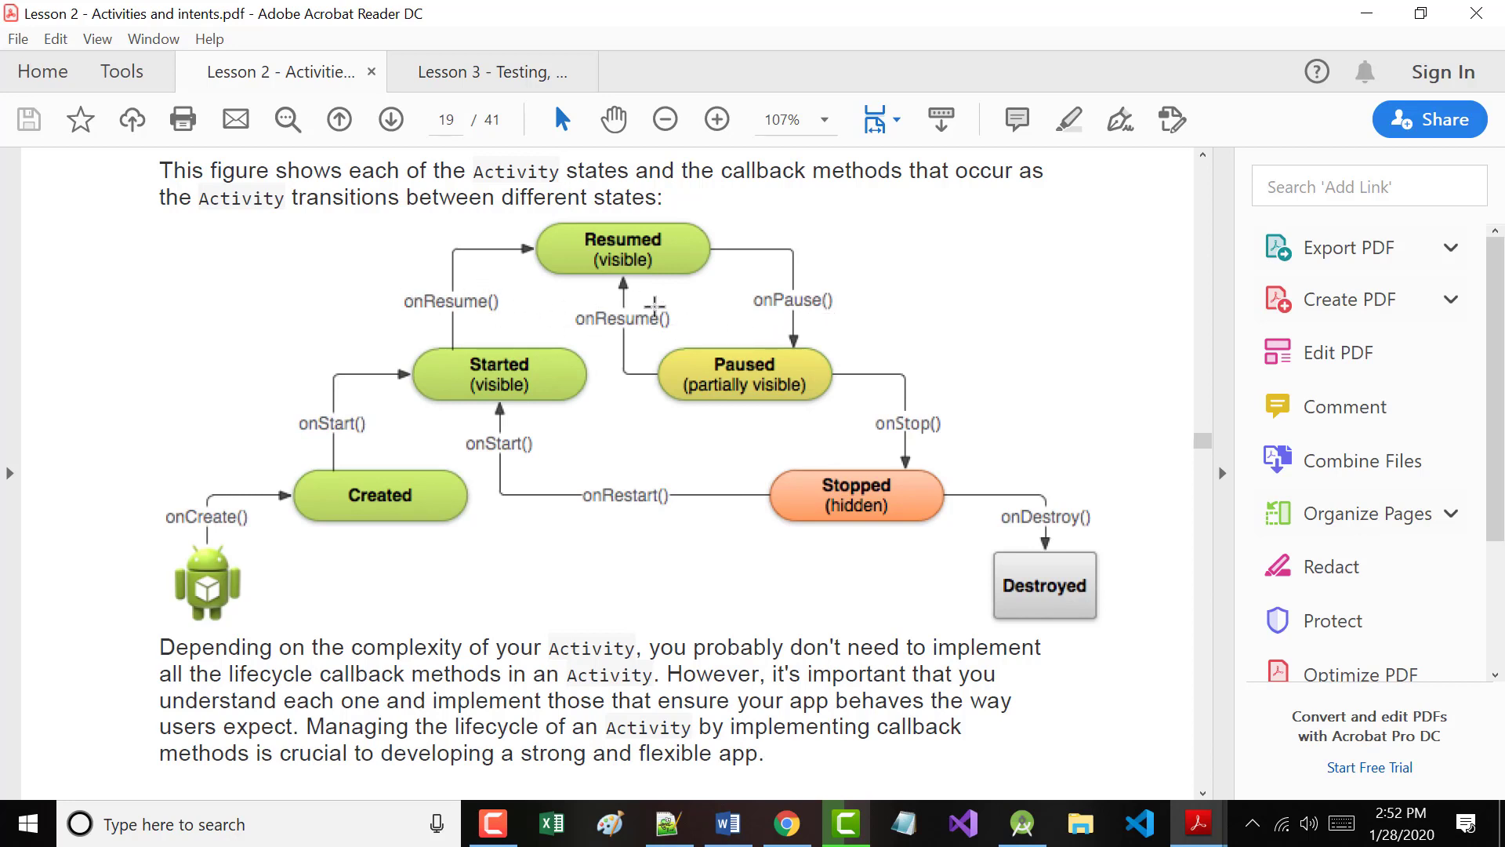
{"action": "mouse_move", "coordinate": [667, 319]}
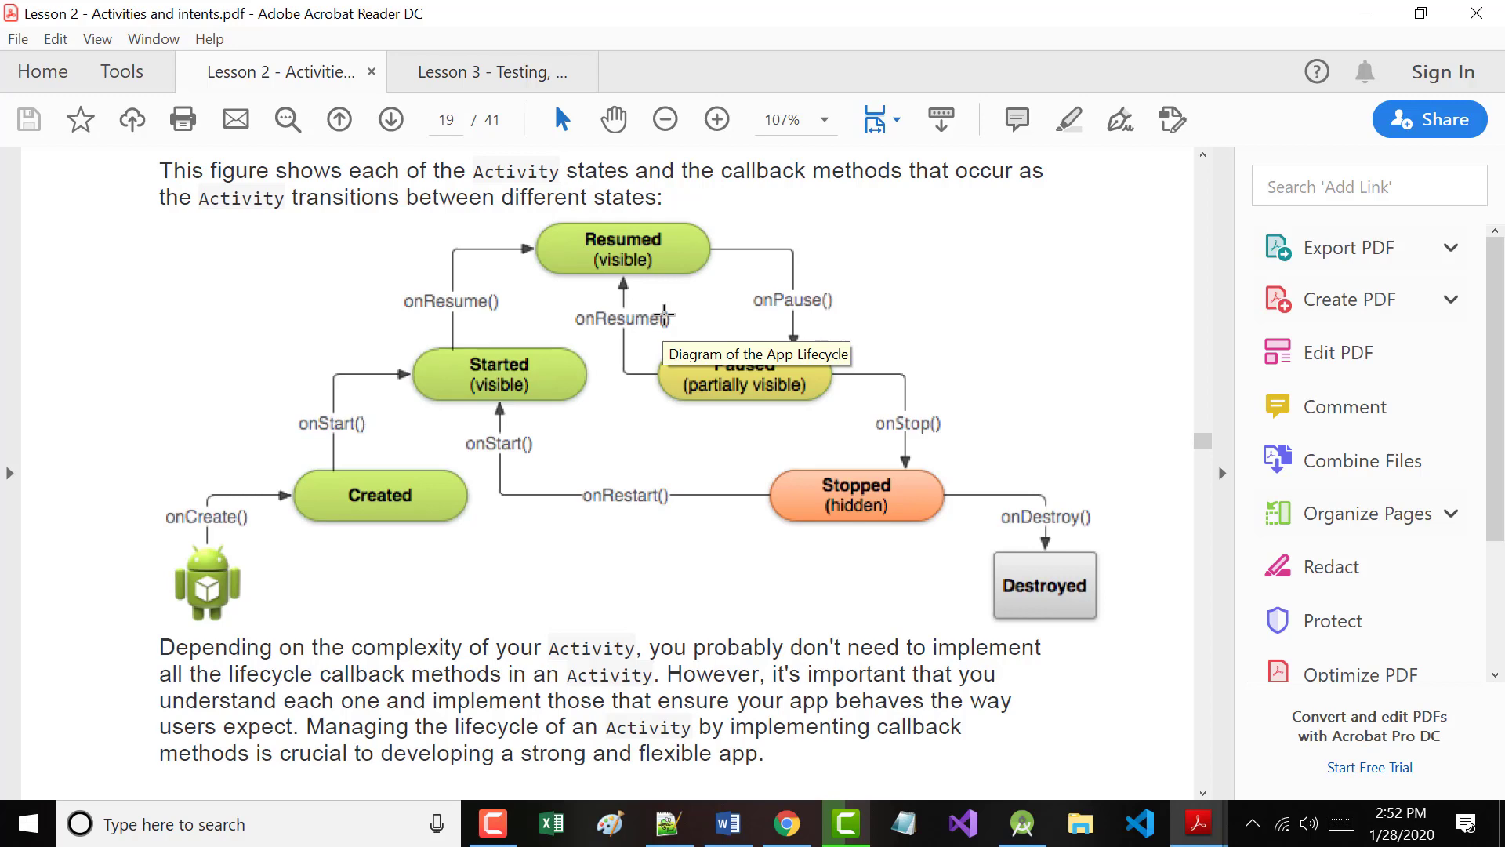
Scroll page 19 to the onCreate() method section with its code sample.
{"action": "scroll", "scroll_direction": "down", "scroll_amount": 3}
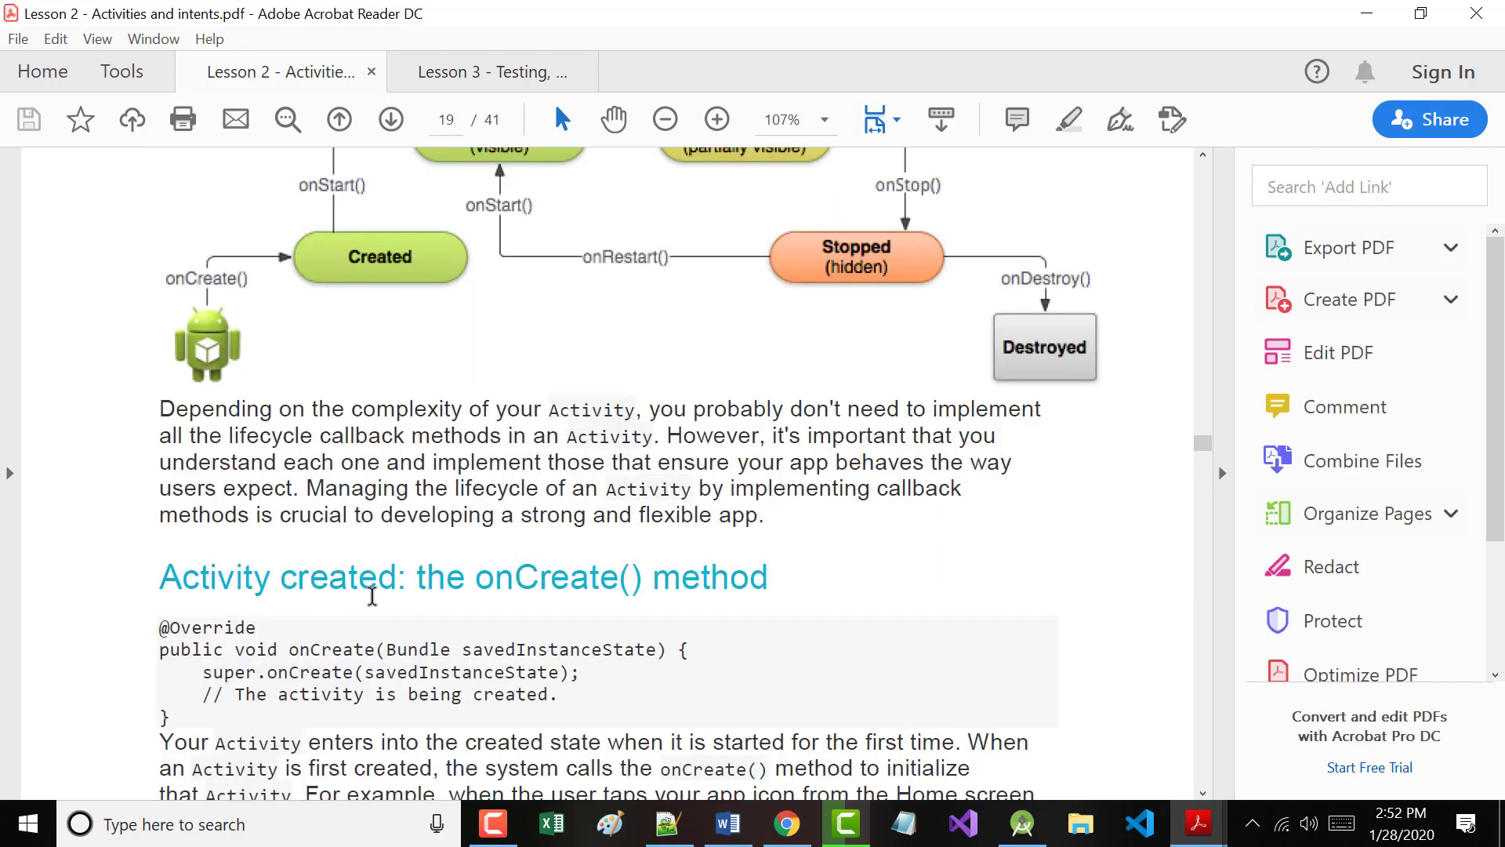
{"action": "scroll", "scroll_direction": "down", "scroll_amount": 3}
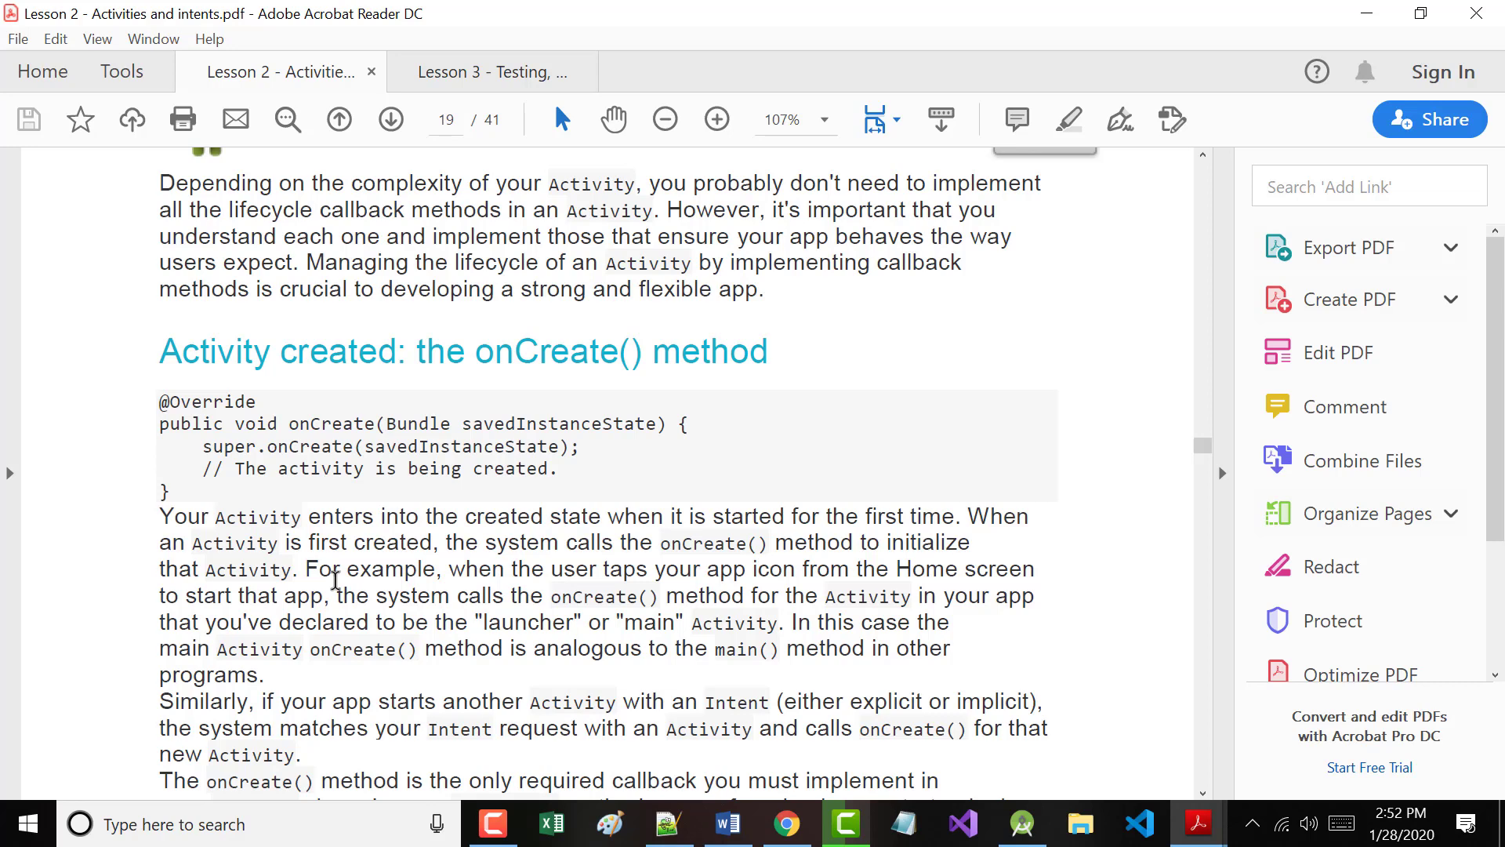
Scroll through the onCreate() explanation to the page 19 break where the onStart() heading begins.
{"action": "scroll", "scroll_direction": "down", "scroll_amount": 3}
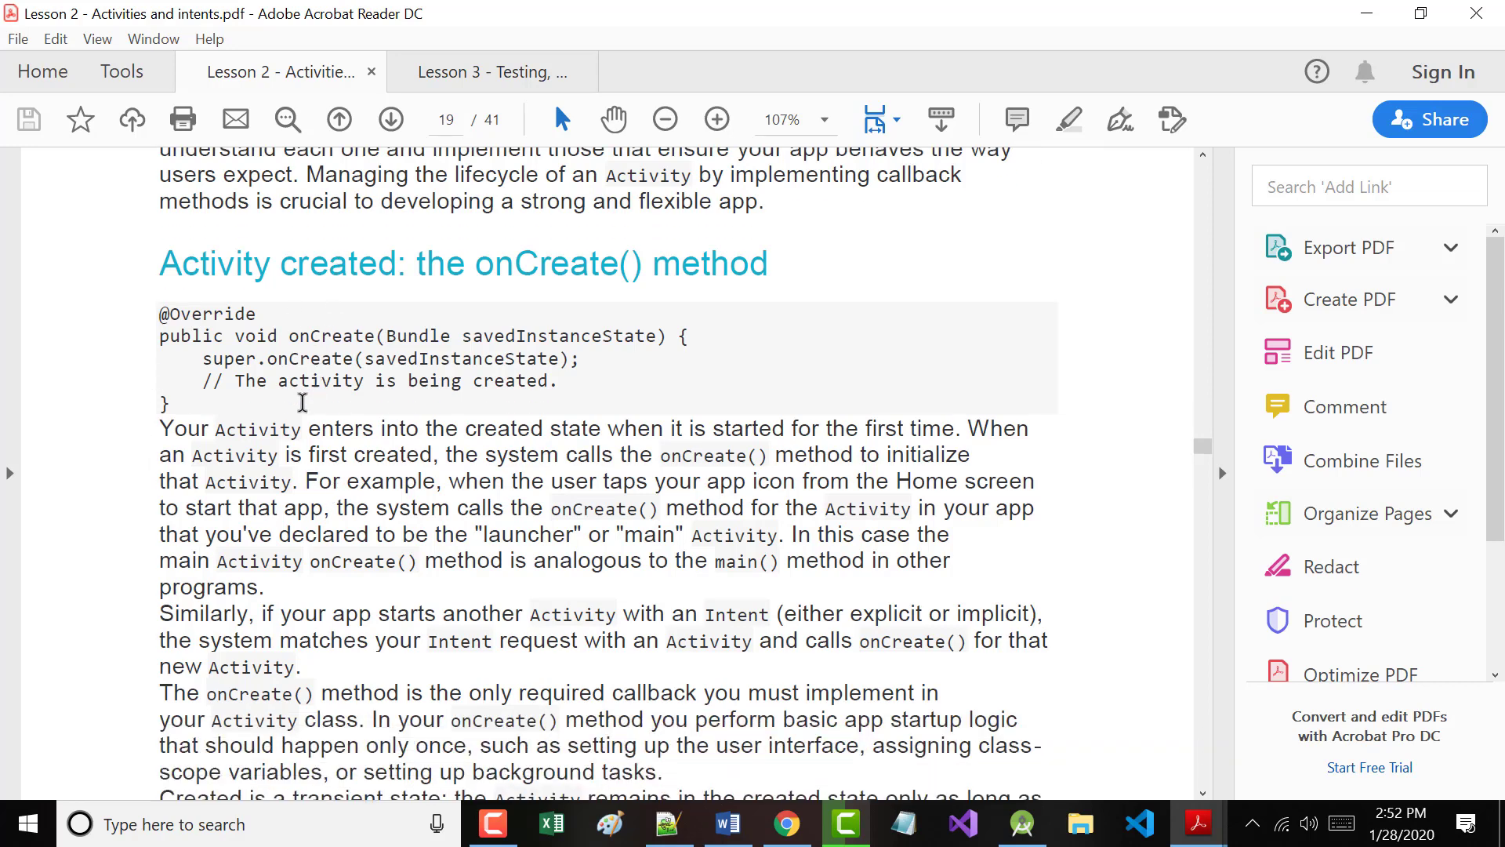
{"action": "scroll", "scroll_direction": "down", "scroll_amount": 3}
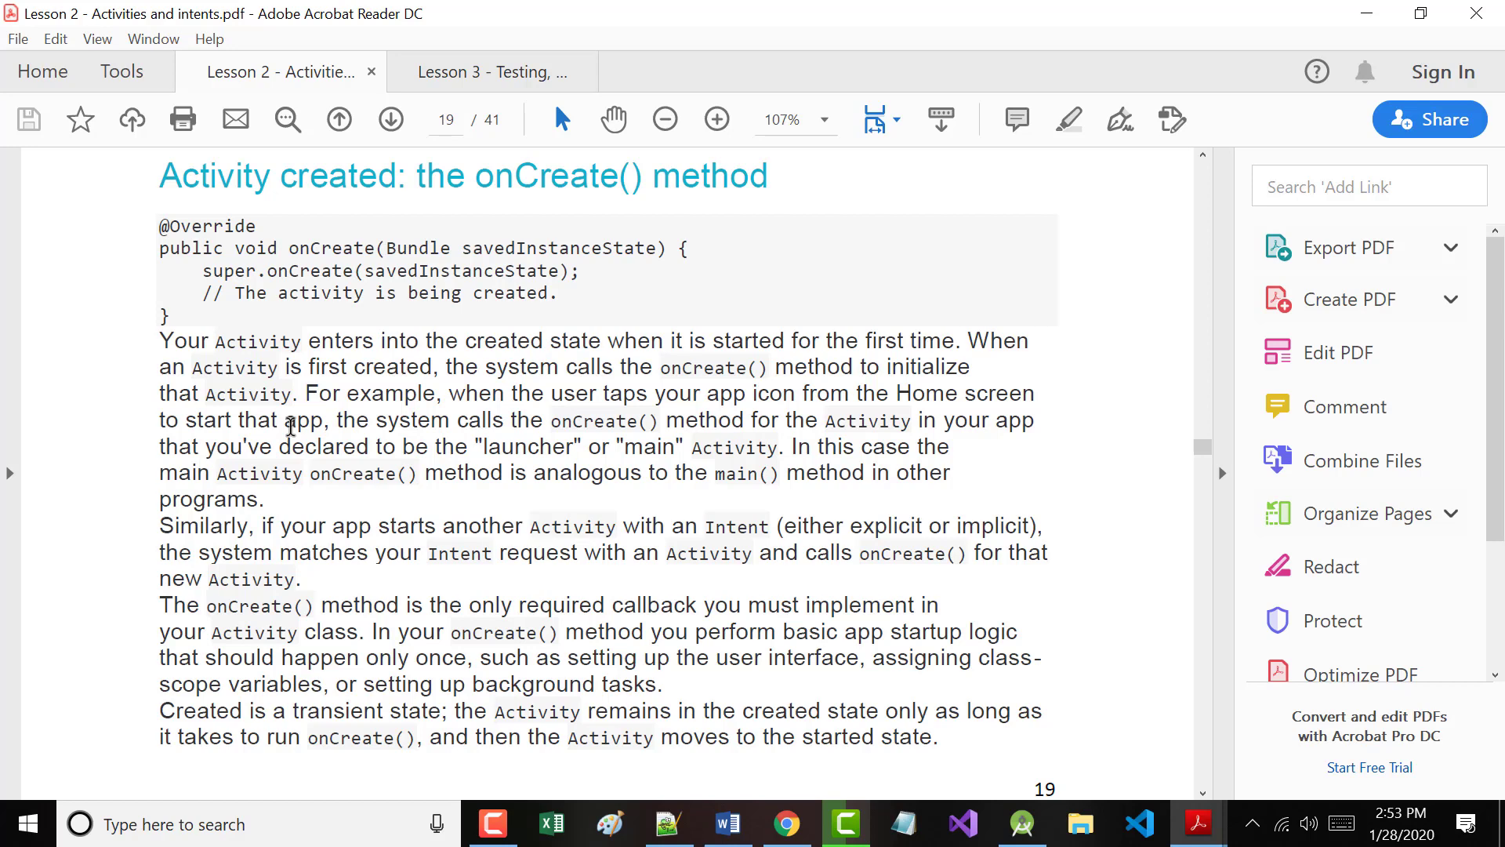
{"action": "mouse_move", "coordinate": [222, 577]}
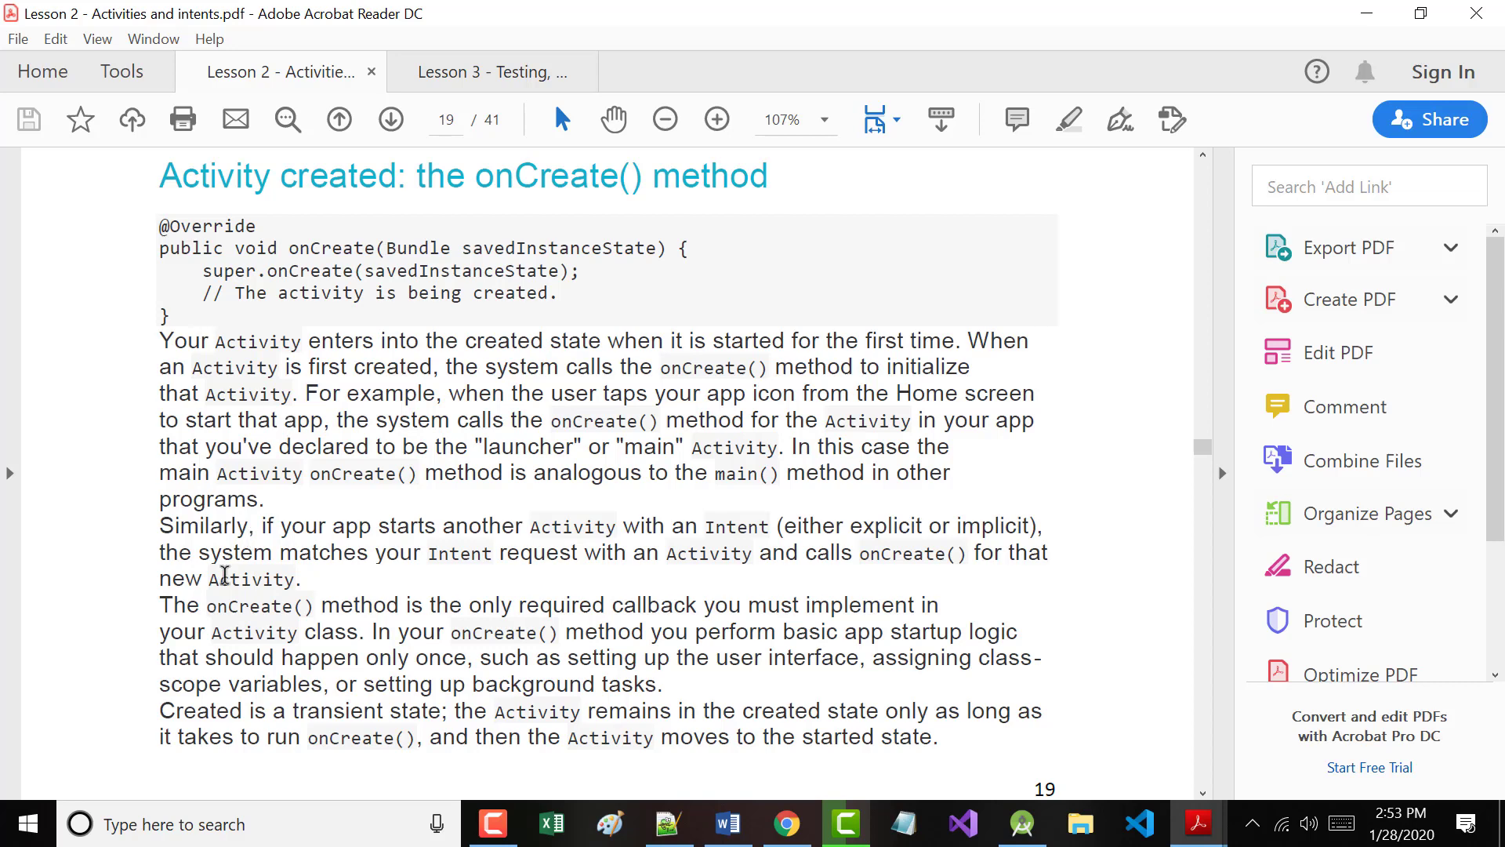
{"action": "mouse_move", "coordinate": [587, 351]}
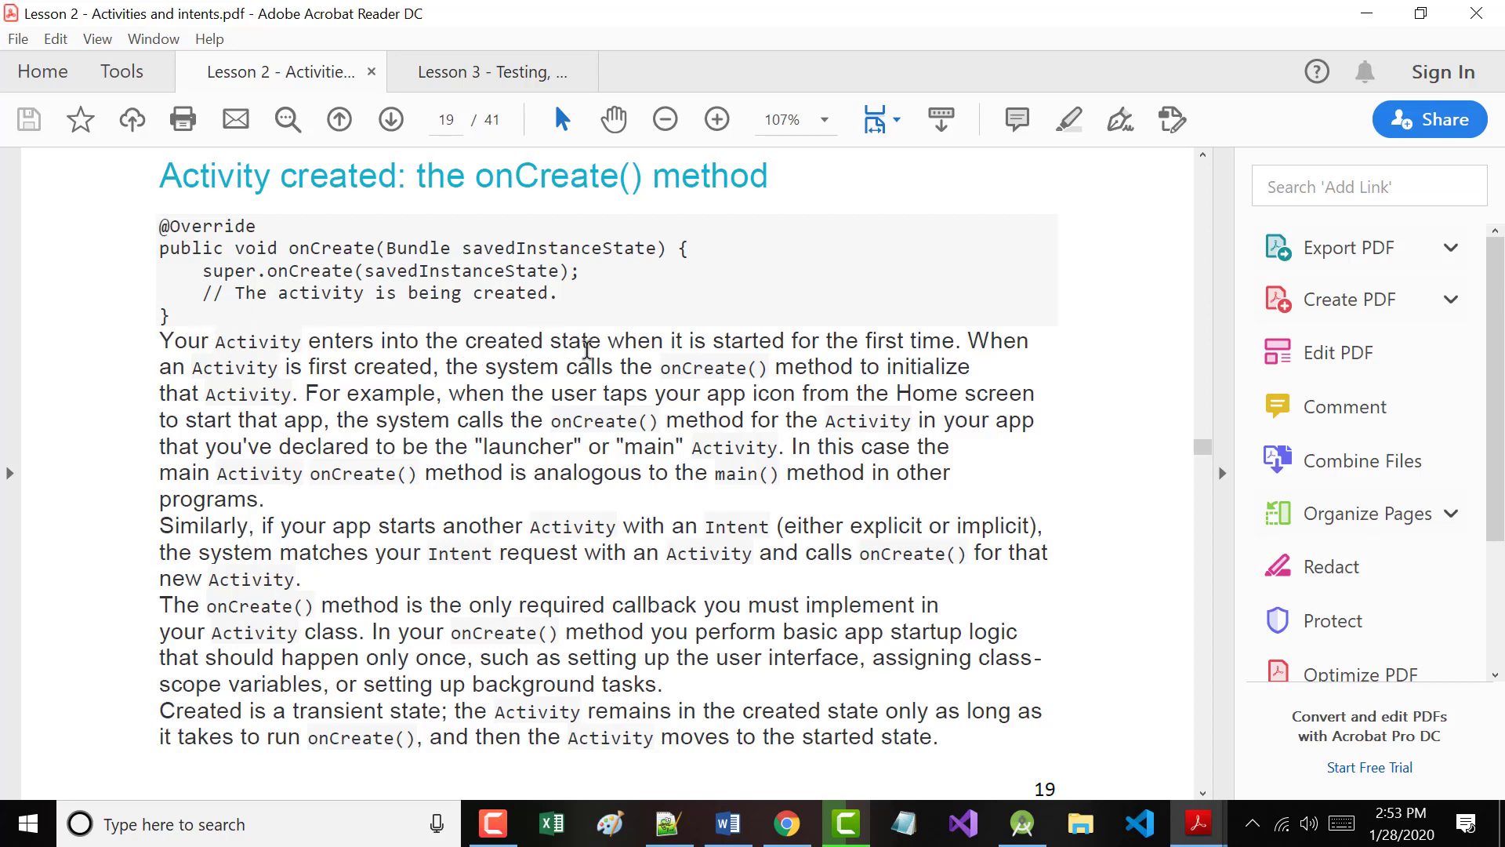
{"action": "mouse_move", "coordinate": [787, 409]}
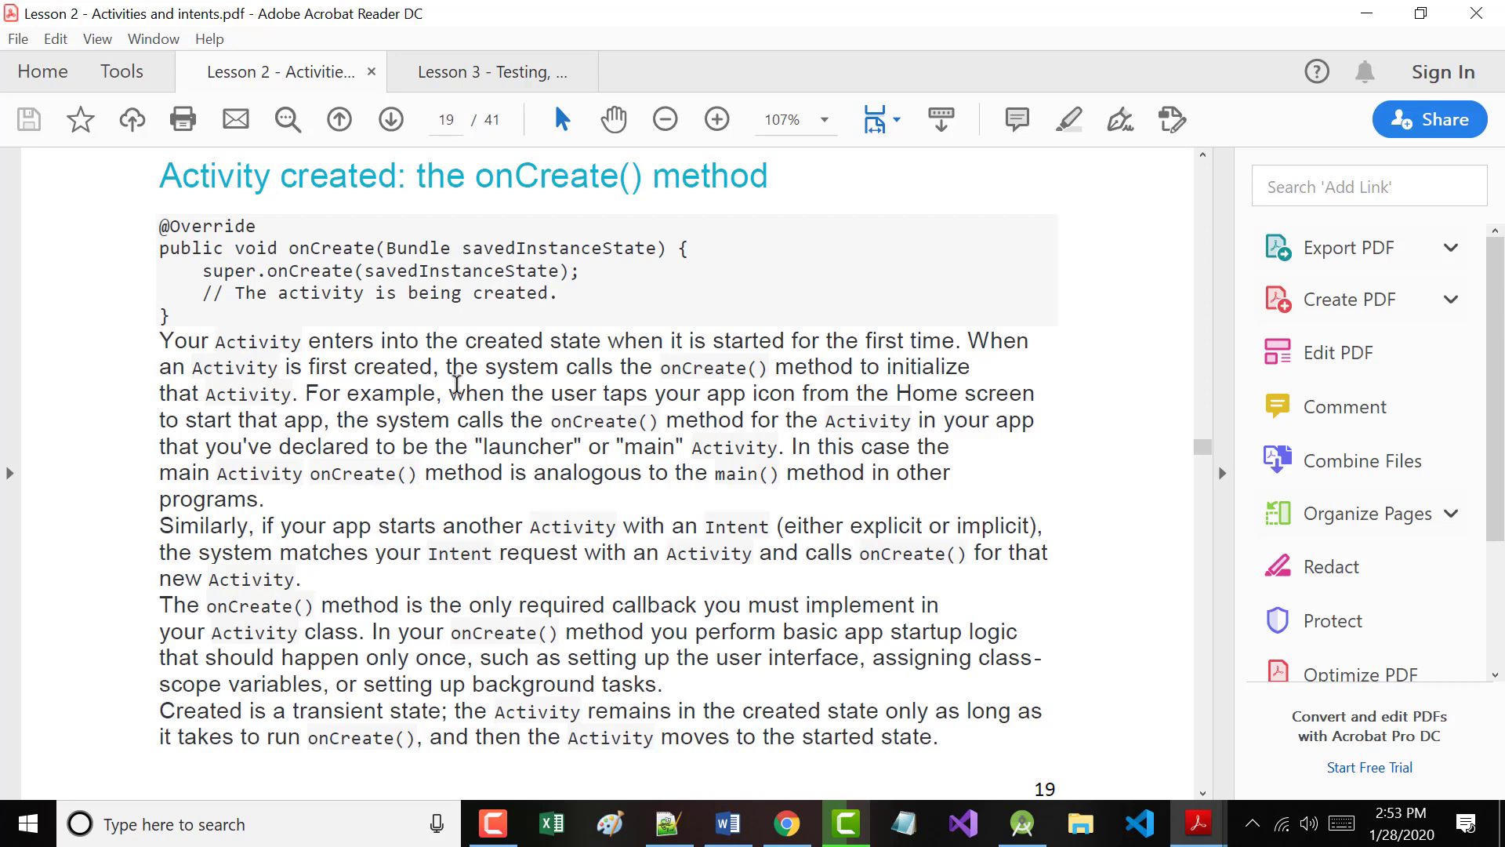
{"action": "mouse_move", "coordinate": [243, 393]}
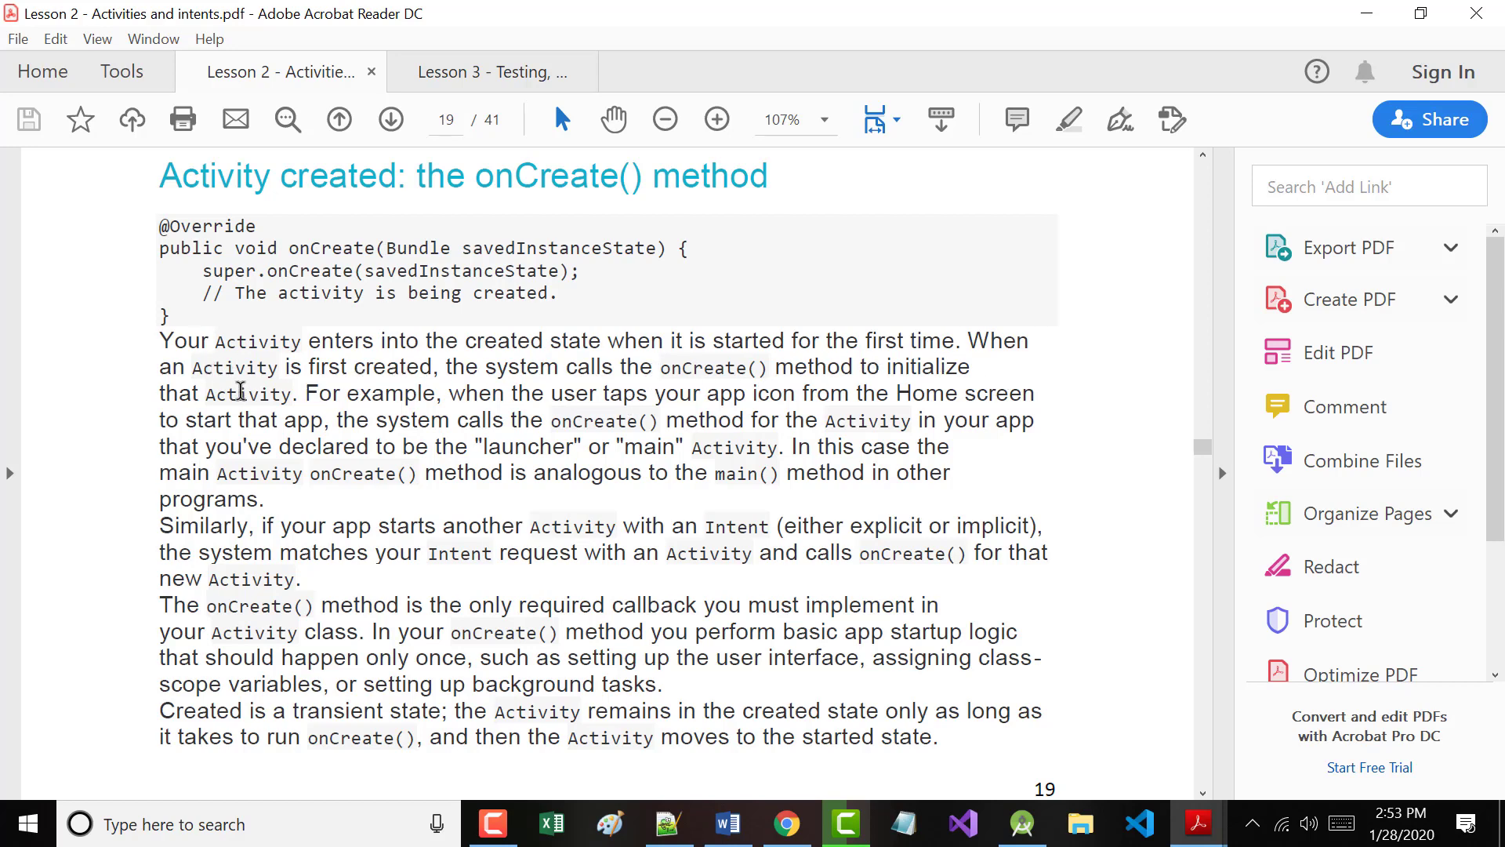
{"action": "mouse_move", "coordinate": [247, 384]}
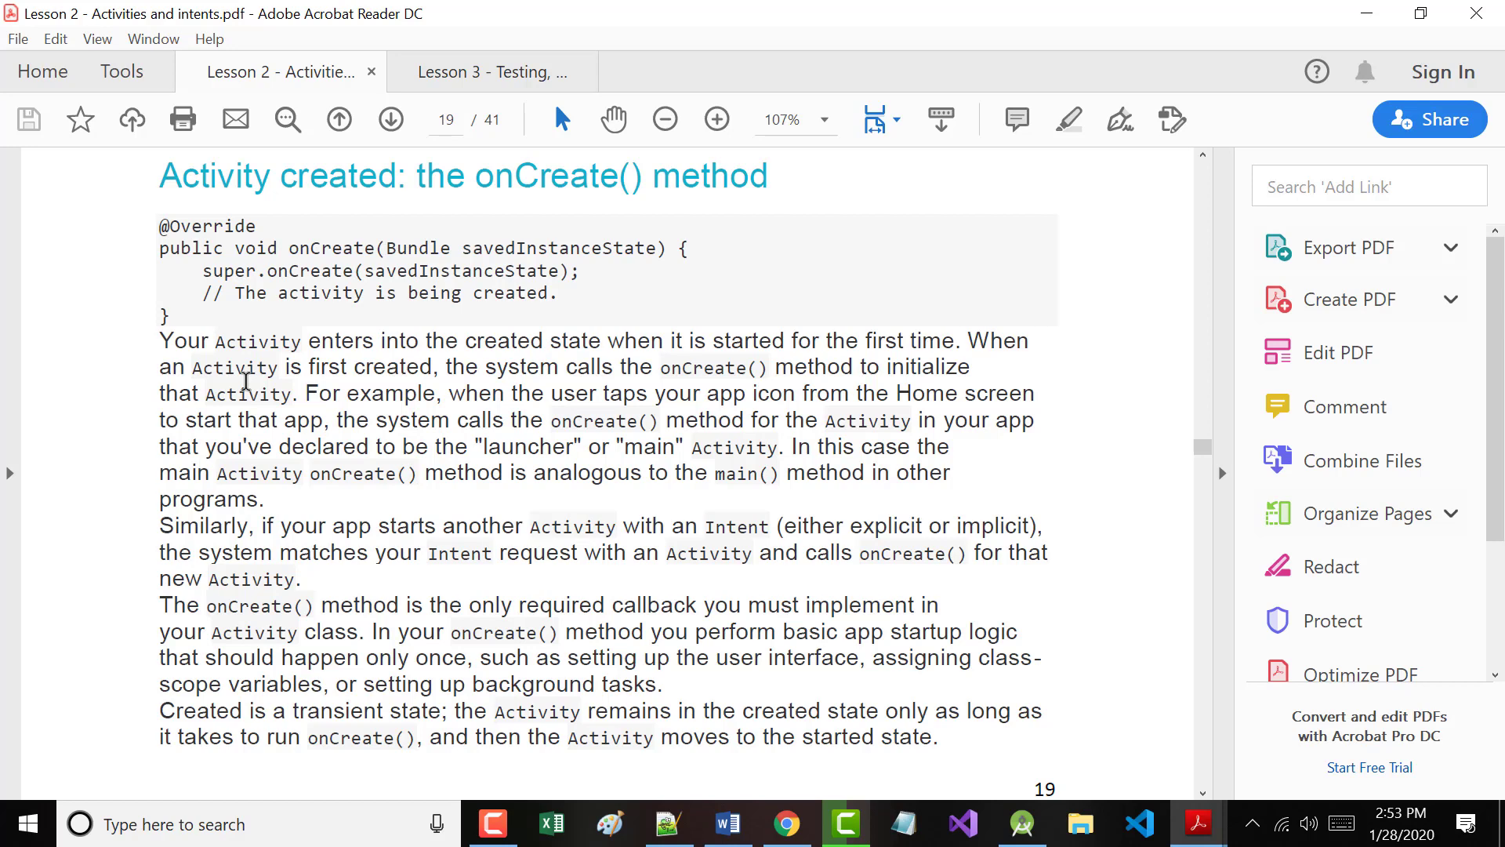
{"action": "scroll", "scroll_direction": "down", "scroll_amount": 3}
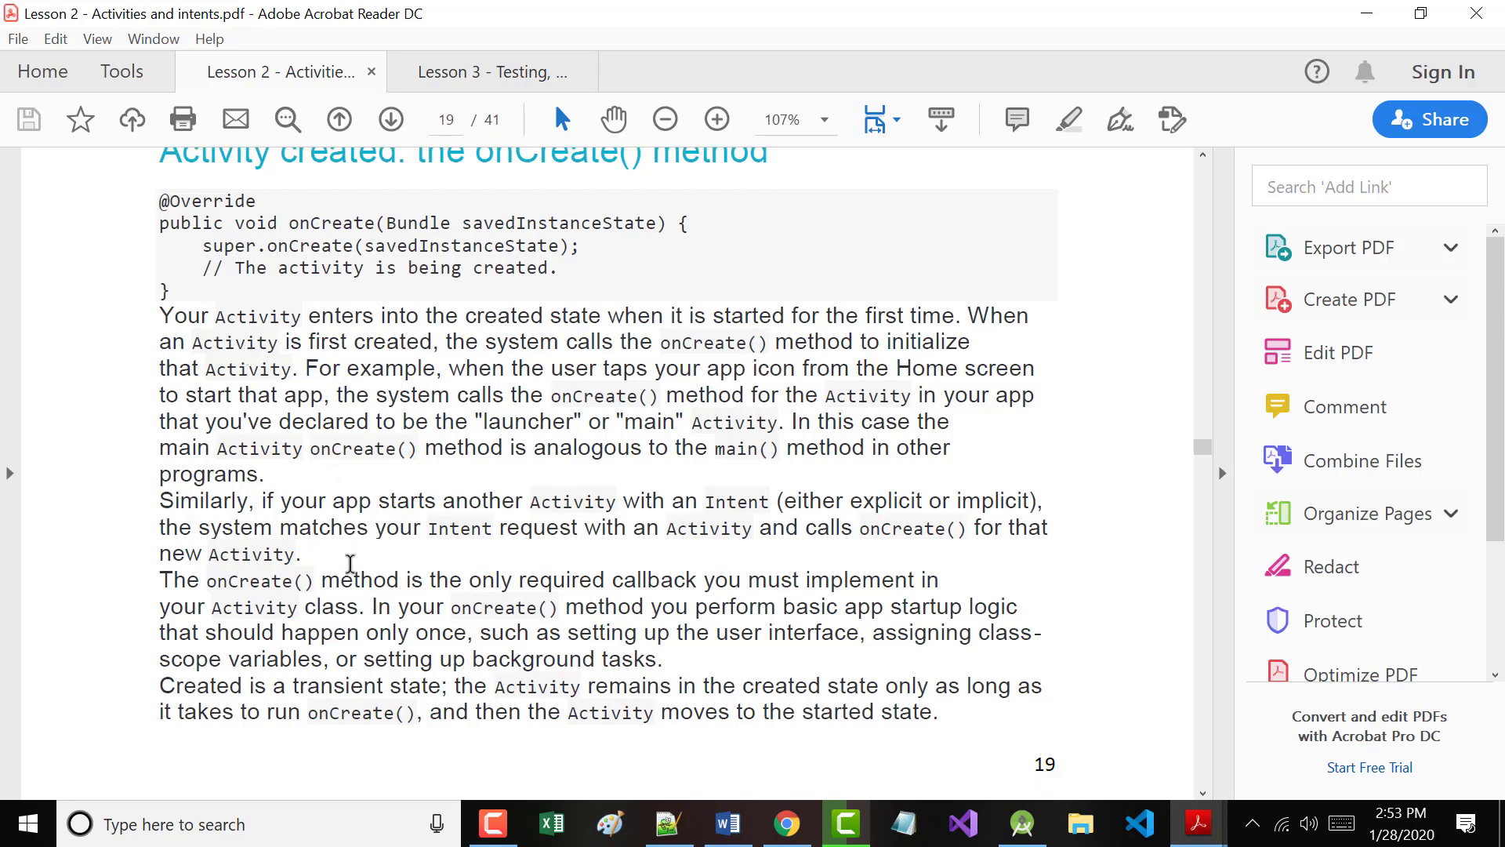
{"action": "scroll", "scroll_direction": "down", "scroll_amount": 3}
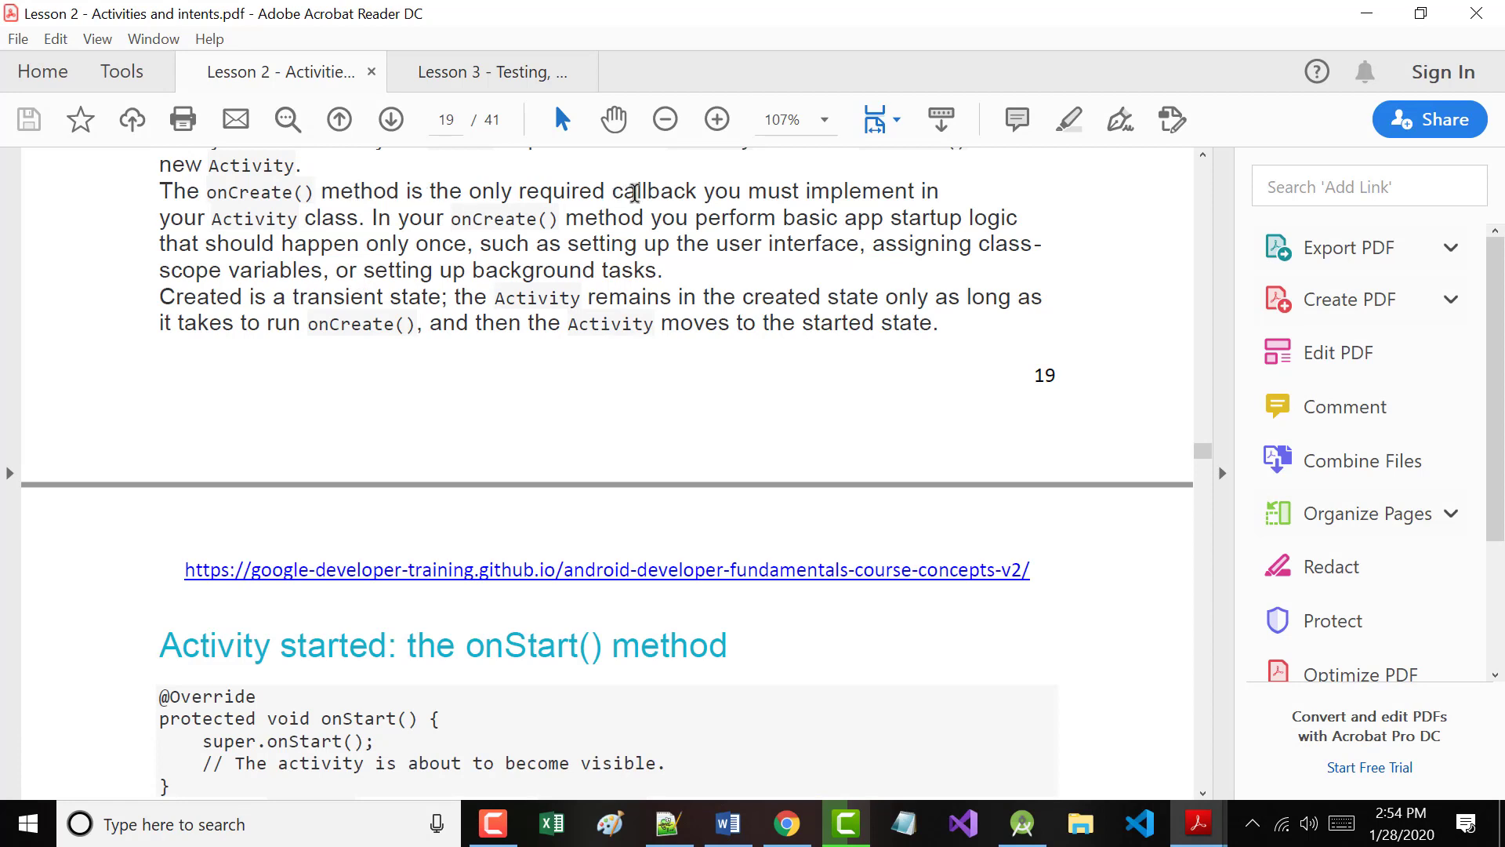
{"action": "mouse_move", "coordinate": [221, 209]}
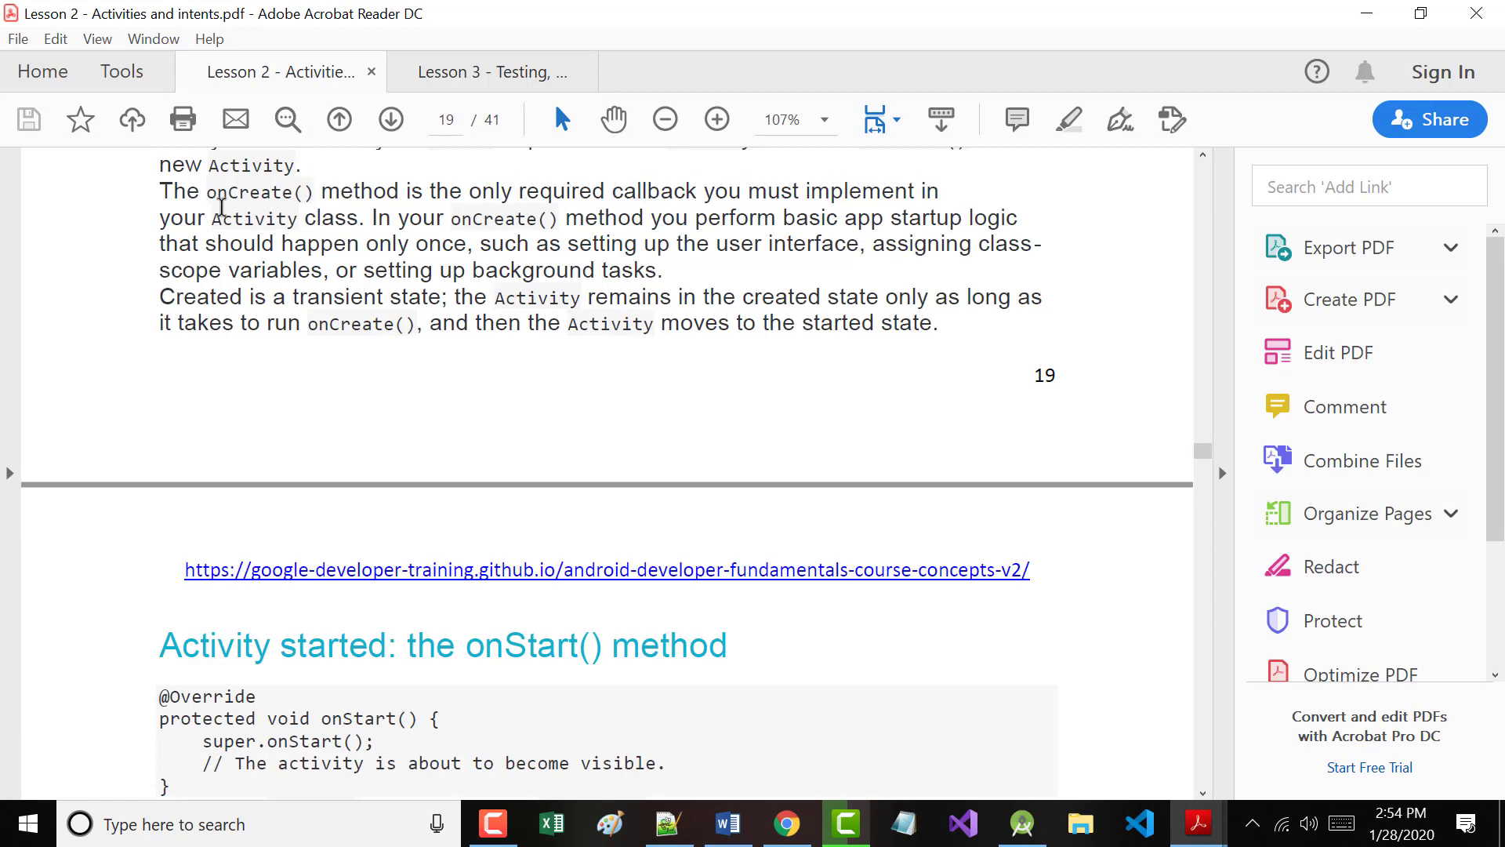
{"action": "mouse_move", "coordinate": [676, 209]}
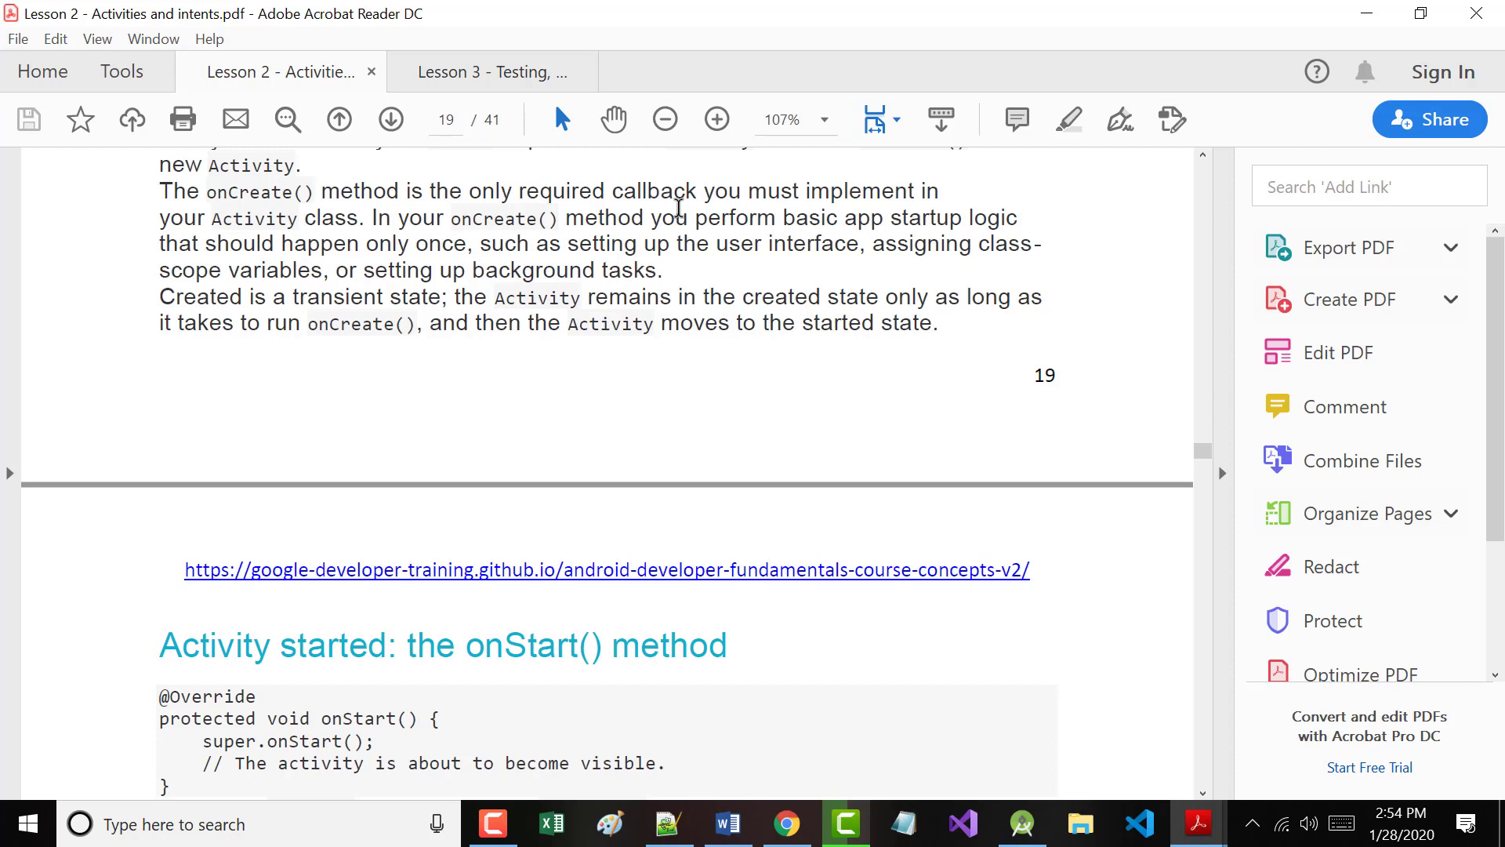
Scroll onto page 20 so the onStart() code and explanation fill the view.
{"action": "scroll", "scroll_direction": "down", "scroll_amount": 3}
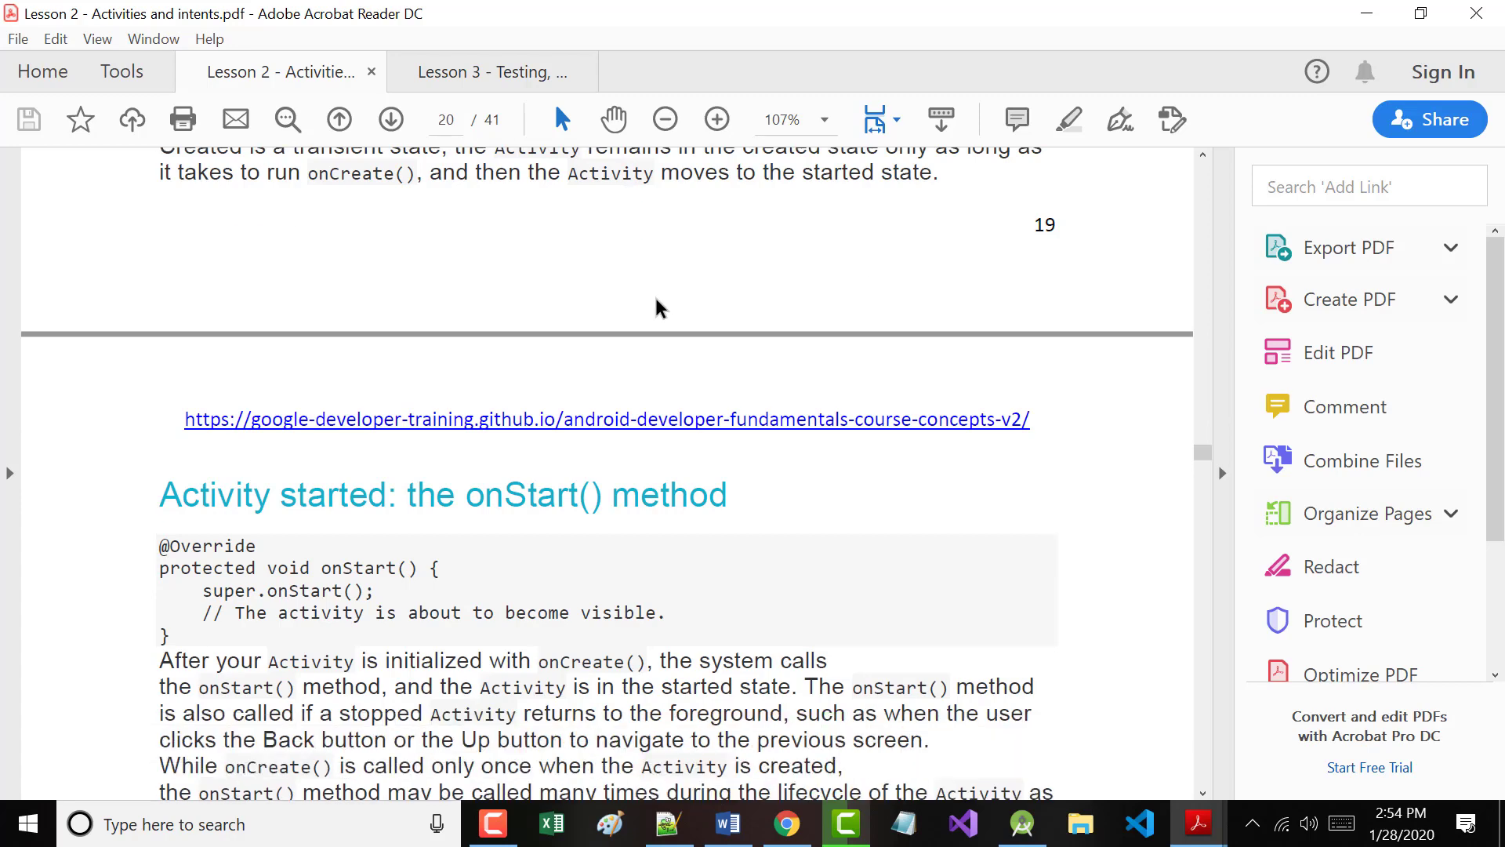
{"action": "scroll", "scroll_direction": "down", "scroll_amount": 3}
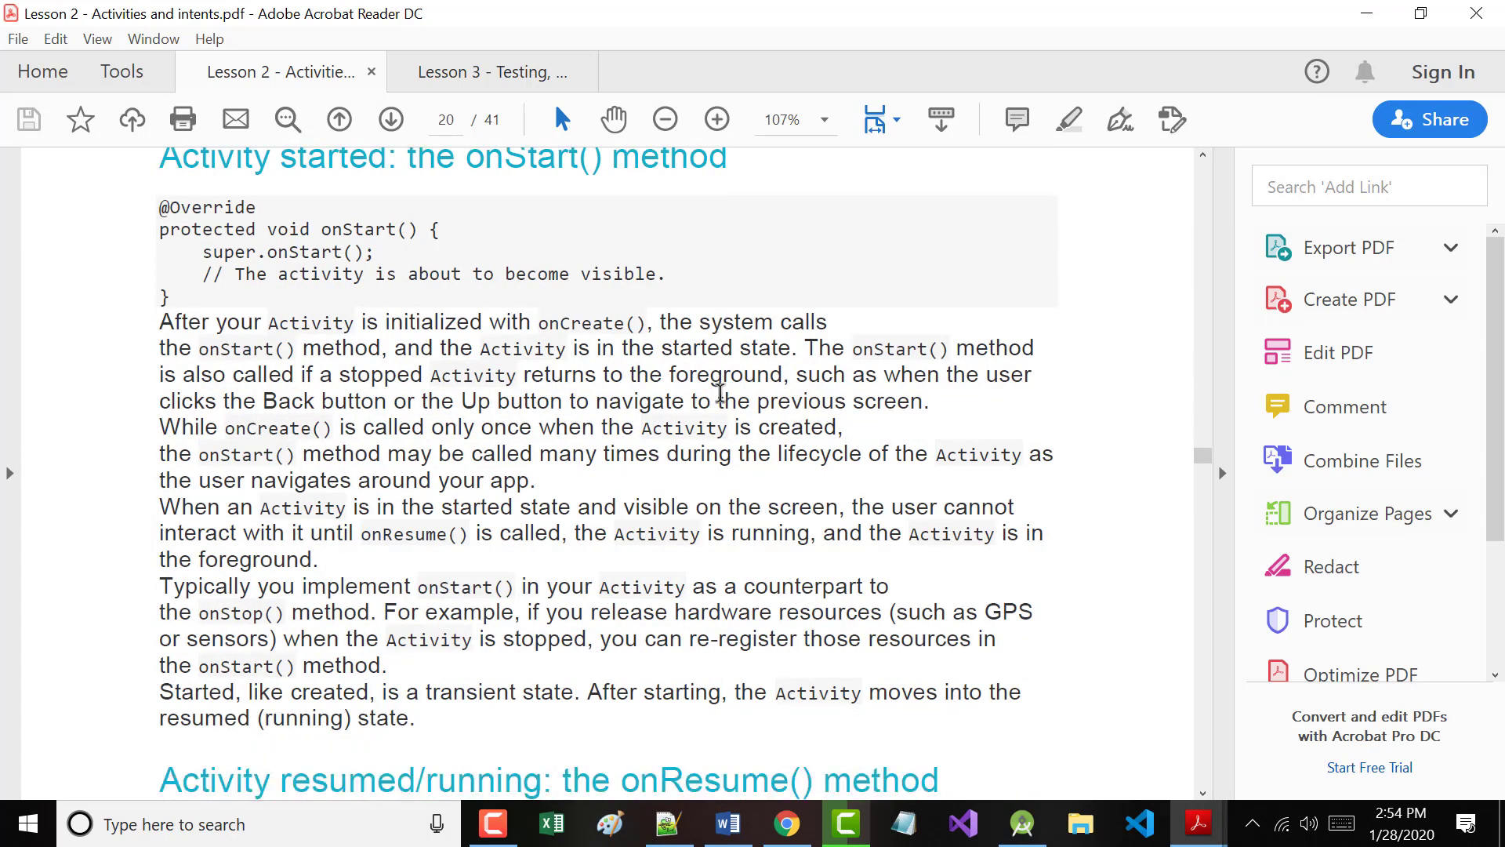
{"action": "scroll", "scroll_direction": "down", "scroll_amount": 3}
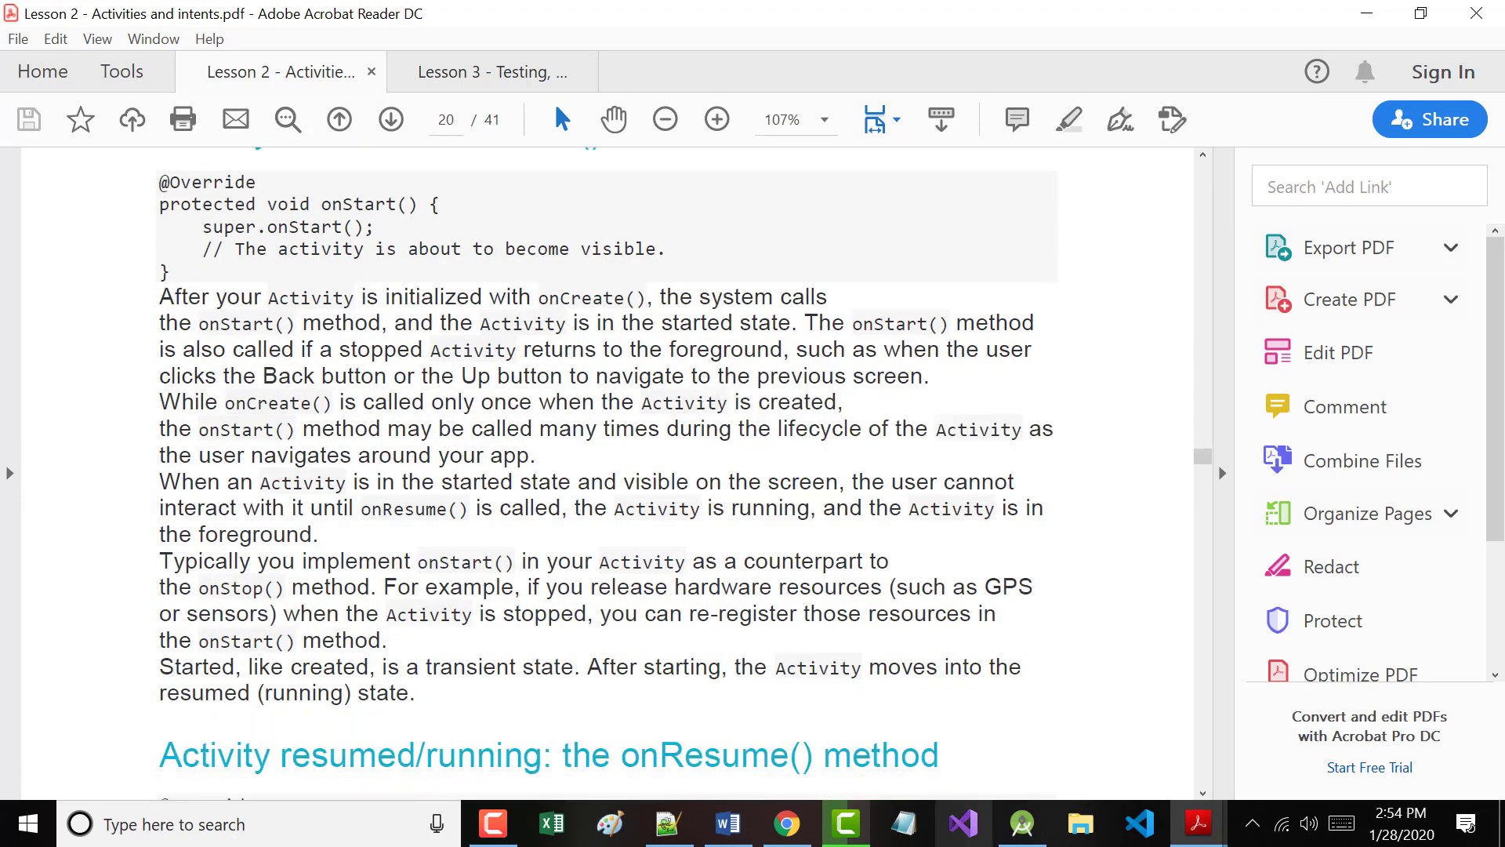
{"action": "mouse_move", "coordinate": [968, 823]}
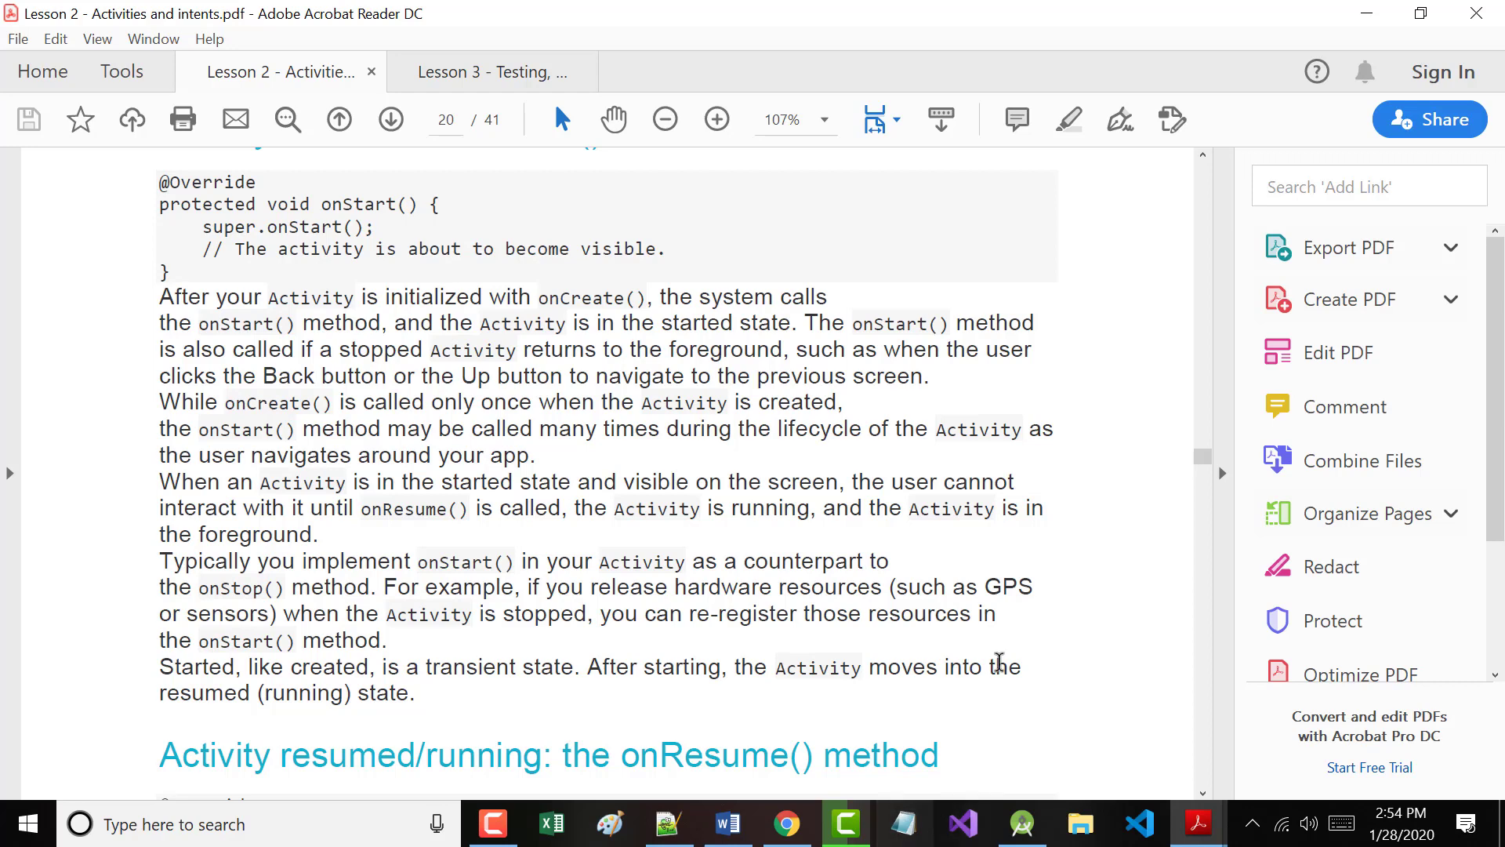
Scroll through the onResume() section past page 20 to the onPause() code and paused-state situations.
{"action": "scroll", "scroll_direction": "down", "scroll_amount": 3}
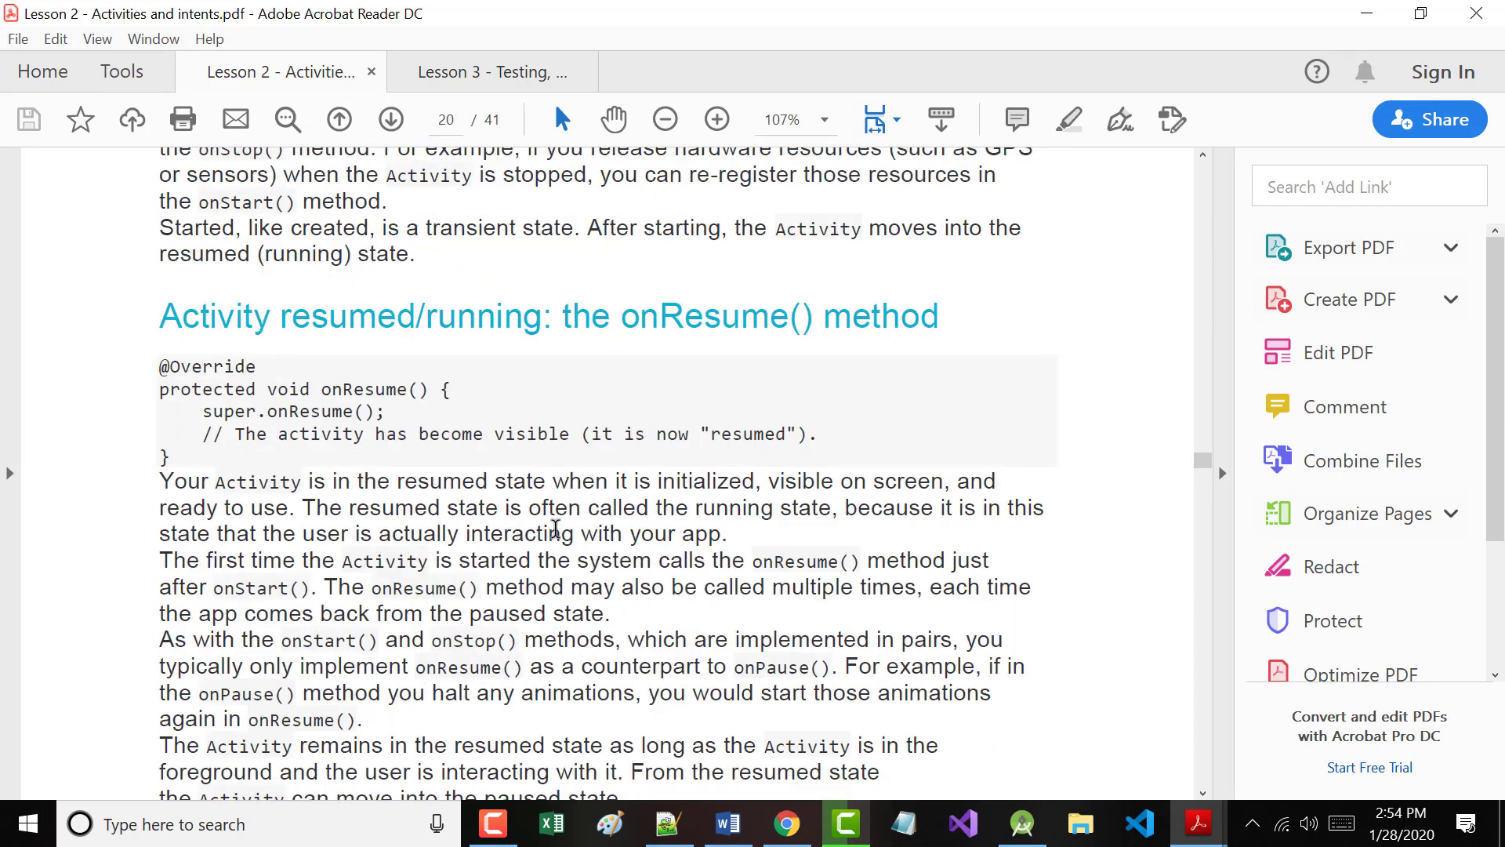
{"action": "scroll", "scroll_direction": "down", "scroll_amount": 3}
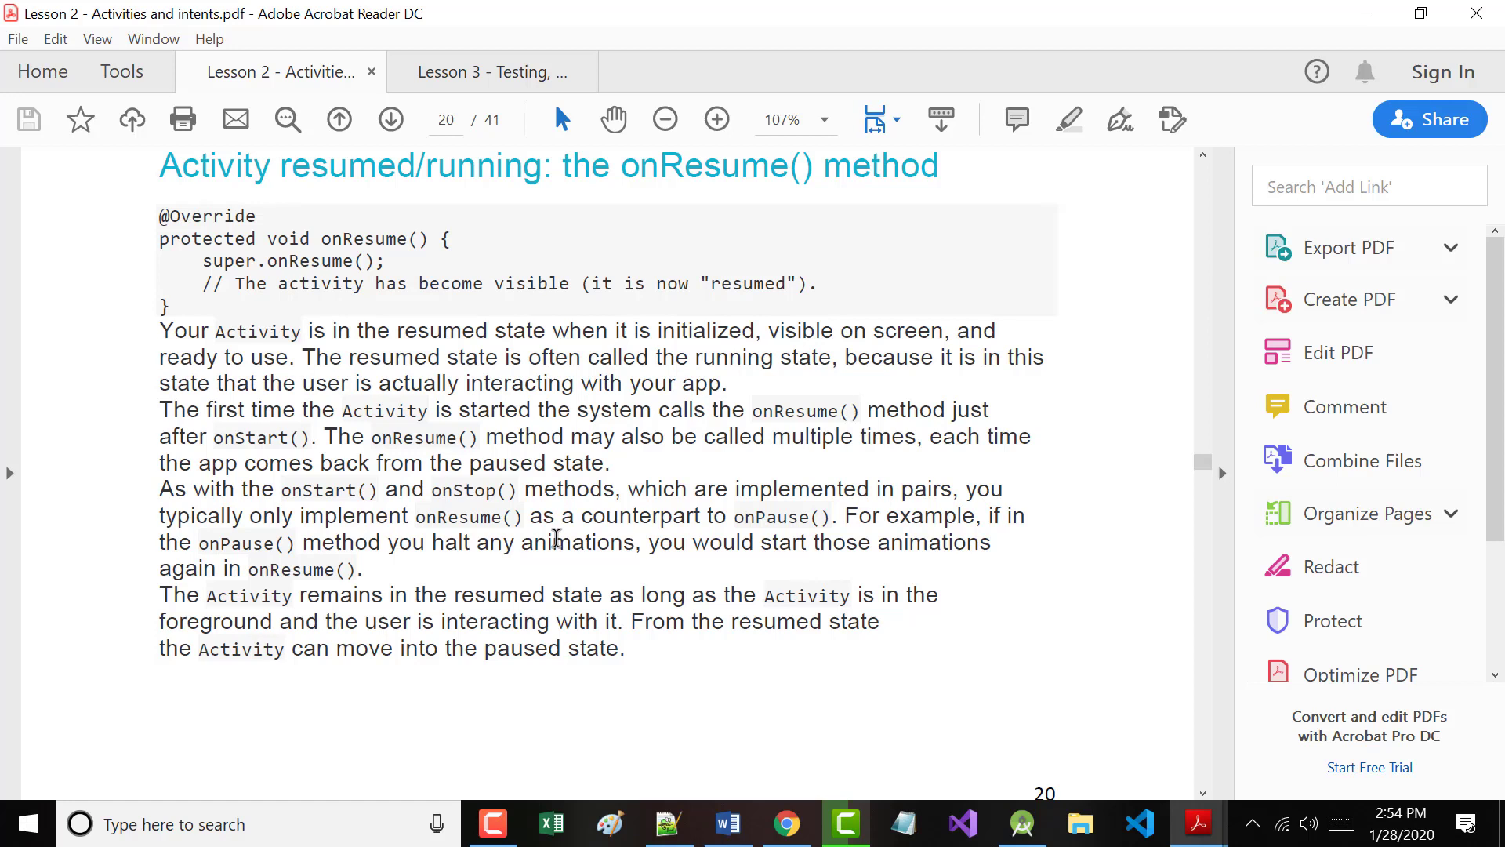
{"action": "scroll", "scroll_direction": "down", "scroll_amount": 3}
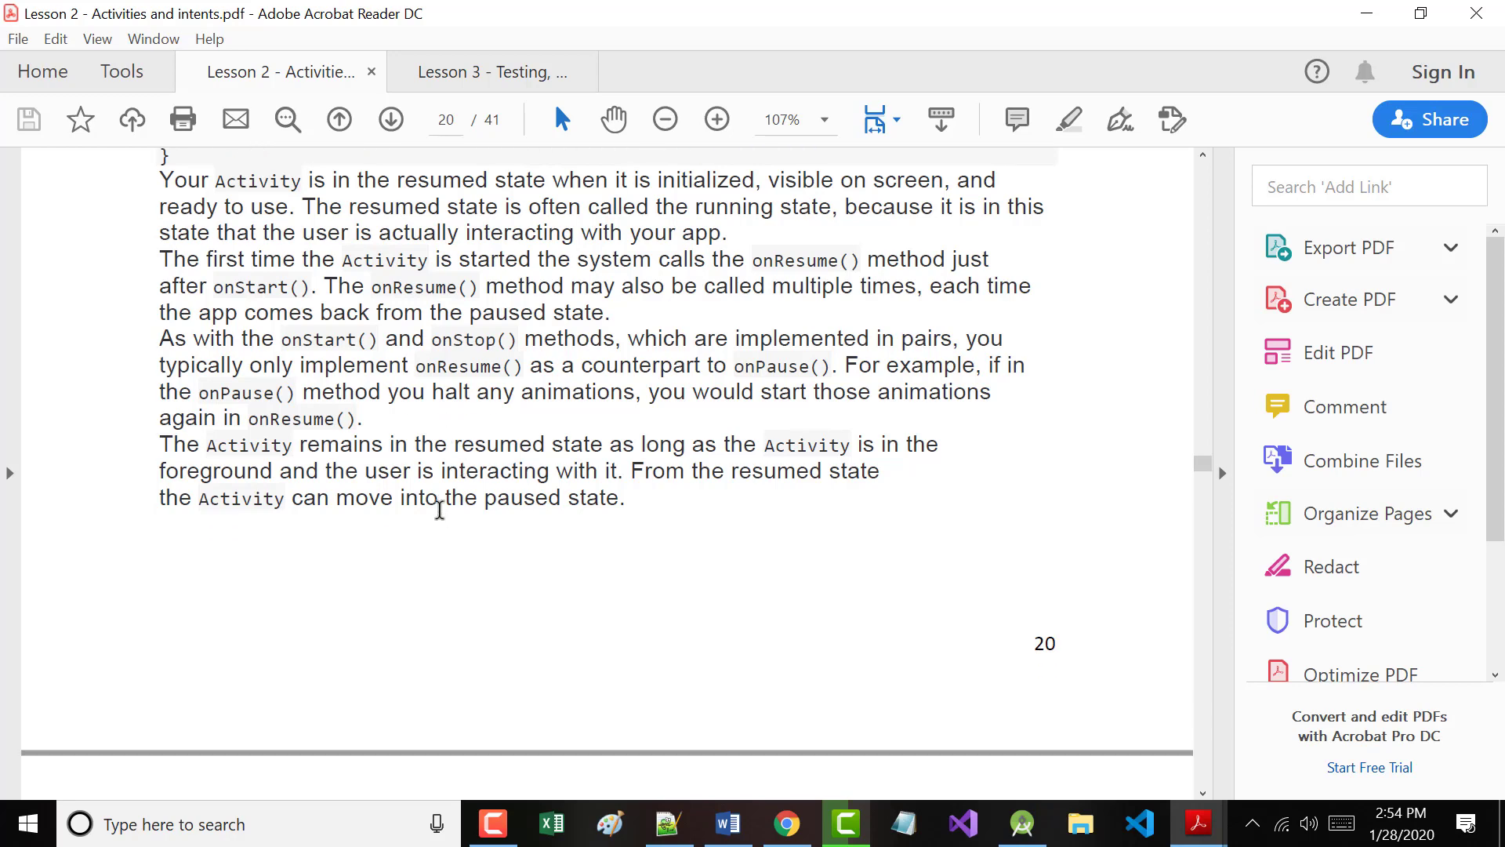
{"action": "scroll", "scroll_direction": "down", "scroll_amount": 3}
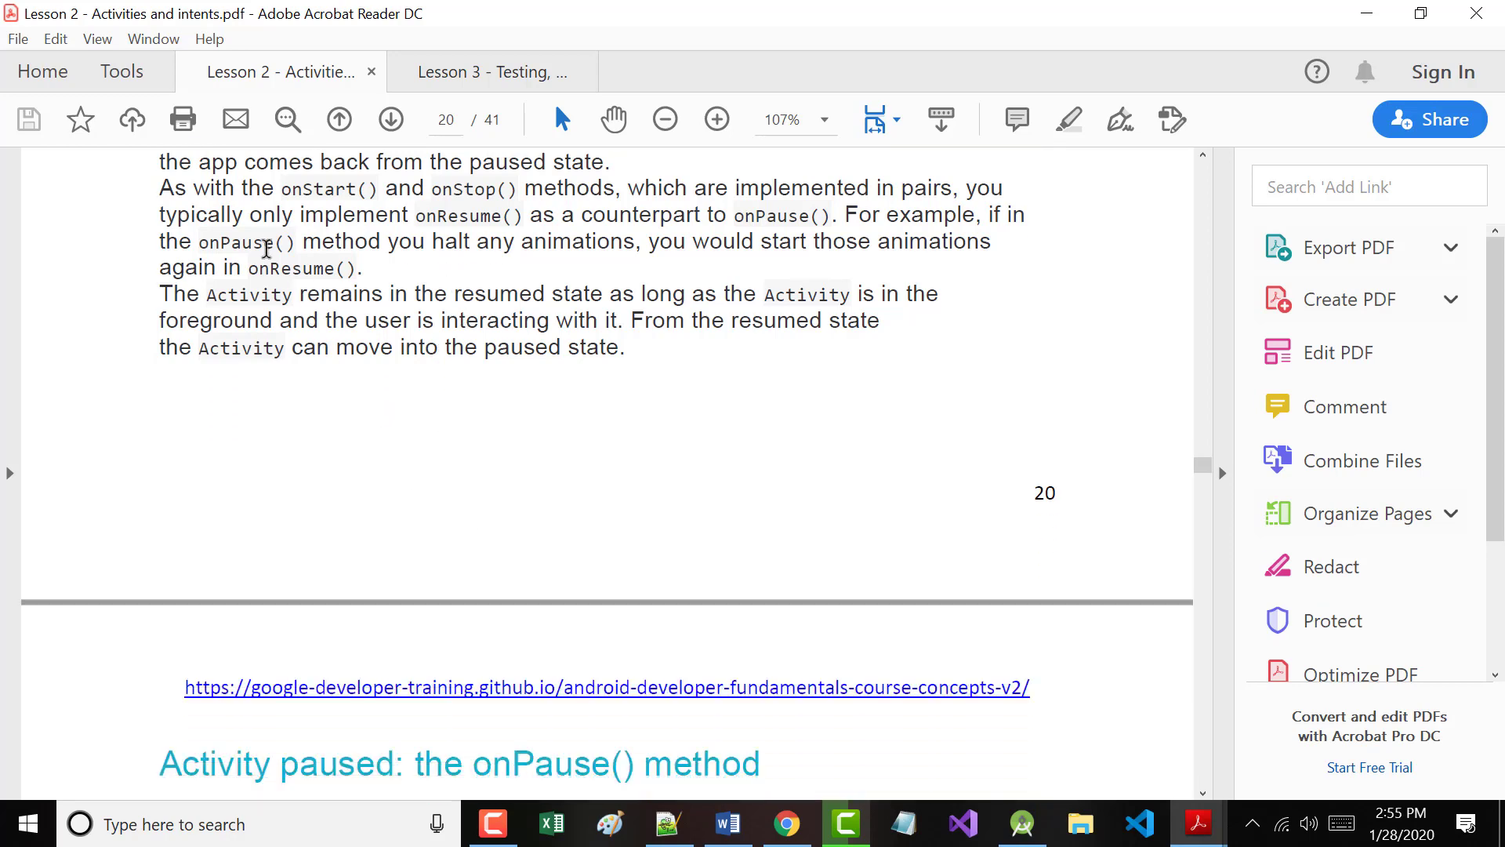
{"action": "mouse_move", "coordinate": [235, 194]}
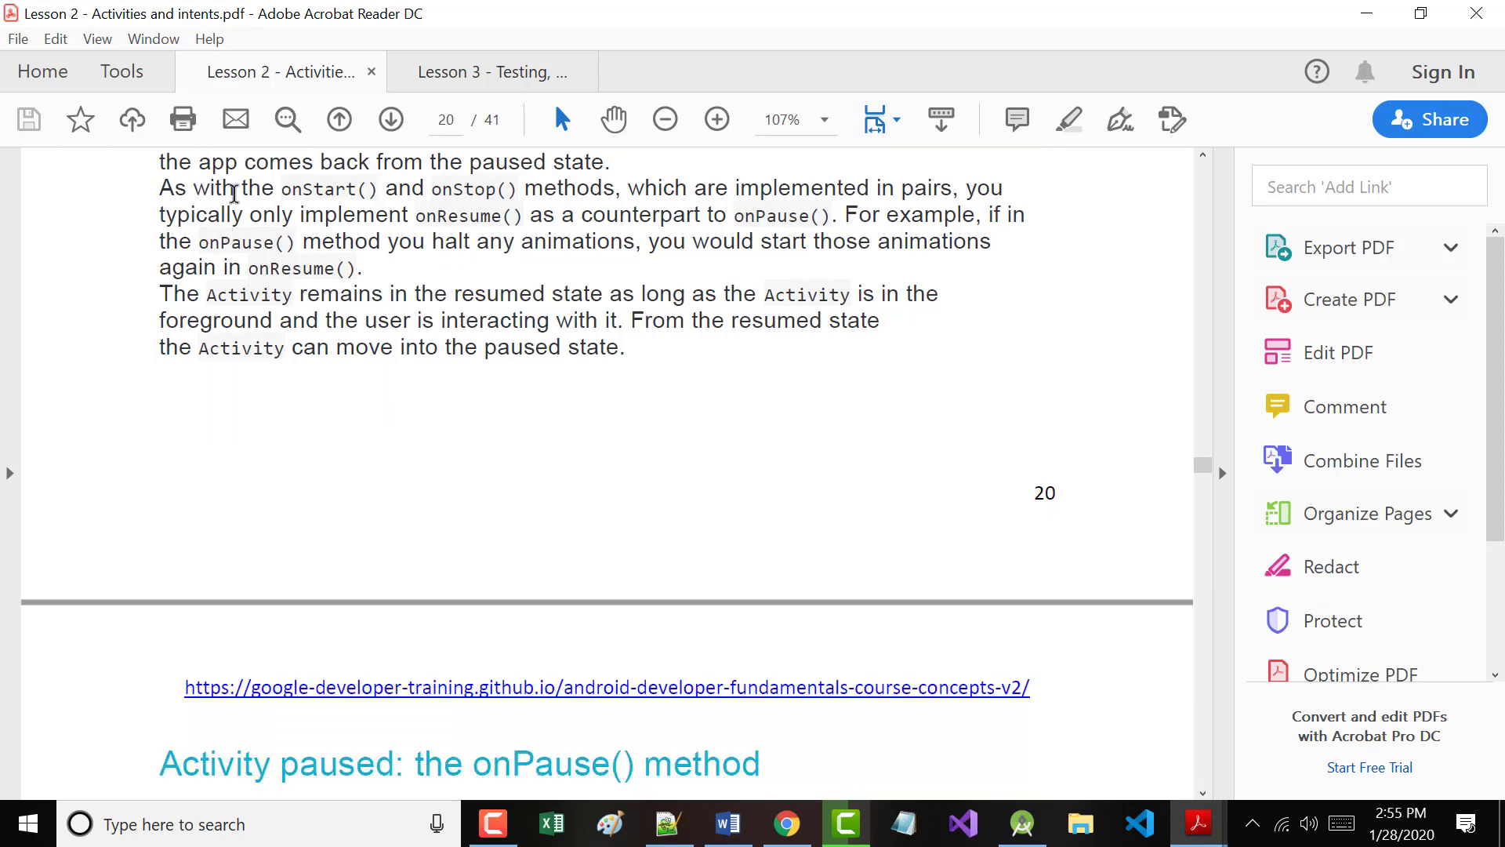
{"action": "mouse_move", "coordinate": [202, 214]}
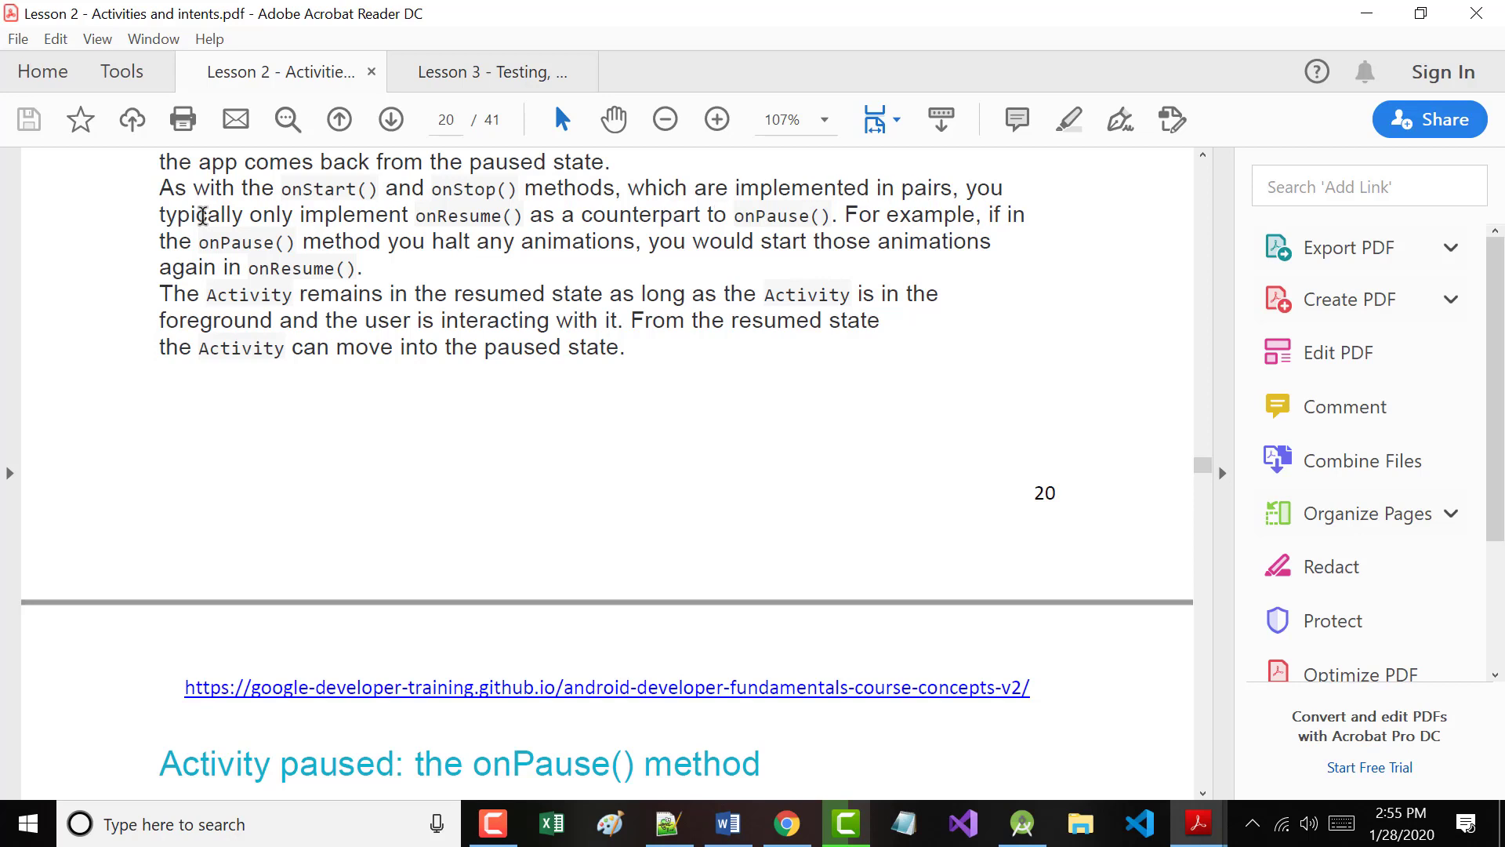
{"action": "mouse_move", "coordinate": [492, 216]}
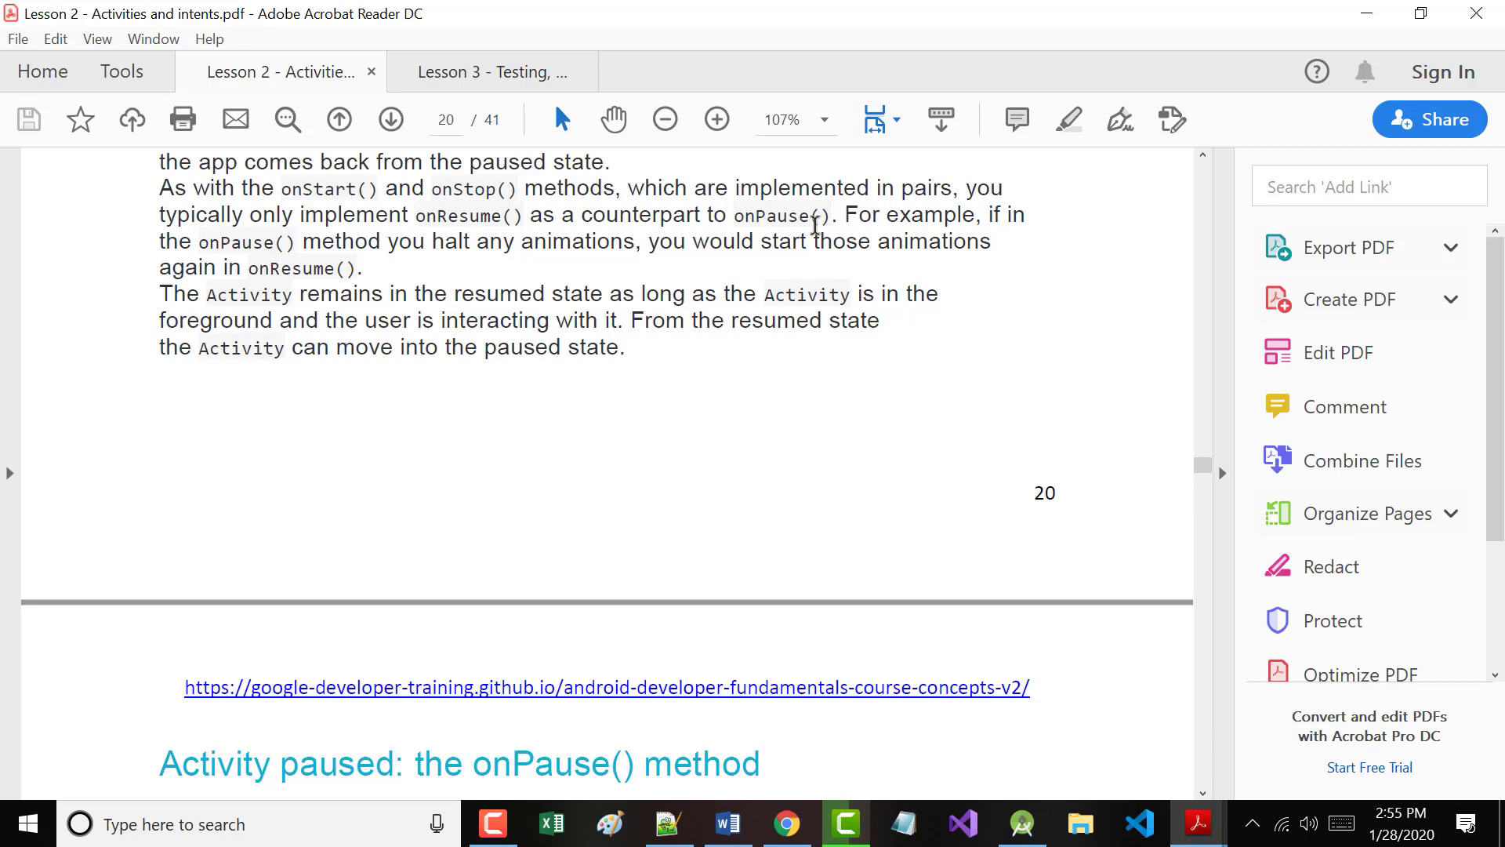
{"action": "mouse_move", "coordinate": [589, 287]}
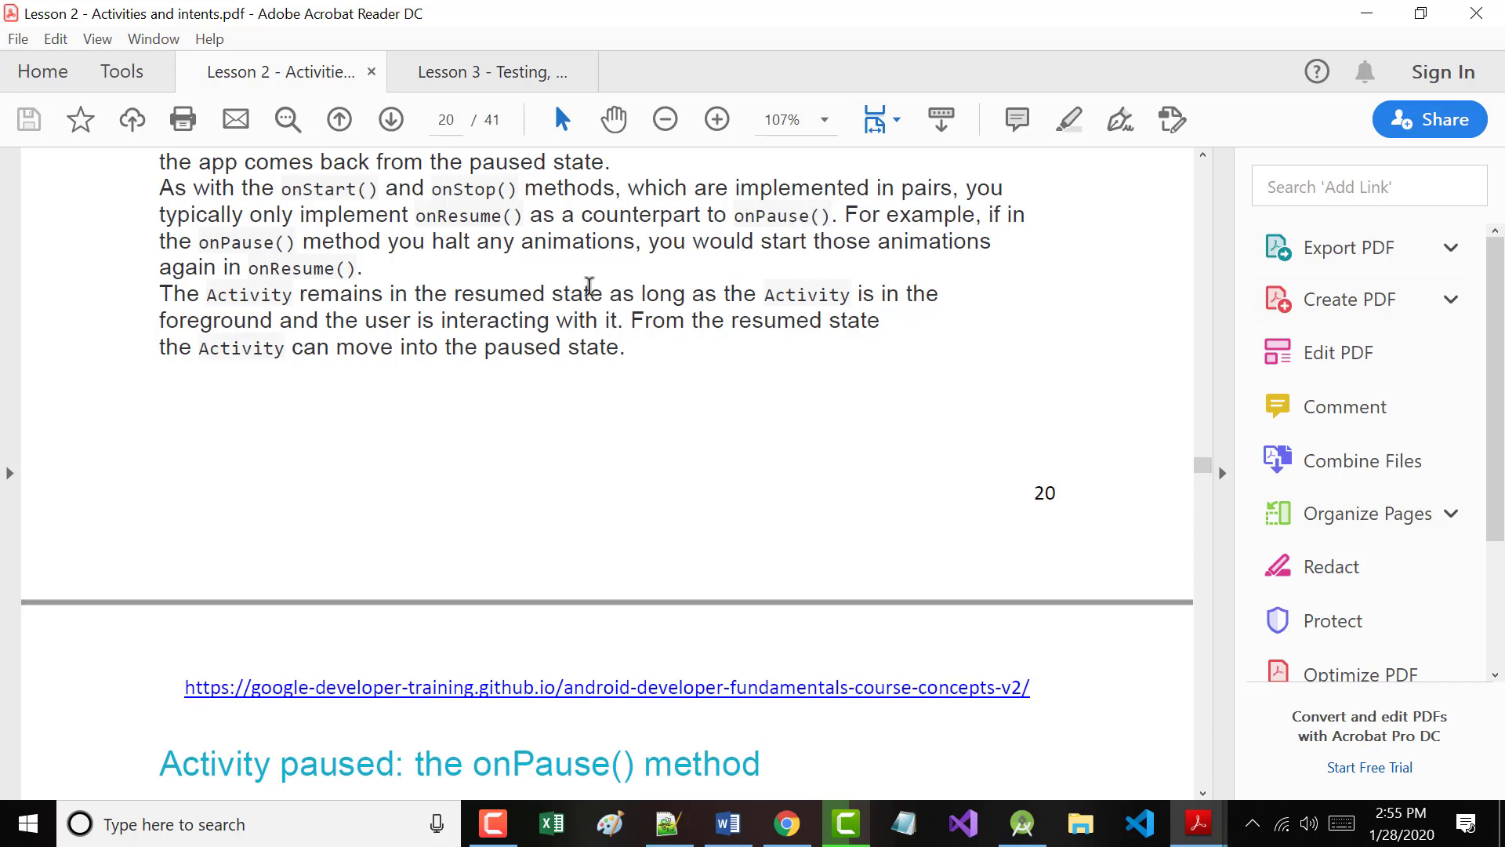
{"action": "scroll", "scroll_direction": "down", "scroll_amount": 3}
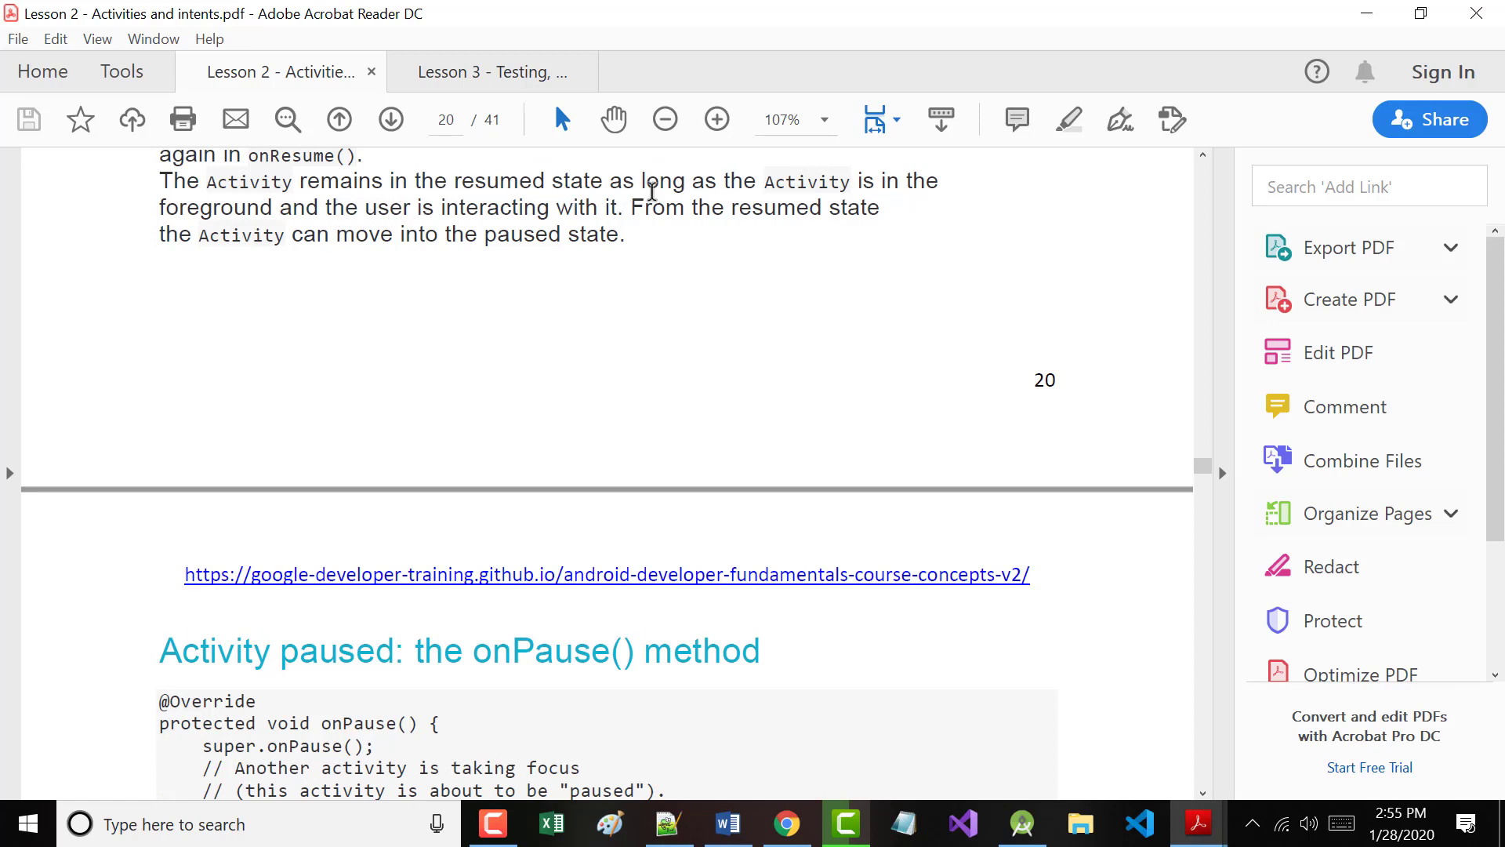
{"action": "mouse_move", "coordinate": [272, 207]}
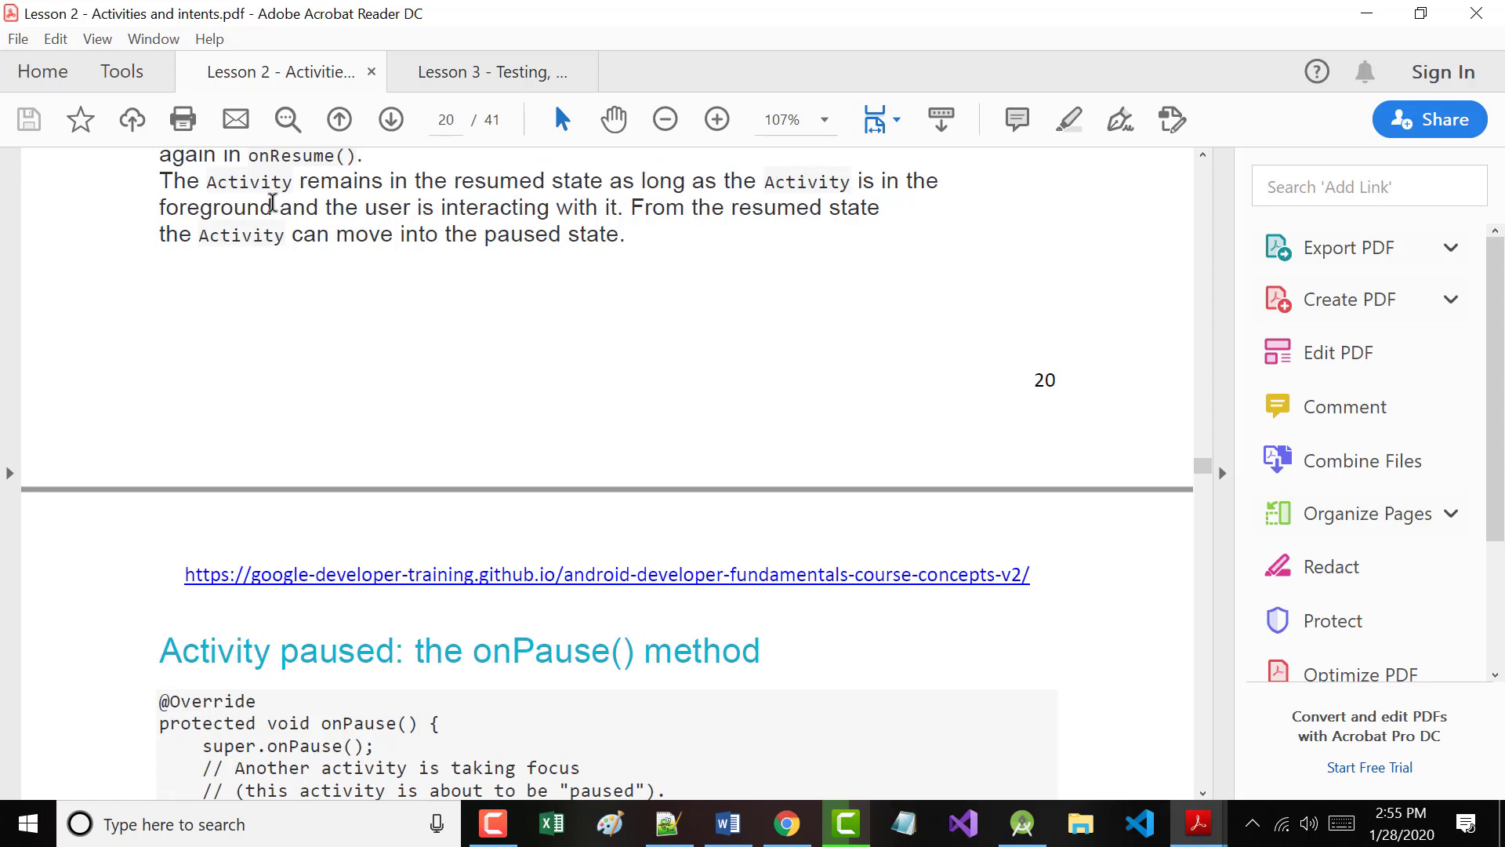
{"action": "mouse_move", "coordinate": [347, 238]}
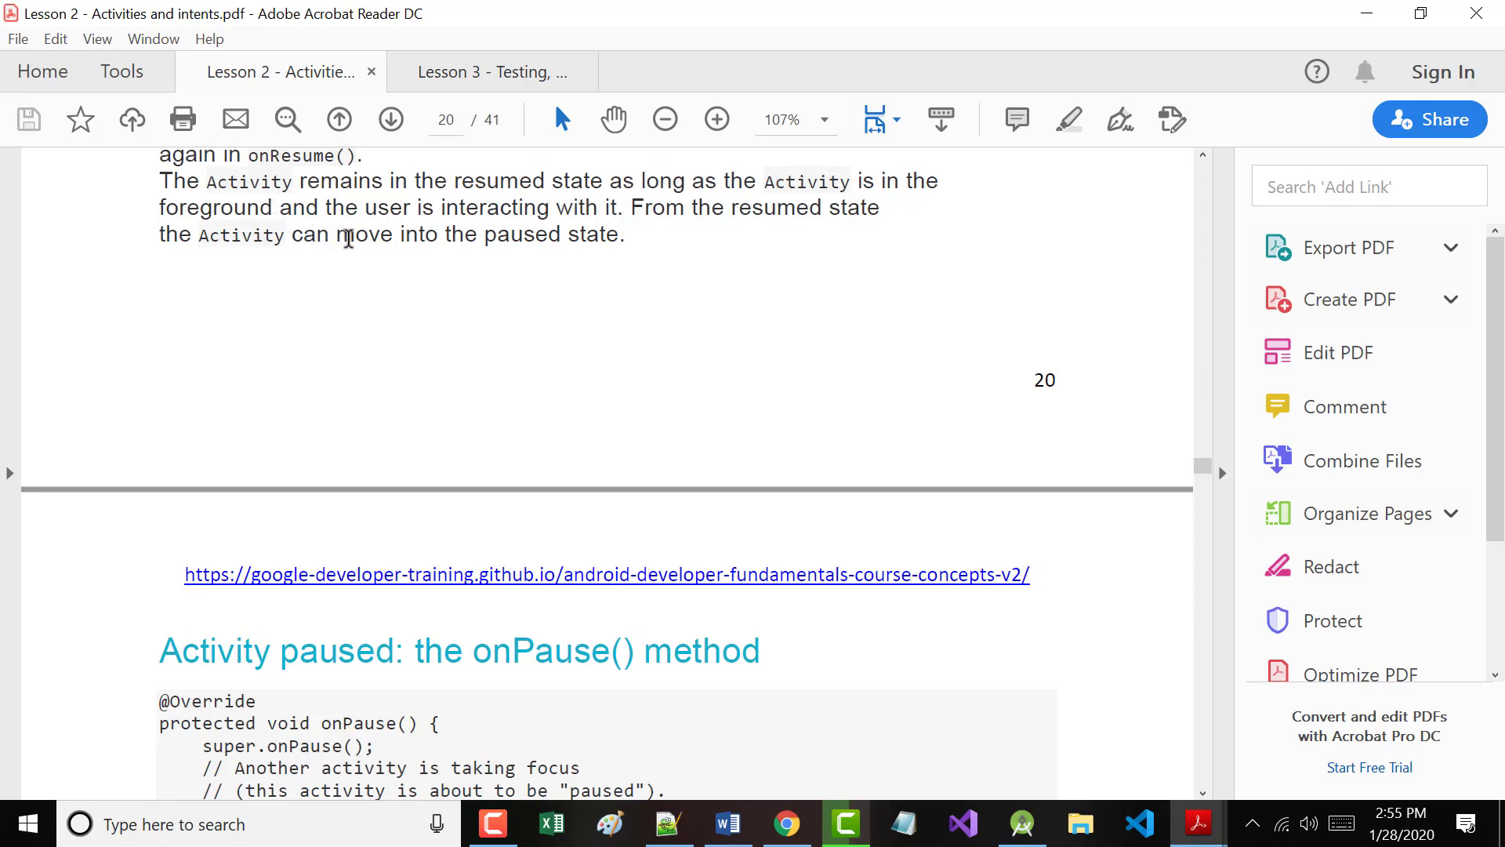
{"action": "scroll", "scroll_direction": "down", "scroll_amount": 3}
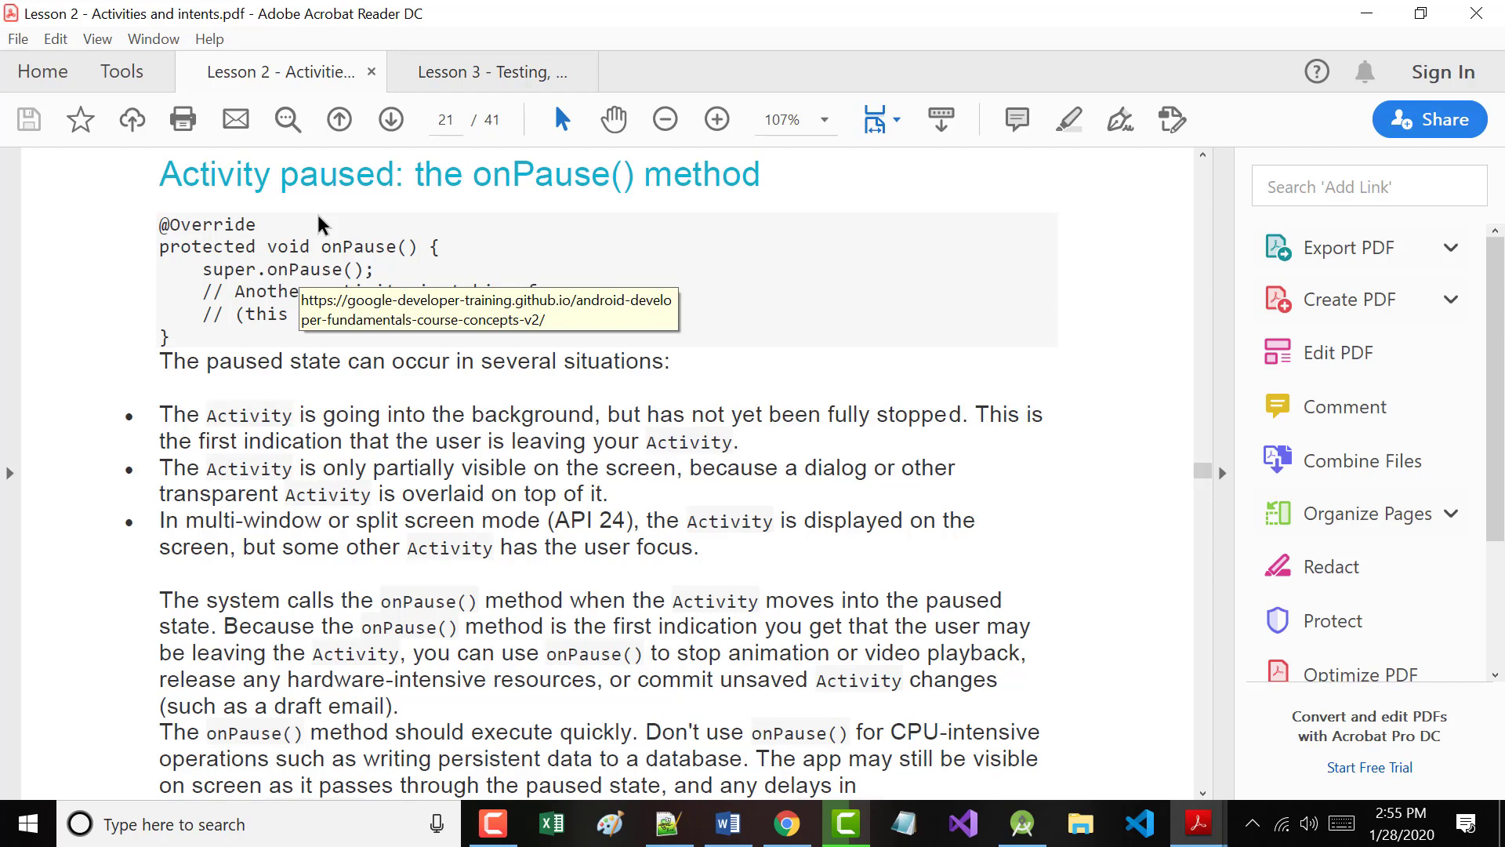
{"action": "mouse_move", "coordinate": [240, 364]}
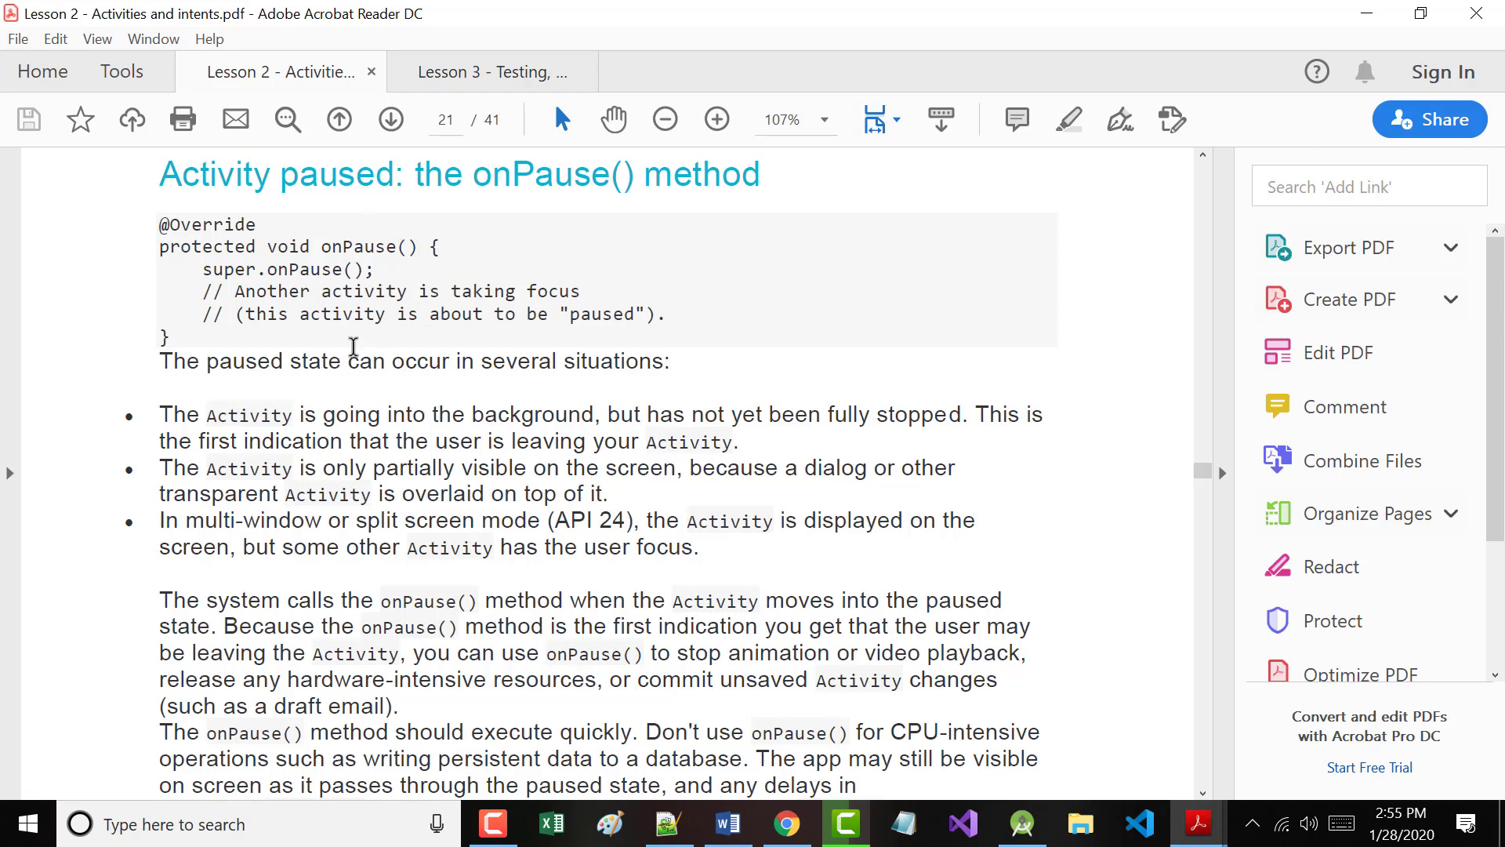
Scroll to the end of the onPause() section on page 21, ending with paused-to-resumed or stopped transitions.
{"action": "scroll", "scroll_direction": "down", "scroll_amount": 3}
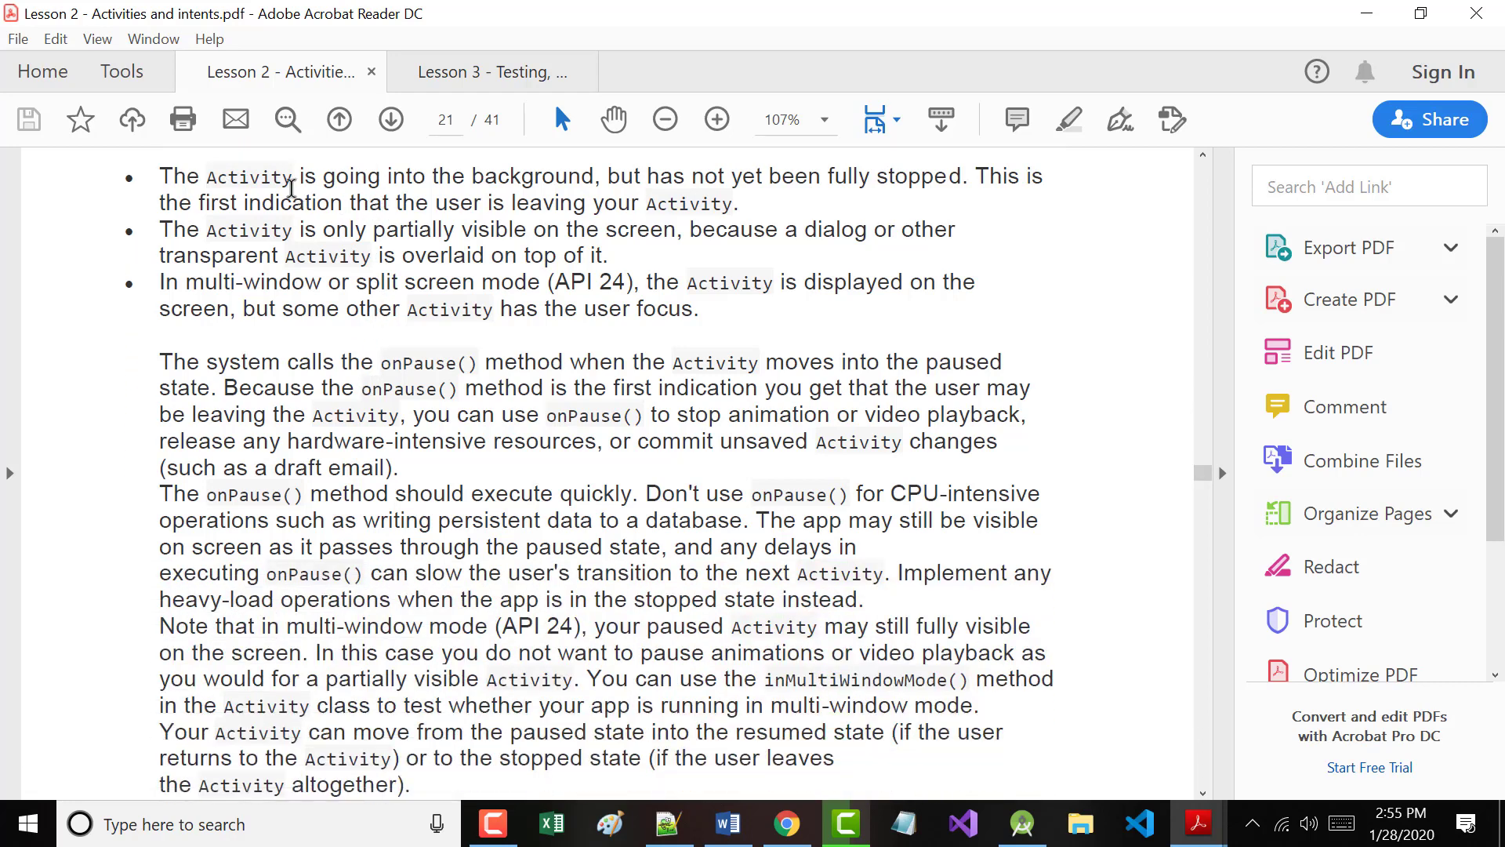
{"action": "mouse_move", "coordinate": [828, 177]}
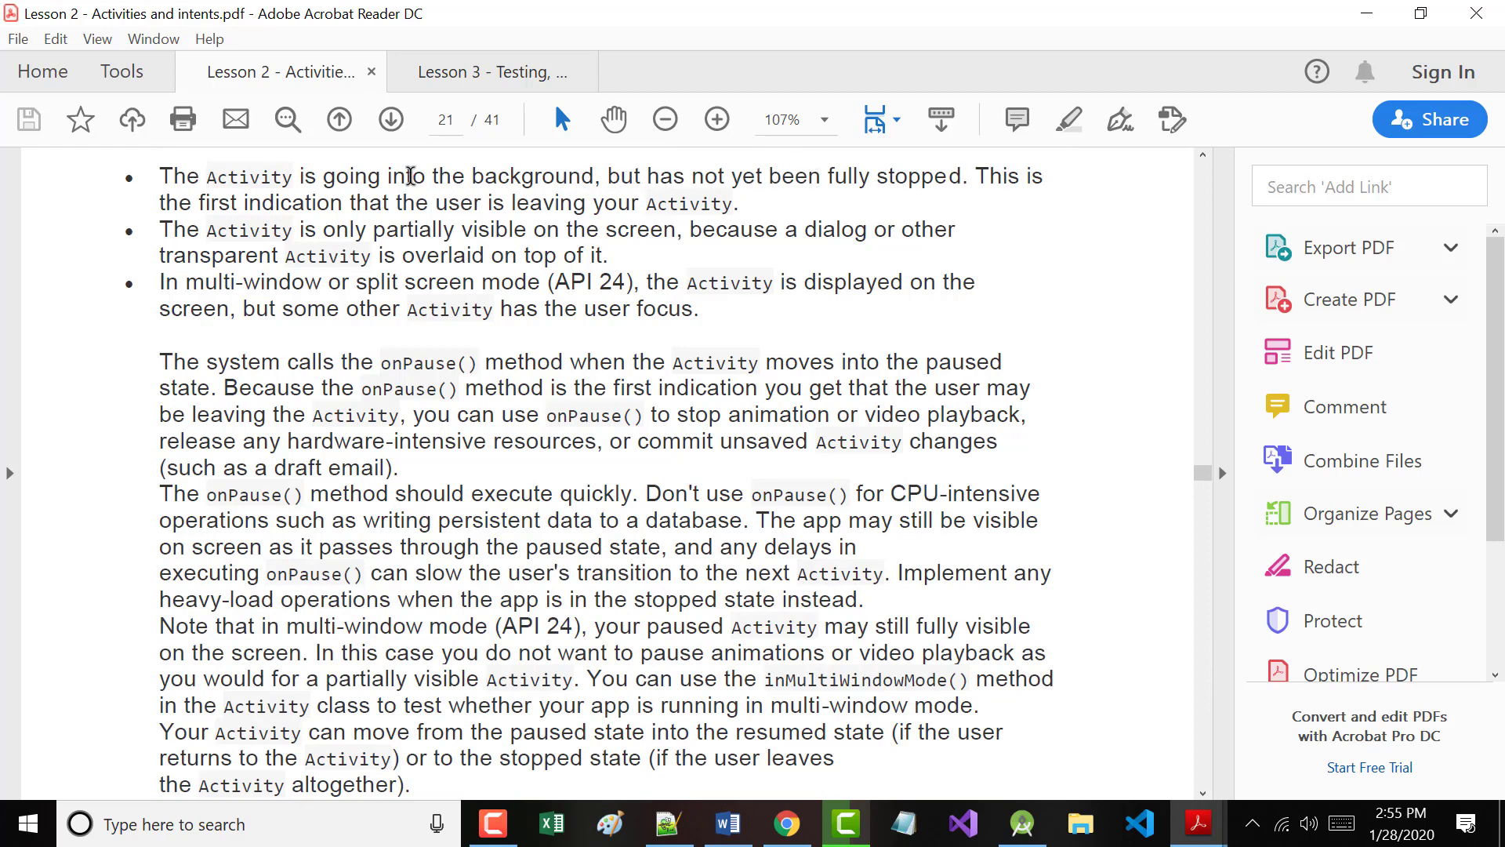
{"action": "mouse_move", "coordinate": [546, 235]}
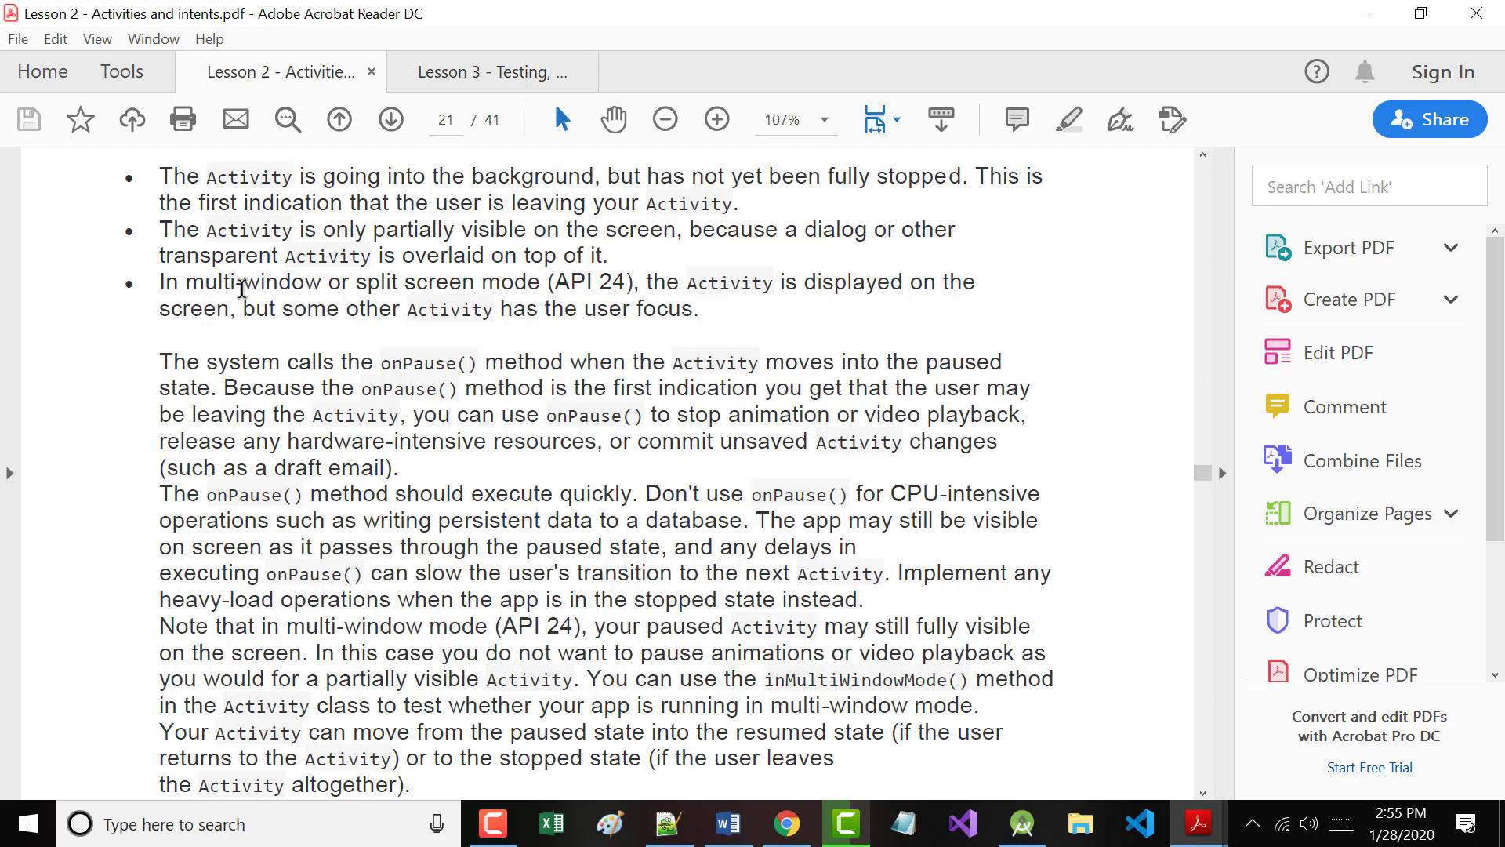
{"action": "mouse_move", "coordinate": [286, 328]}
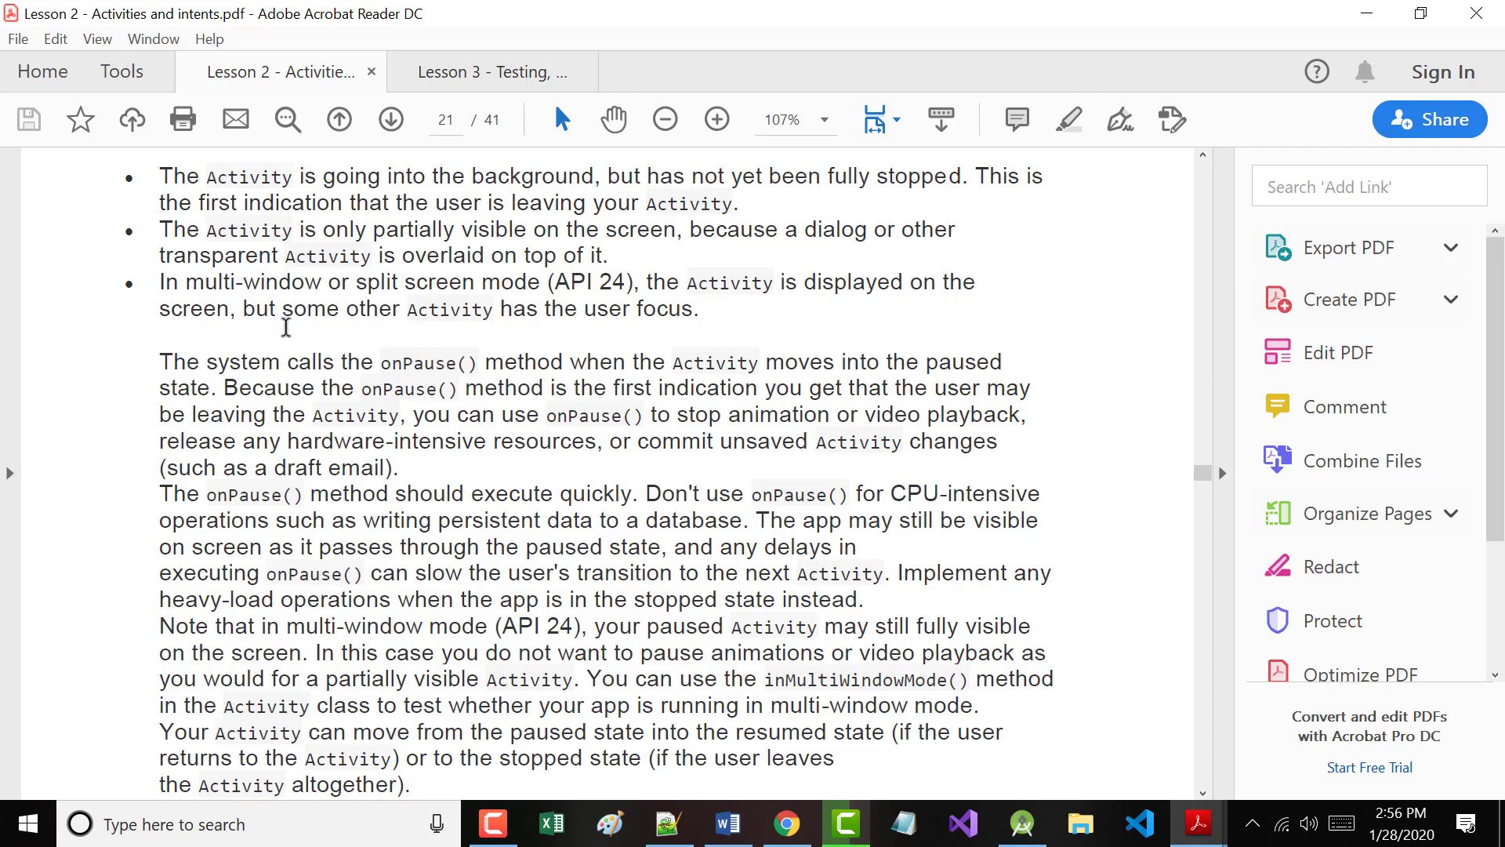
{"action": "mouse_move", "coordinate": [458, 320]}
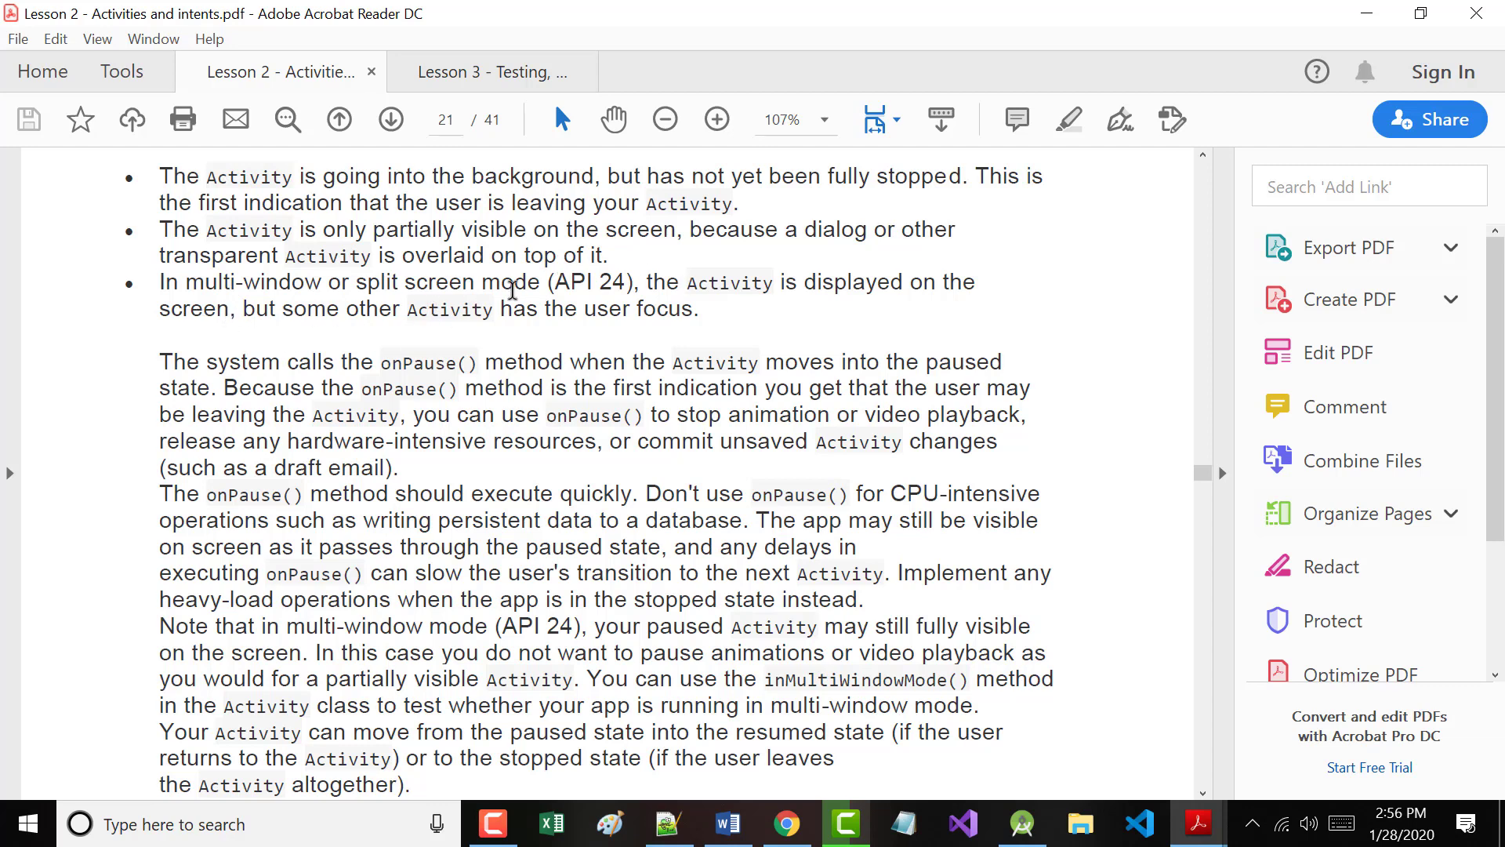
{"action": "mouse_move", "coordinate": [445, 309]}
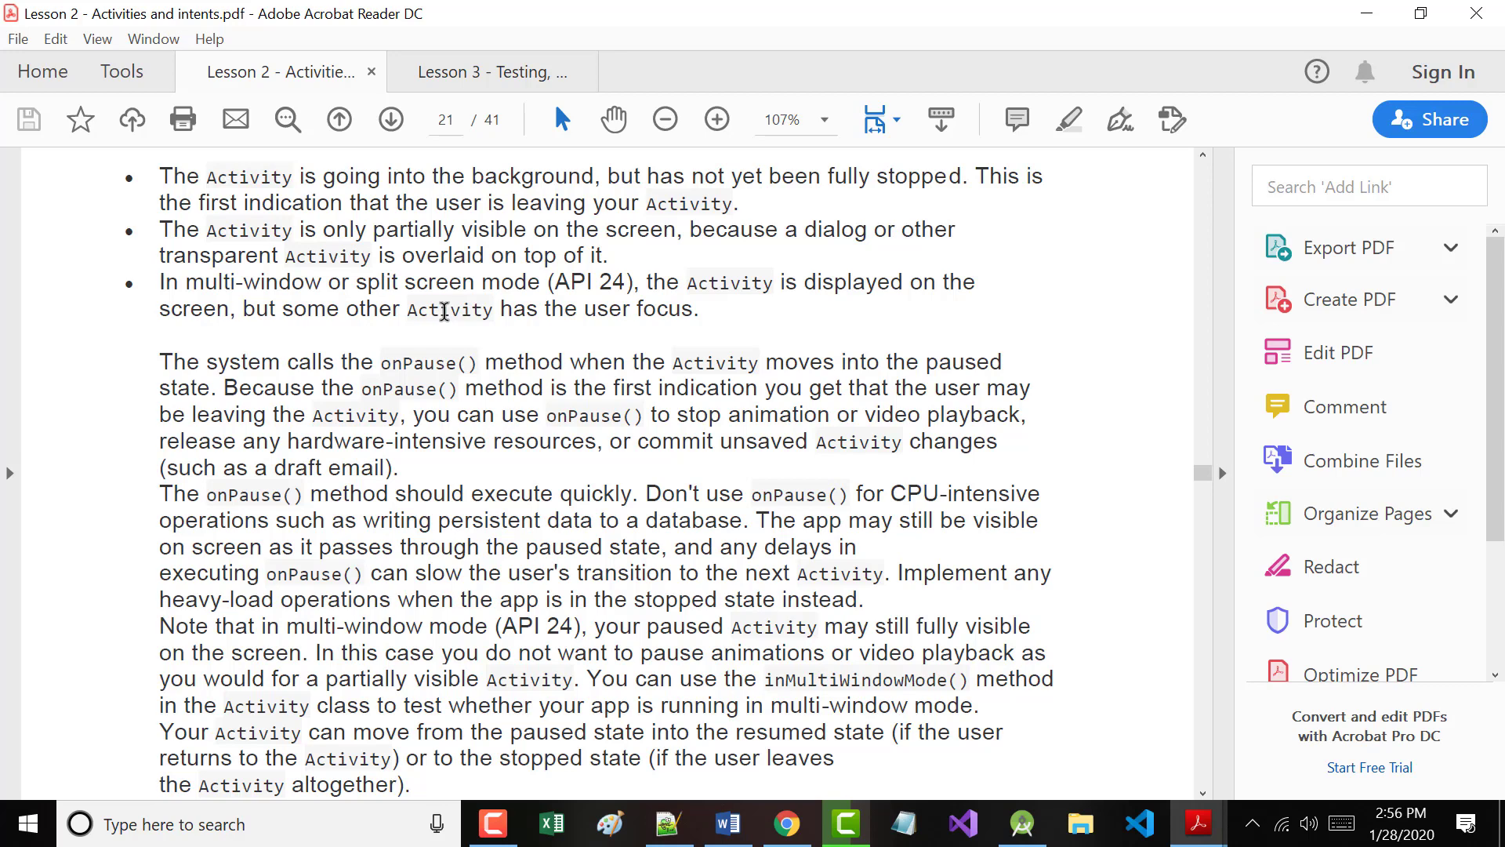
{"action": "scroll", "scroll_direction": "down", "scroll_amount": 3}
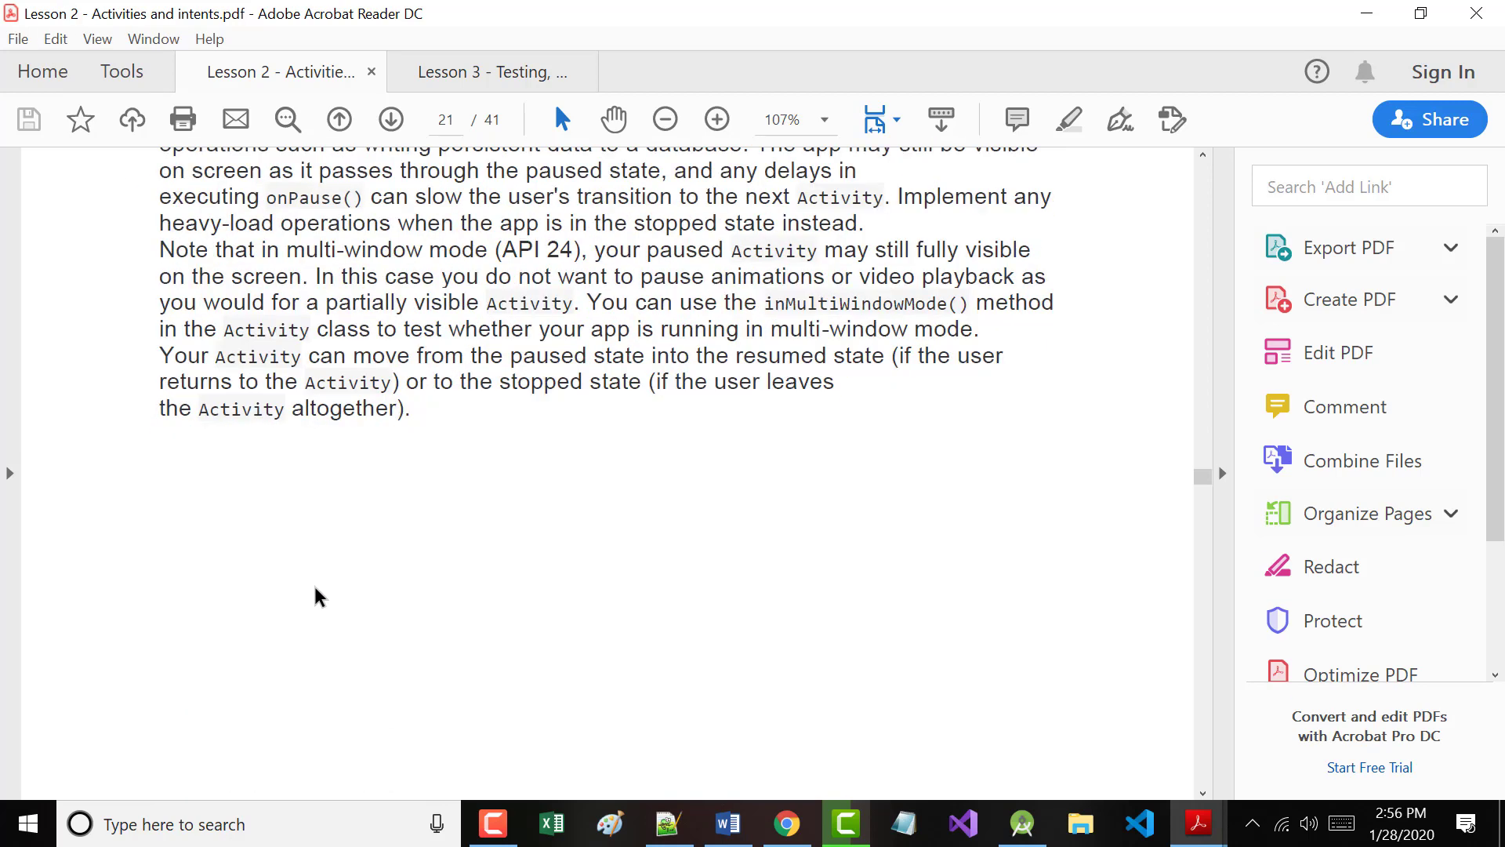
Scroll to page 22 showing the full 'Activity stopped: the onStop() method' section.
{"action": "scroll", "scroll_direction": "down", "scroll_amount": 3}
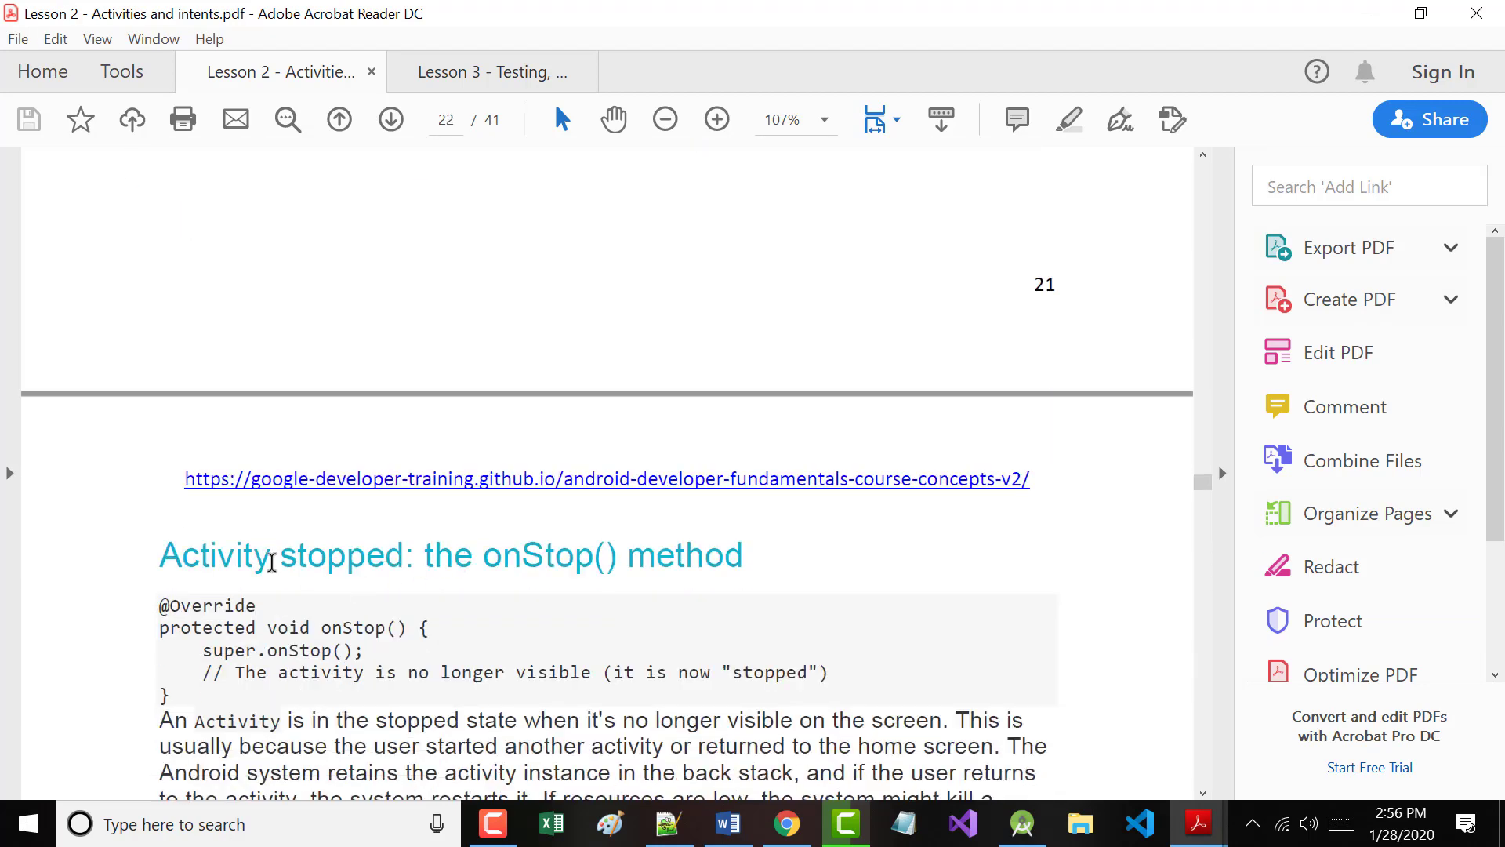
{"action": "scroll", "scroll_direction": "down", "scroll_amount": 3}
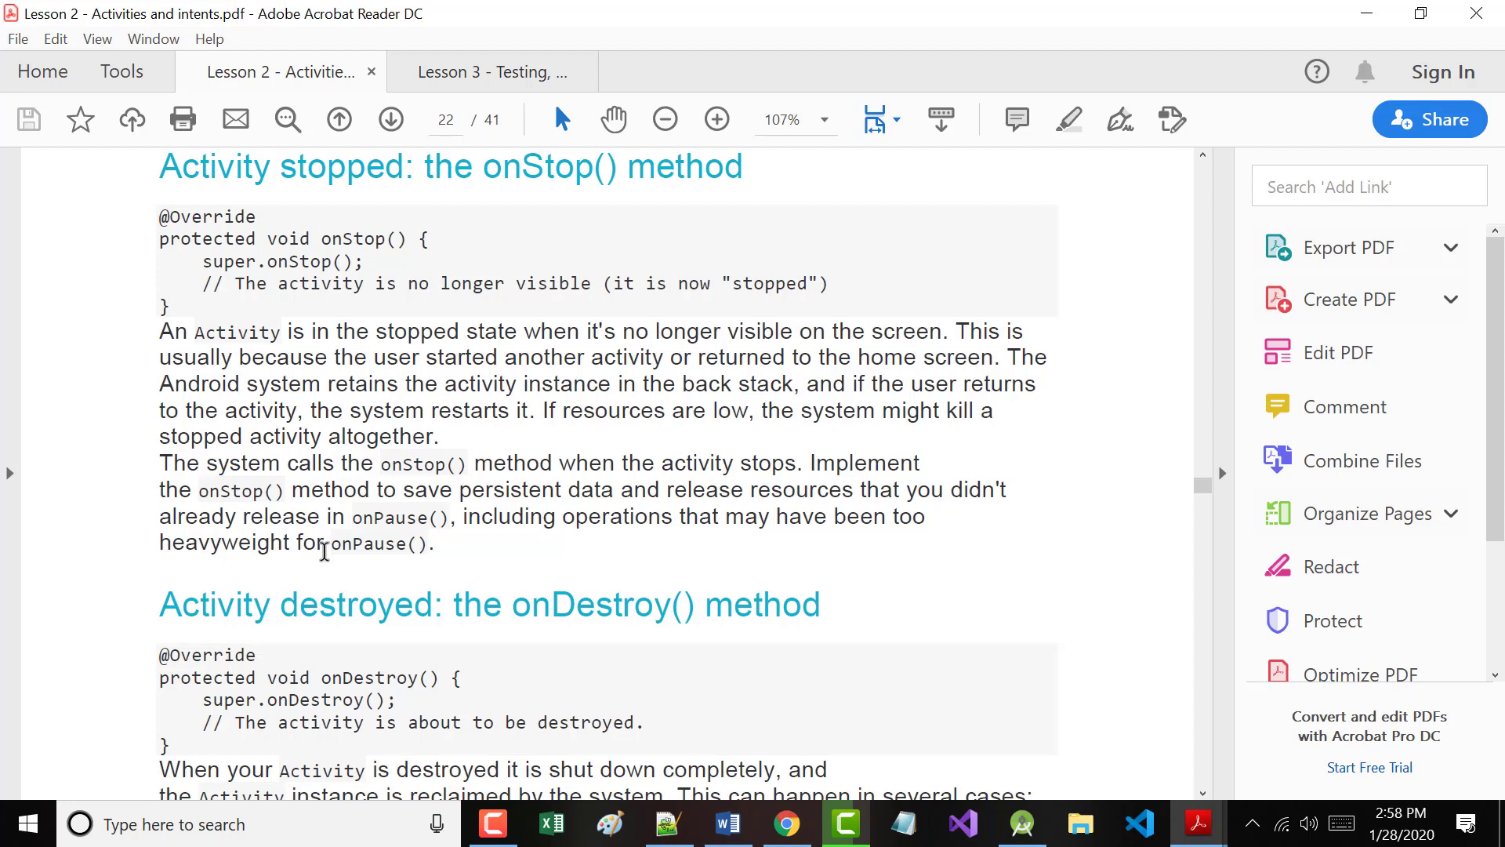
Scroll through the onDestroy() section until the onRestart() section on page 23 appears.
{"action": "scroll", "scroll_direction": "down", "scroll_amount": 3}
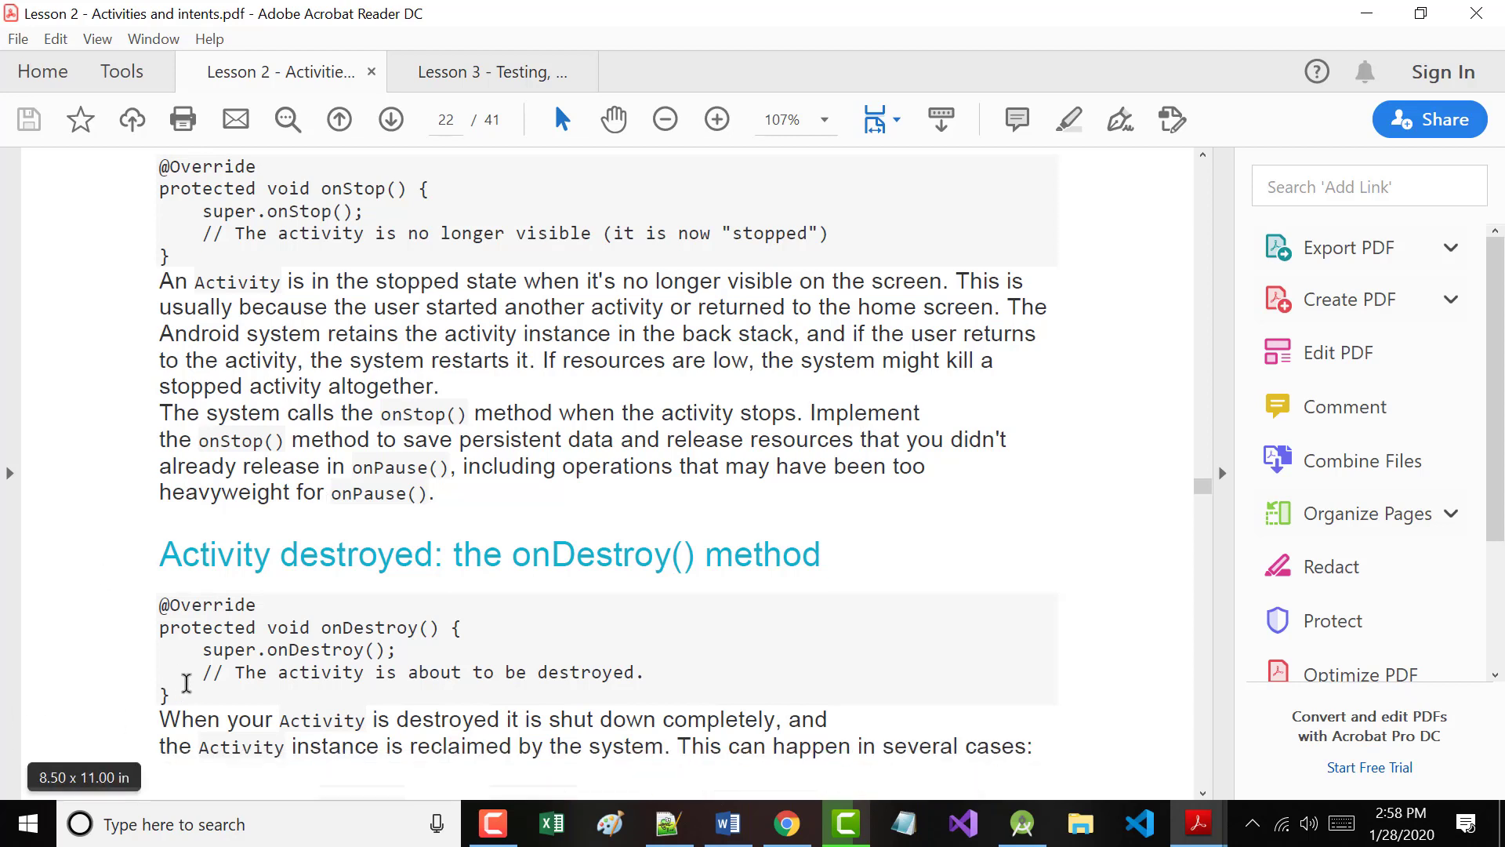
{"action": "scroll", "scroll_direction": "down", "scroll_amount": 3}
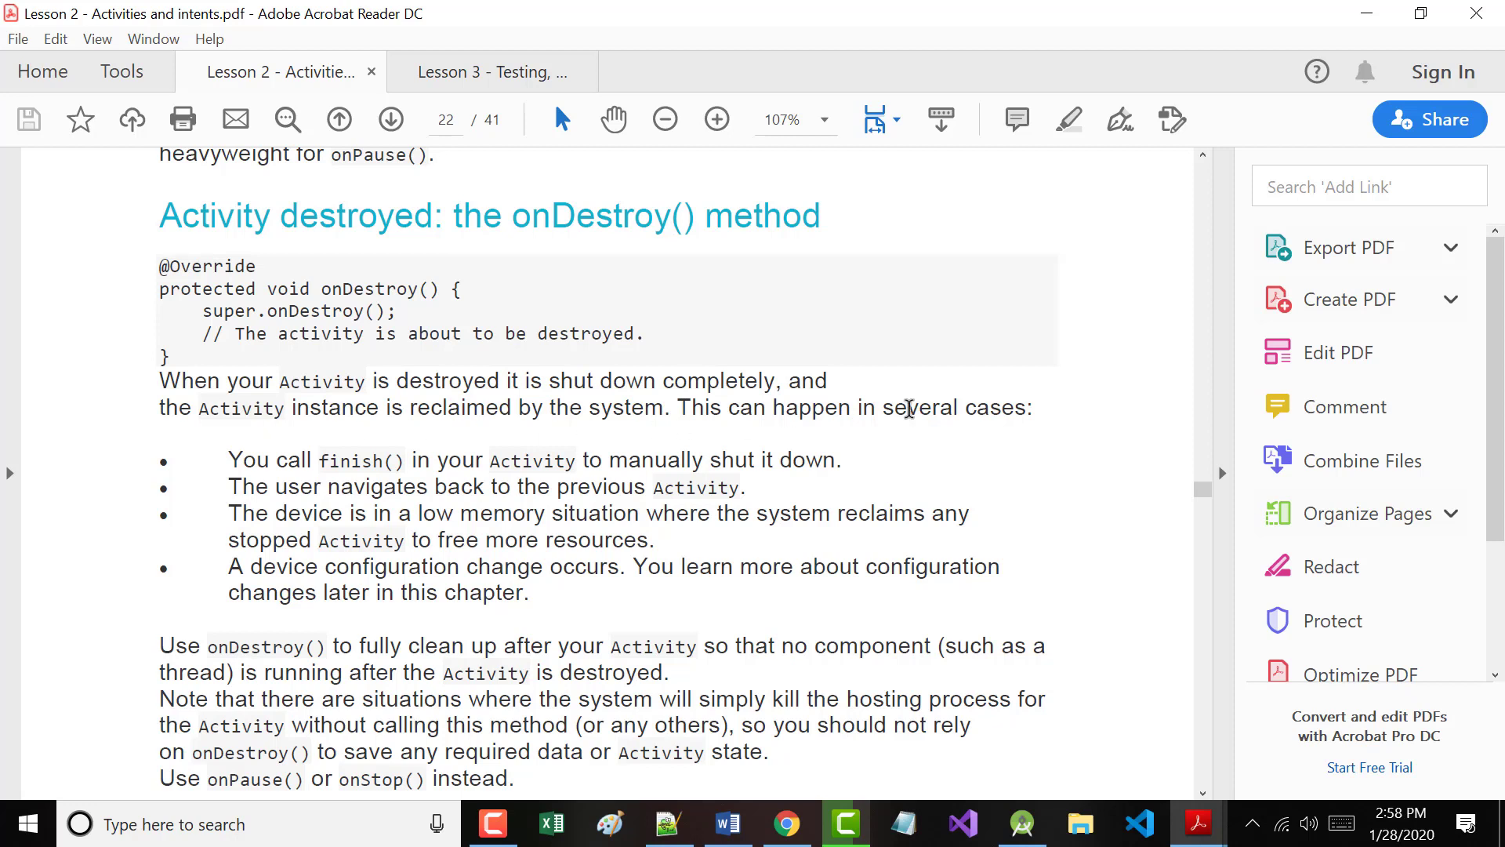
{"action": "scroll", "scroll_direction": "down", "scroll_amount": 3}
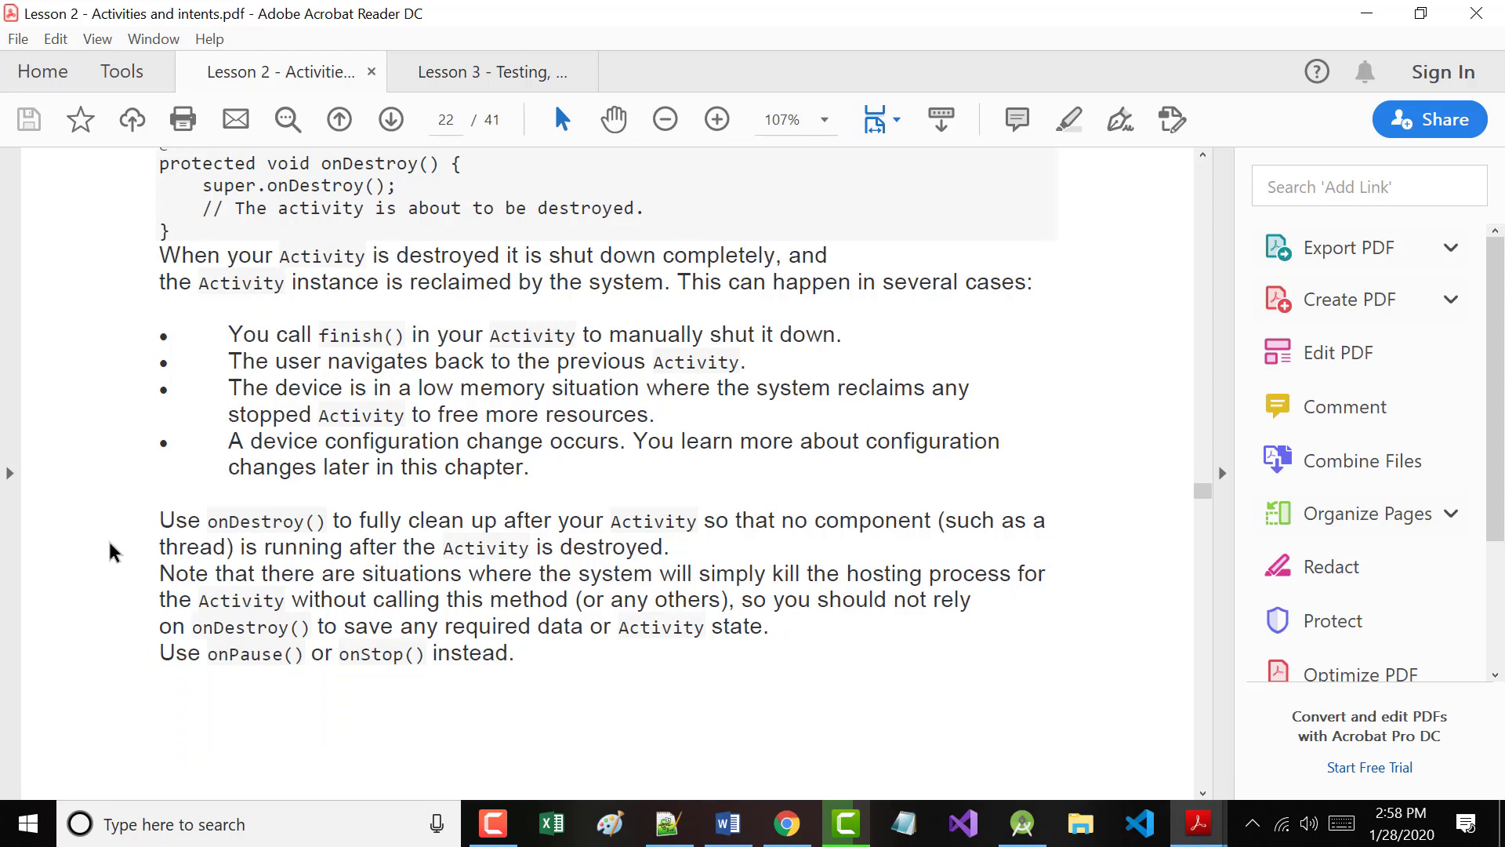
{"action": "mouse_move", "coordinate": [112, 548]}
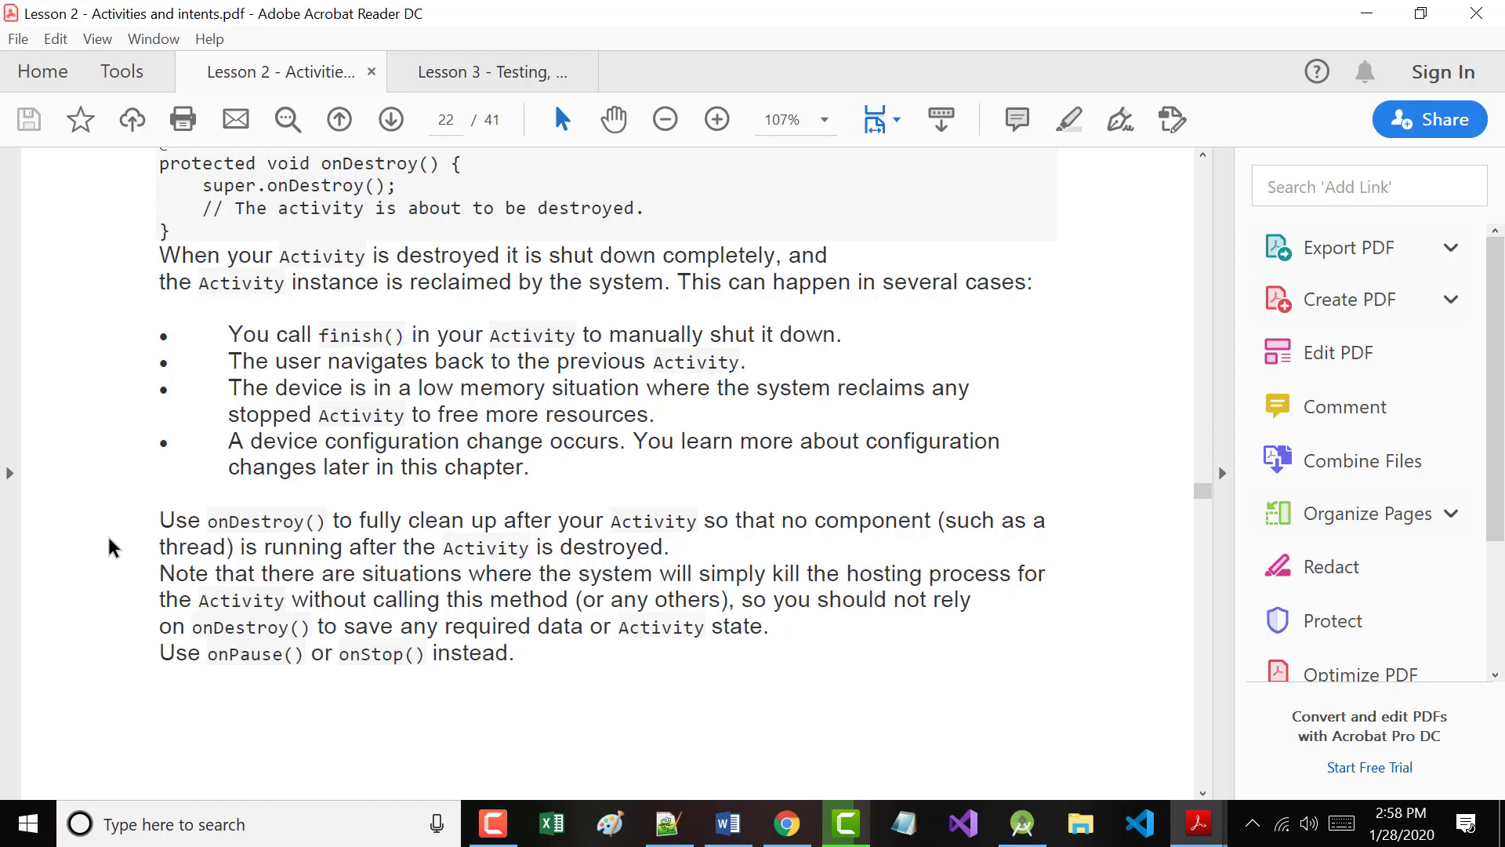
{"action": "mouse_move", "coordinate": [61, 386]}
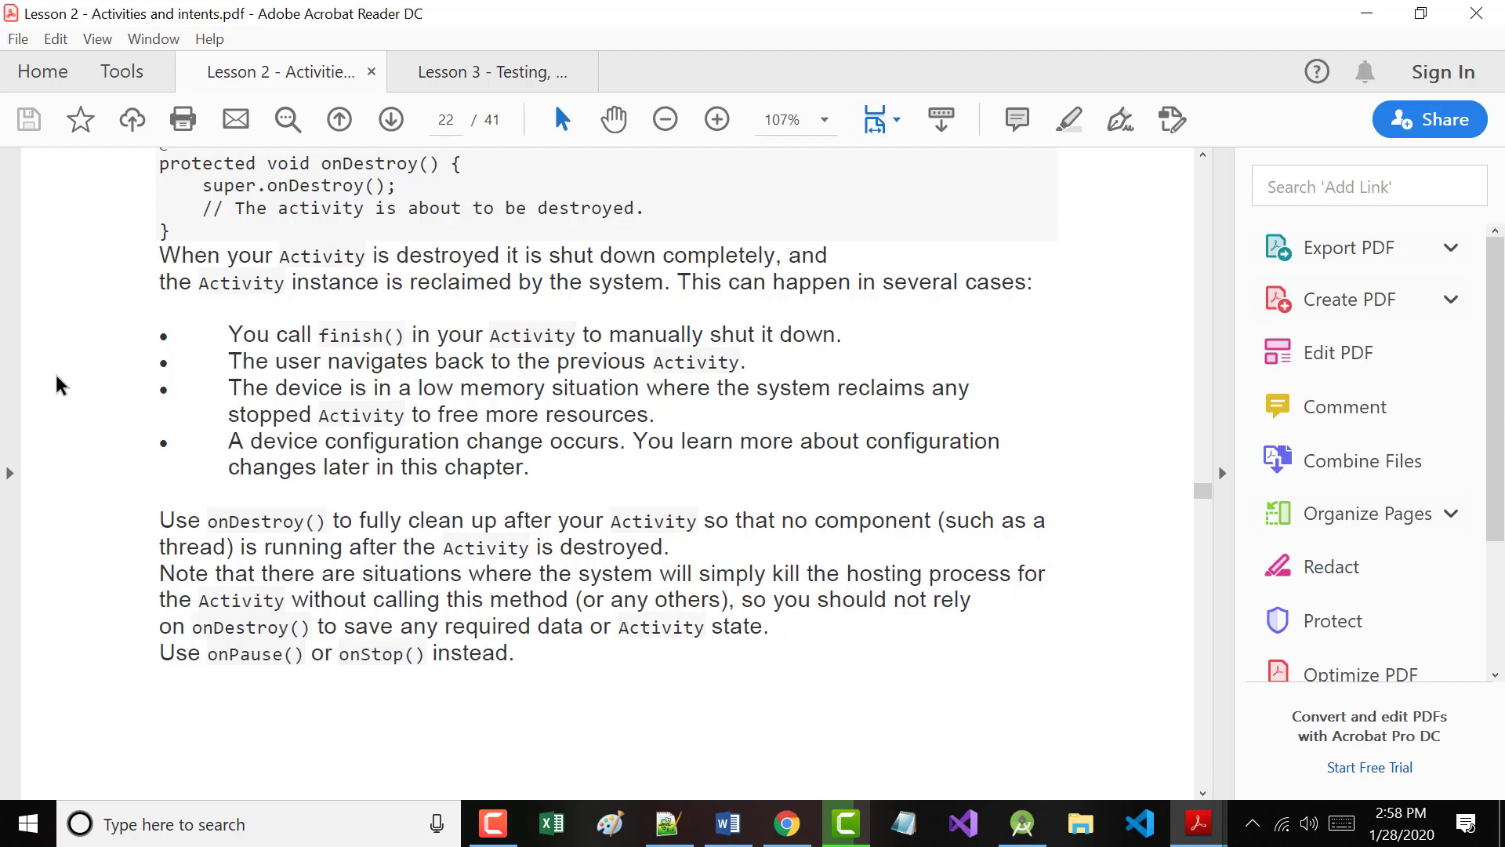
{"action": "scroll", "scroll_direction": "down", "scroll_amount": 3}
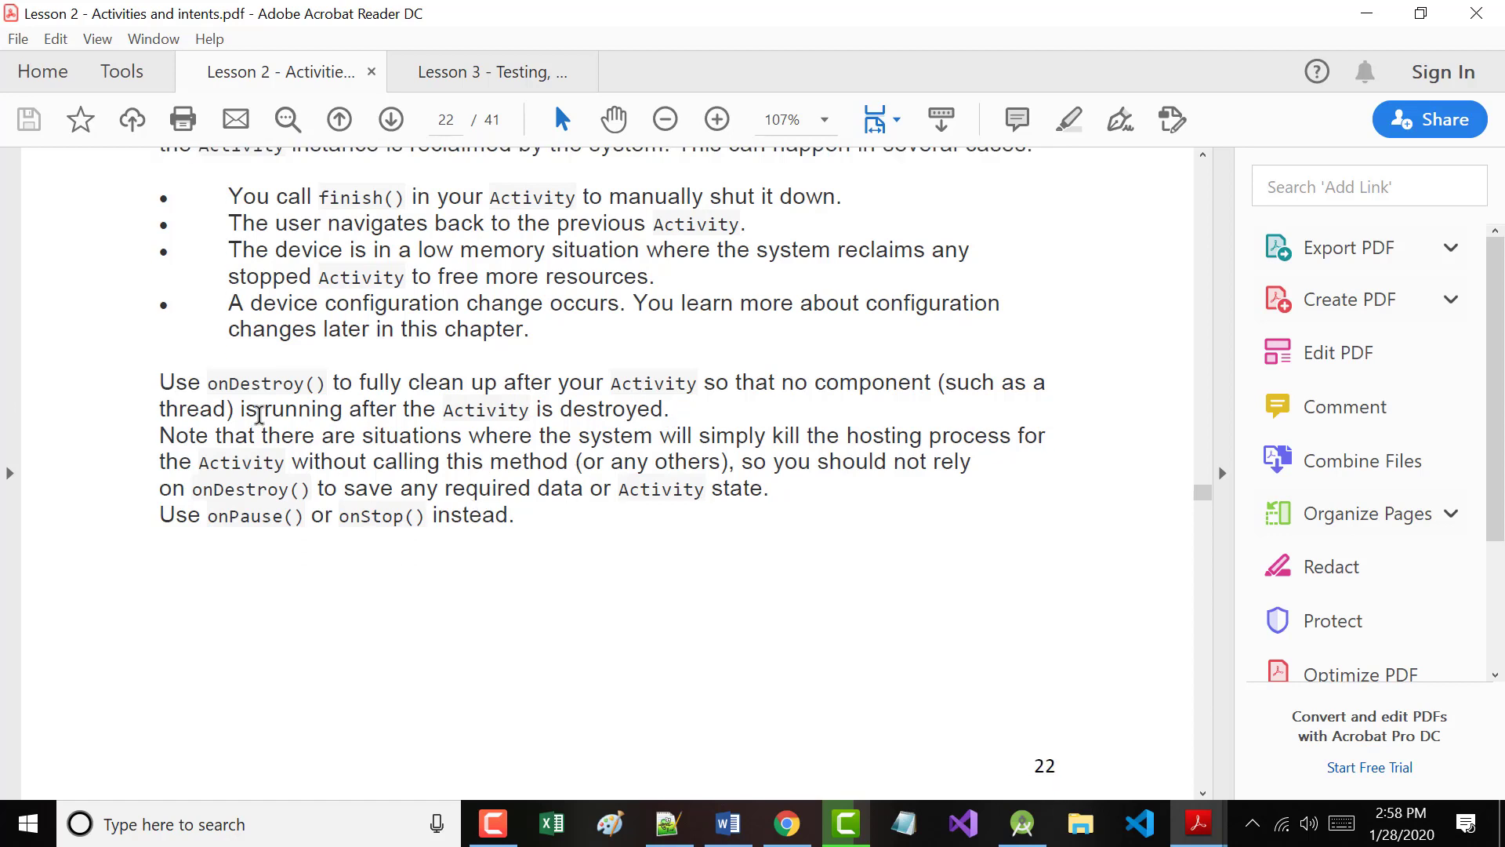
{"action": "mouse_move", "coordinate": [828, 397]}
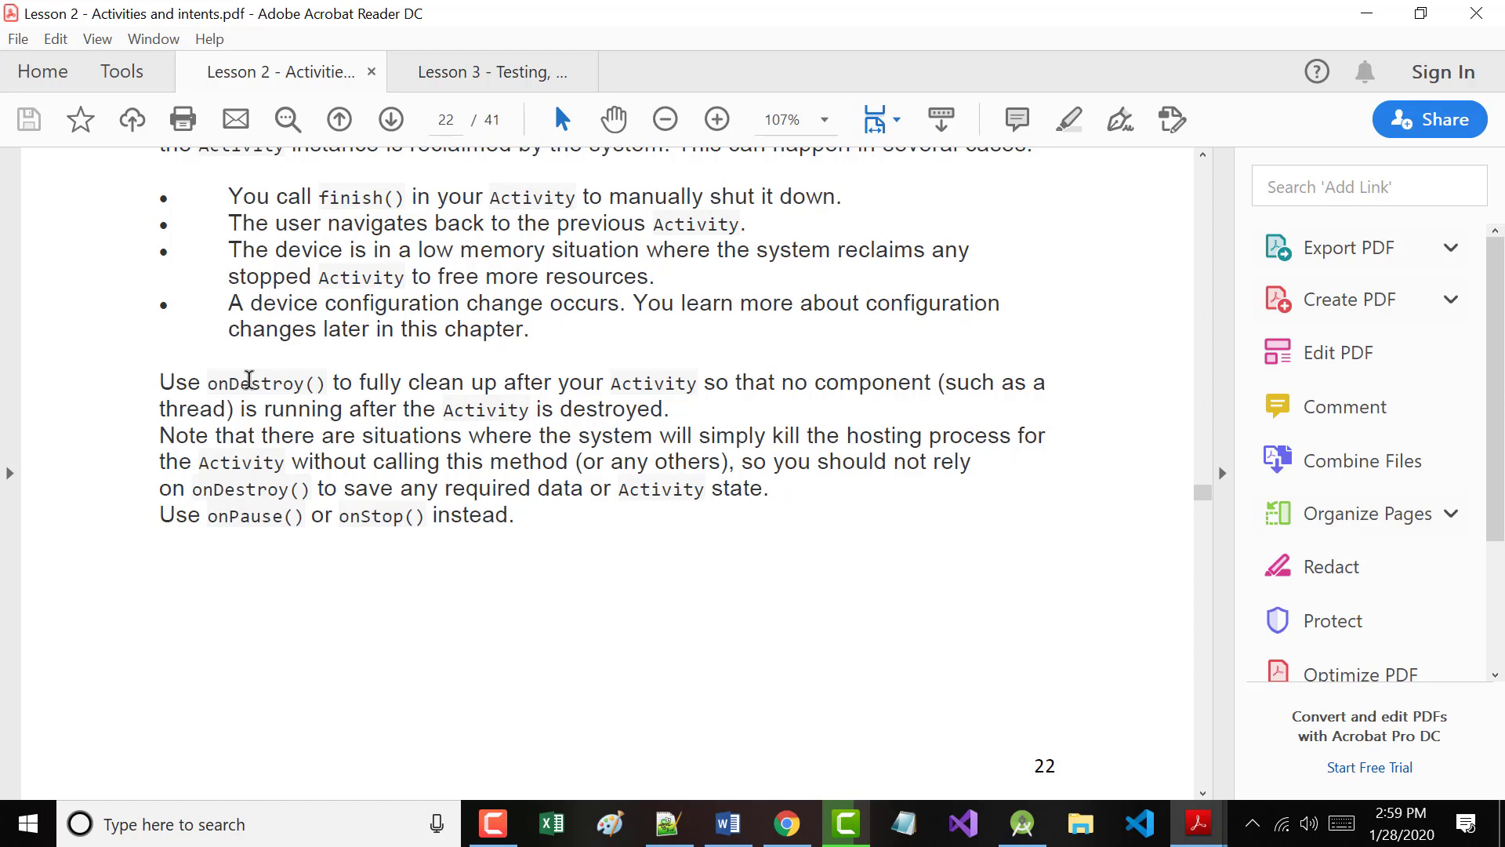
{"action": "scroll", "scroll_direction": "down", "scroll_amount": 3}
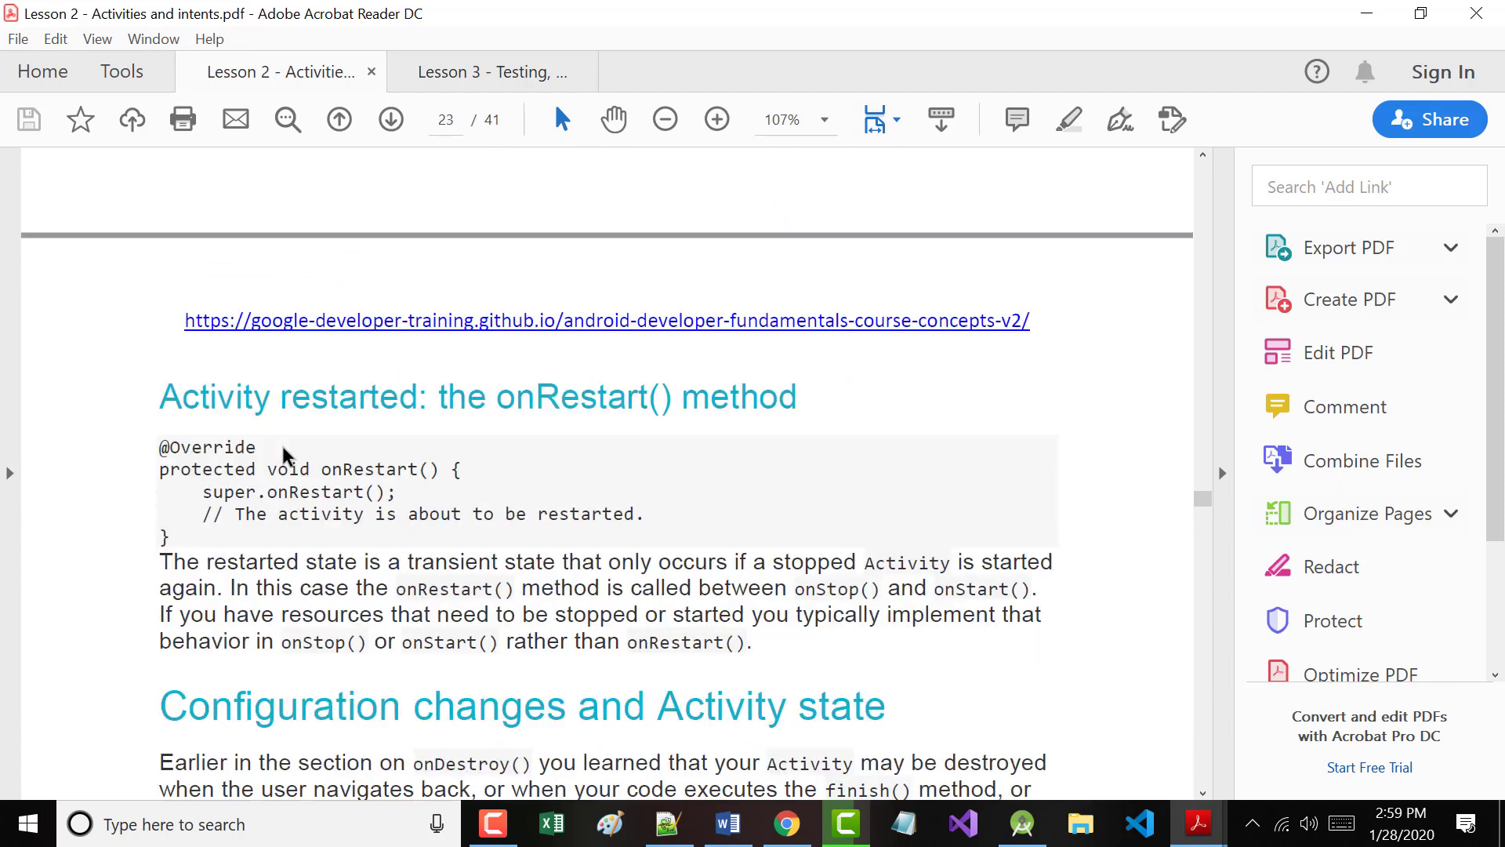
Scroll past onRestart() to the 'Configuration changes and Activity state' section on page 23.
{"action": "scroll", "scroll_direction": "down", "scroll_amount": 3}
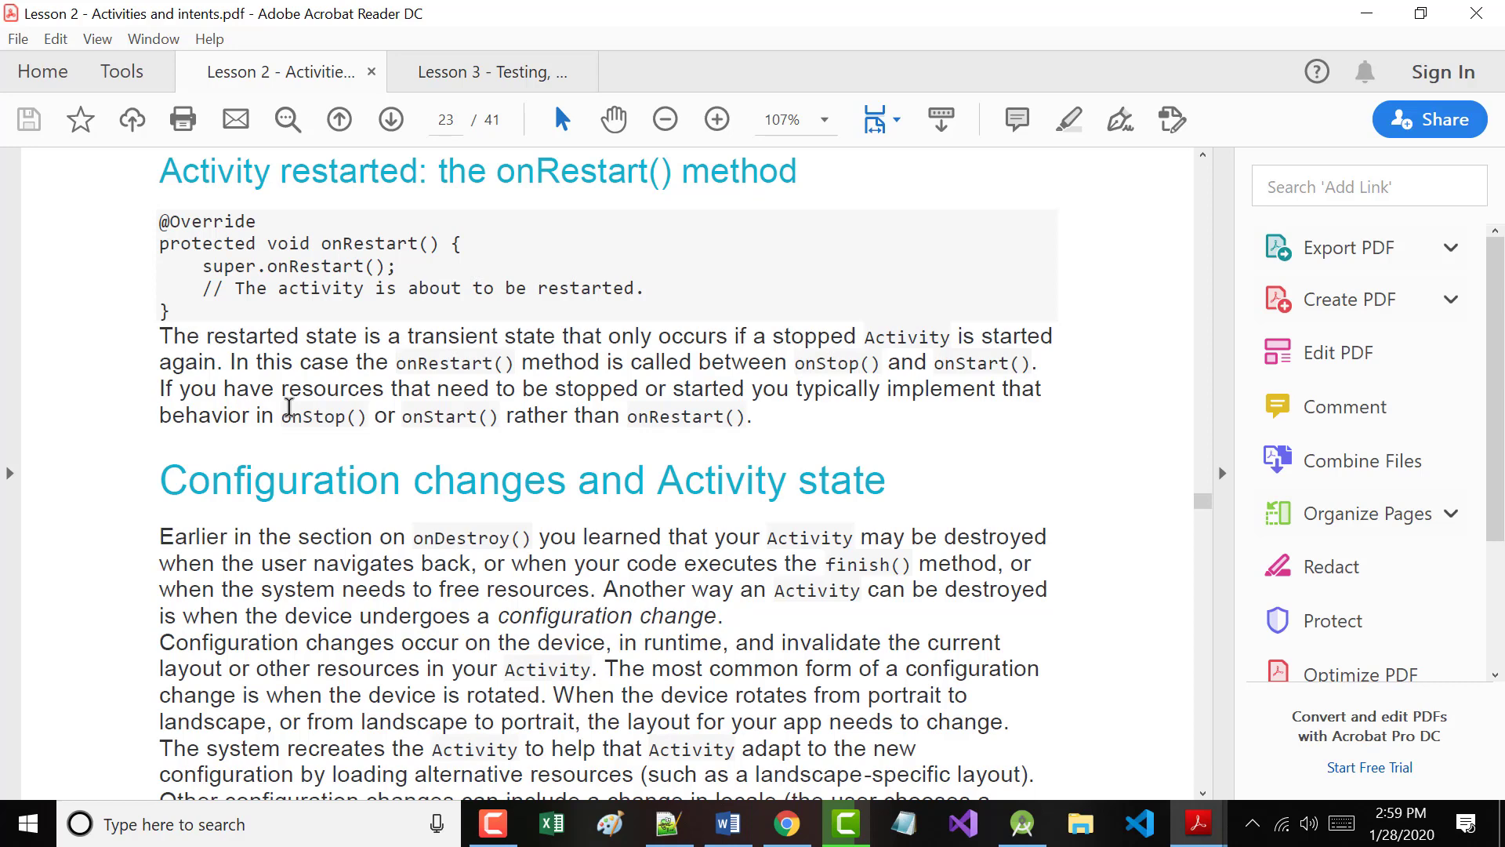
{"action": "mouse_move", "coordinate": [289, 408]}
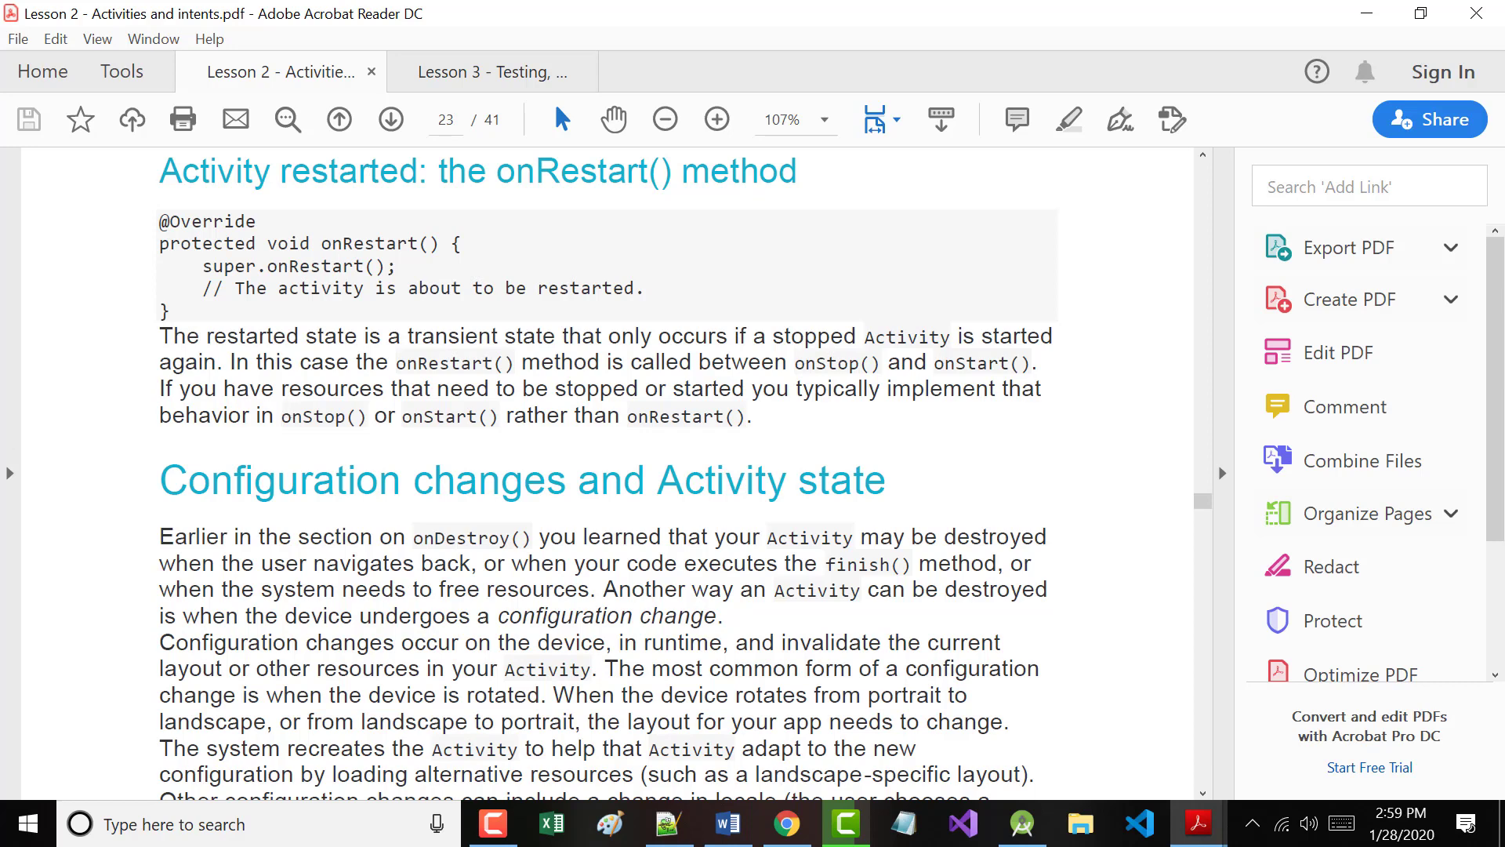
{"action": "scroll", "scroll_direction": "down", "scroll_amount": 3}
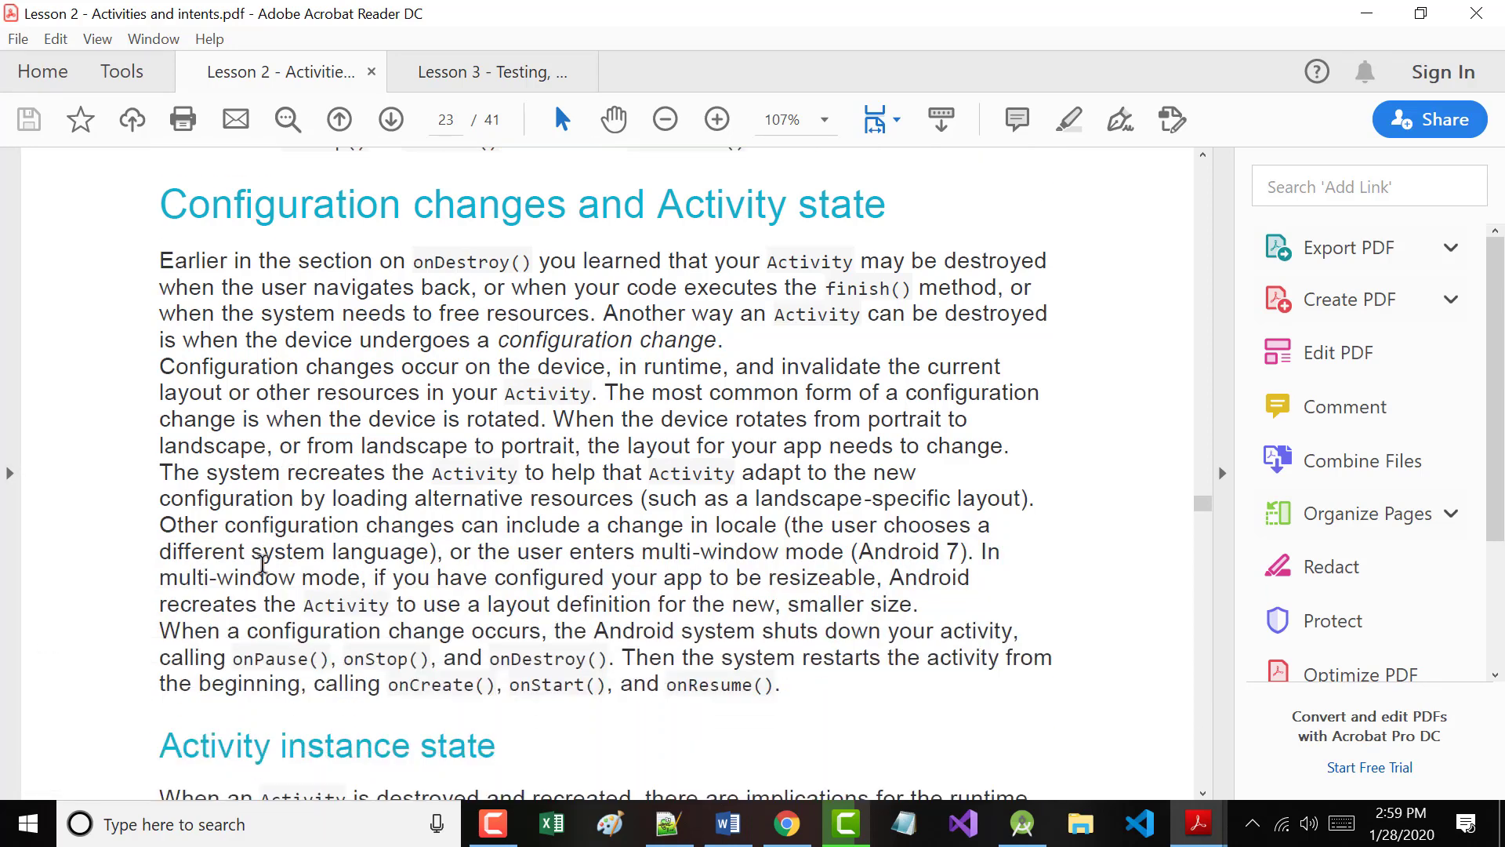
{"action": "scroll", "scroll_direction": "down", "scroll_amount": 3}
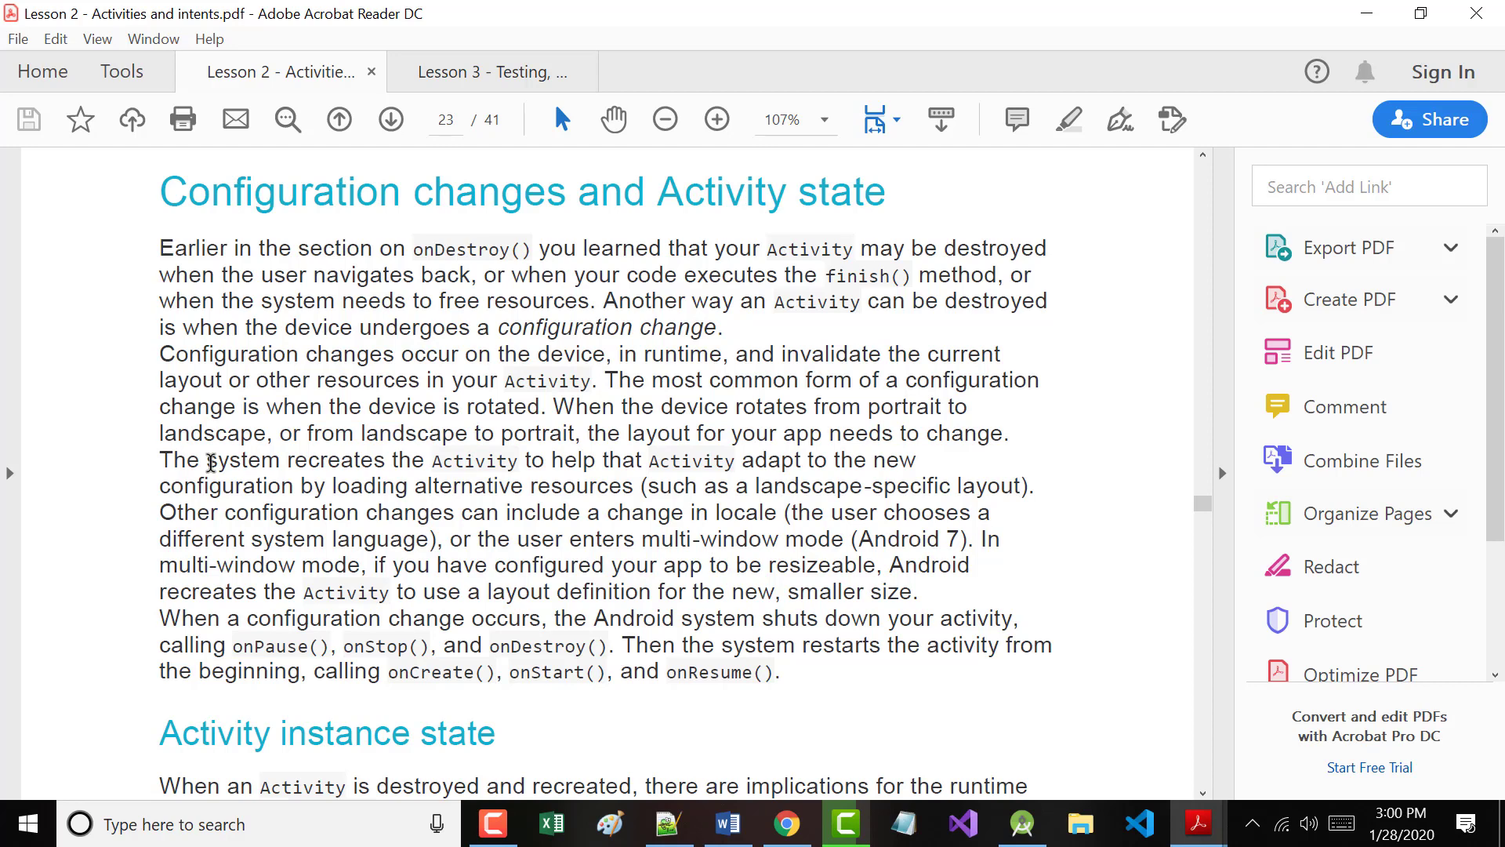
{"action": "mouse_move", "coordinate": [345, 434]}
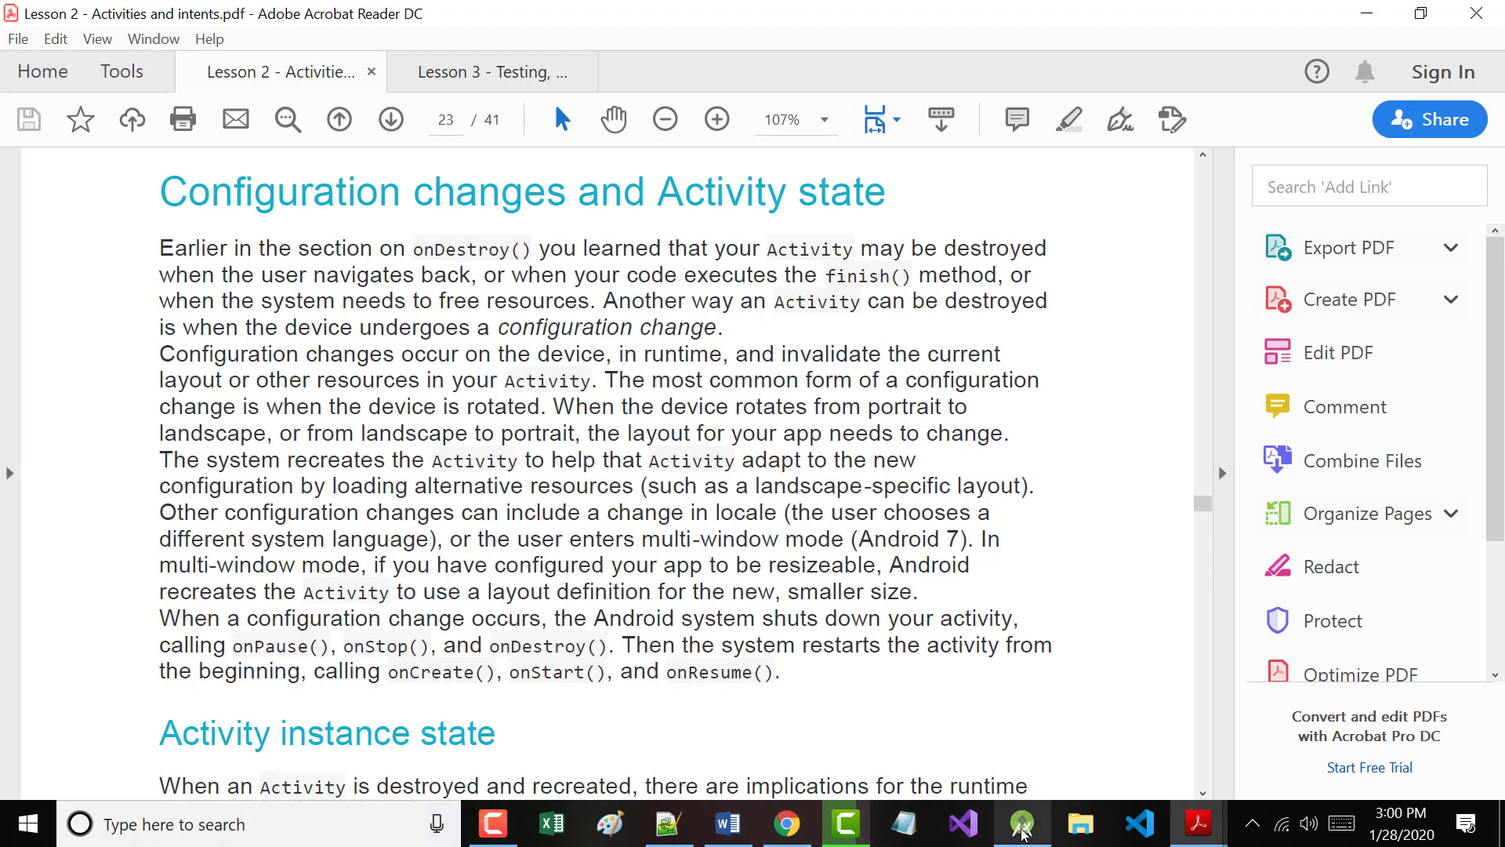
In Android Studio, show BMI02 activity_main.xml in Design mode and search the palette for 'layout'.
{"action": "left_click", "coordinate": [1021, 823]}
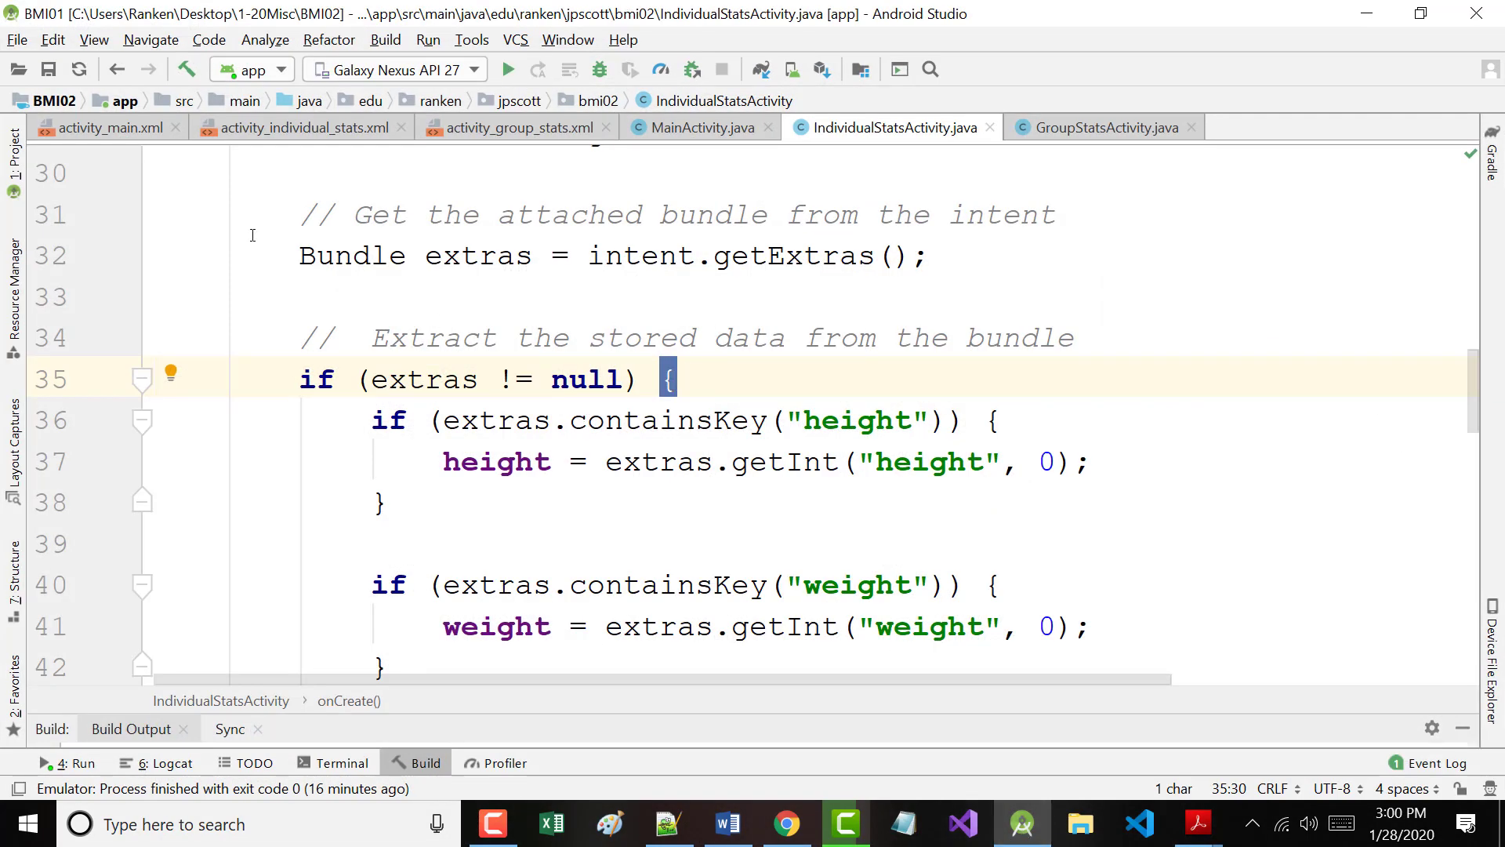
{"action": "left_click", "coordinate": [102, 127]}
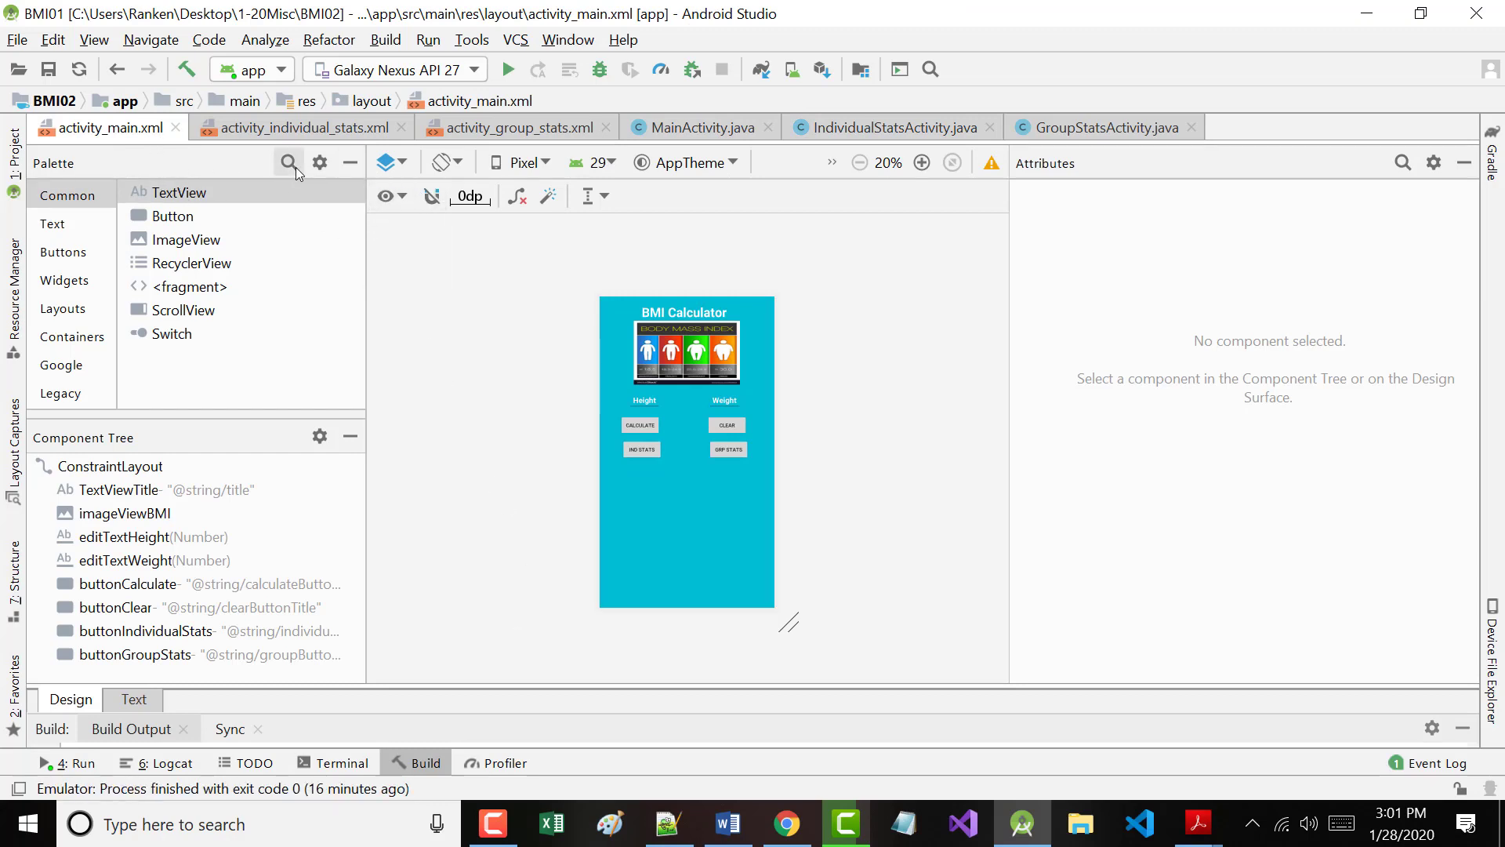
{"action": "left_click", "coordinate": [288, 162]}
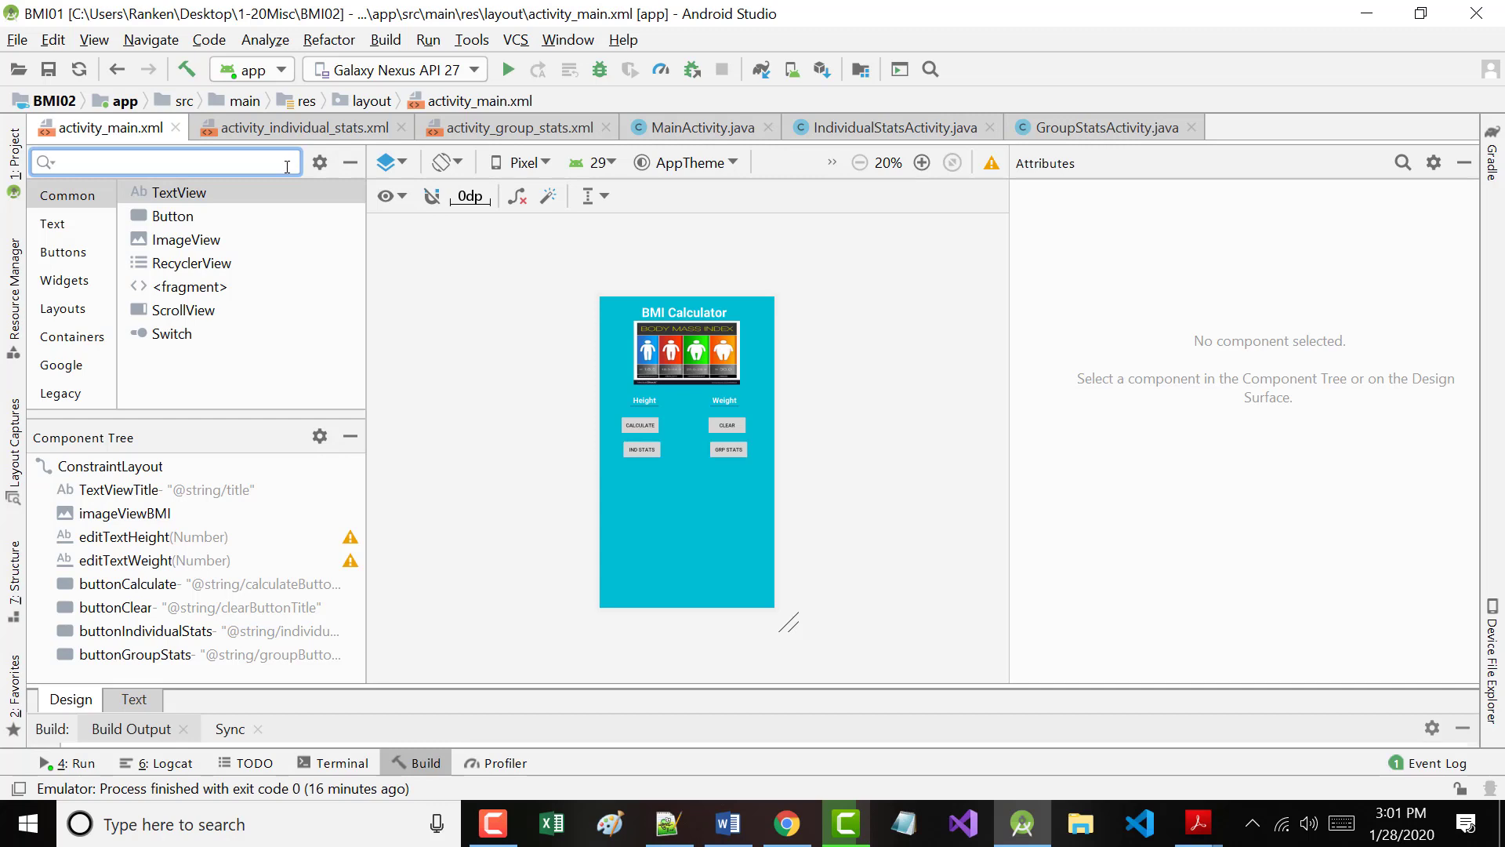
{"action": "type", "text": "layout"}
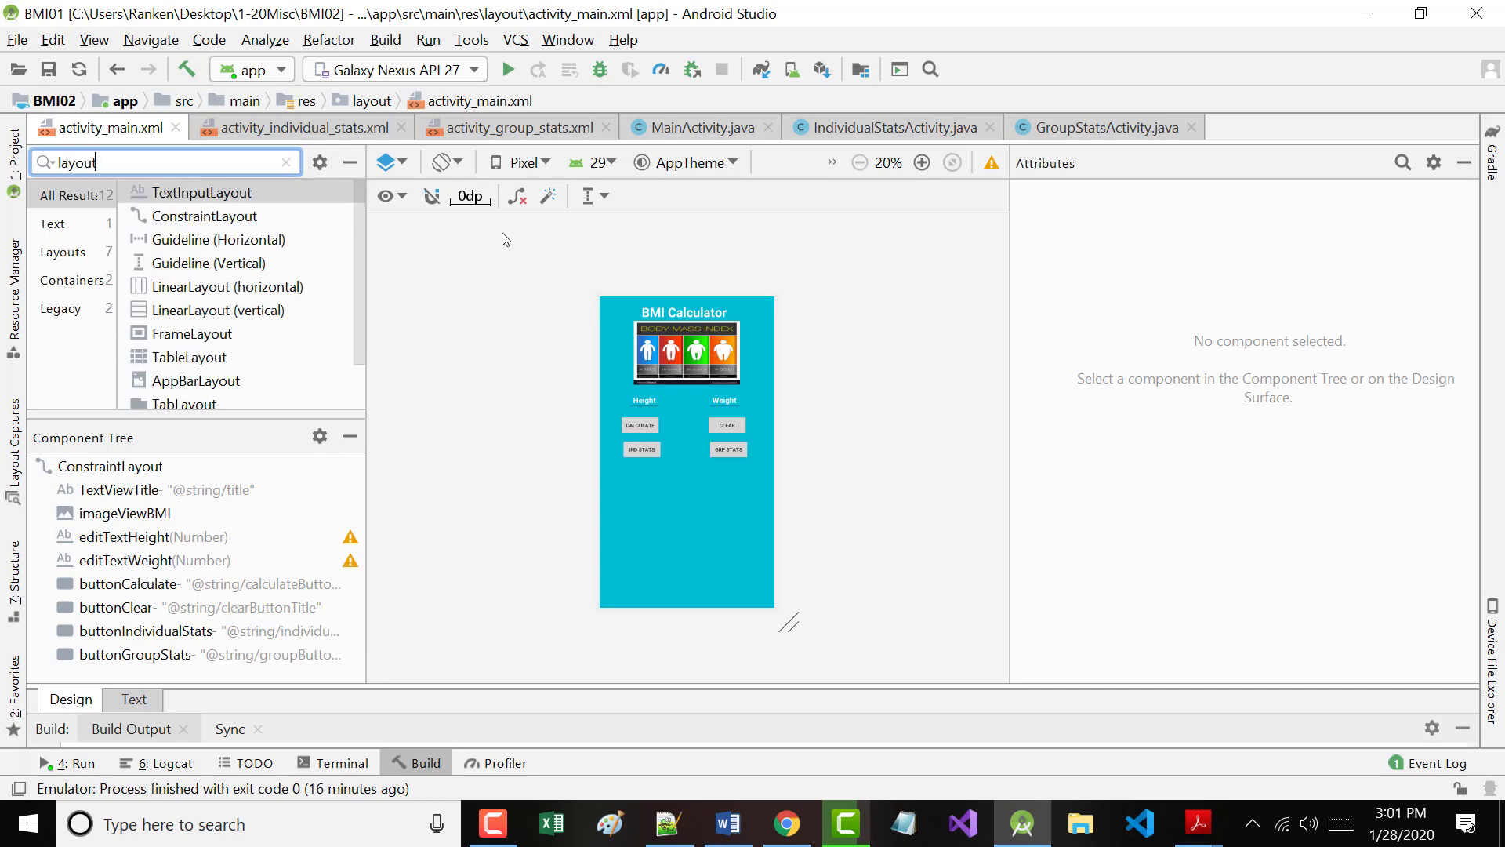
{"action": "mouse_move", "coordinate": [186, 212]}
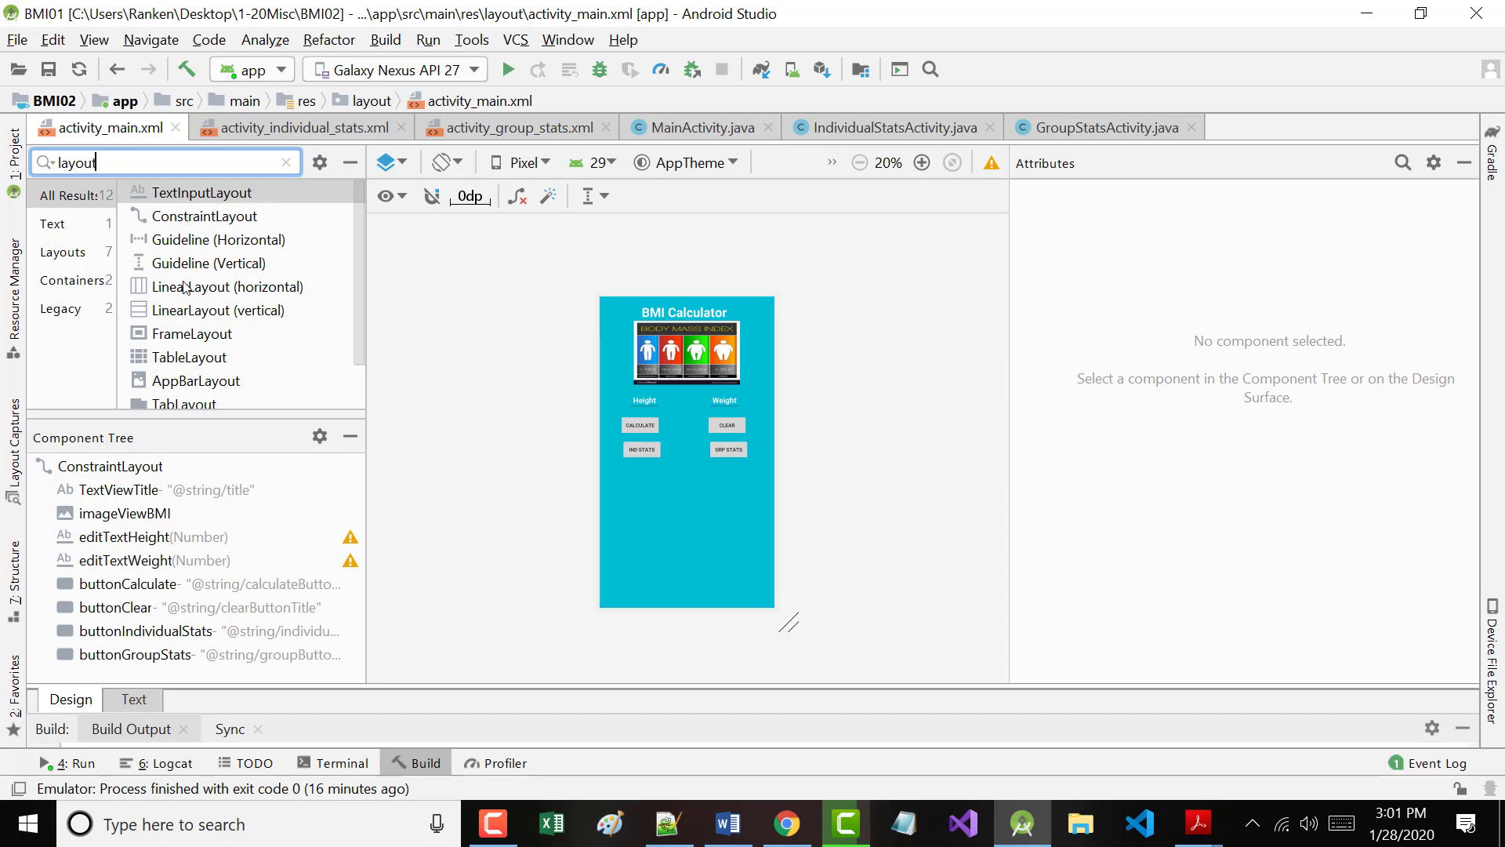
{"action": "mouse_move", "coordinate": [187, 309]}
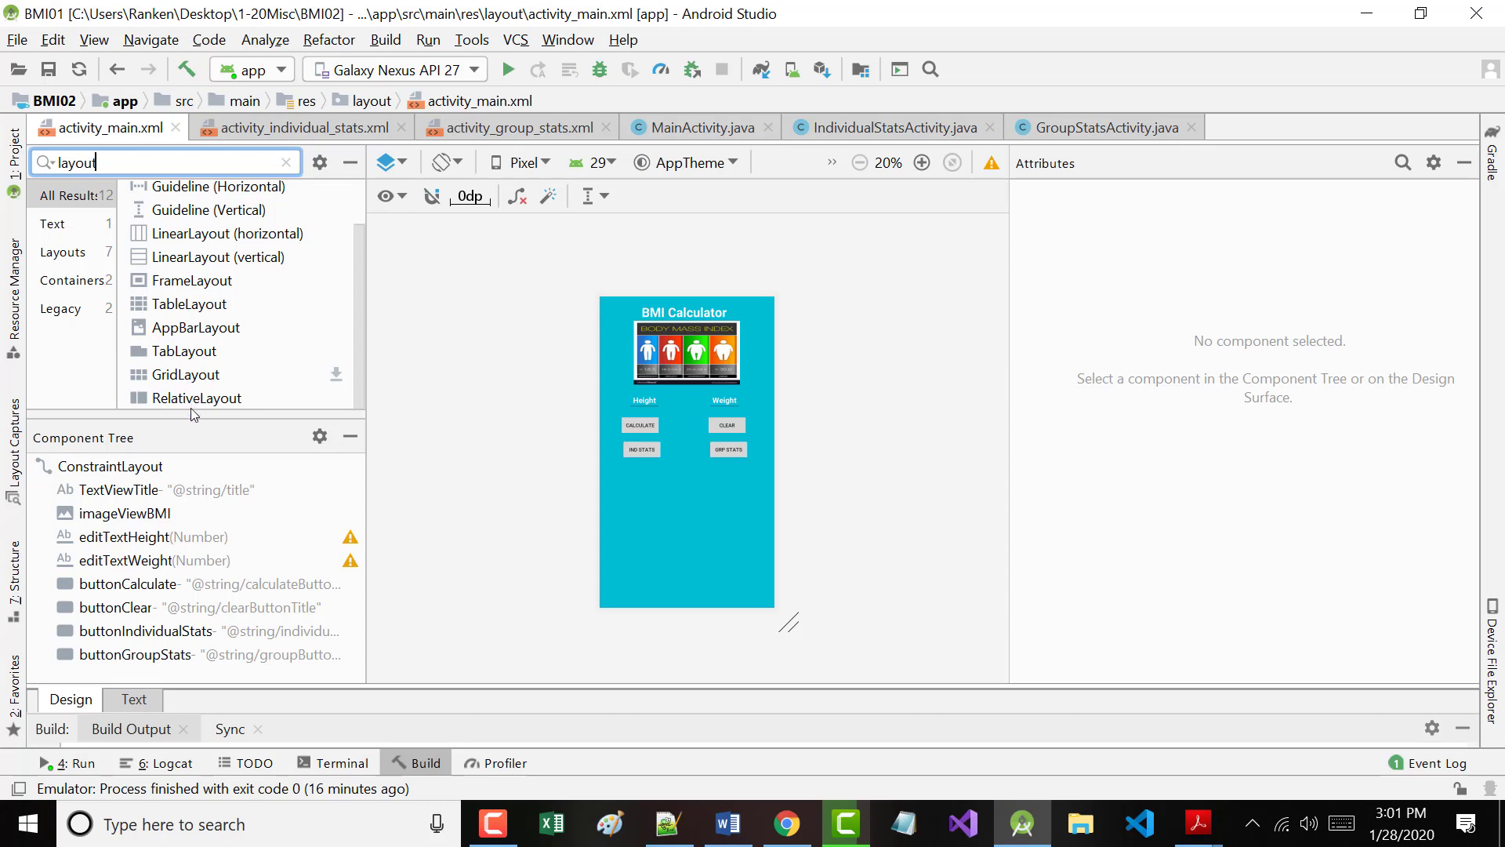
{"action": "mouse_move", "coordinate": [194, 398]}
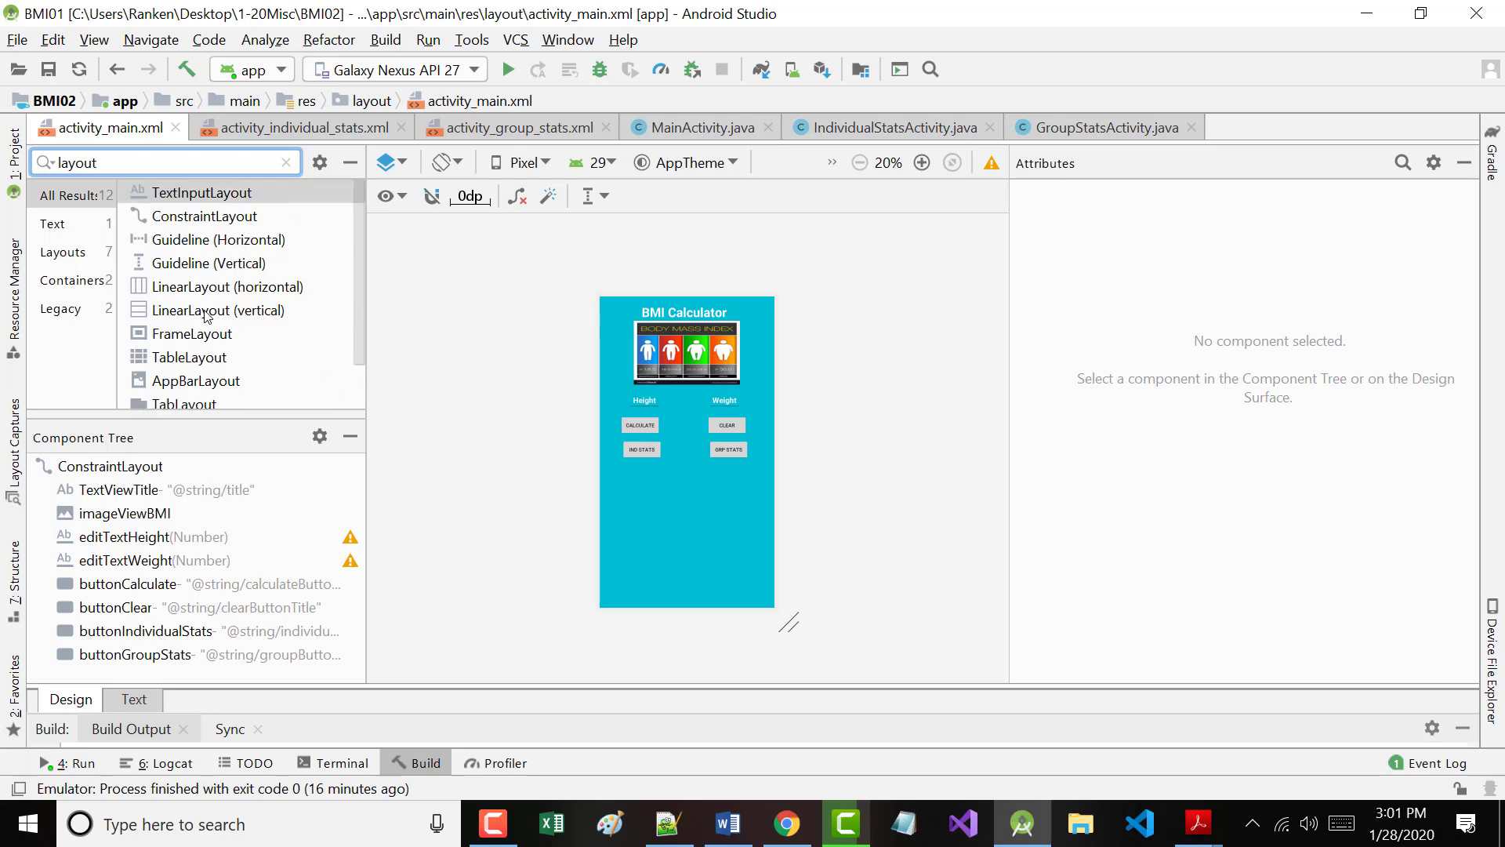
{"action": "mouse_move", "coordinate": [598, 478]}
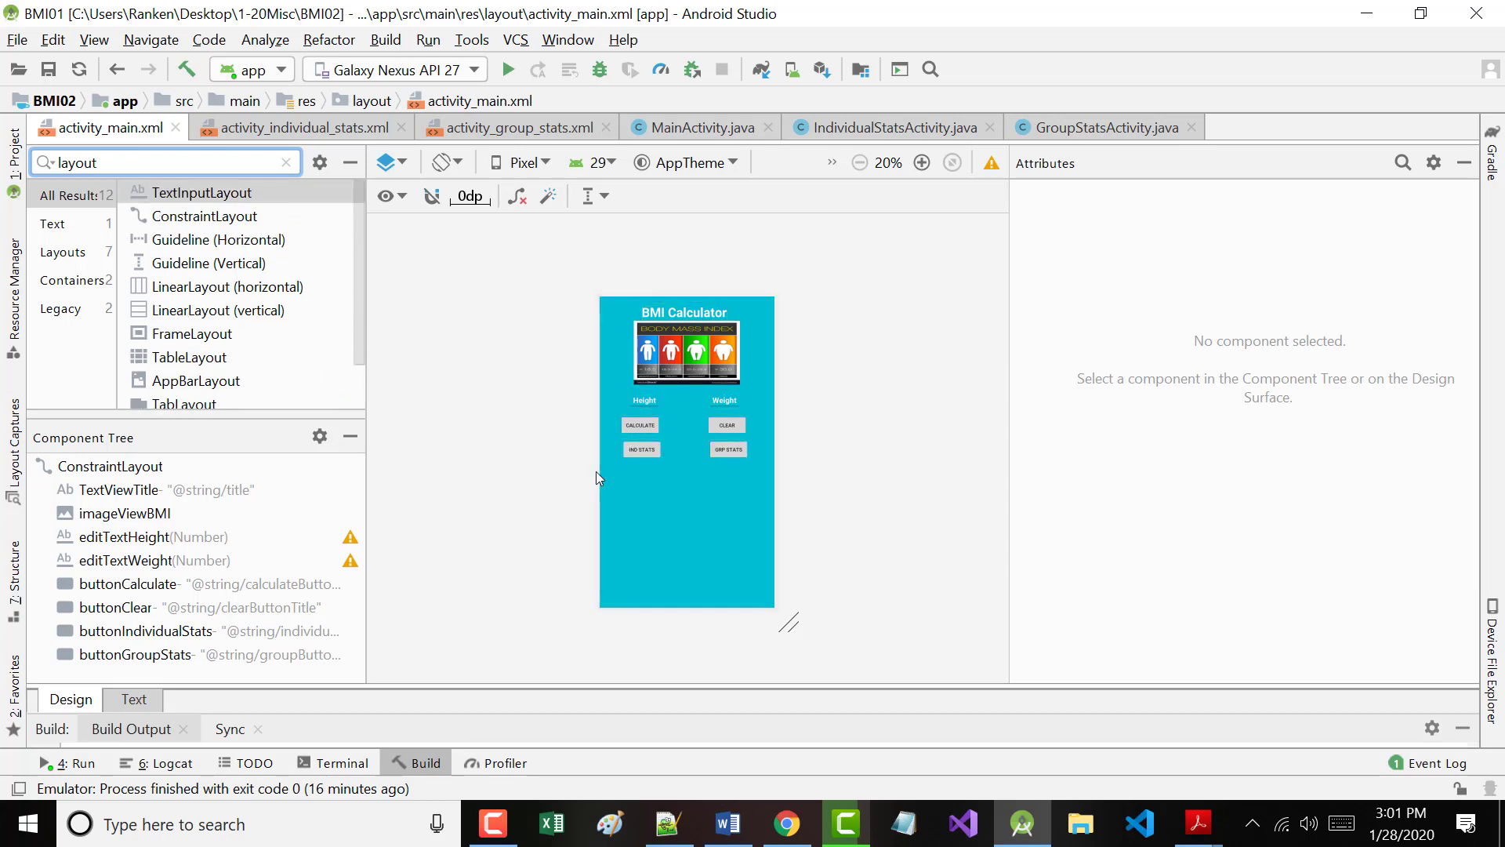
Return to the Lesson 2 PDF and scroll to the Activity instance state and Bundle text on page 24.
{"action": "left_click", "coordinate": [1199, 822]}
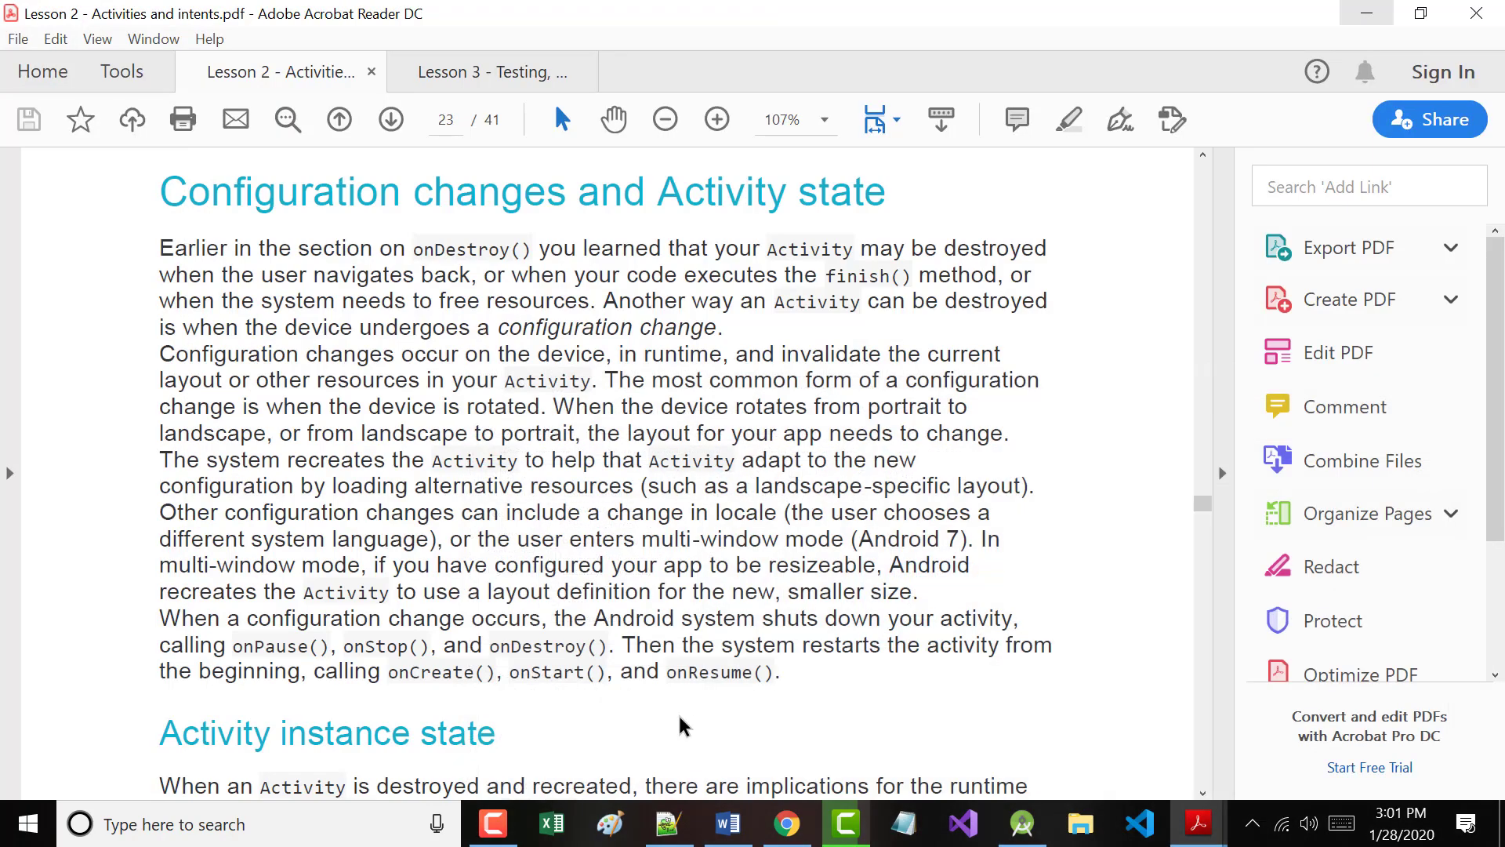
{"action": "scroll", "scroll_direction": "down", "scroll_amount": 3}
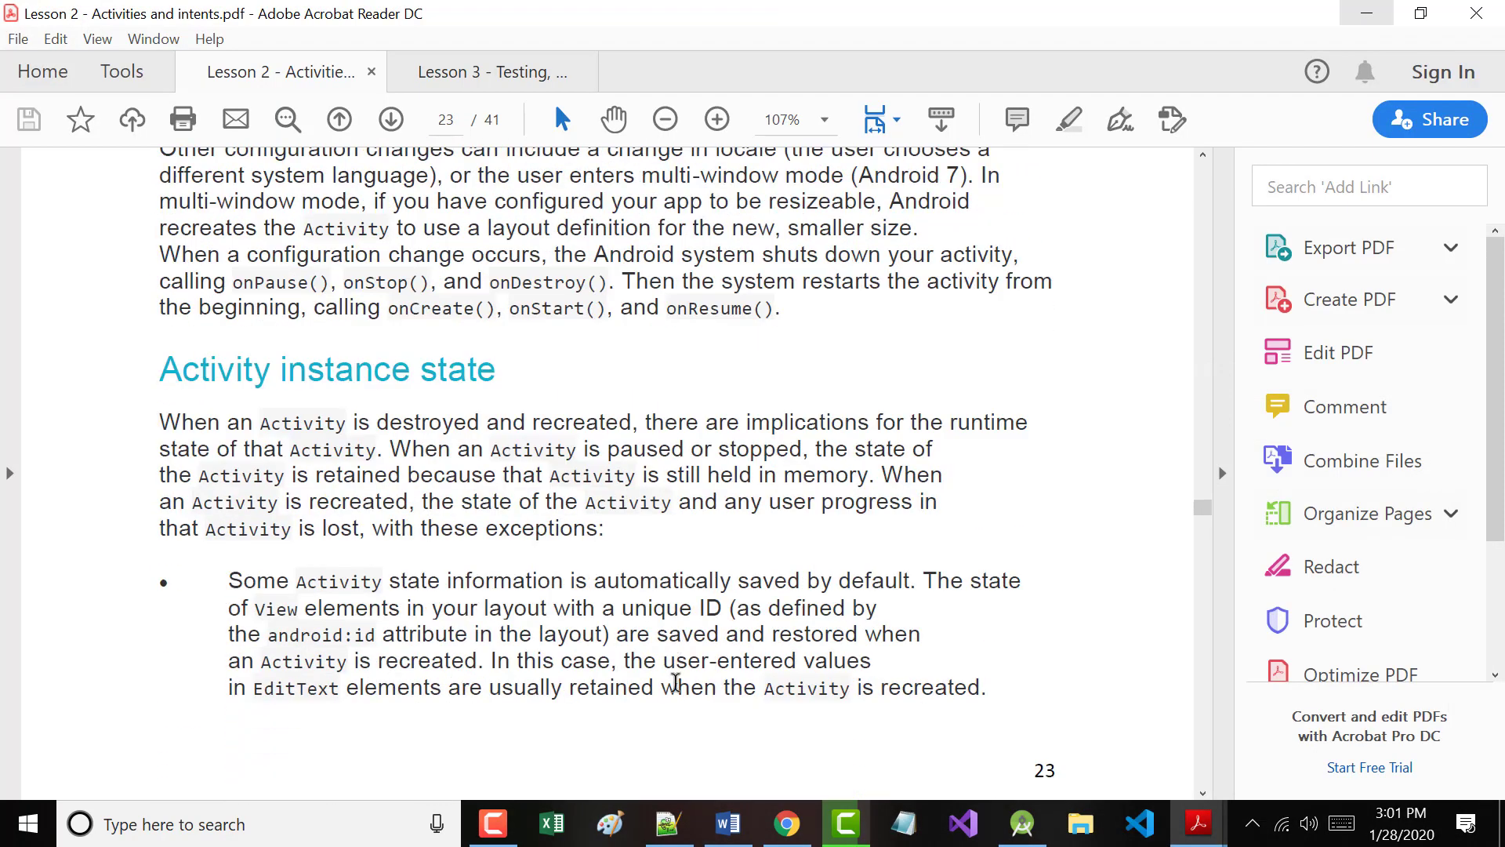
{"action": "scroll", "scroll_direction": "down", "scroll_amount": 3}
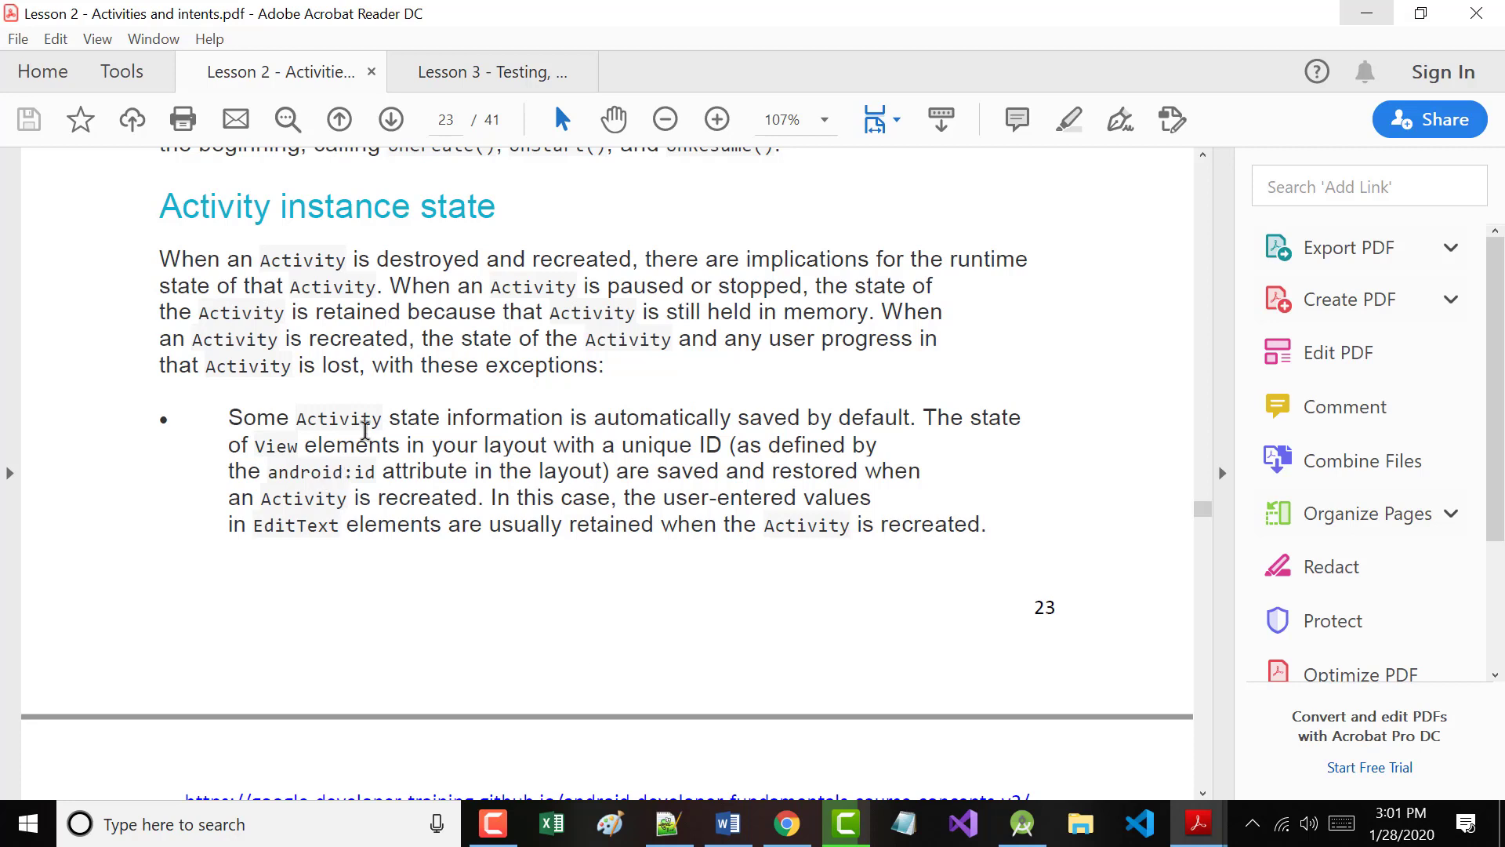
{"action": "mouse_move", "coordinate": [888, 443]}
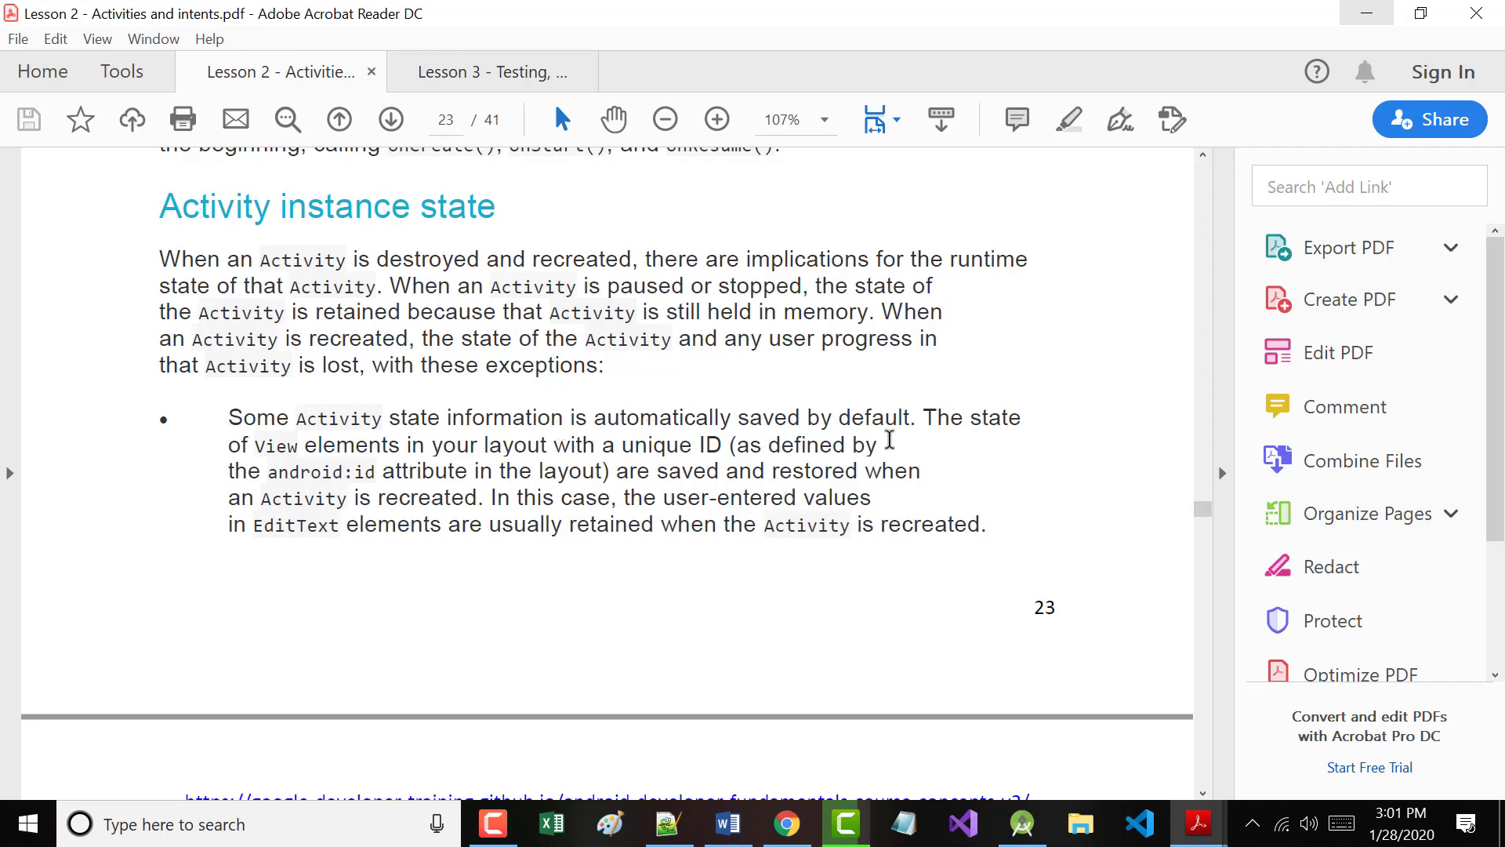
{"action": "scroll", "scroll_direction": "down", "scroll_amount": 3}
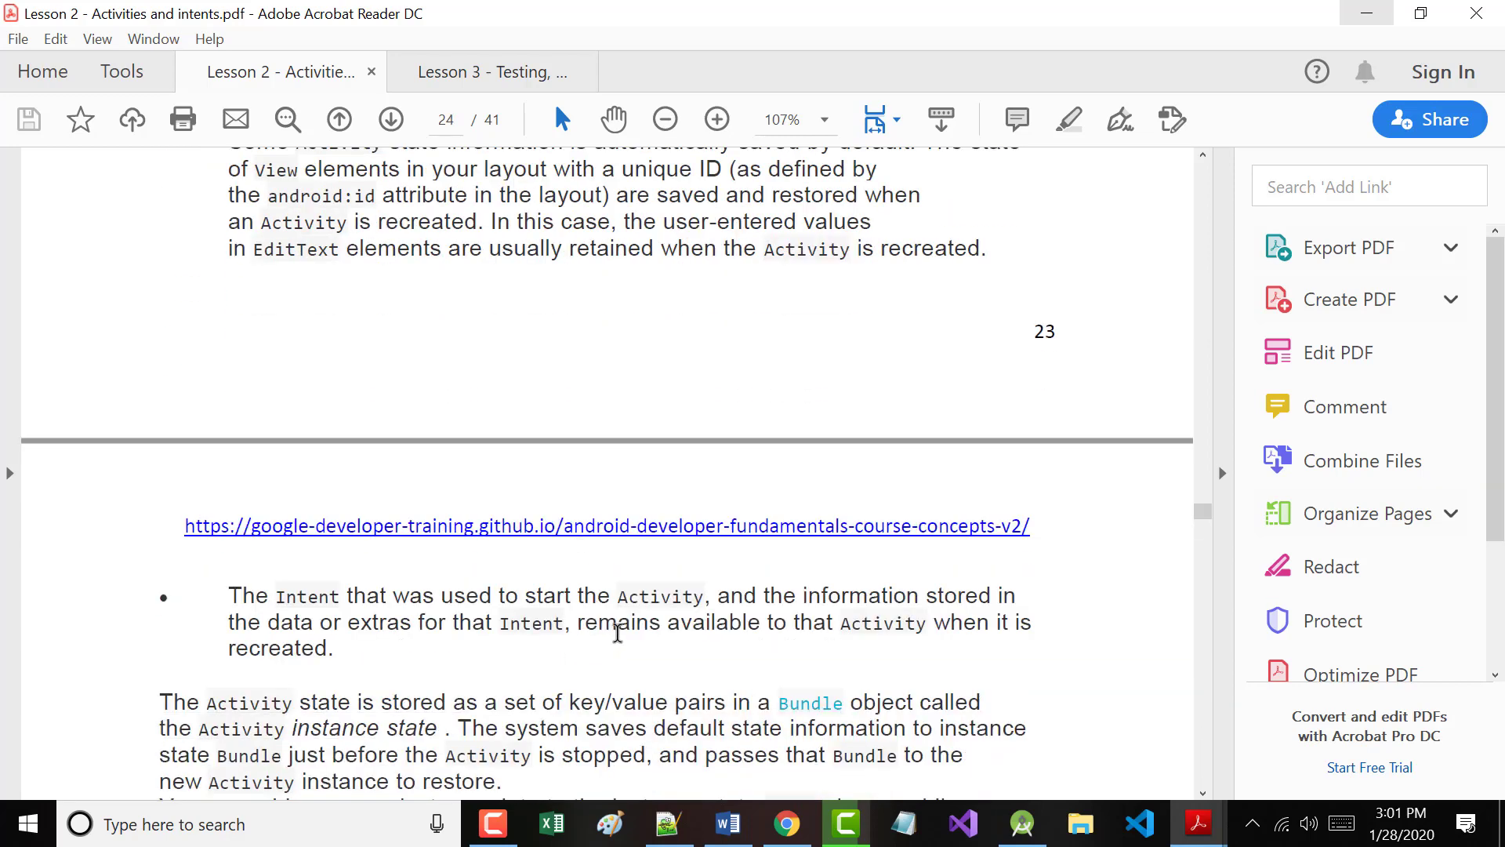
{"action": "scroll", "scroll_direction": "down", "scroll_amount": 3}
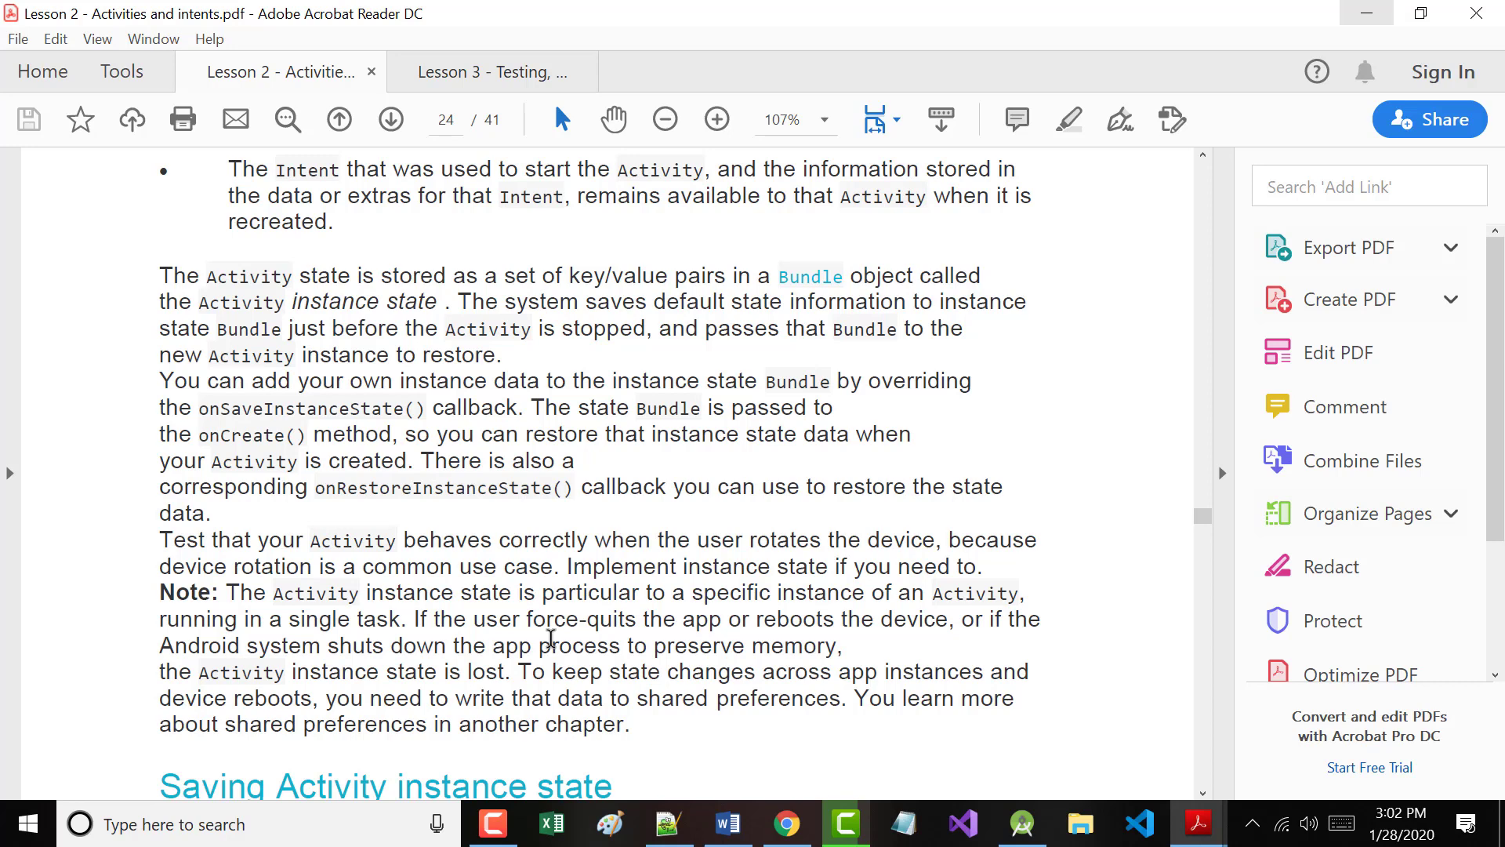
Scroll to the onSaveInstanceState() code examples at the bottom of page 24.
{"action": "scroll", "scroll_direction": "down", "scroll_amount": 3}
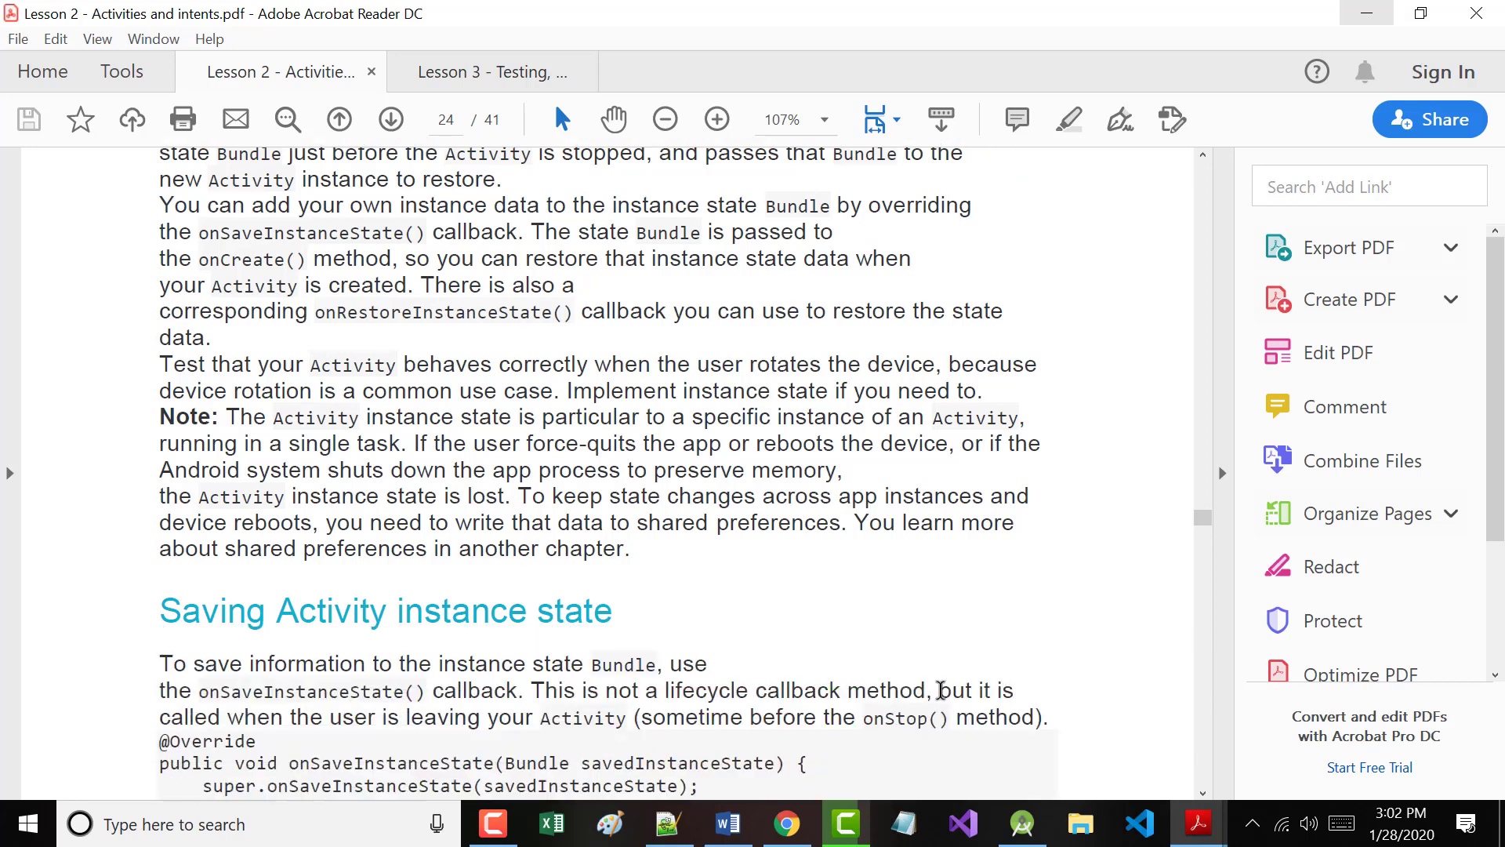
{"action": "scroll", "scroll_direction": "down", "scroll_amount": 3}
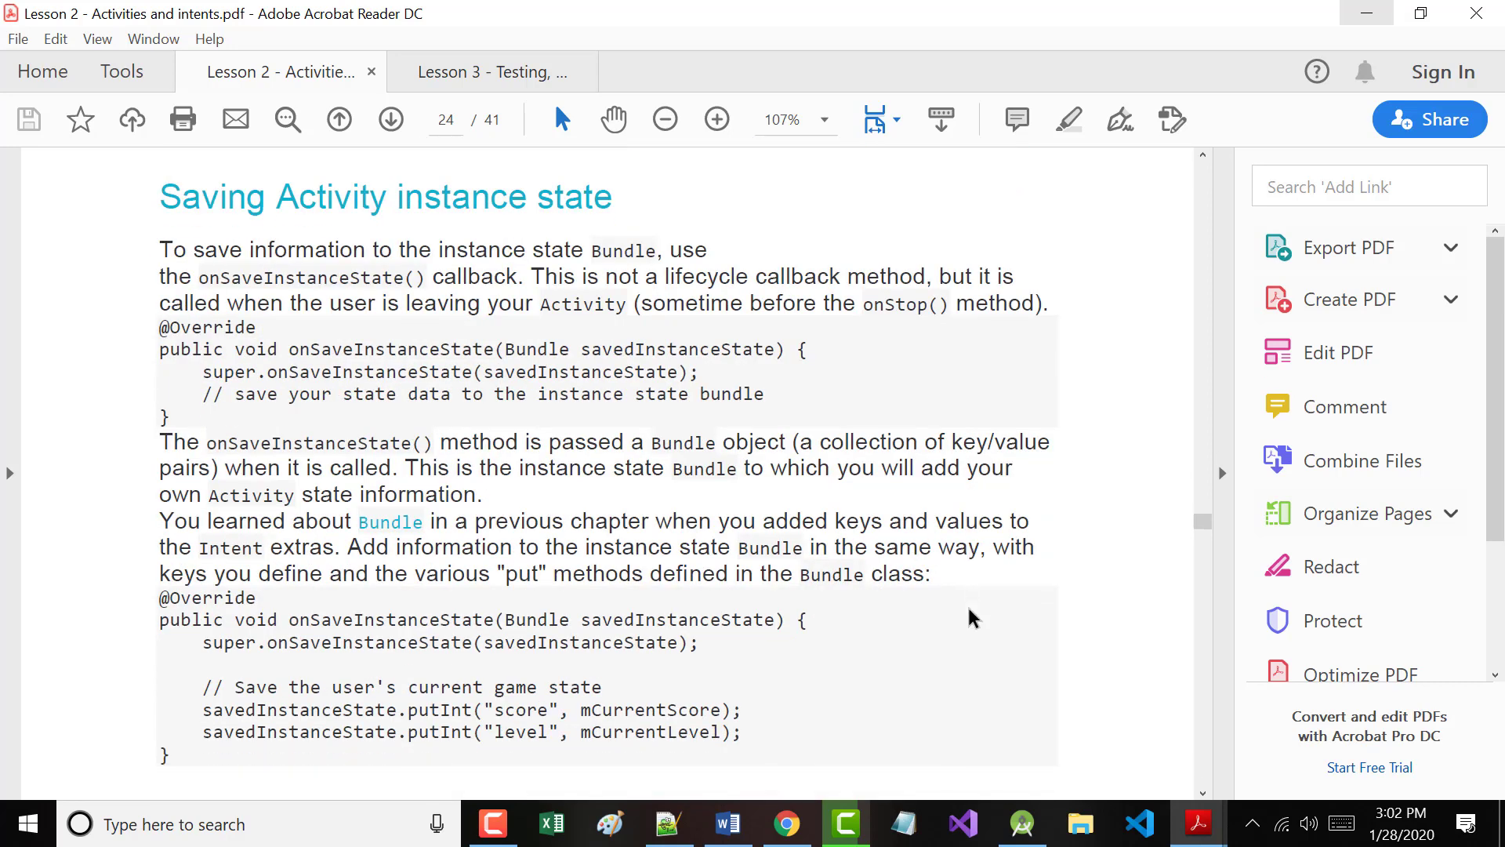
{"action": "scroll", "scroll_direction": "down", "scroll_amount": 3}
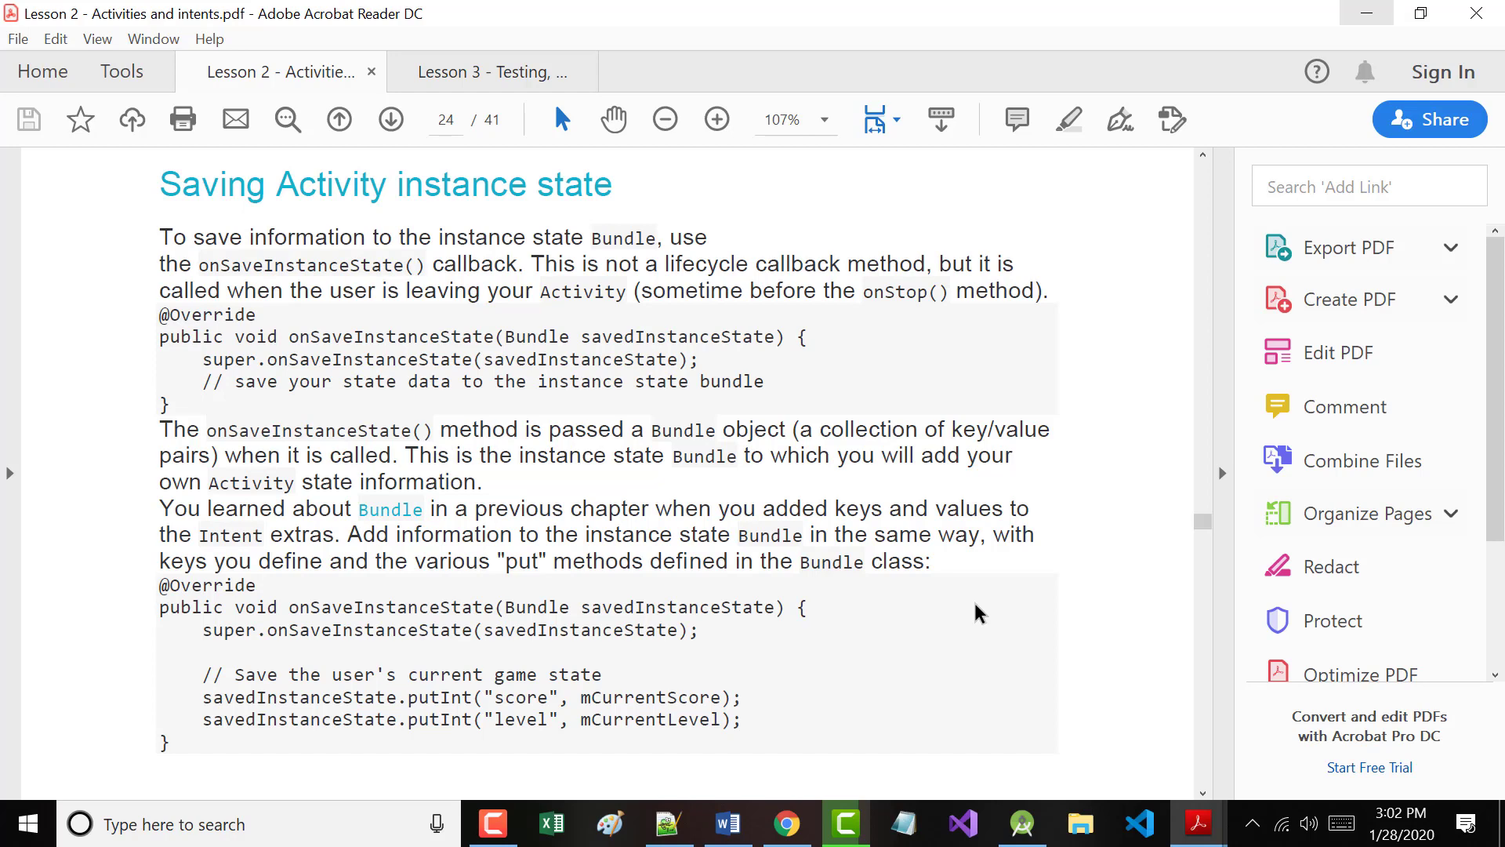
{"action": "scroll", "scroll_direction": "down", "scroll_amount": 3}
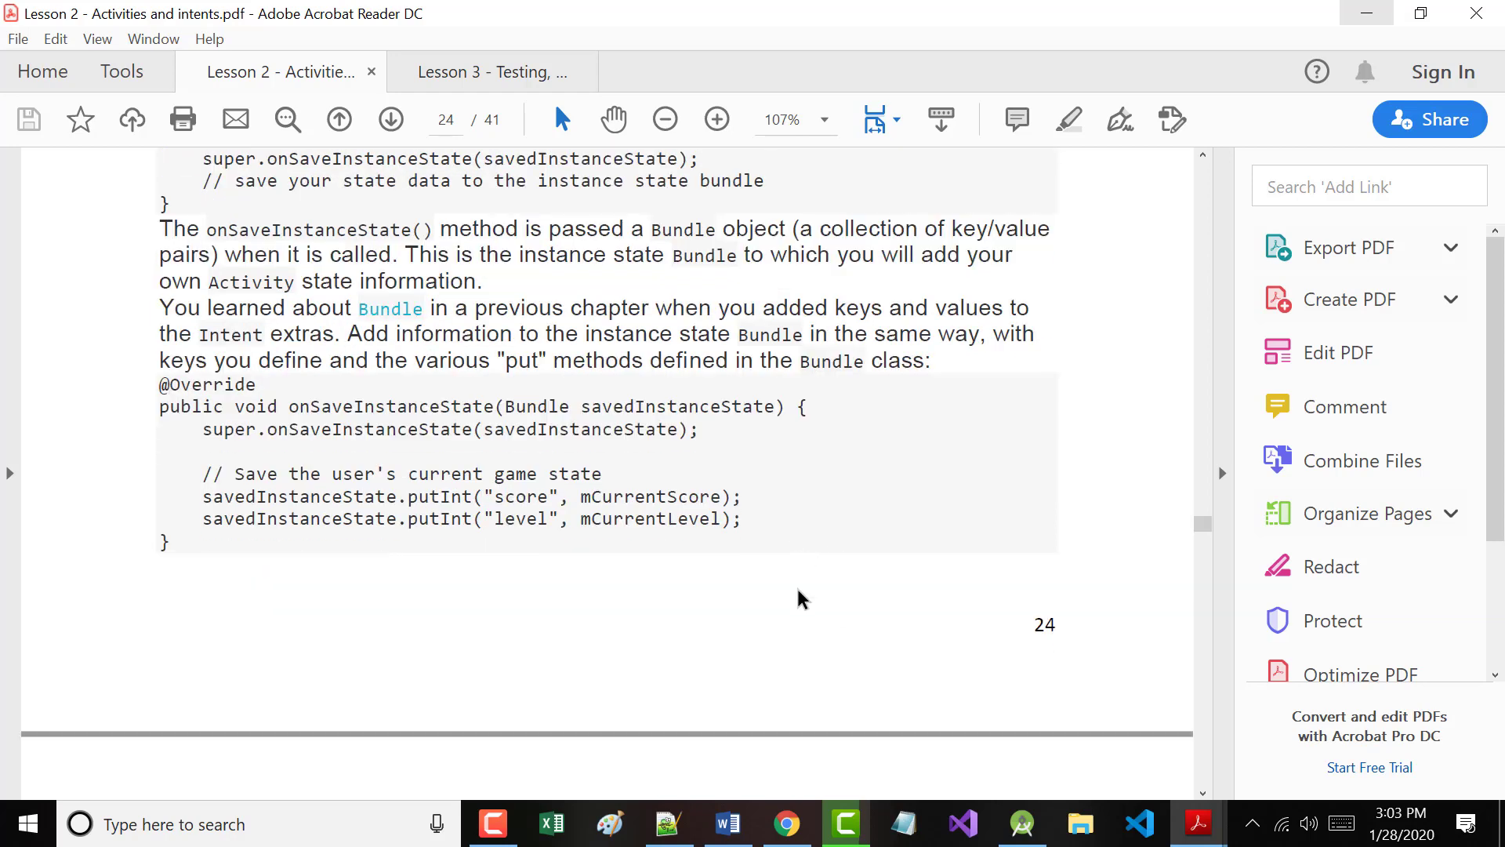
Scroll through pages 25–26 past Restoring Activity instance state to the end of the Learn more links.
{"action": "scroll", "scroll_direction": "down", "scroll_amount": 3}
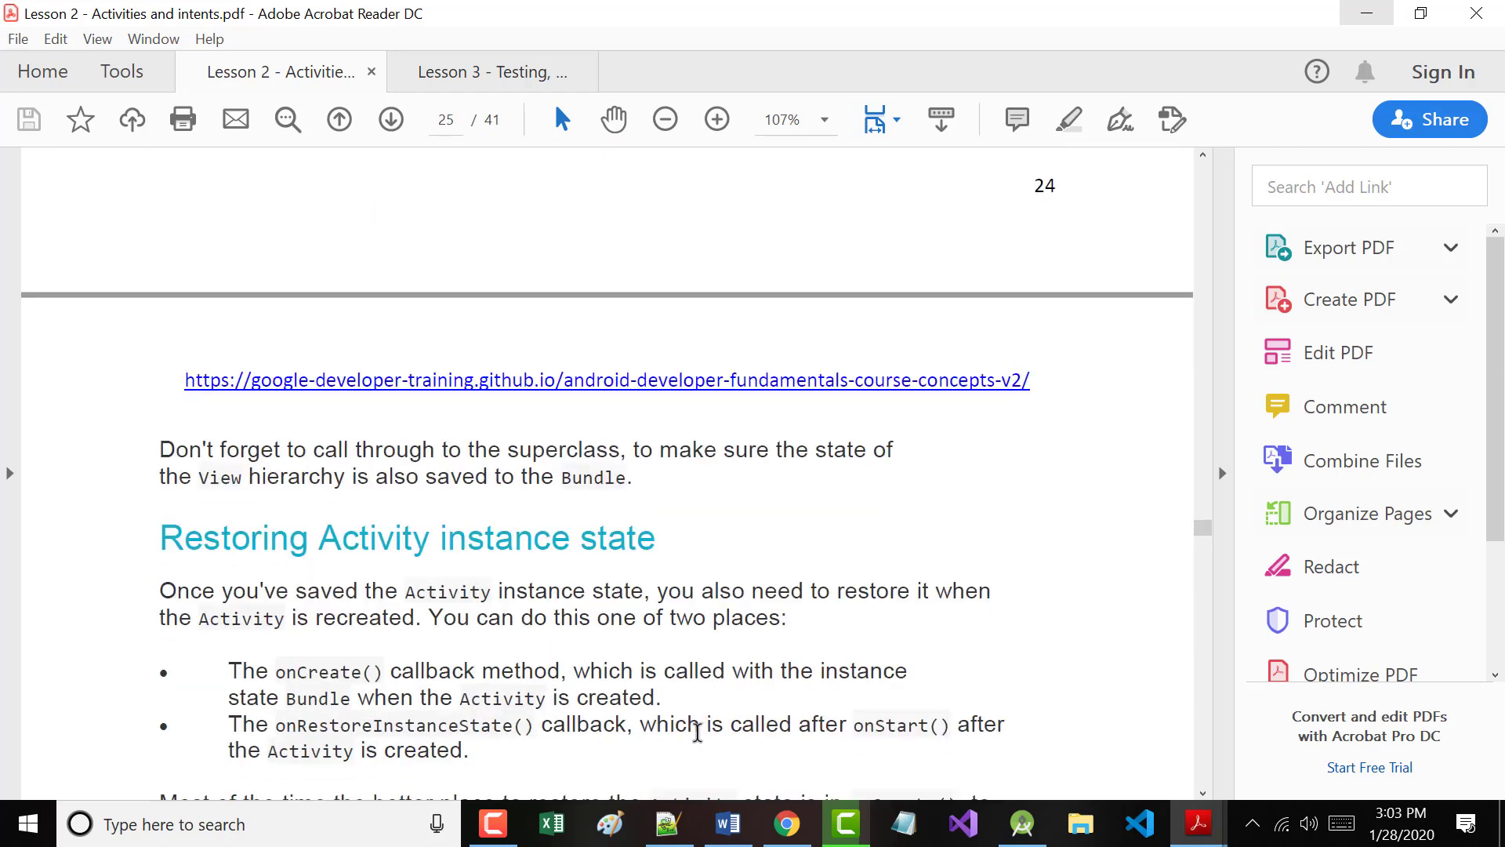
{"action": "scroll", "scroll_direction": "down", "scroll_amount": 3}
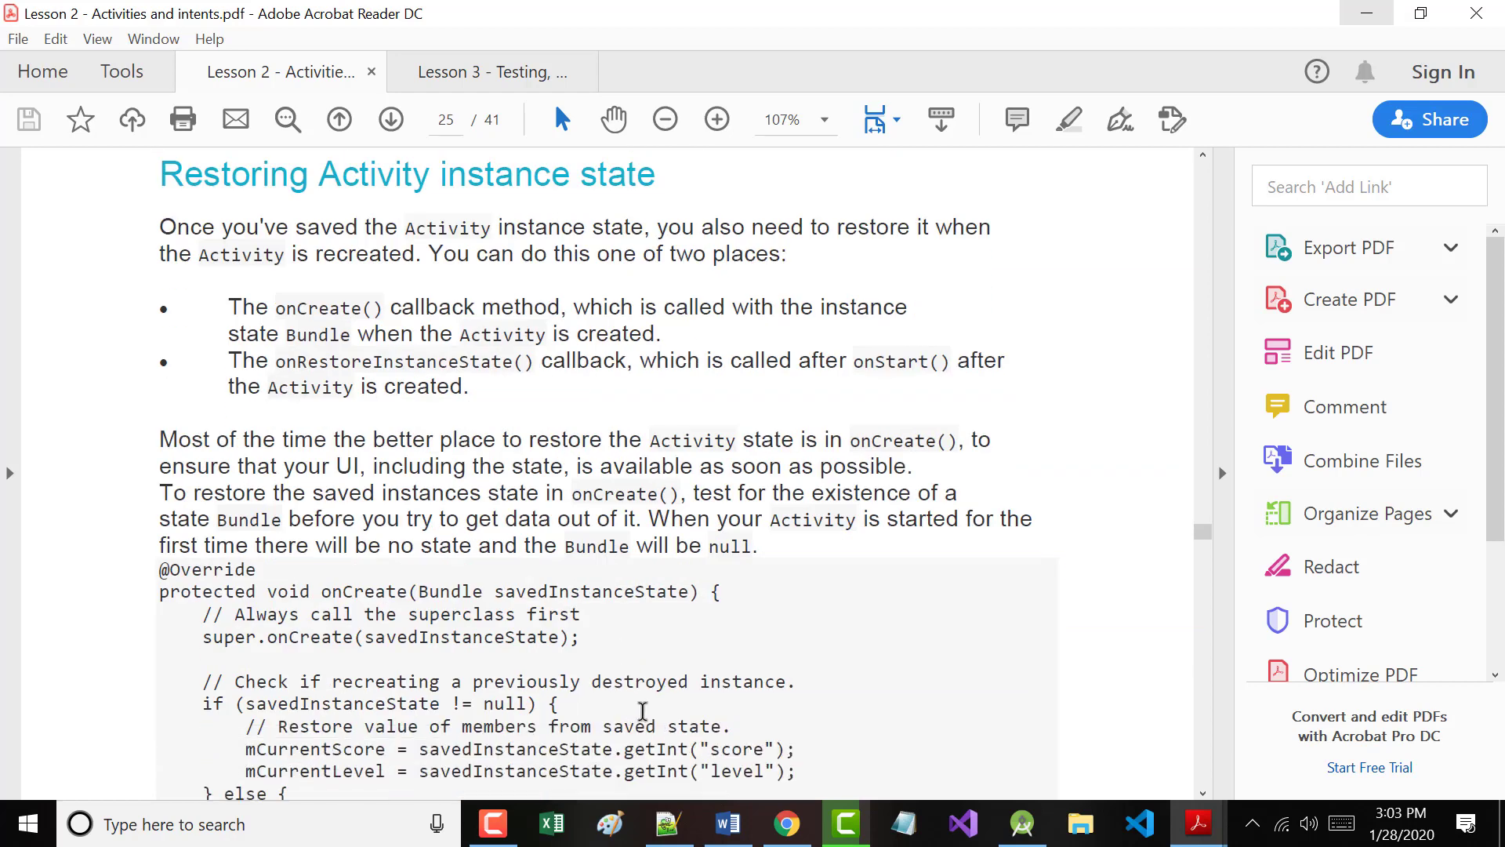
{"action": "scroll", "scroll_direction": "down", "scroll_amount": 3}
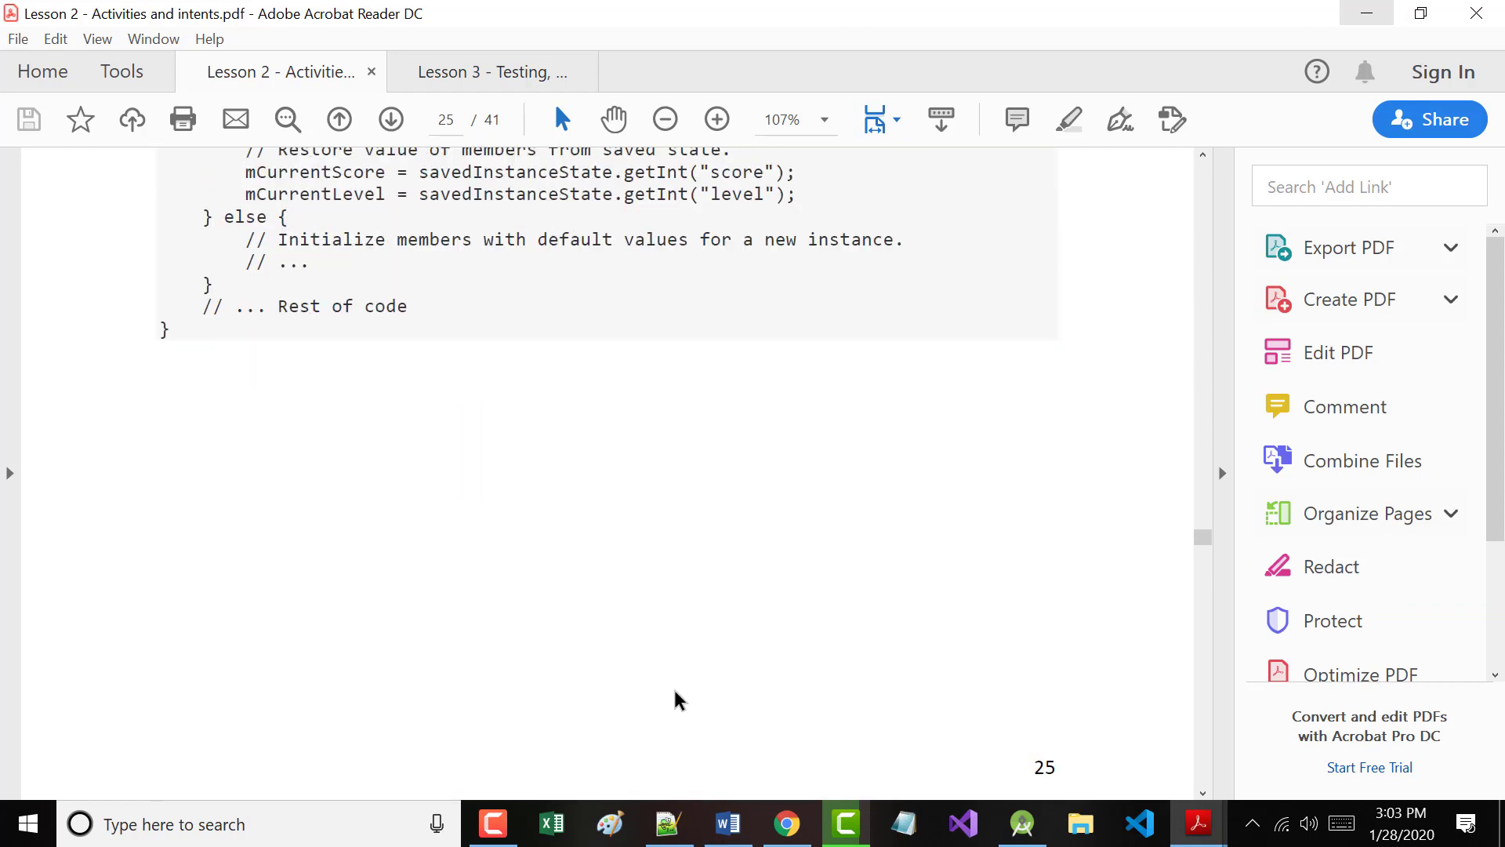
{"action": "scroll", "scroll_direction": "down", "scroll_amount": 3}
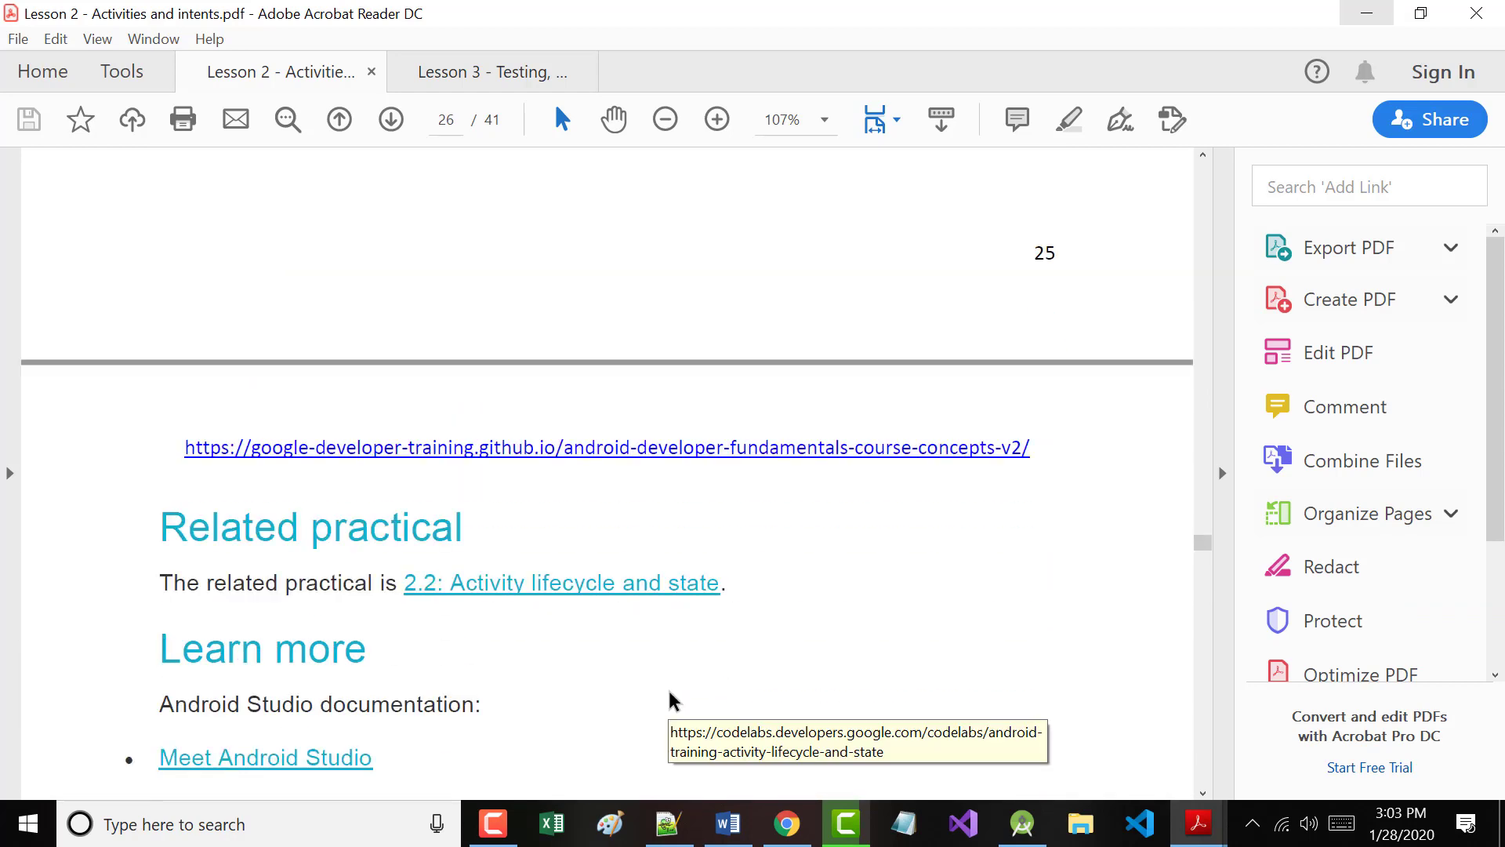
{"action": "scroll", "scroll_direction": "down", "scroll_amount": 3}
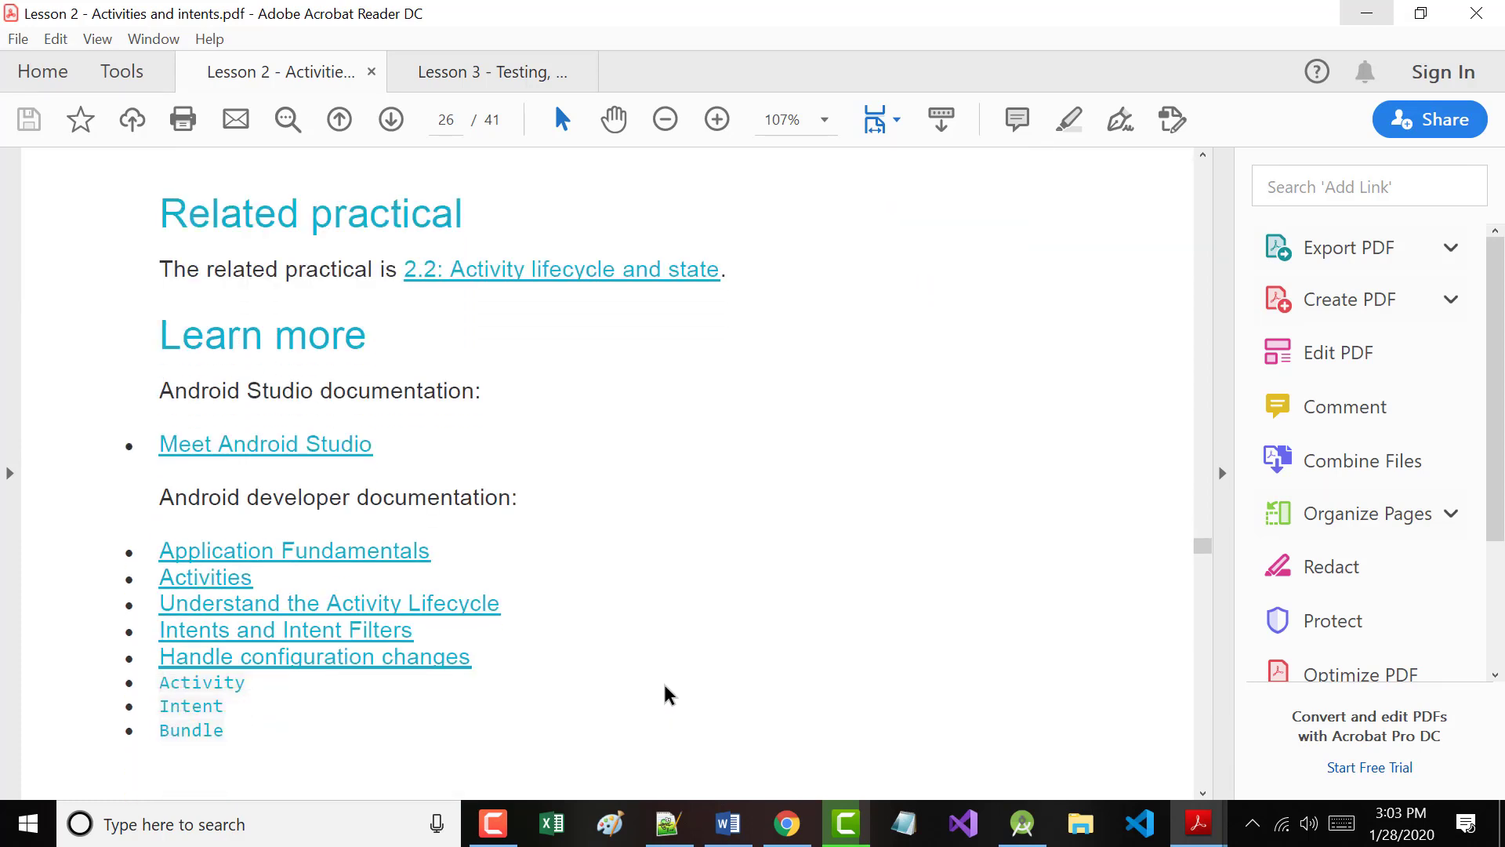
{"action": "mouse_move", "coordinate": [242, 592]}
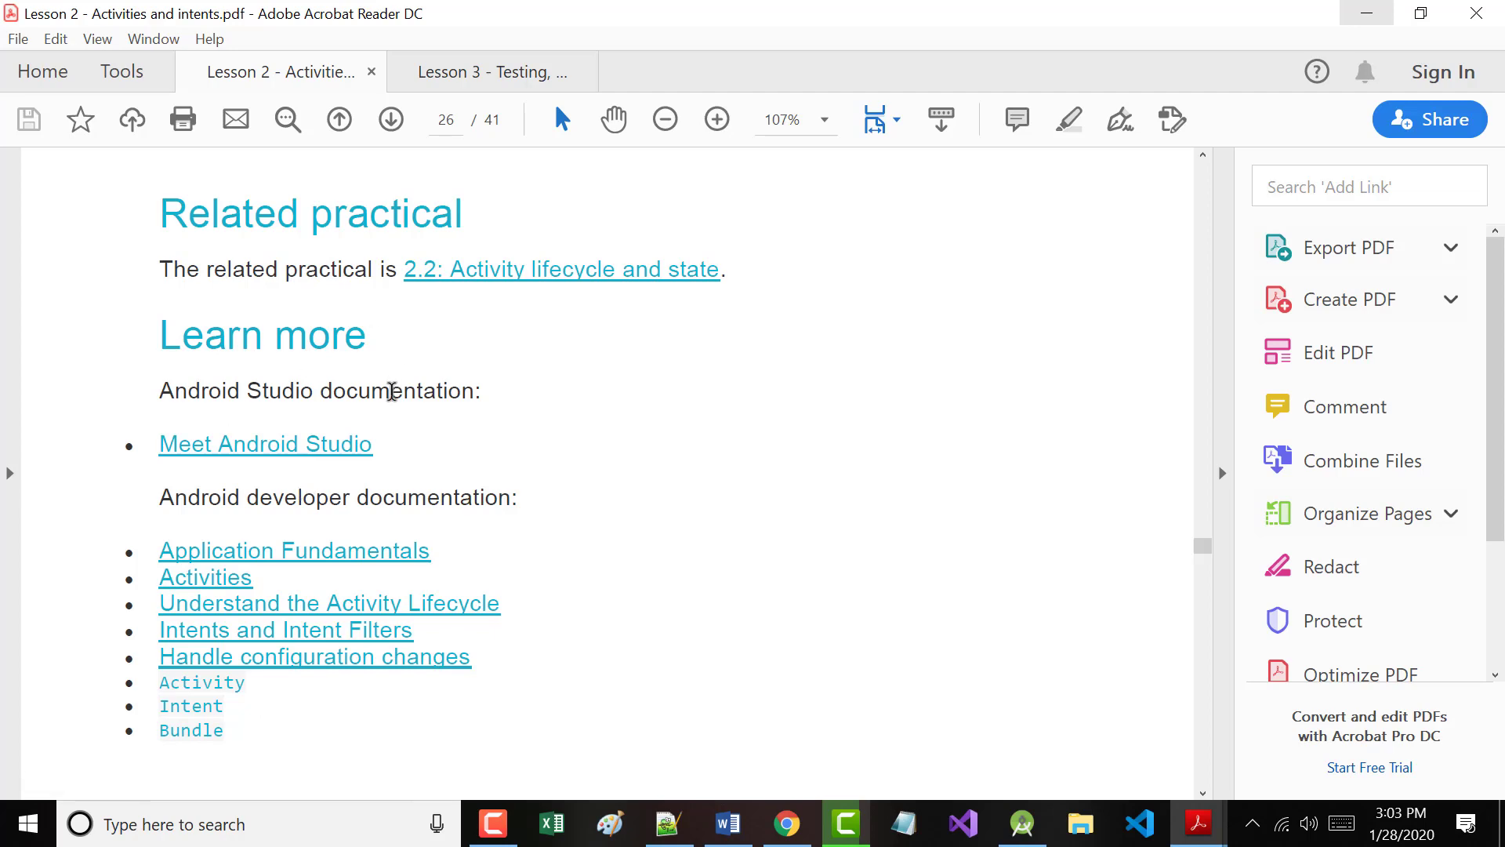
{"action": "scroll", "scroll_direction": "down", "scroll_amount": 3}
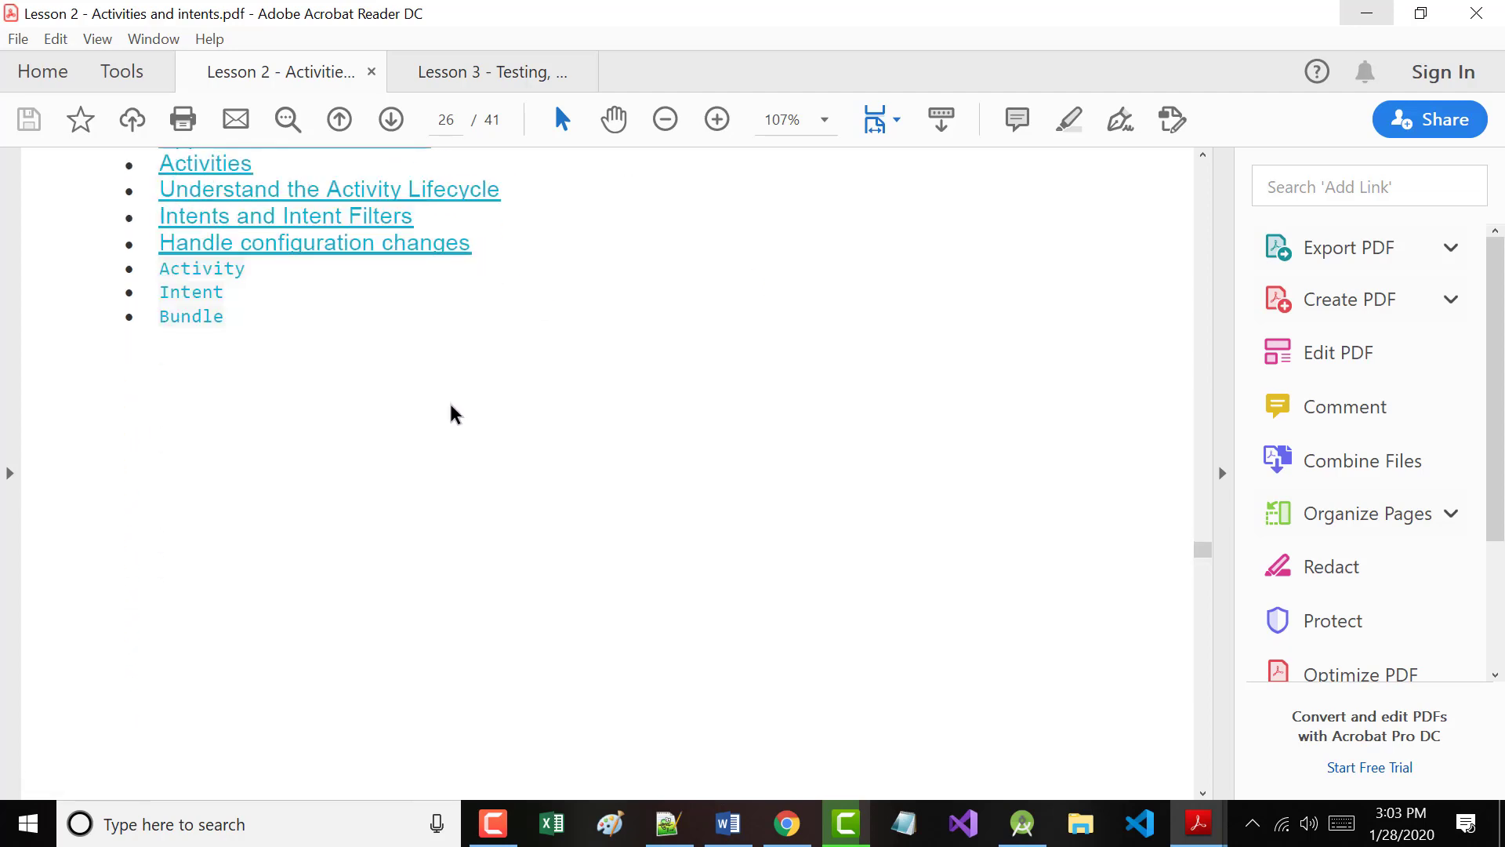
Scroll to the start of 2.3: Implicit intents on page 27, then switch to the Lesson 3 debugger PDF.
{"action": "scroll", "scroll_direction": "down", "scroll_amount": 3}
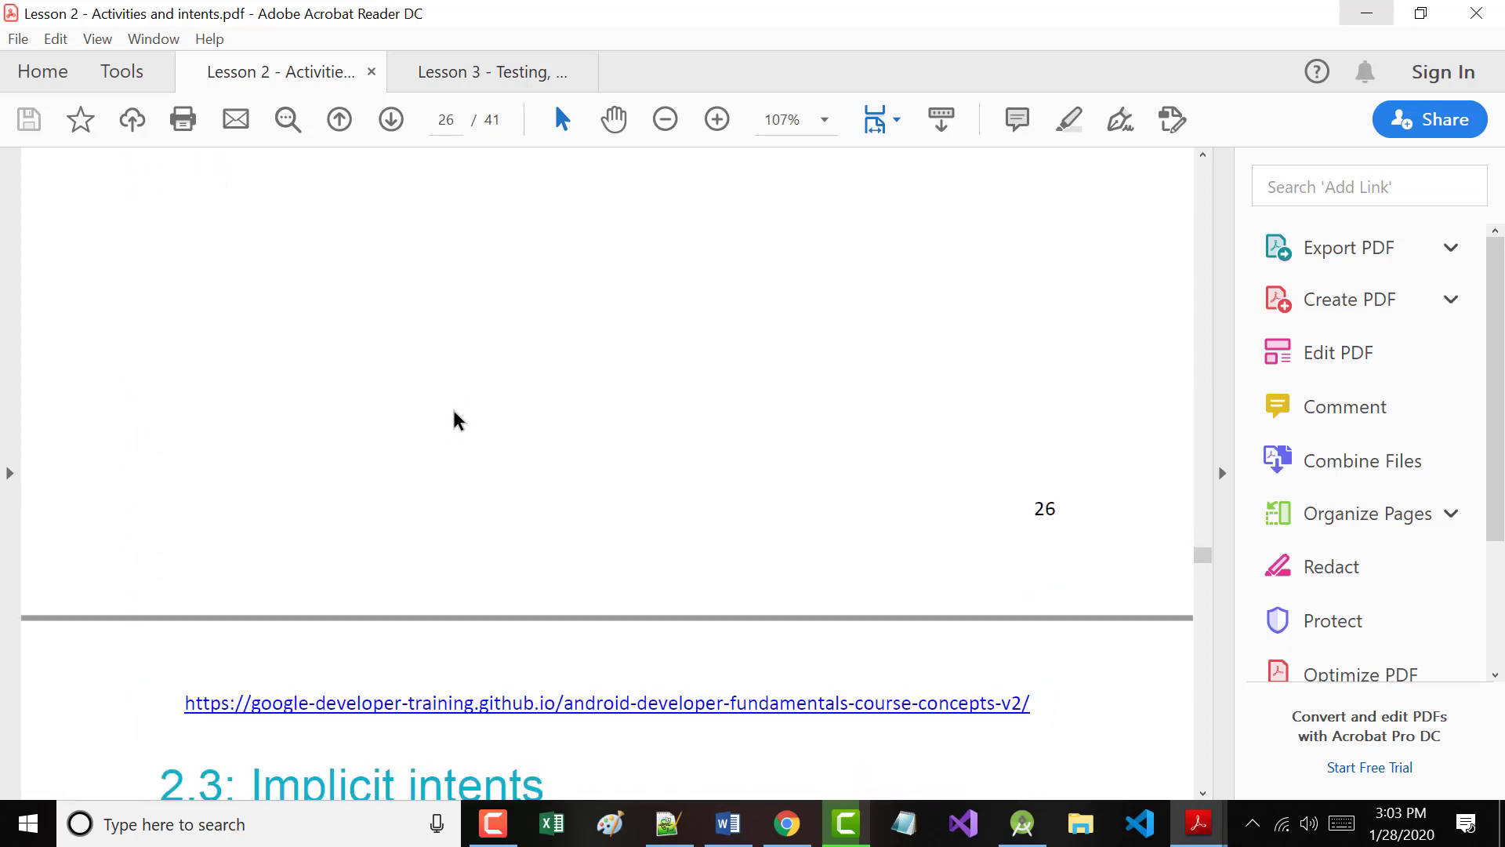
{"action": "scroll", "scroll_direction": "down", "scroll_amount": 3}
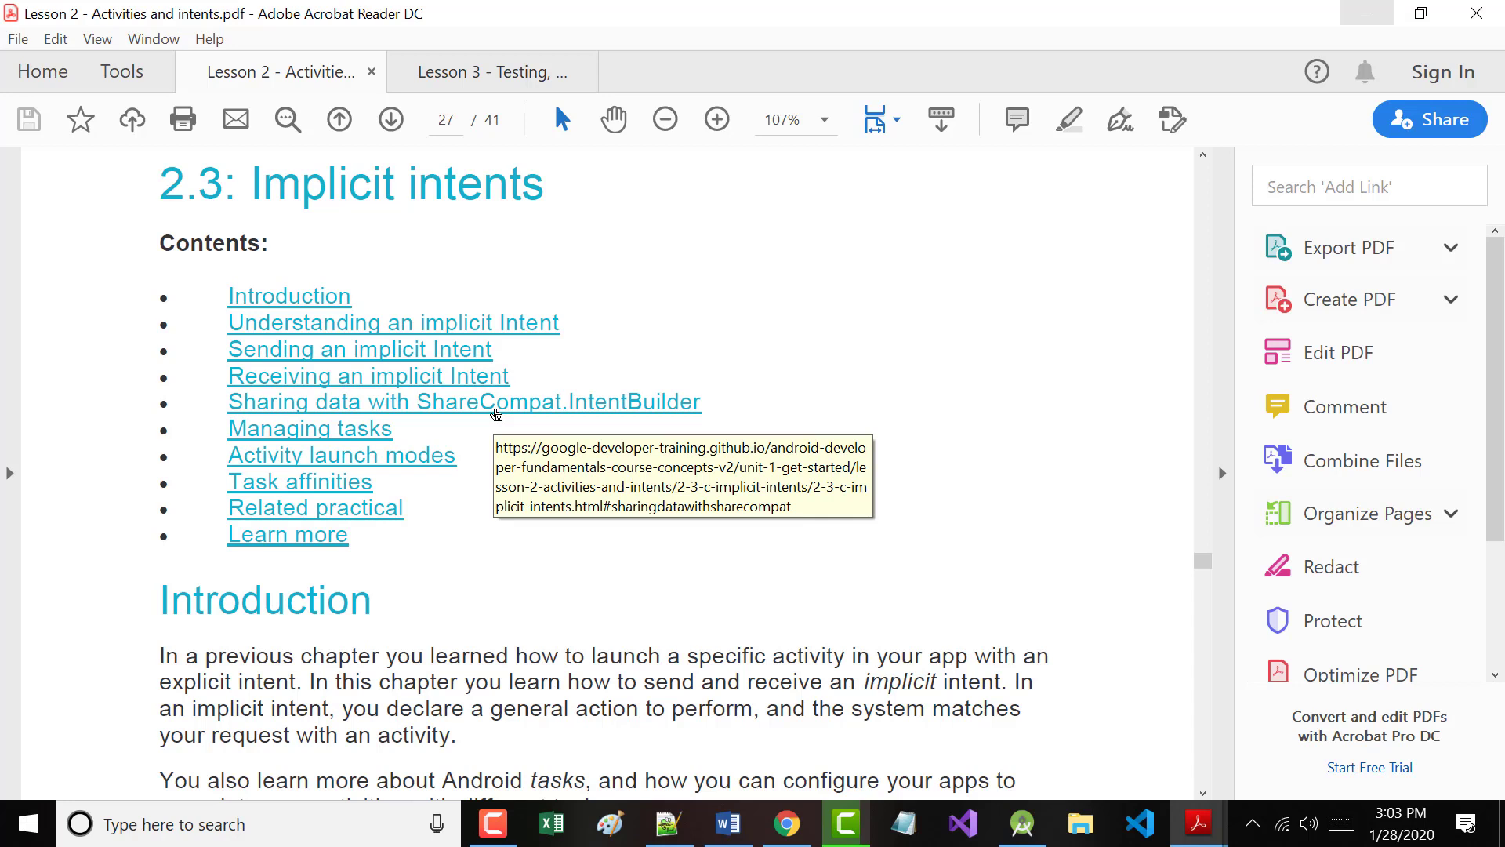
{"action": "mouse_move", "coordinate": [637, 155]}
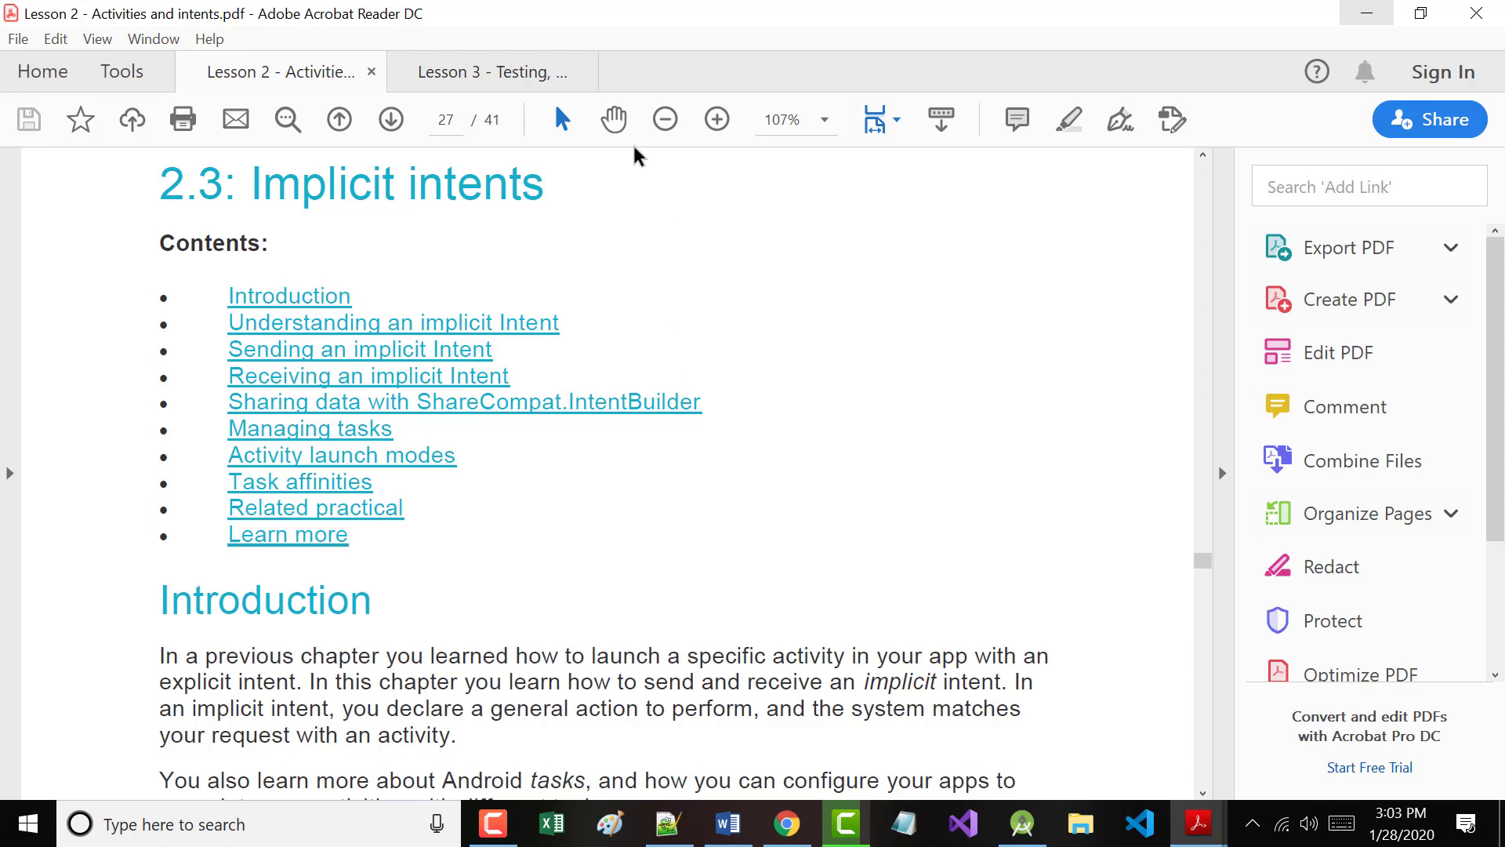
{"action": "left_click", "coordinate": [486, 71]}
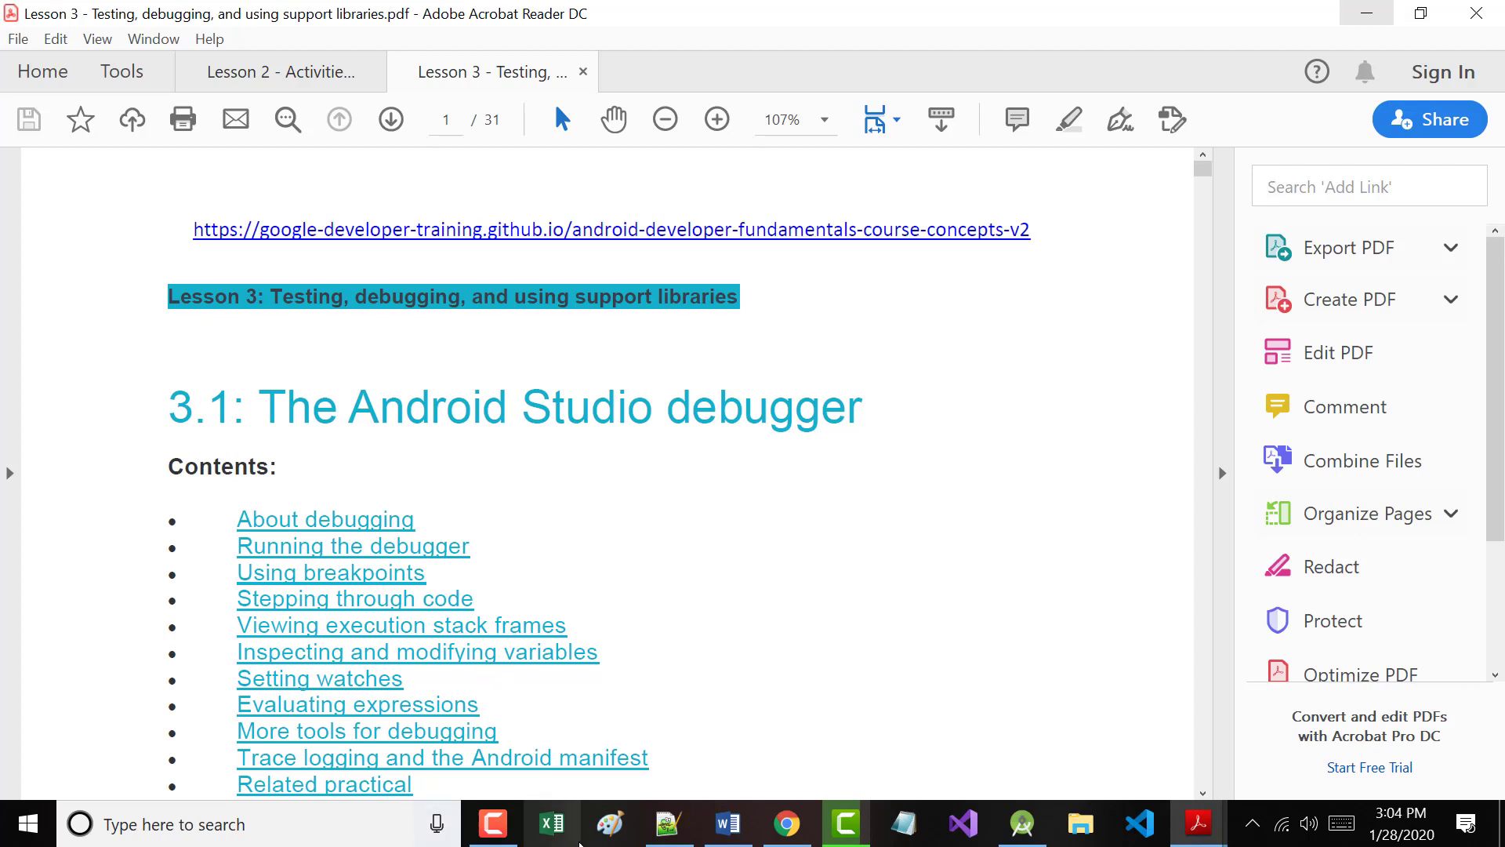
{"action": "mouse_move", "coordinate": [551, 822]}
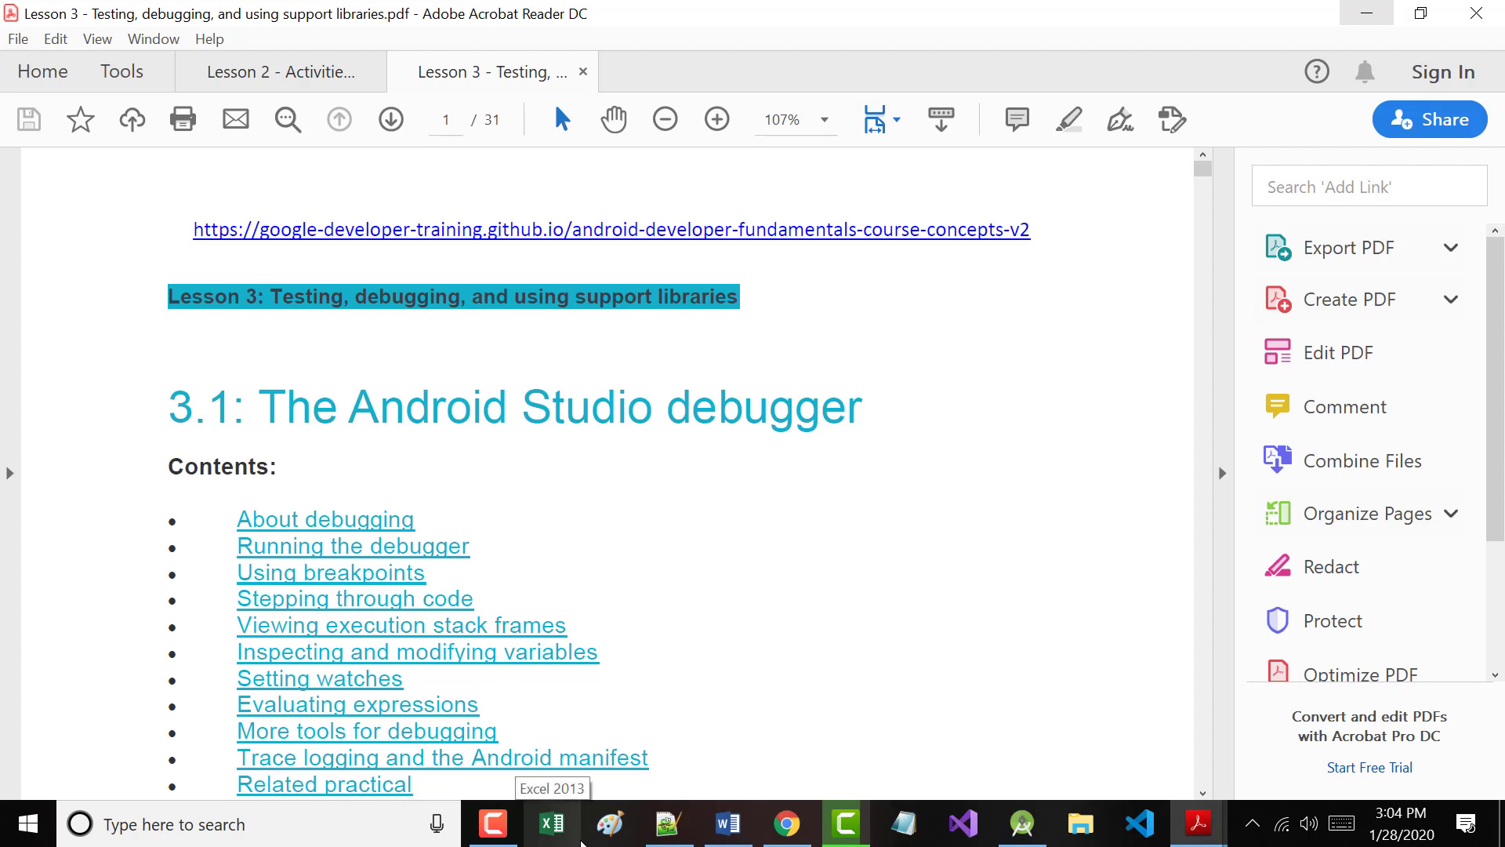
{"action": "mouse_move", "coordinate": [578, 832]}
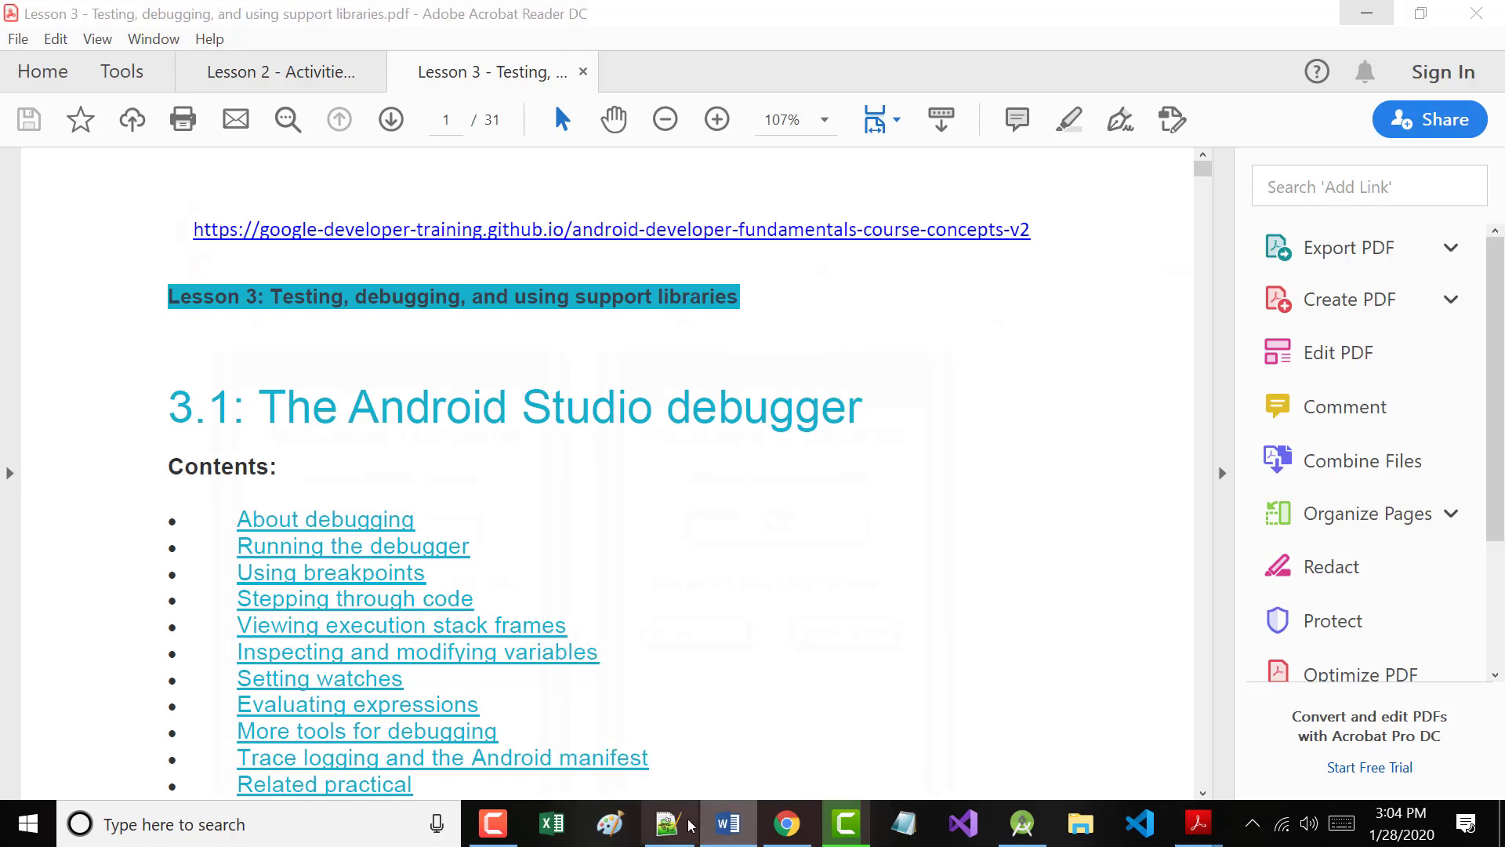
In File Explorer, search the Desktop for '*android*homework*.doc*' to list the Android homework documents.
{"action": "left_click", "coordinate": [727, 823]}
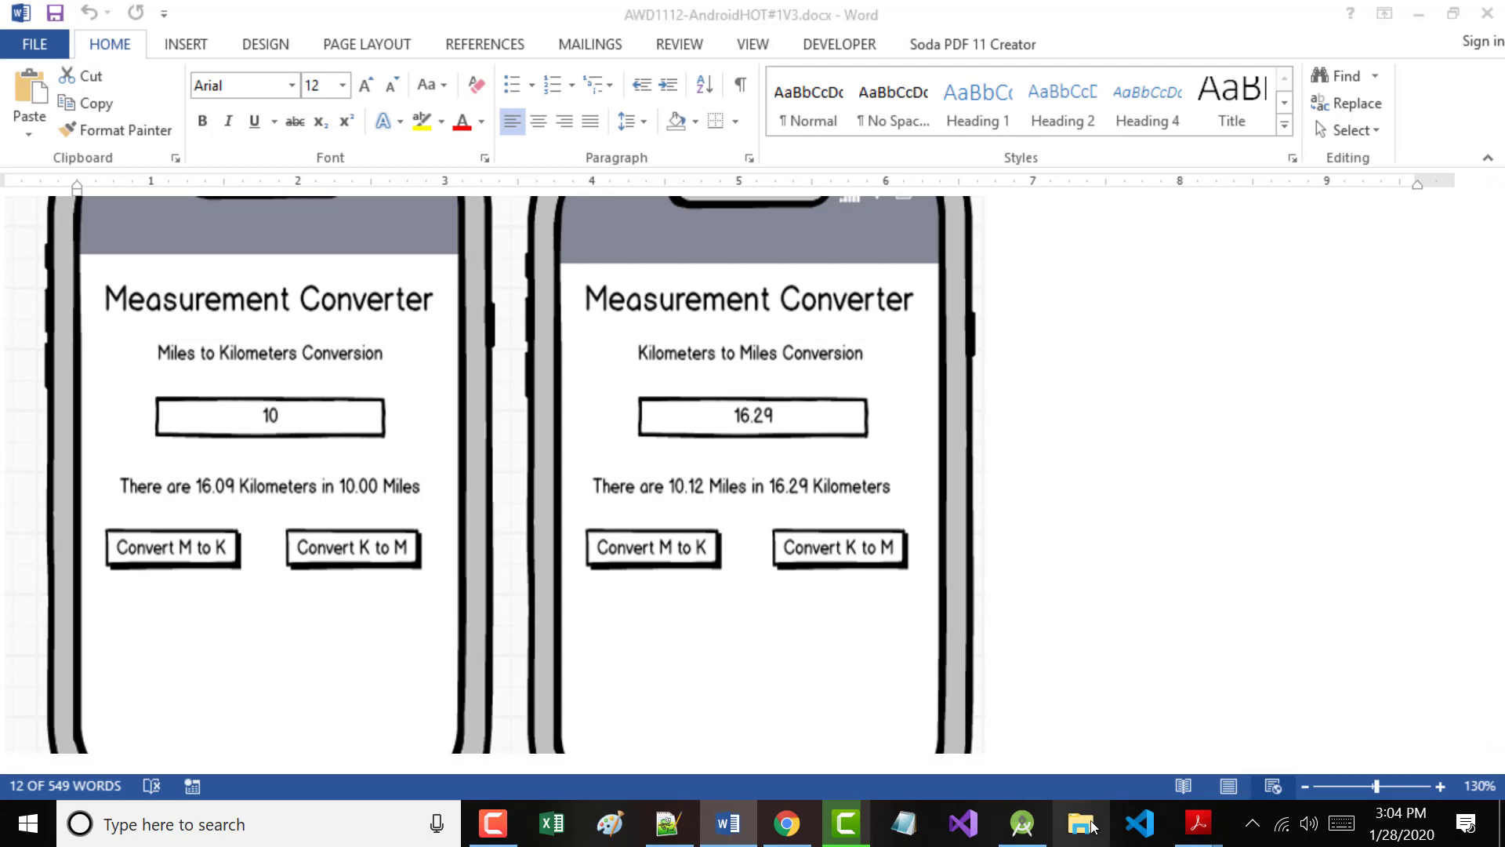
{"action": "left_click", "coordinate": [1080, 823]}
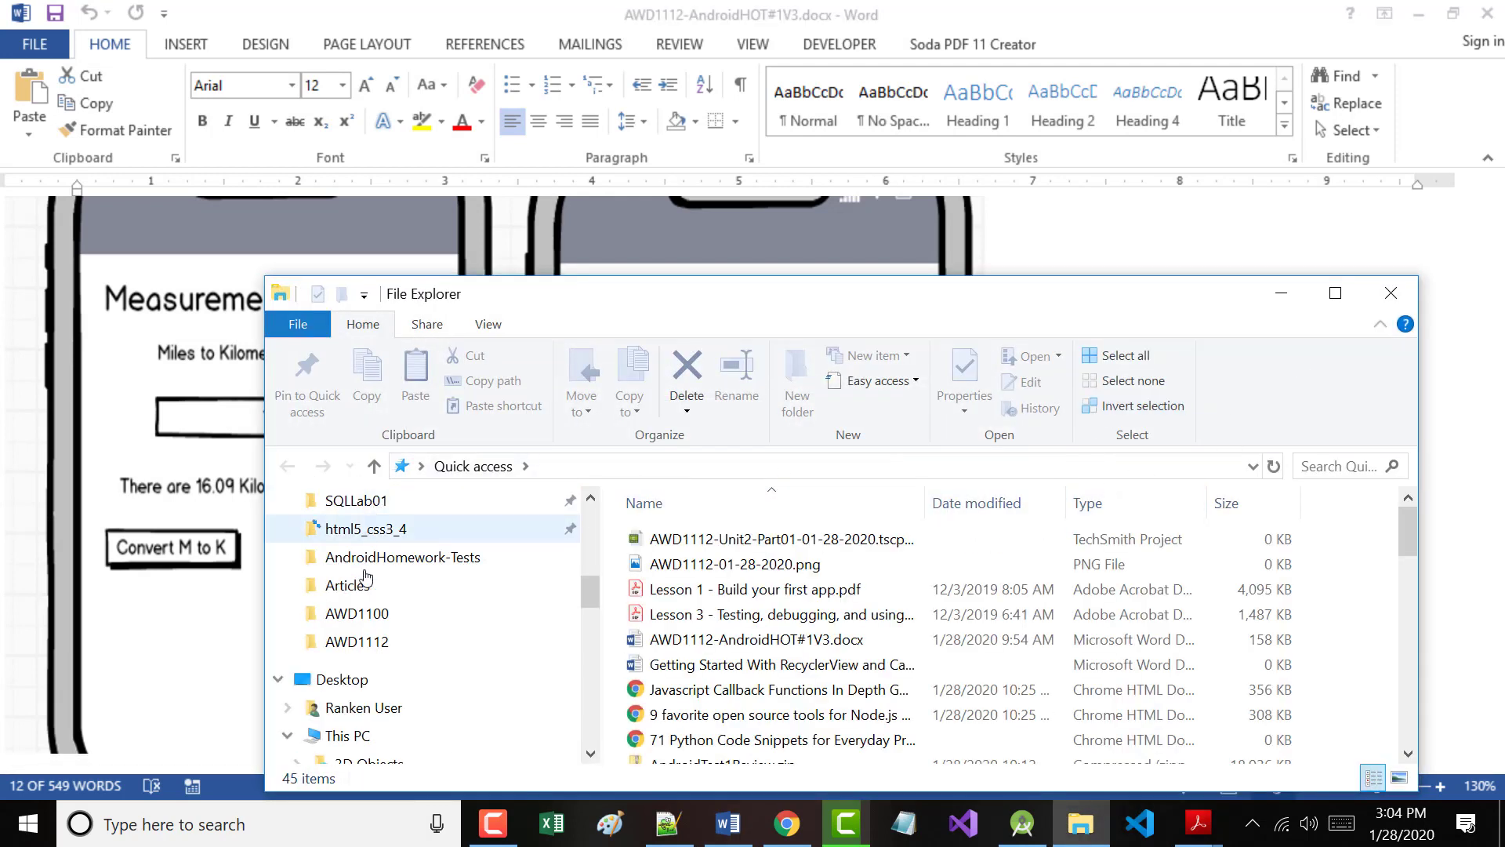
{"action": "left_click", "coordinate": [344, 679]}
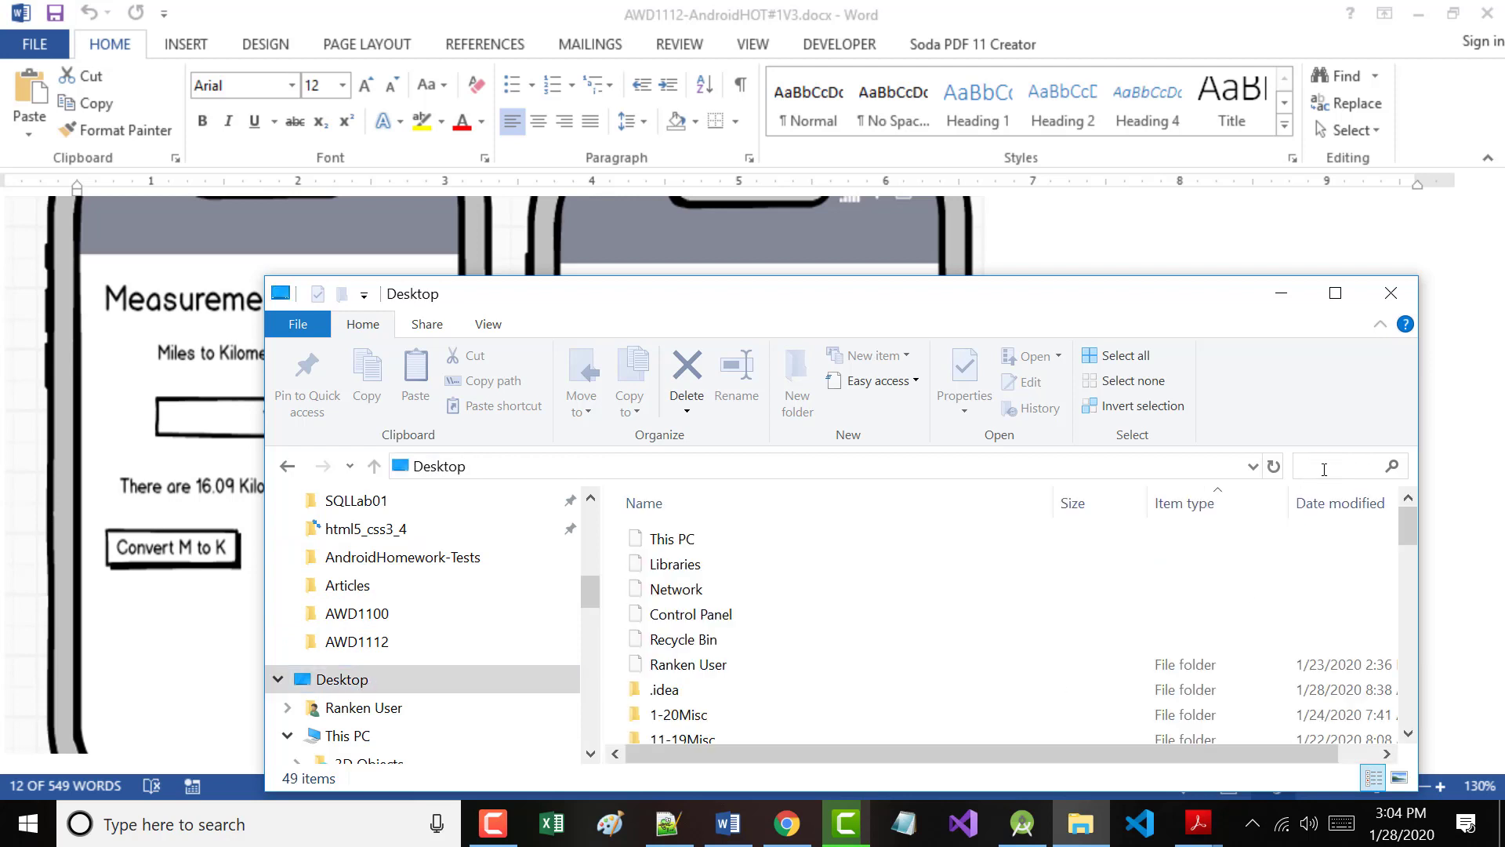
{"action": "left_click", "coordinate": [1323, 465]}
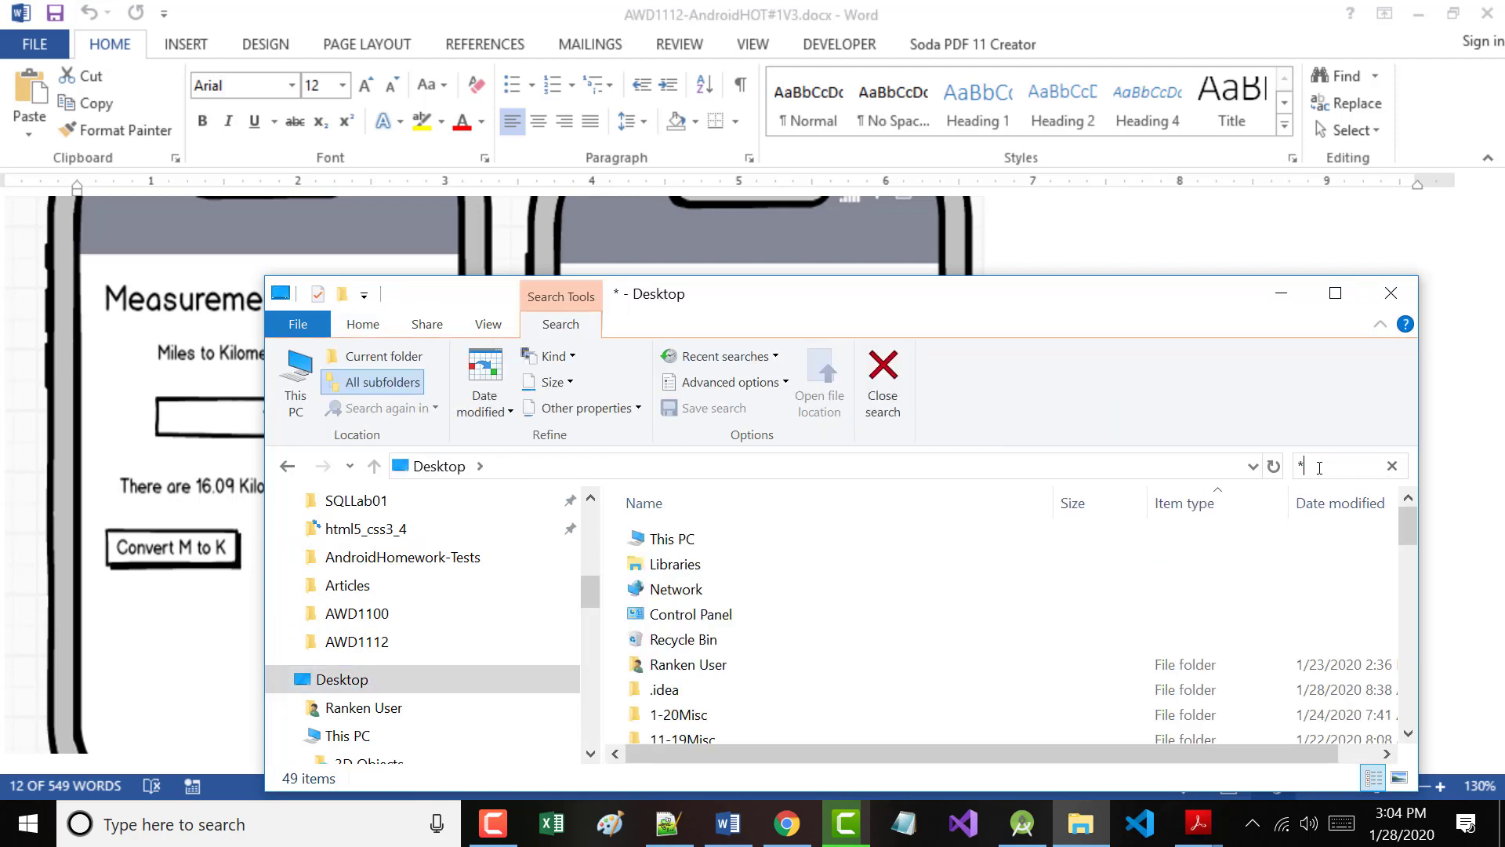
{"action": "type", "text": "android*"}
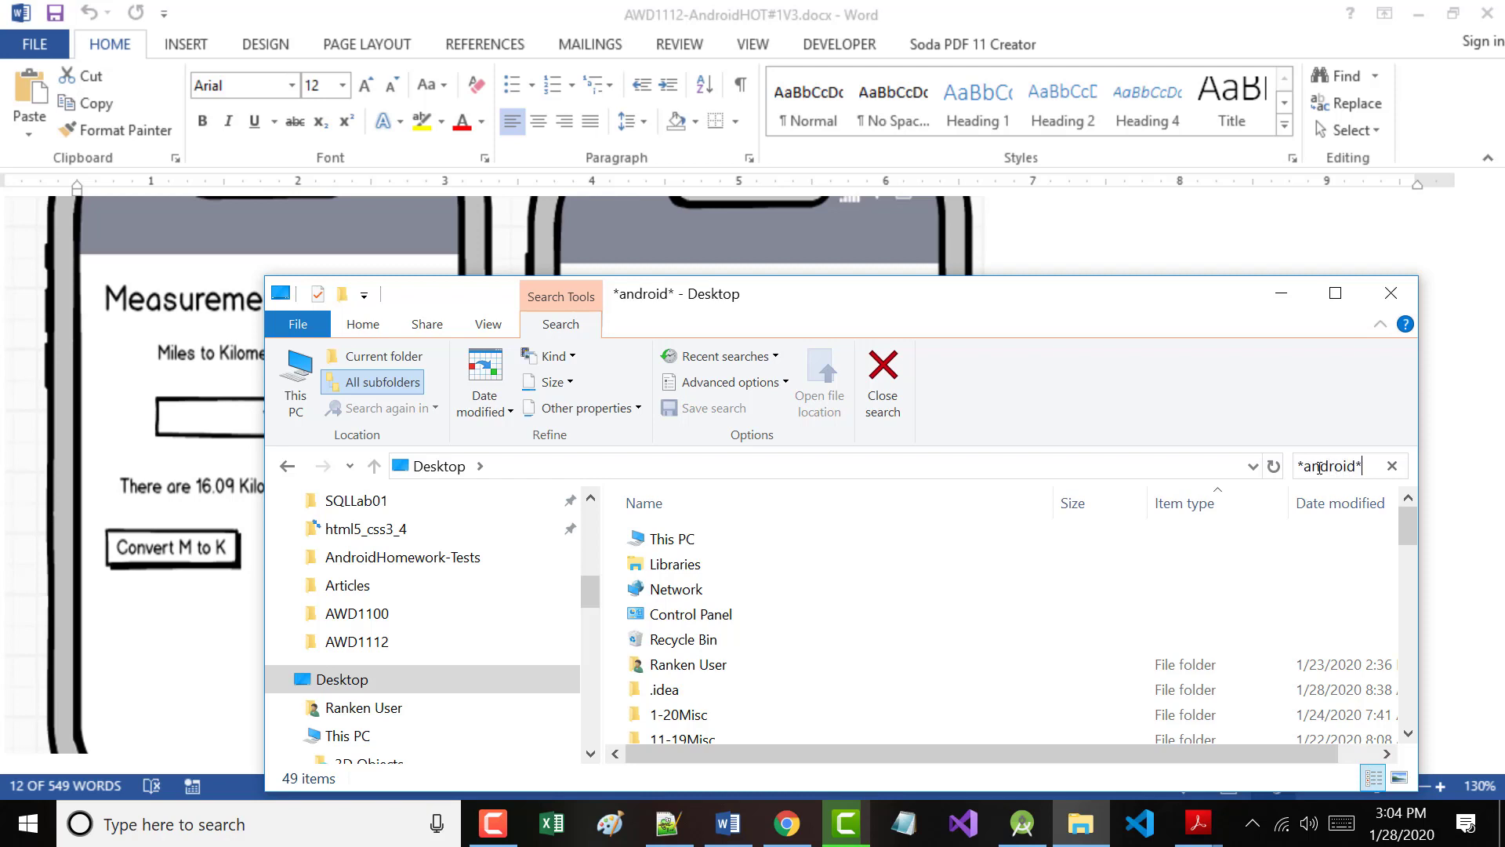
{"action": "type", "text": "homework*."}
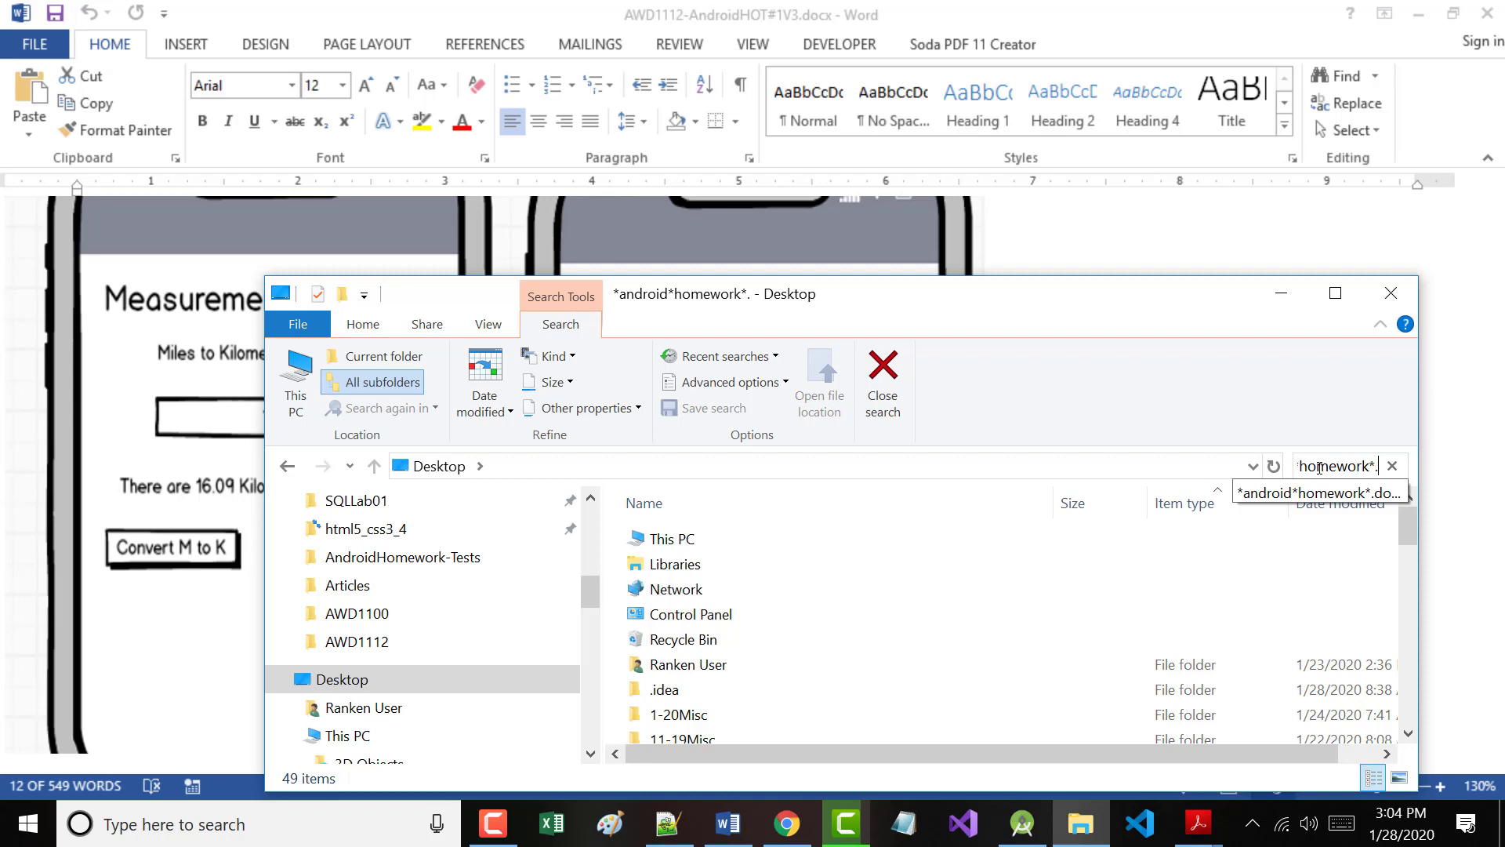
{"action": "key", "text": "Enter"}
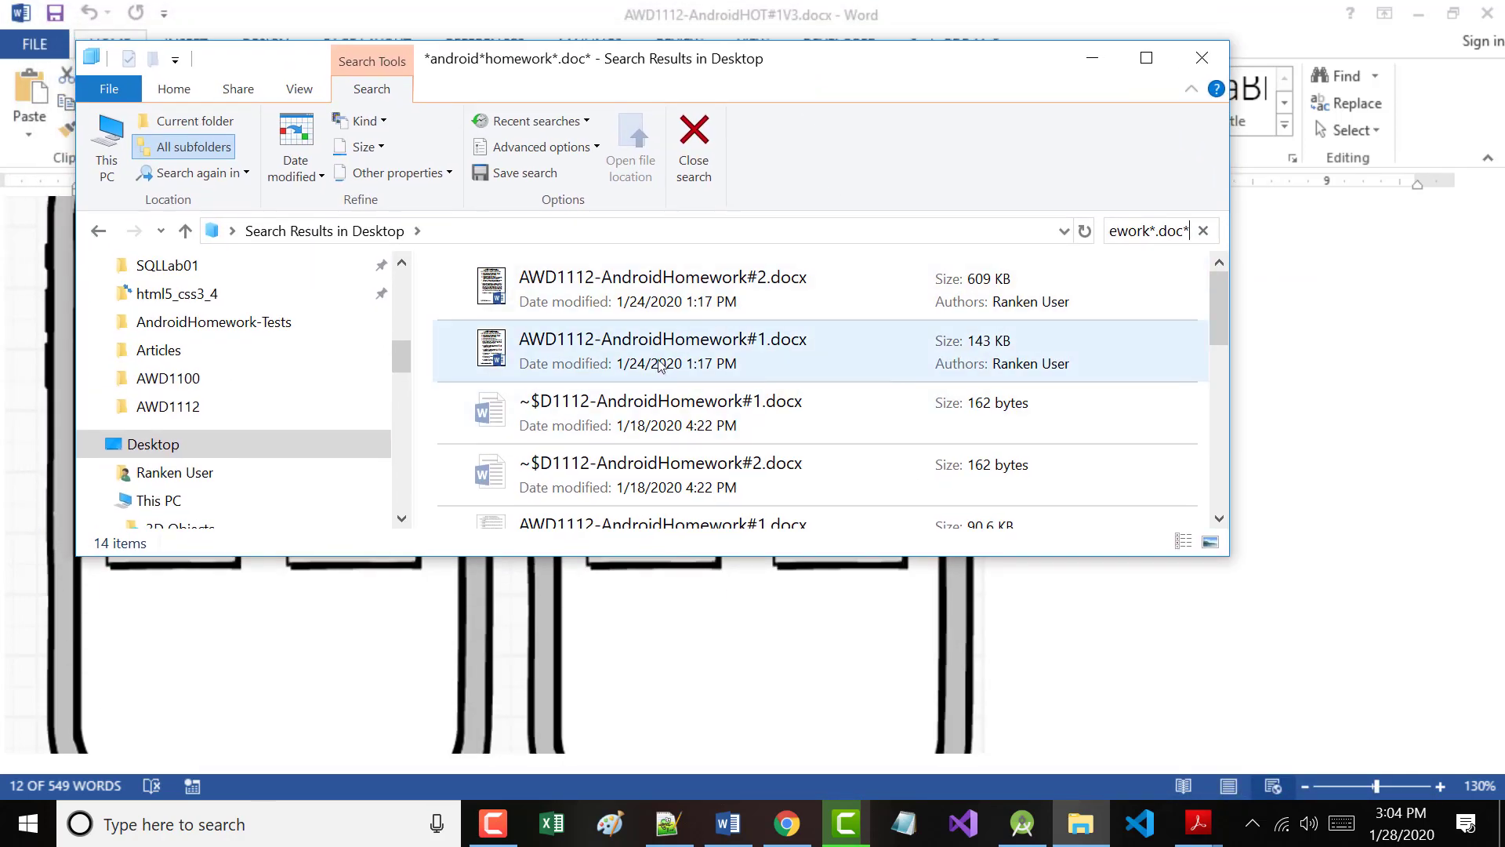
Select AWD1112-AndroidHomework#1.docx among the 14 search results.
{"action": "left_click", "coordinate": [661, 351]}
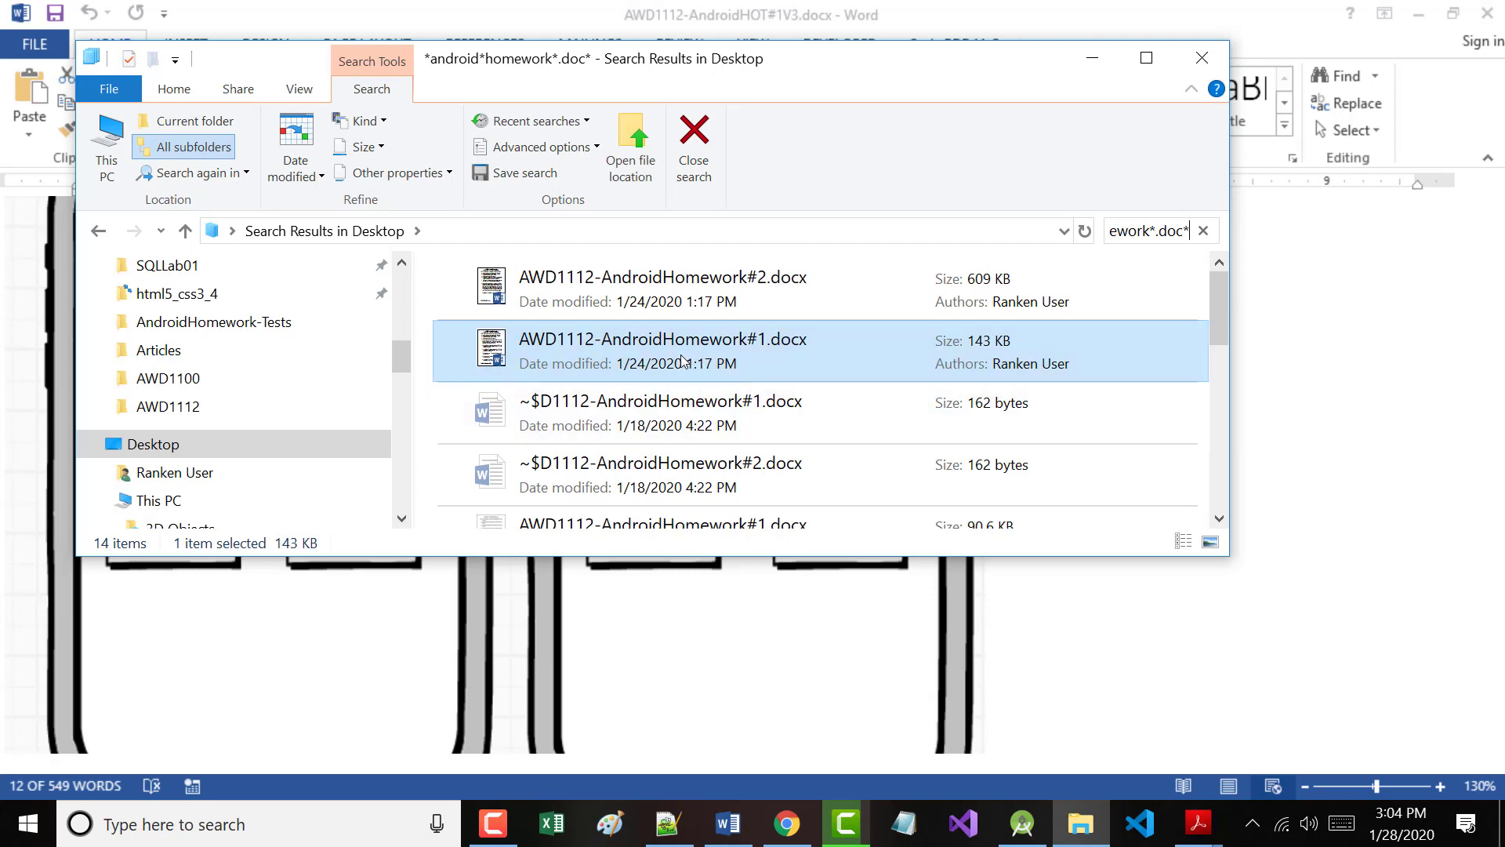
Open AWD1112-AndroidHomework#1.docx in Word with editing enabled.
{"action": "double_click", "coordinate": [662, 339]}
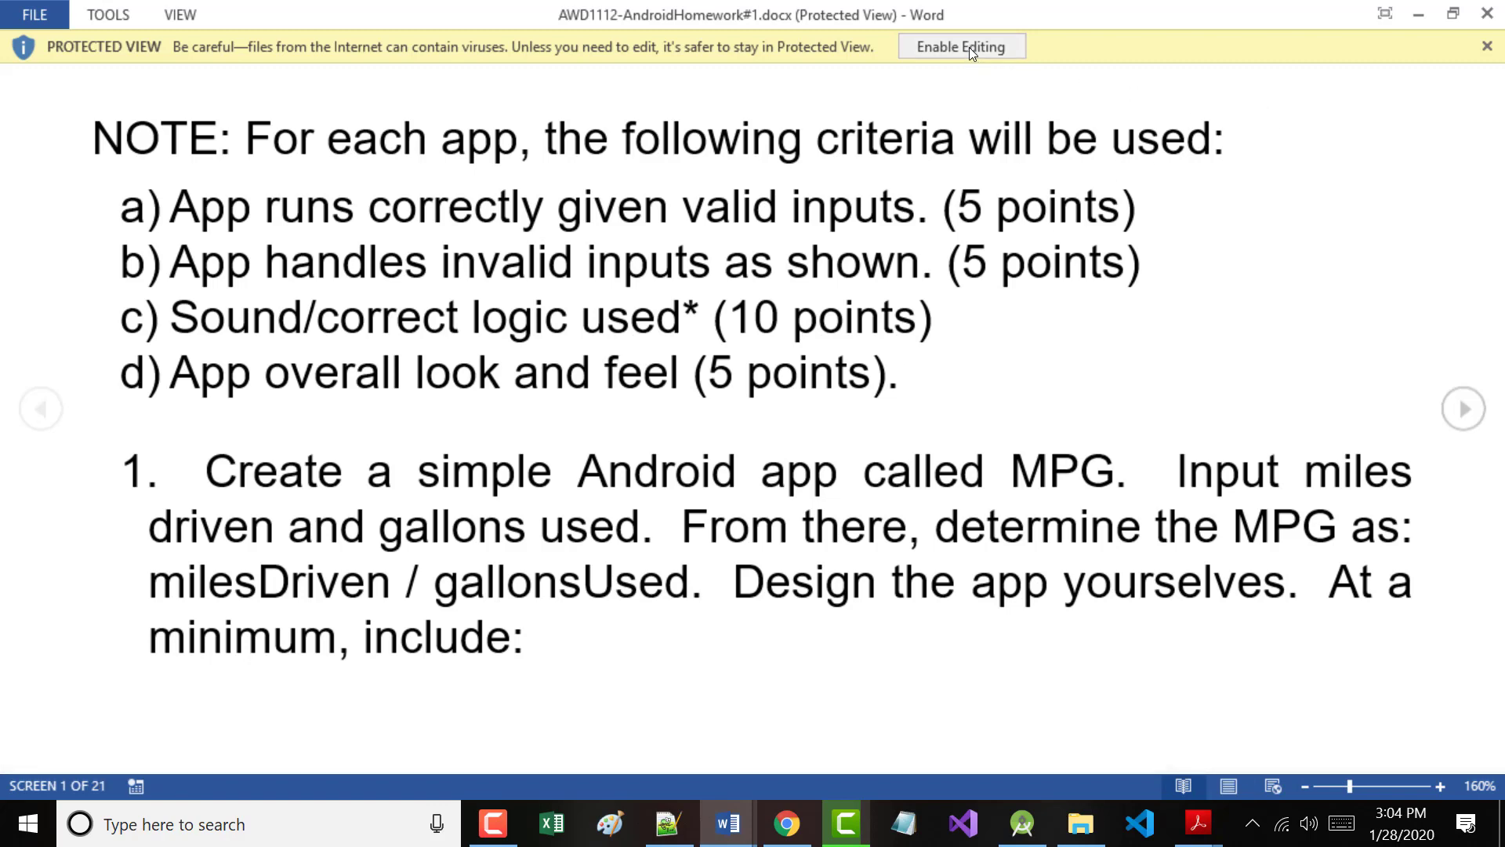
{"action": "left_click", "coordinate": [961, 46]}
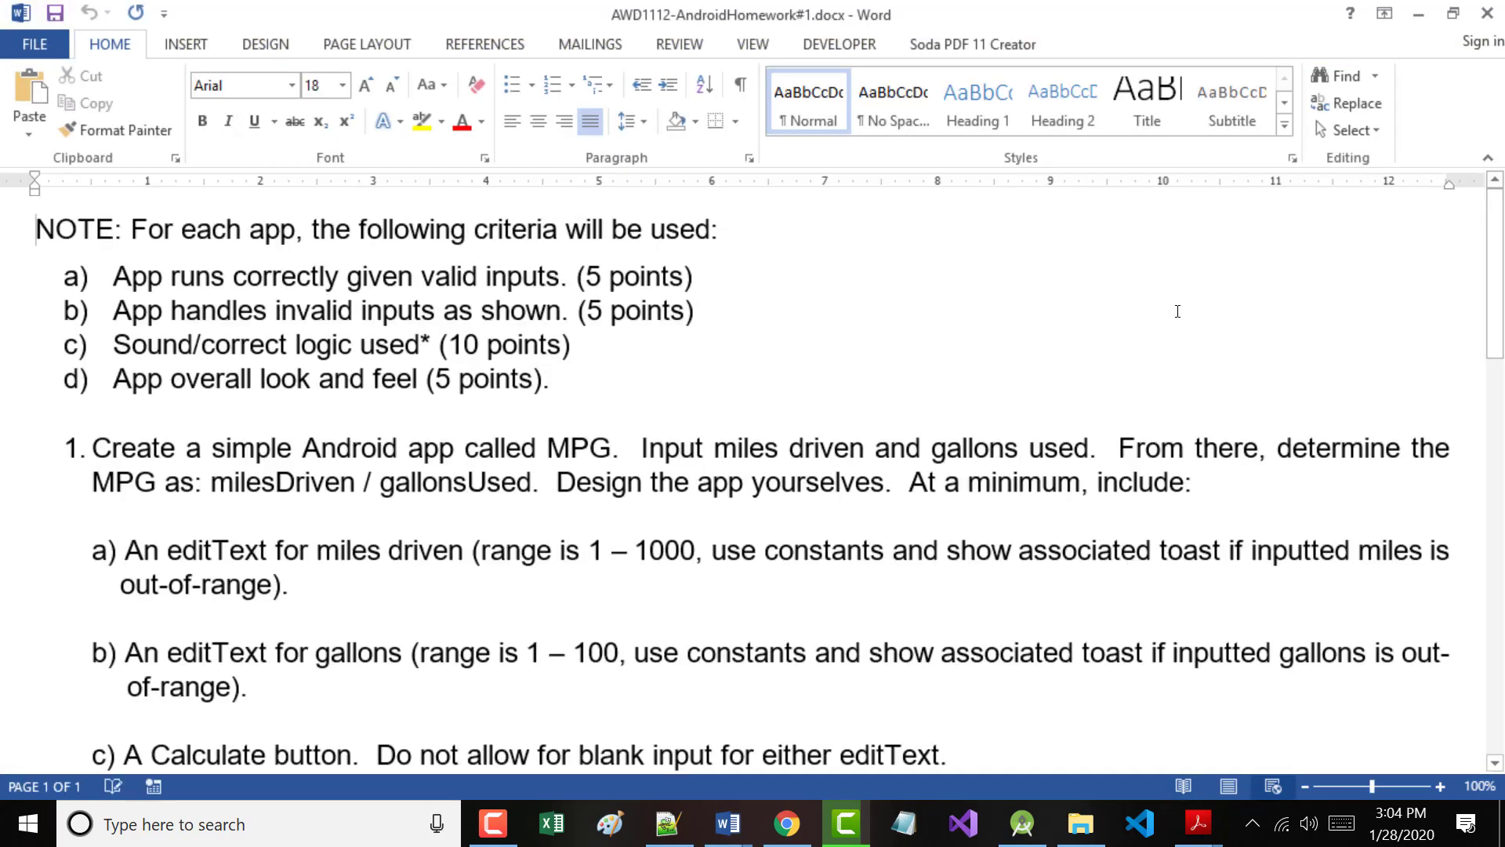
Scroll through the MPG and BMI app requirements and mockups.
{"action": "scroll", "scroll_direction": "down", "scroll_amount": 3}
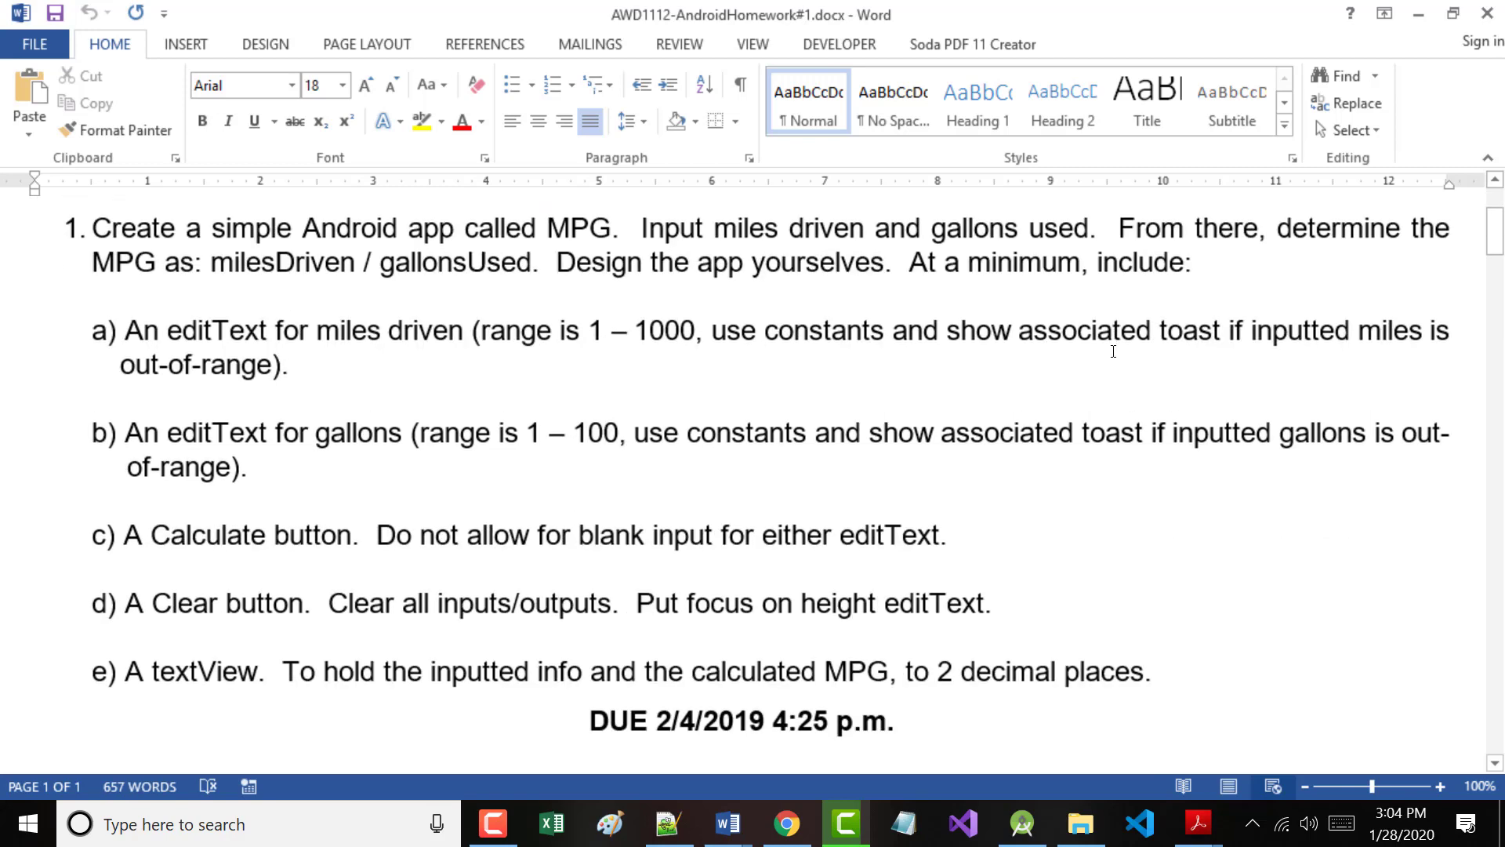
{"action": "scroll", "scroll_direction": "down", "scroll_amount": 3}
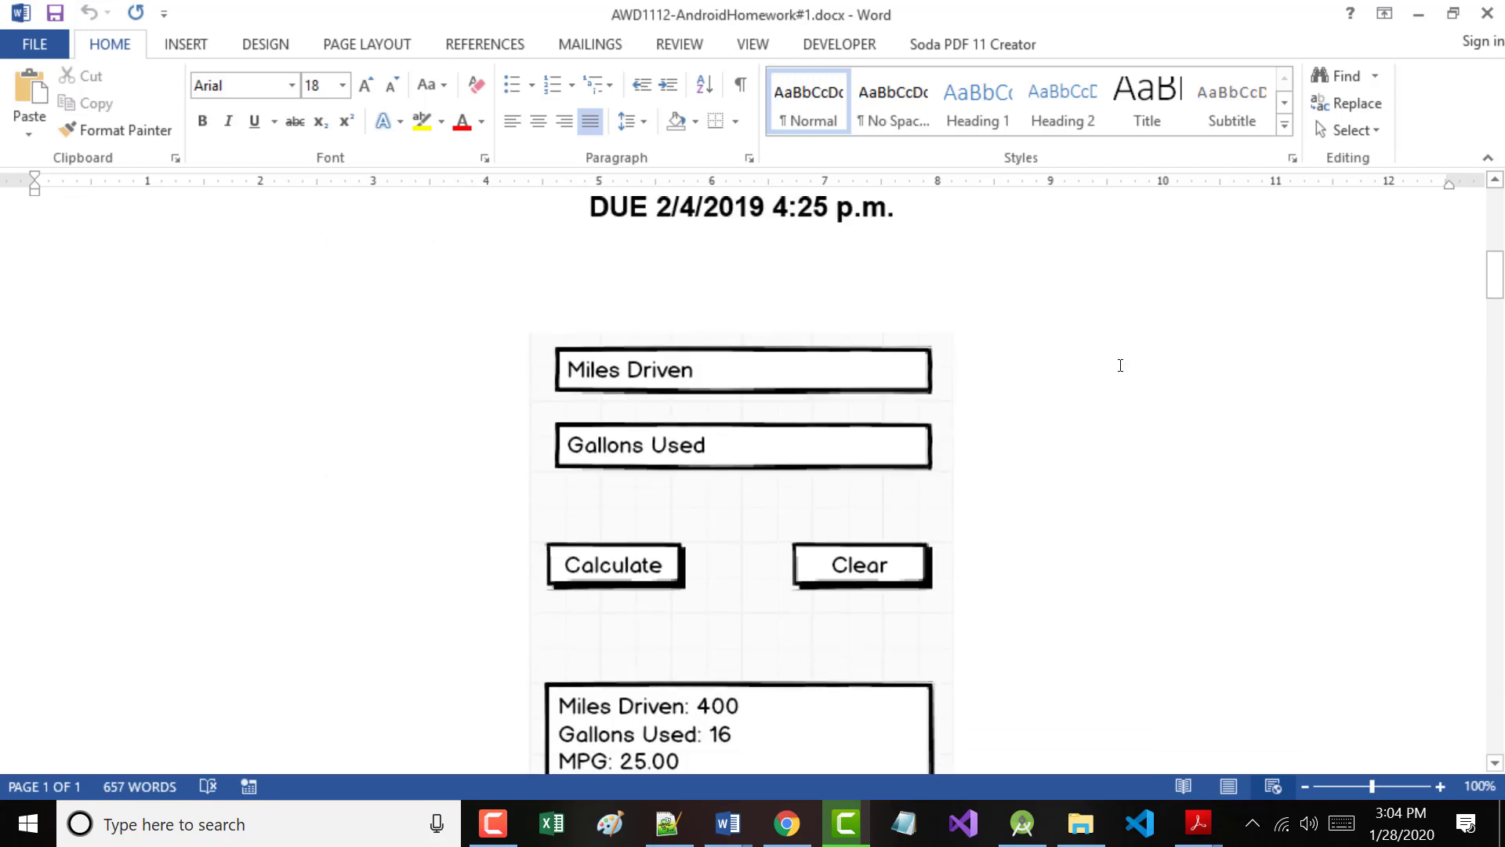
{"action": "scroll", "scroll_direction": "down", "scroll_amount": 3}
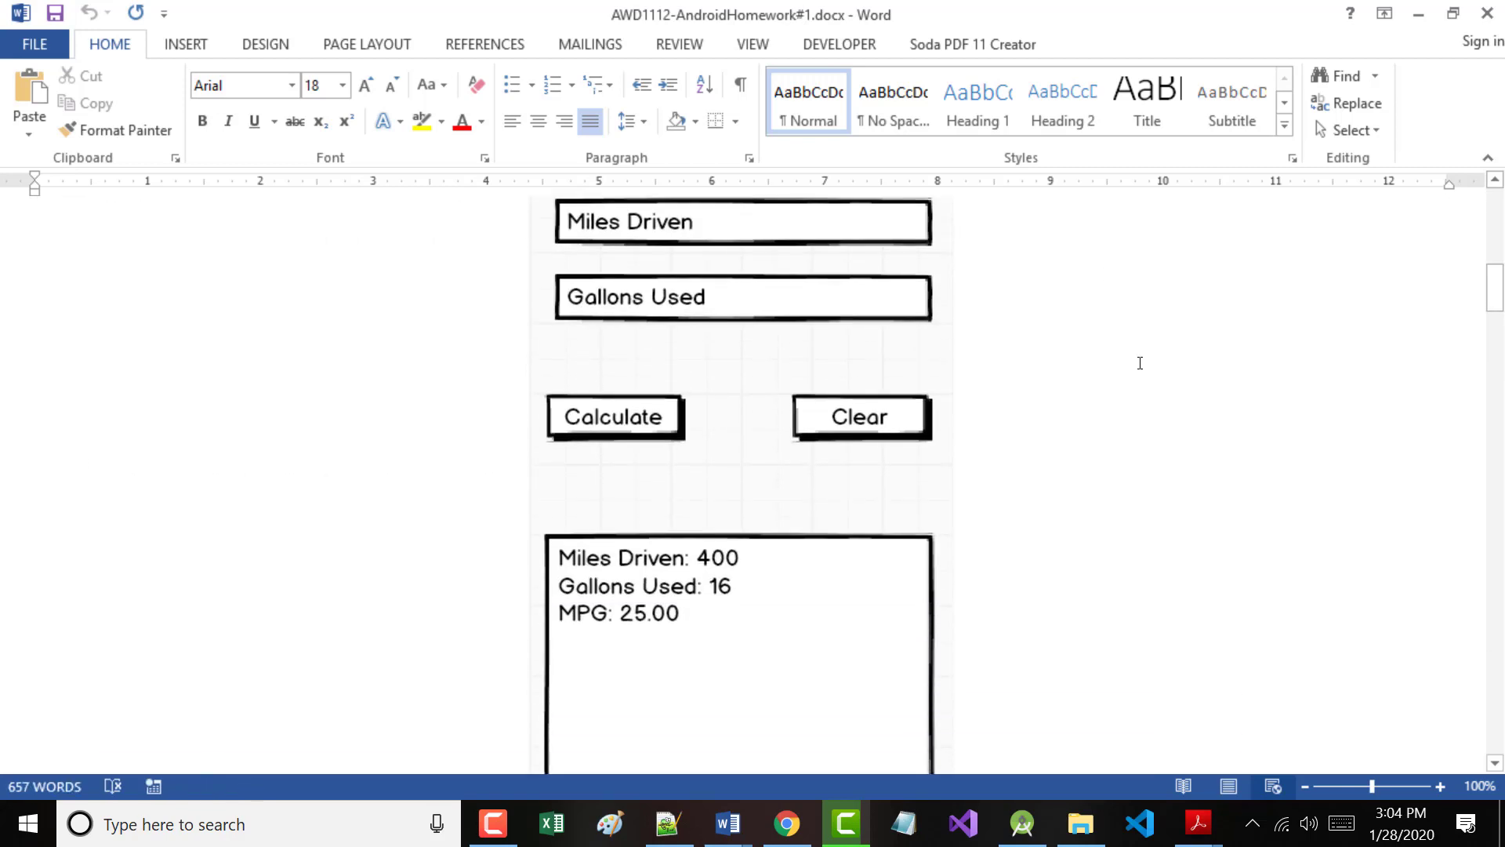
{"action": "scroll", "scroll_direction": "down", "scroll_amount": 3}
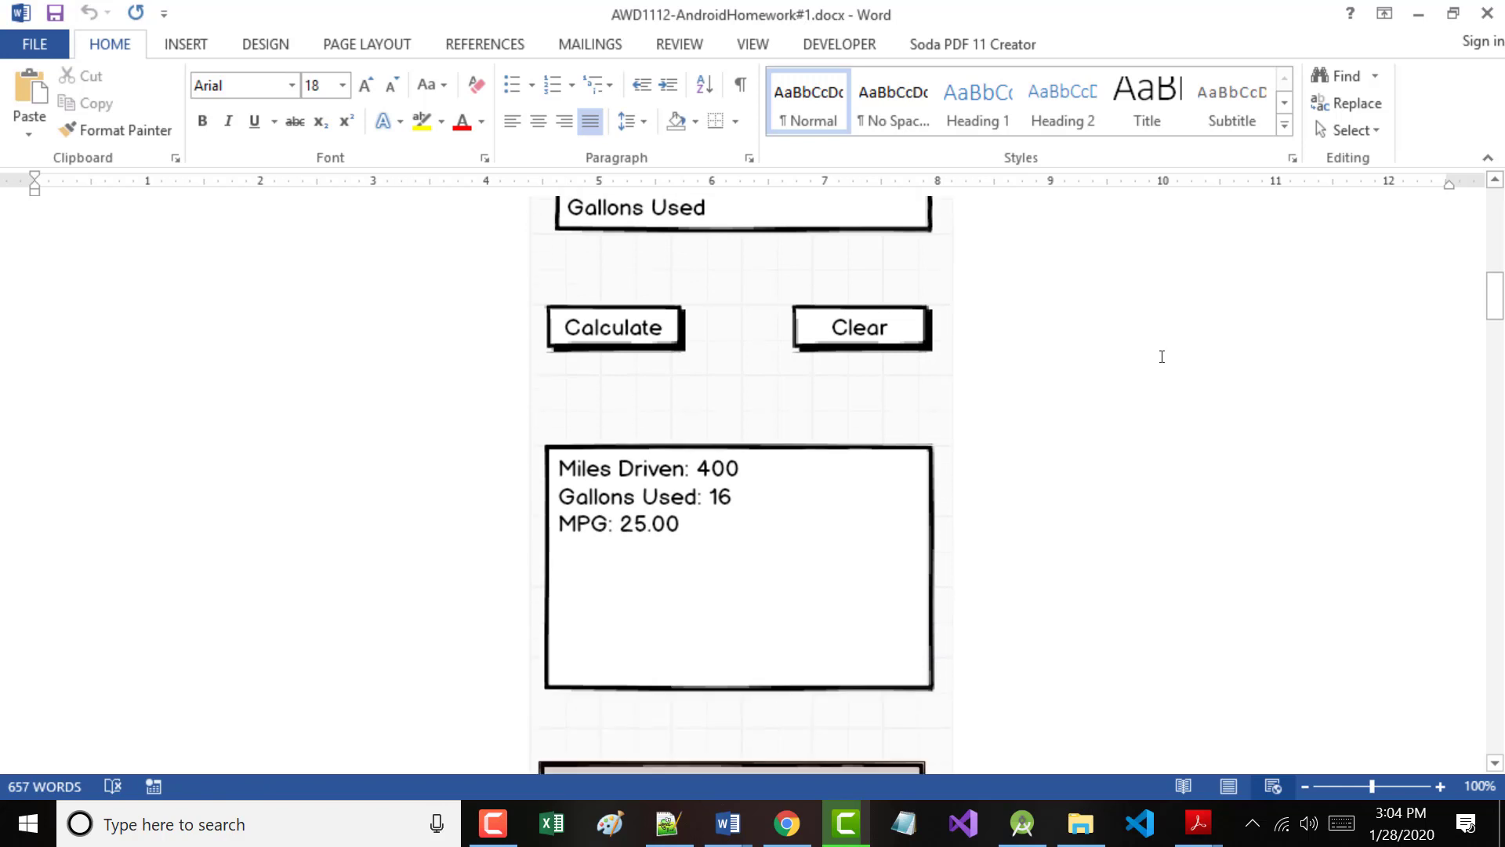
{"action": "scroll", "scroll_direction": "down", "scroll_amount": 3}
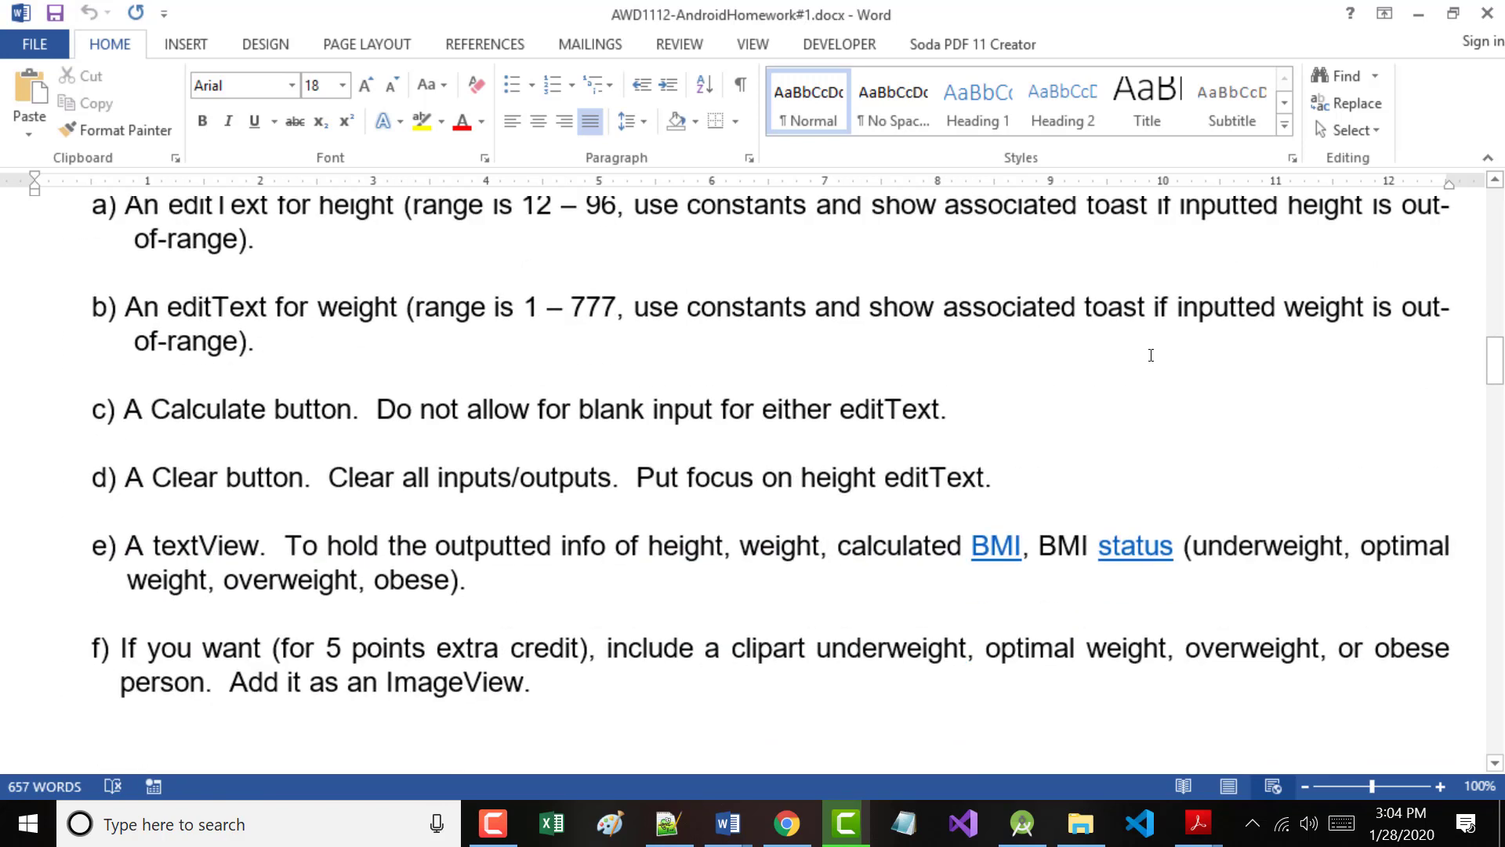
{"action": "scroll", "scroll_direction": "down", "scroll_amount": 3}
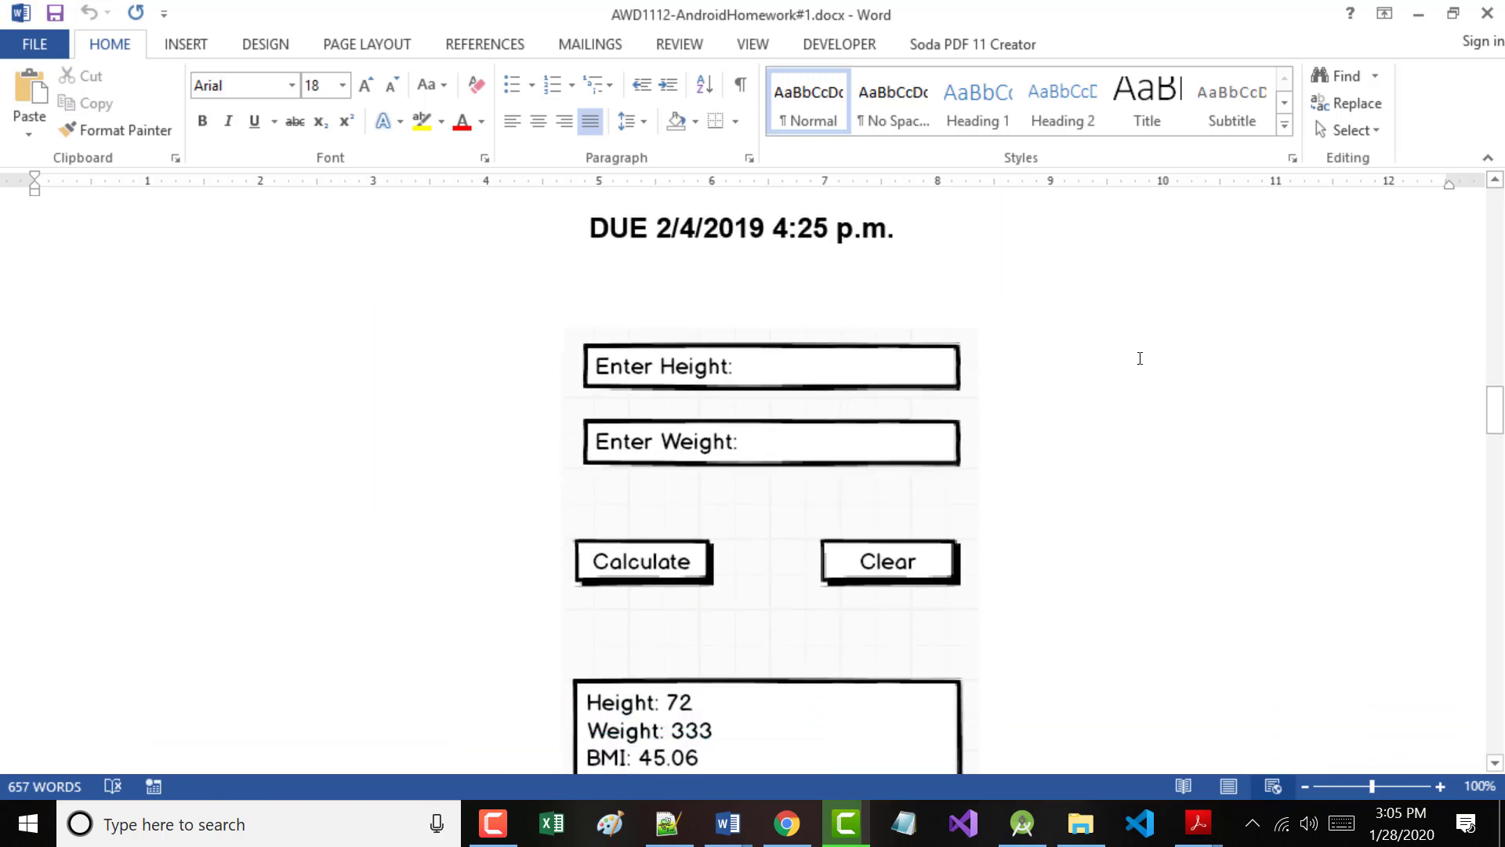
{"action": "scroll", "scroll_direction": "down", "scroll_amount": 3}
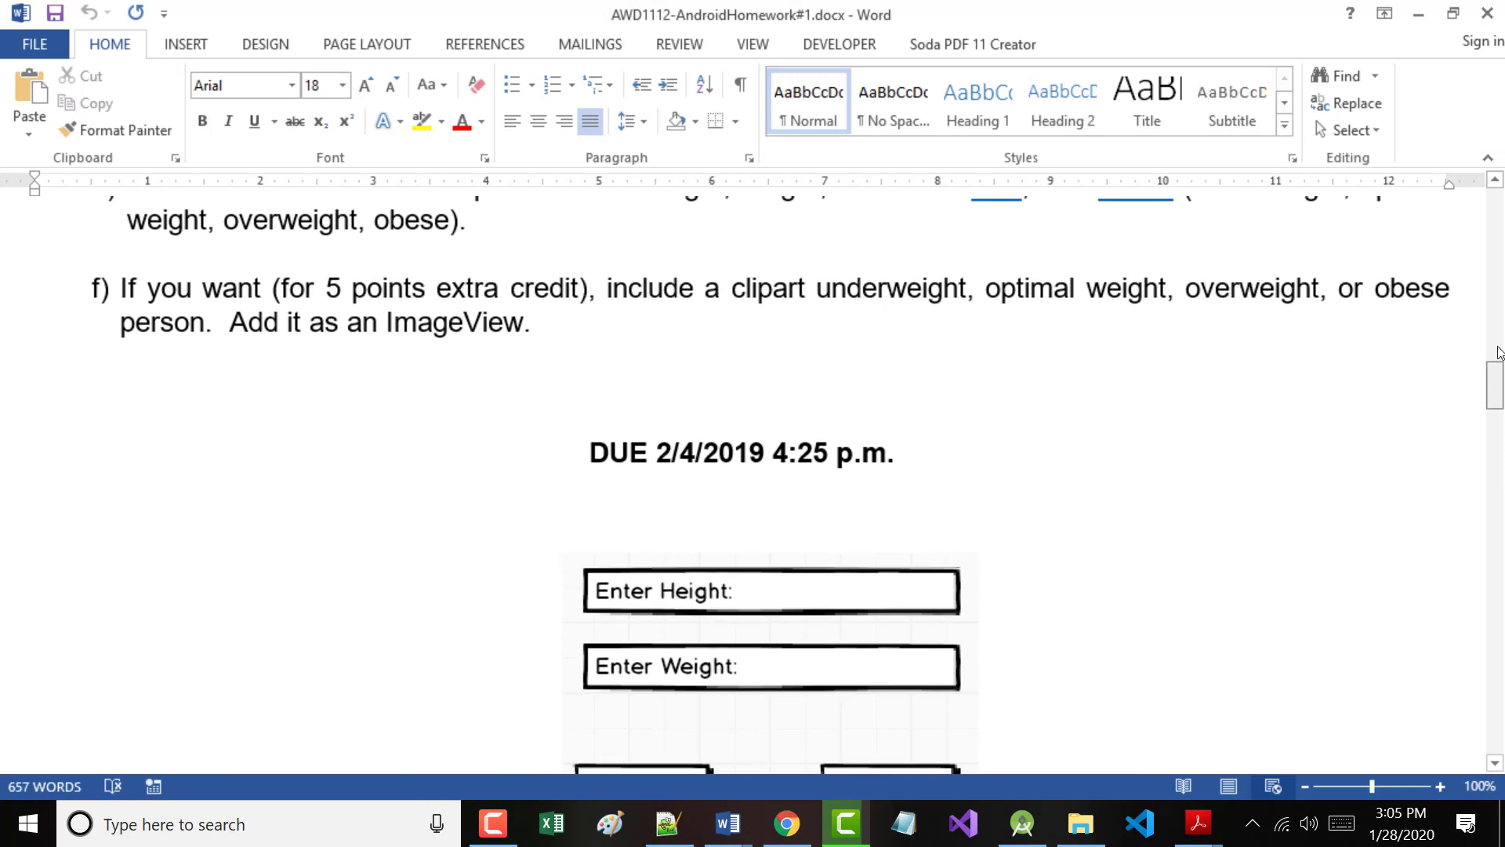
{"action": "scroll", "scroll_direction": "up", "scroll_amount": 3}
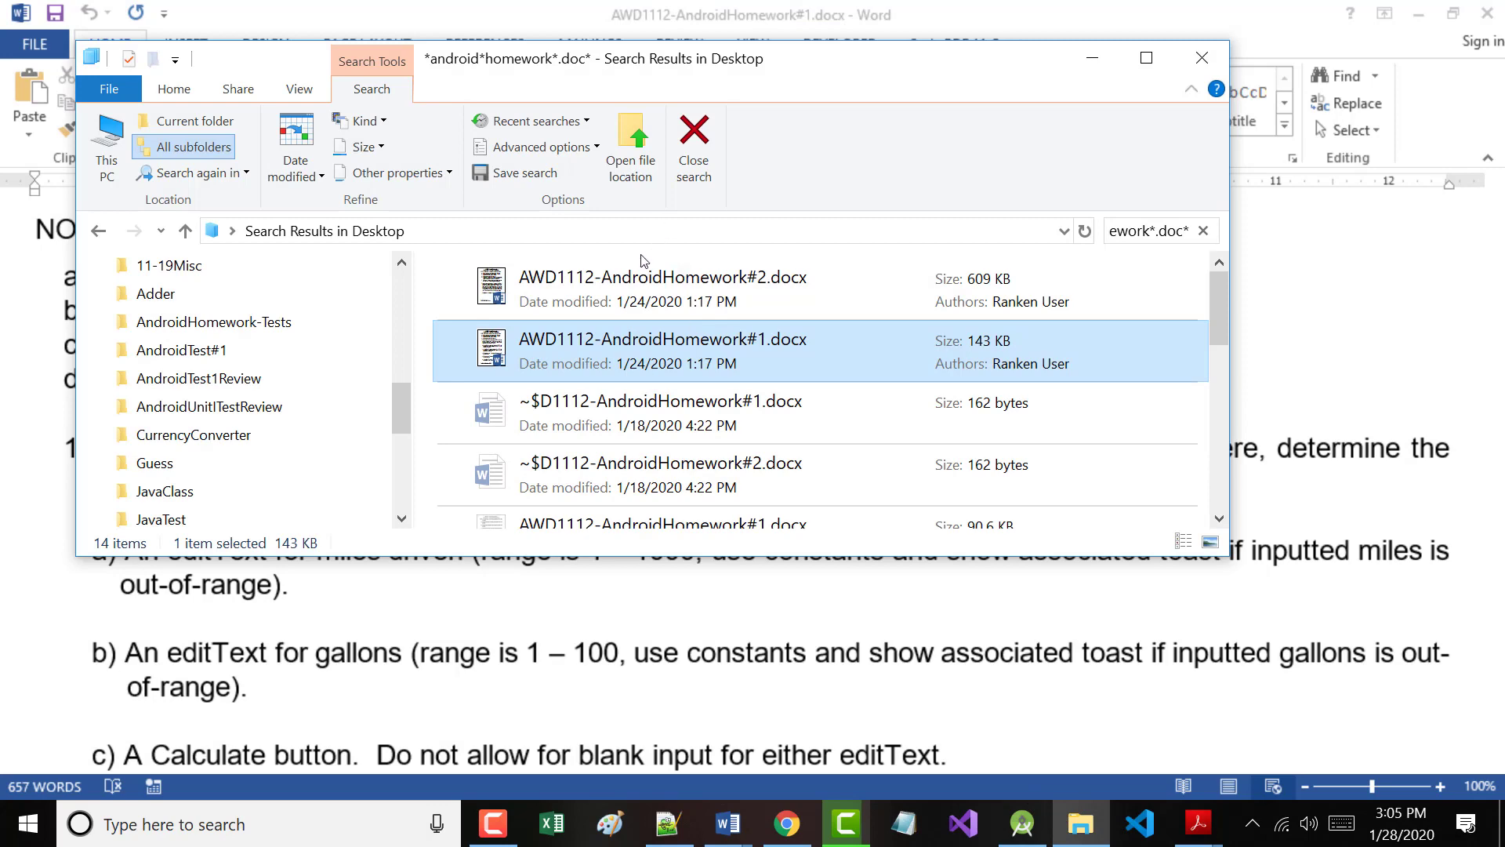
Open AWD1112-AndroidHomework#2.docx in Word, leaving protected view and print preview.
{"action": "double_click", "coordinate": [661, 339]}
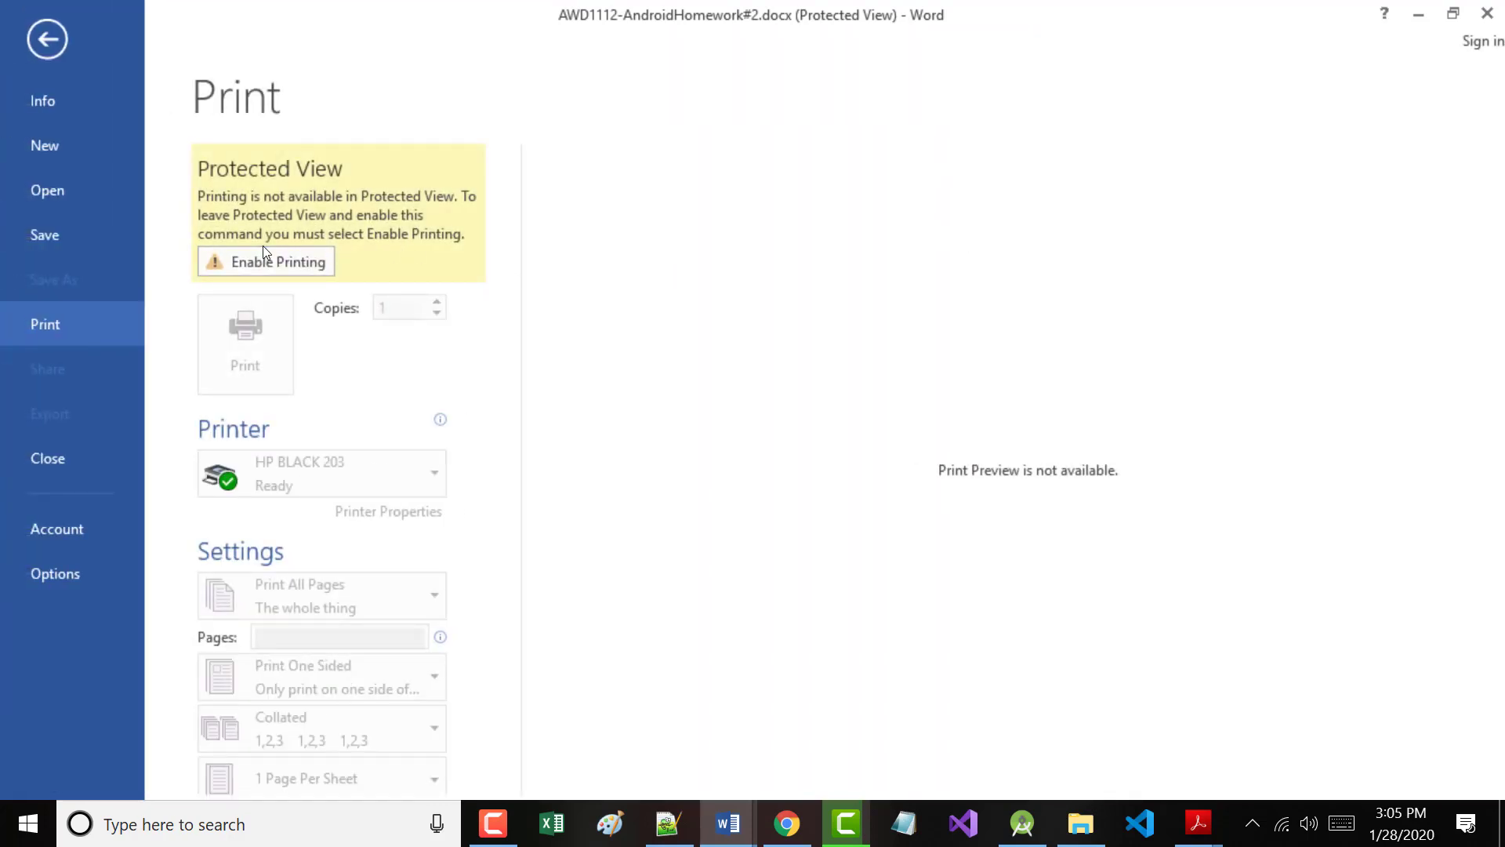
{"action": "left_click", "coordinate": [265, 261]}
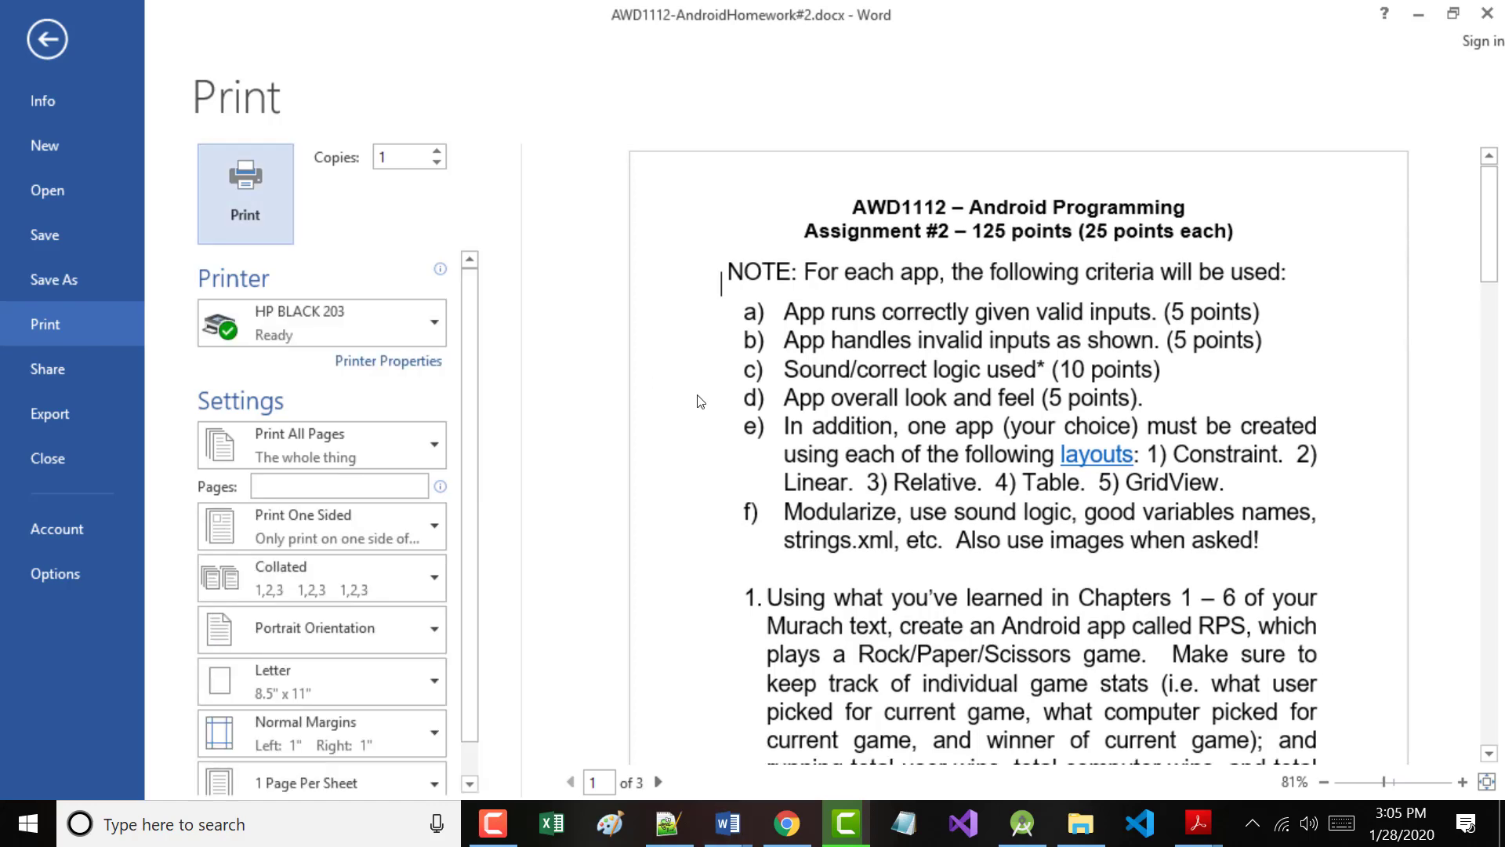
{"action": "left_click", "coordinate": [48, 42]}
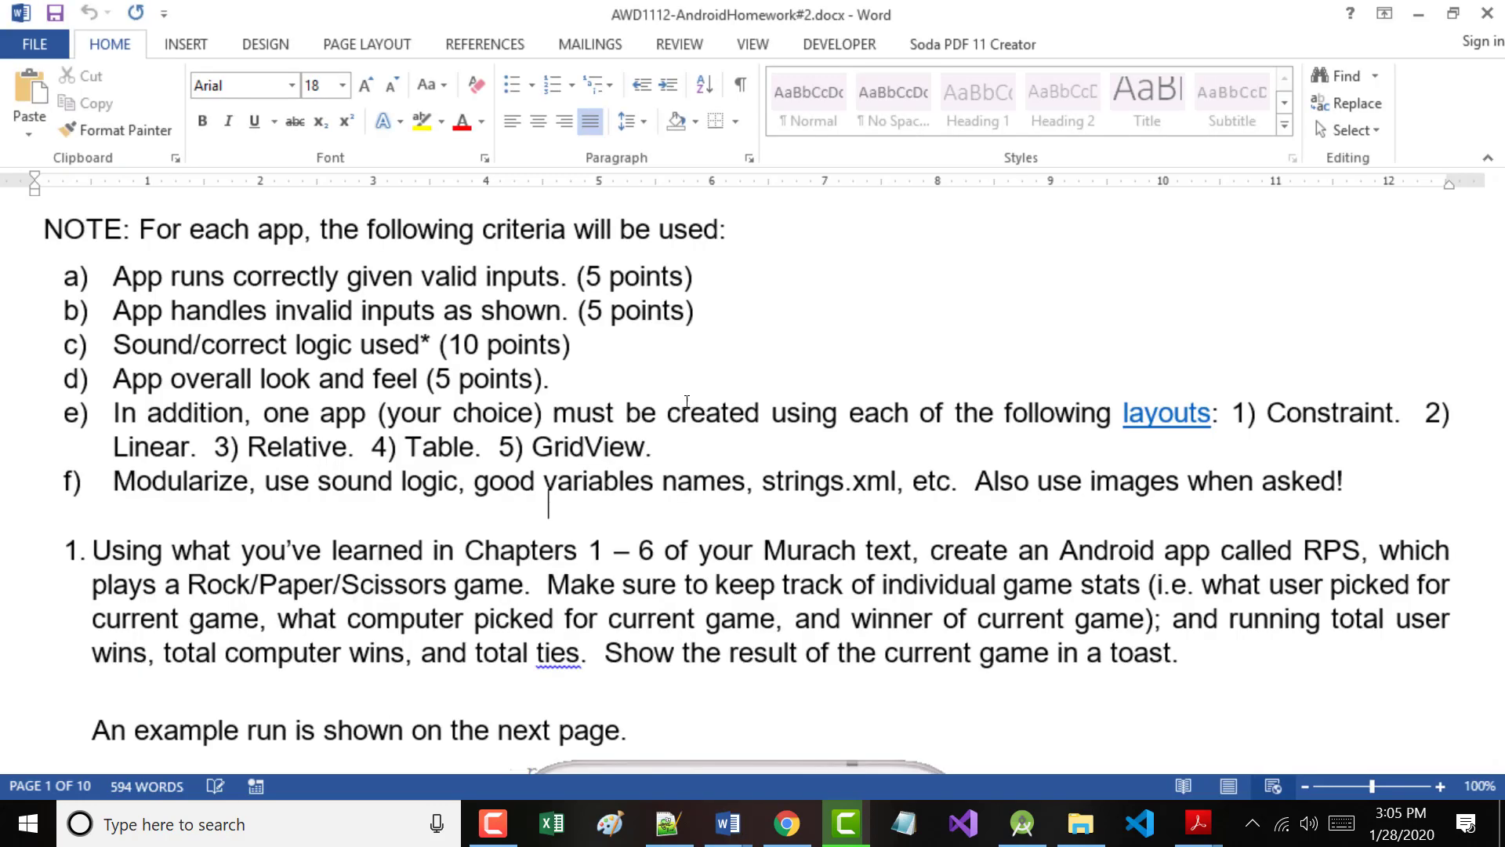
Scroll through the Rock/Paper/Scissors and currency converter assignments.
{"action": "scroll", "scroll_direction": "down", "scroll_amount": 3}
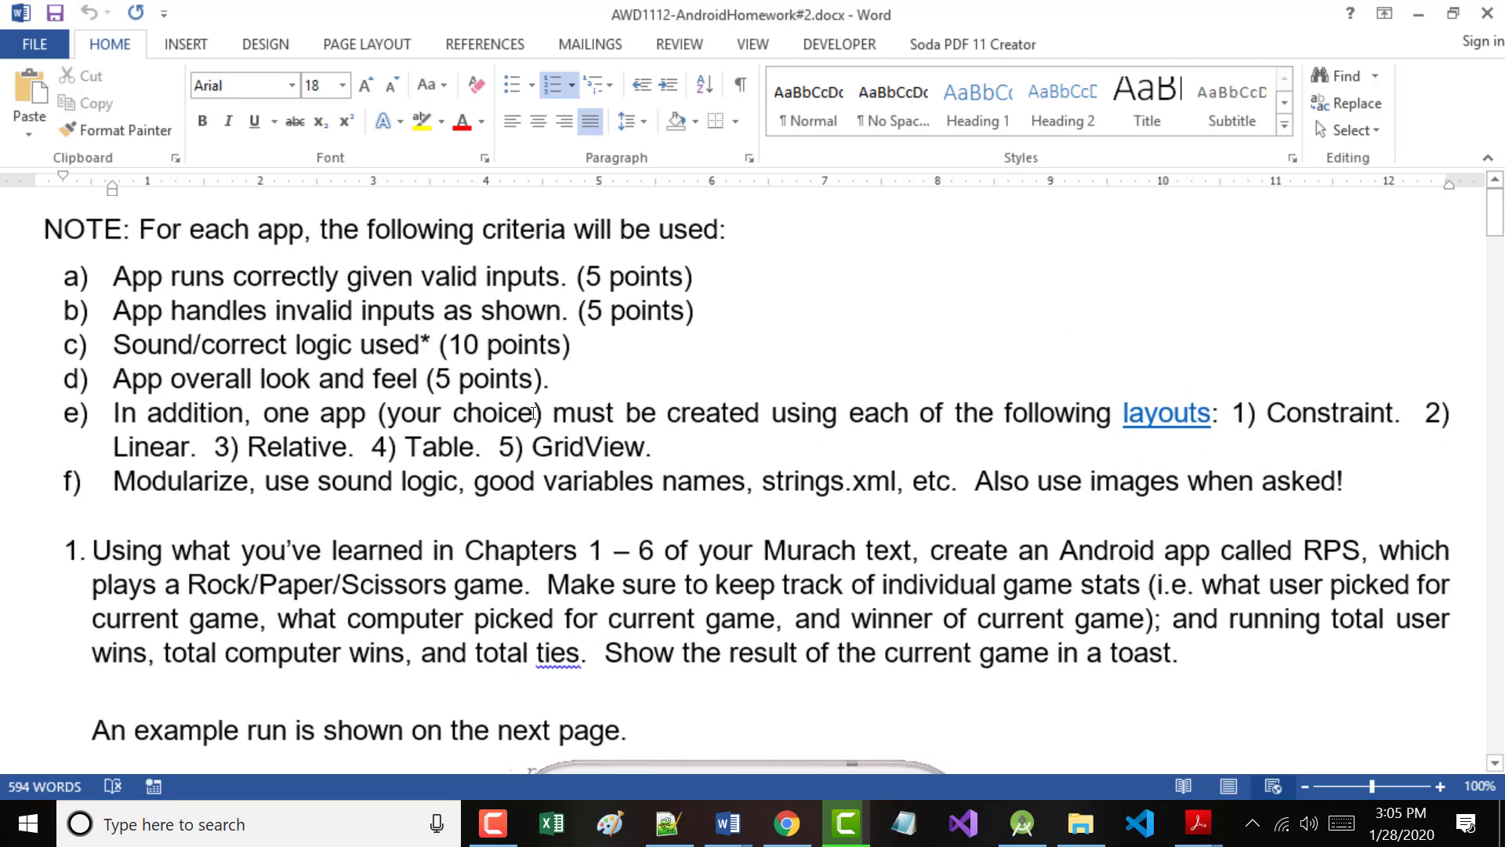
{"action": "scroll", "scroll_direction": "down", "scroll_amount": 3}
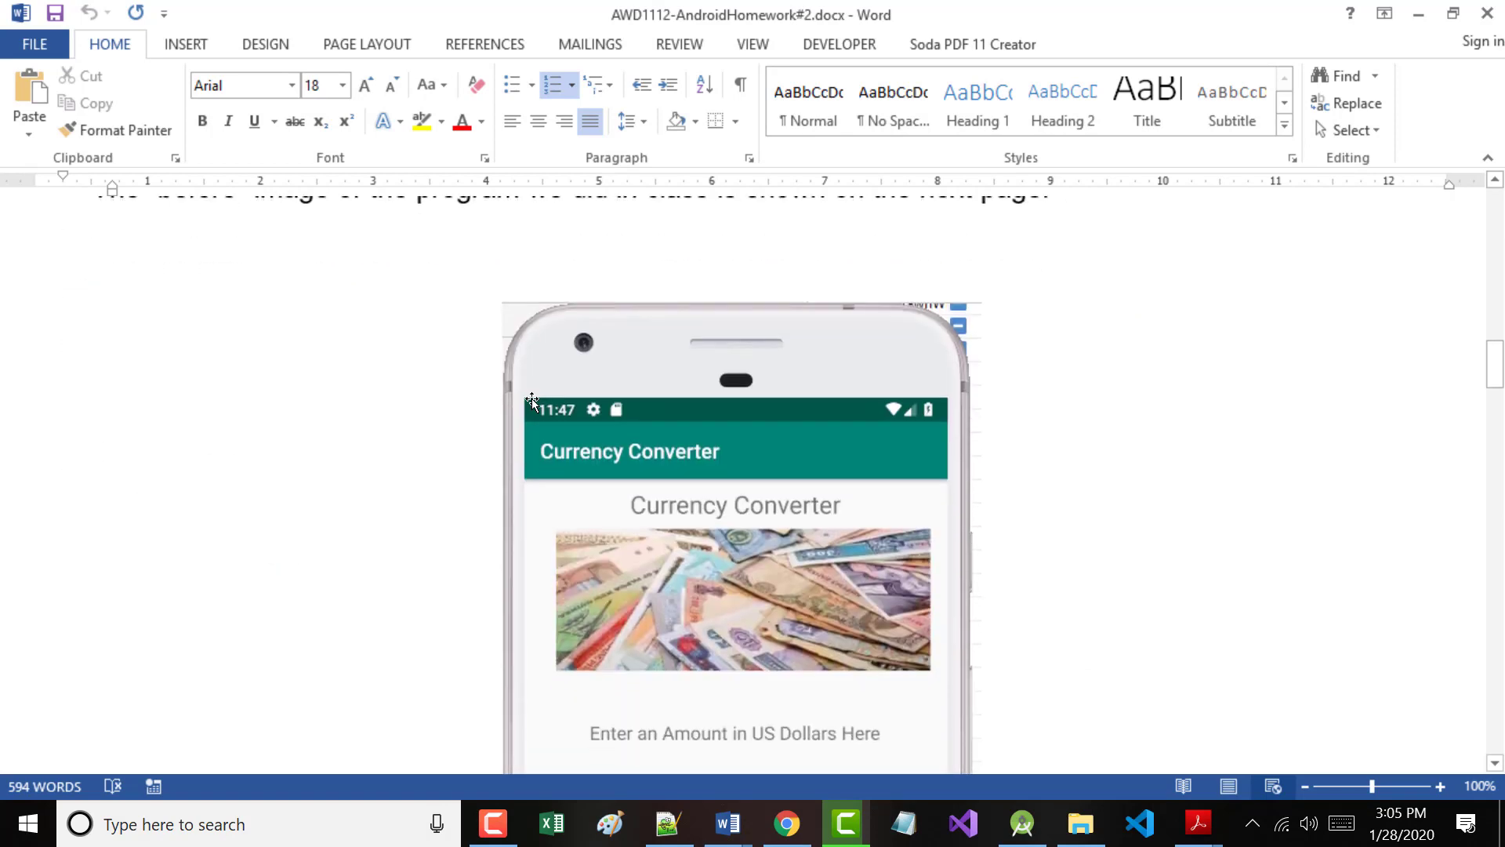
{"action": "scroll", "scroll_direction": "down", "scroll_amount": 3}
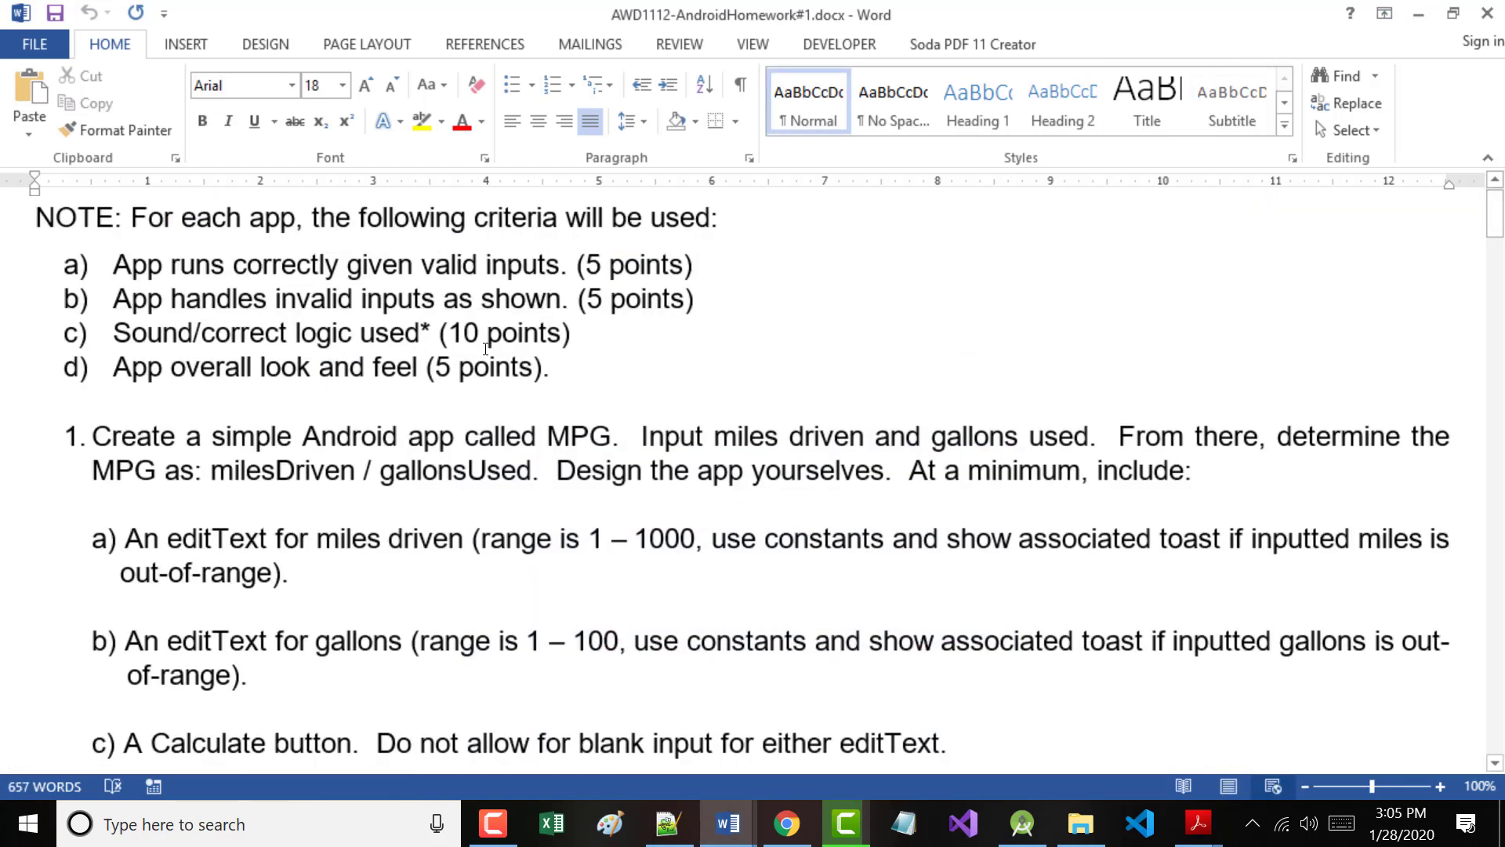
{"action": "scroll", "scroll_direction": "down", "scroll_amount": 3}
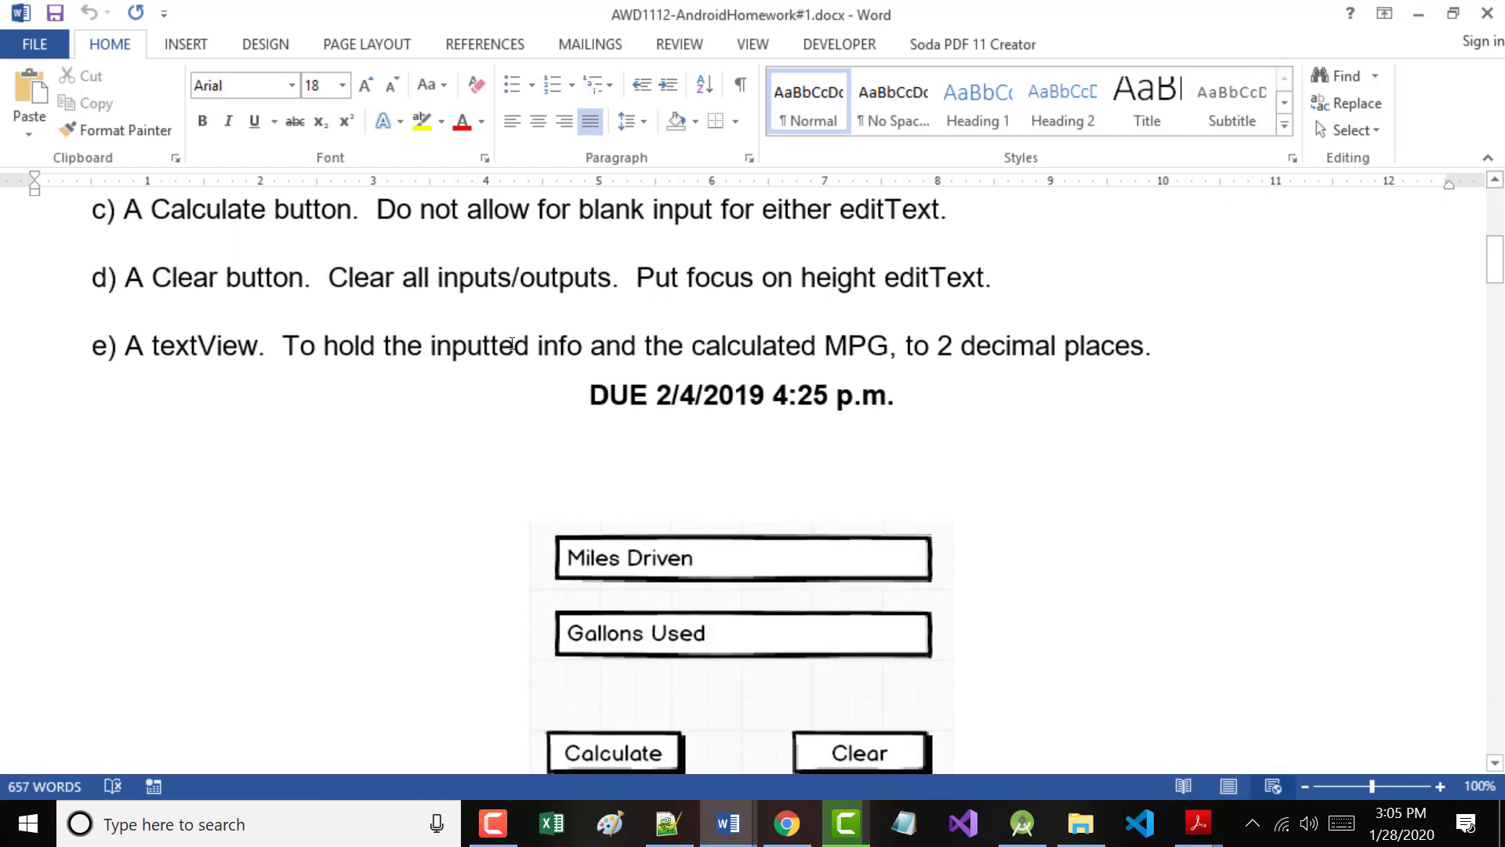
{"action": "scroll", "scroll_direction": "down", "scroll_amount": 3}
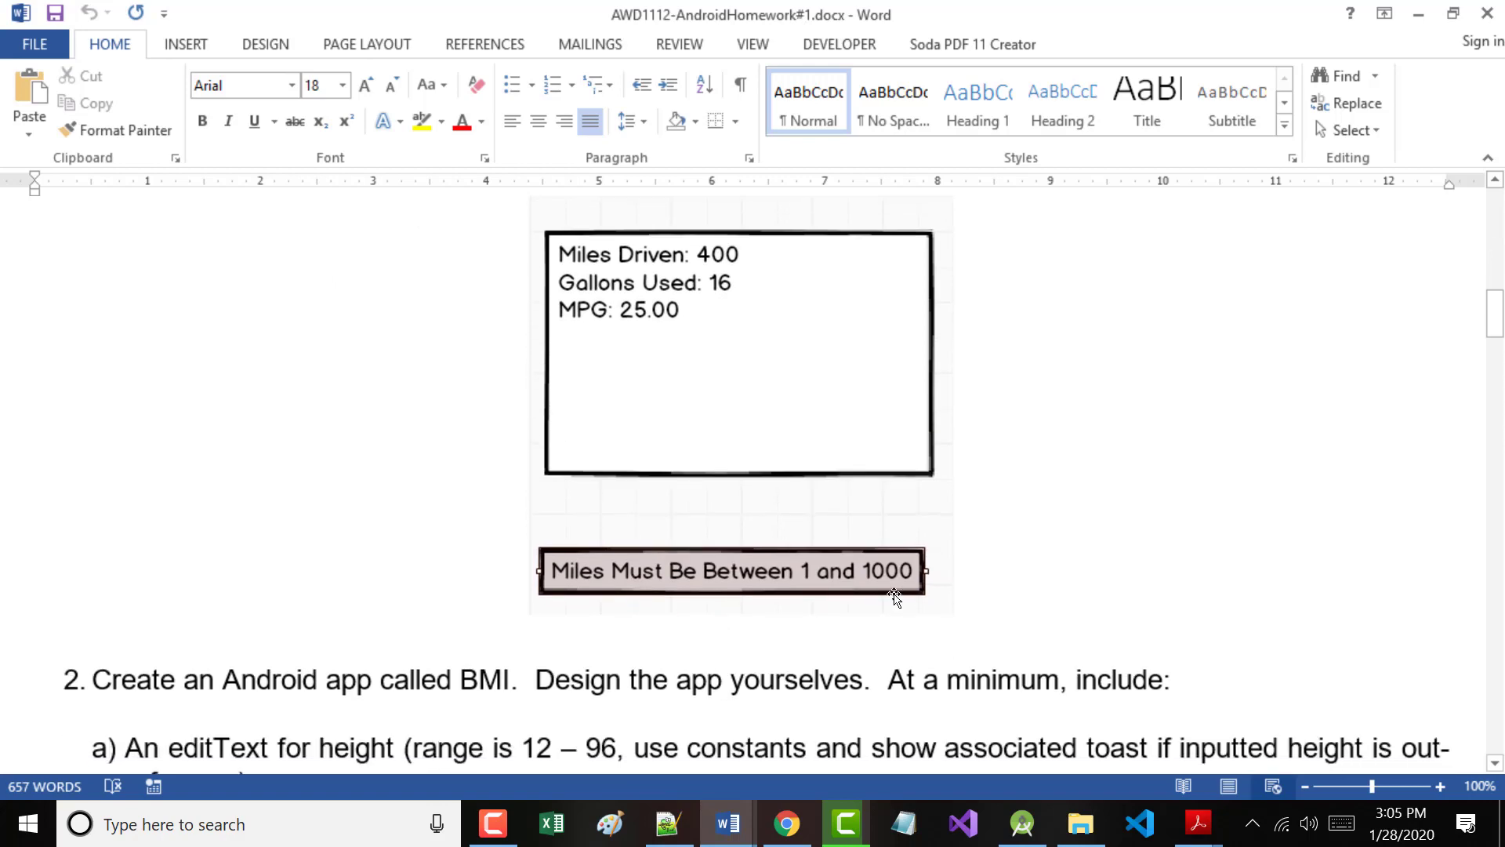
Open the 90.6 KB AWD1112-AndroidHomework#1.docx copy from the AndroidHomework-Tests search result.
{"action": "left_click", "coordinate": [1080, 822]}
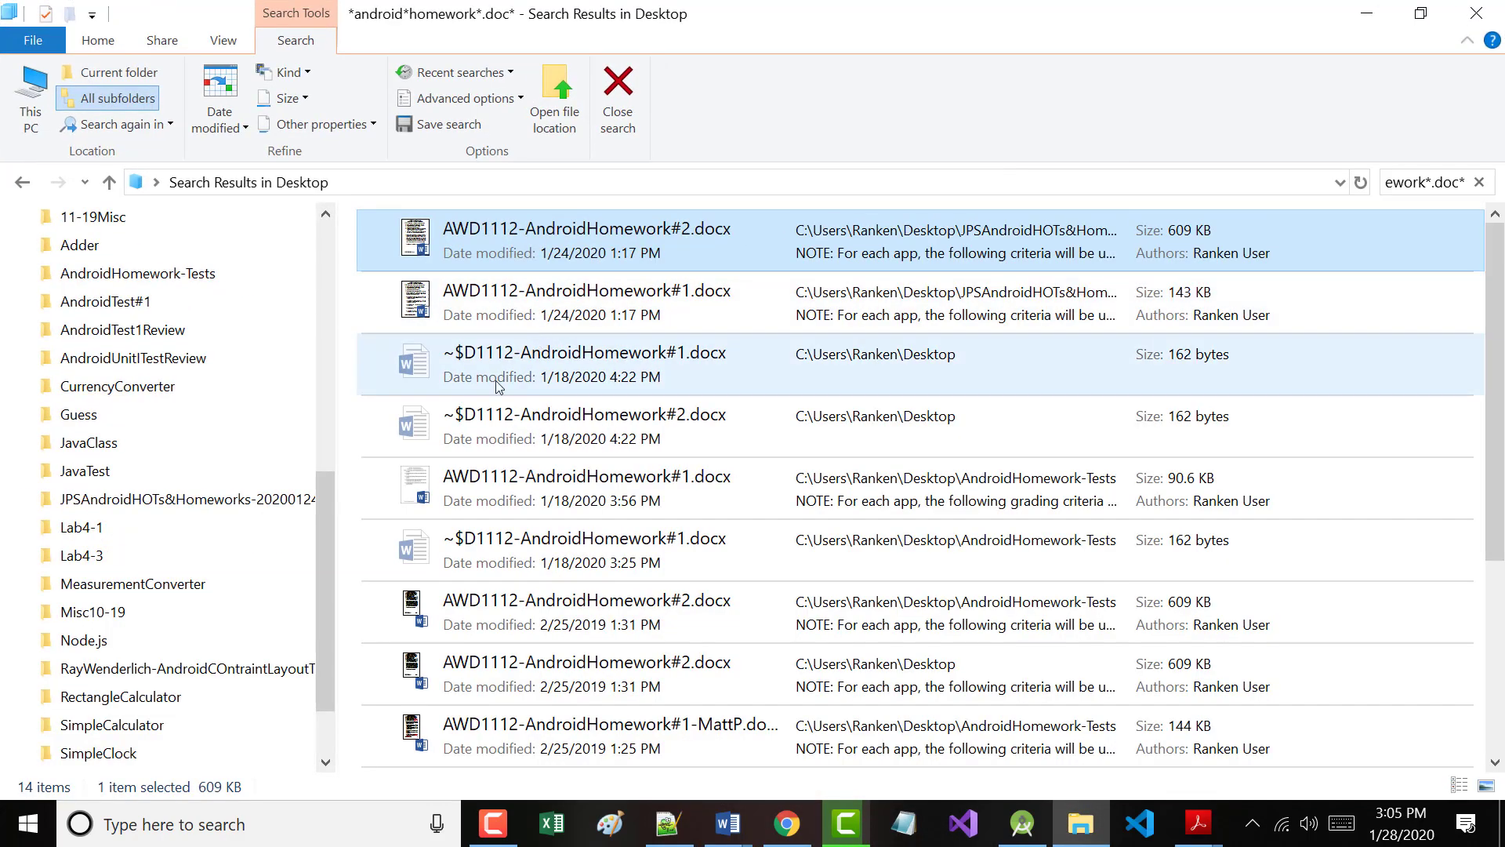
{"action": "mouse_move", "coordinate": [577, 517]}
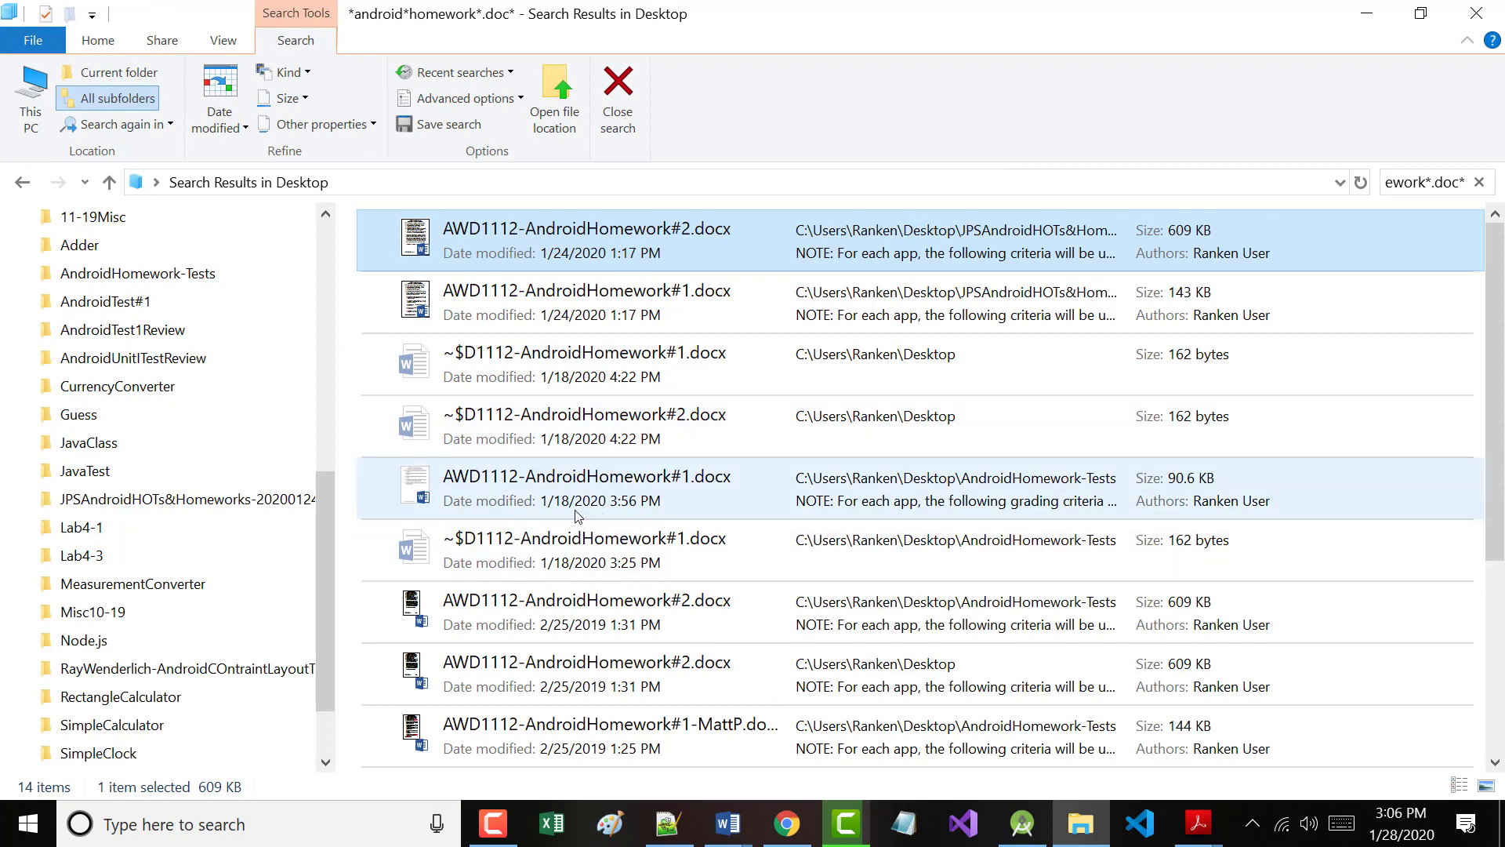
{"action": "left_click", "coordinate": [587, 487]}
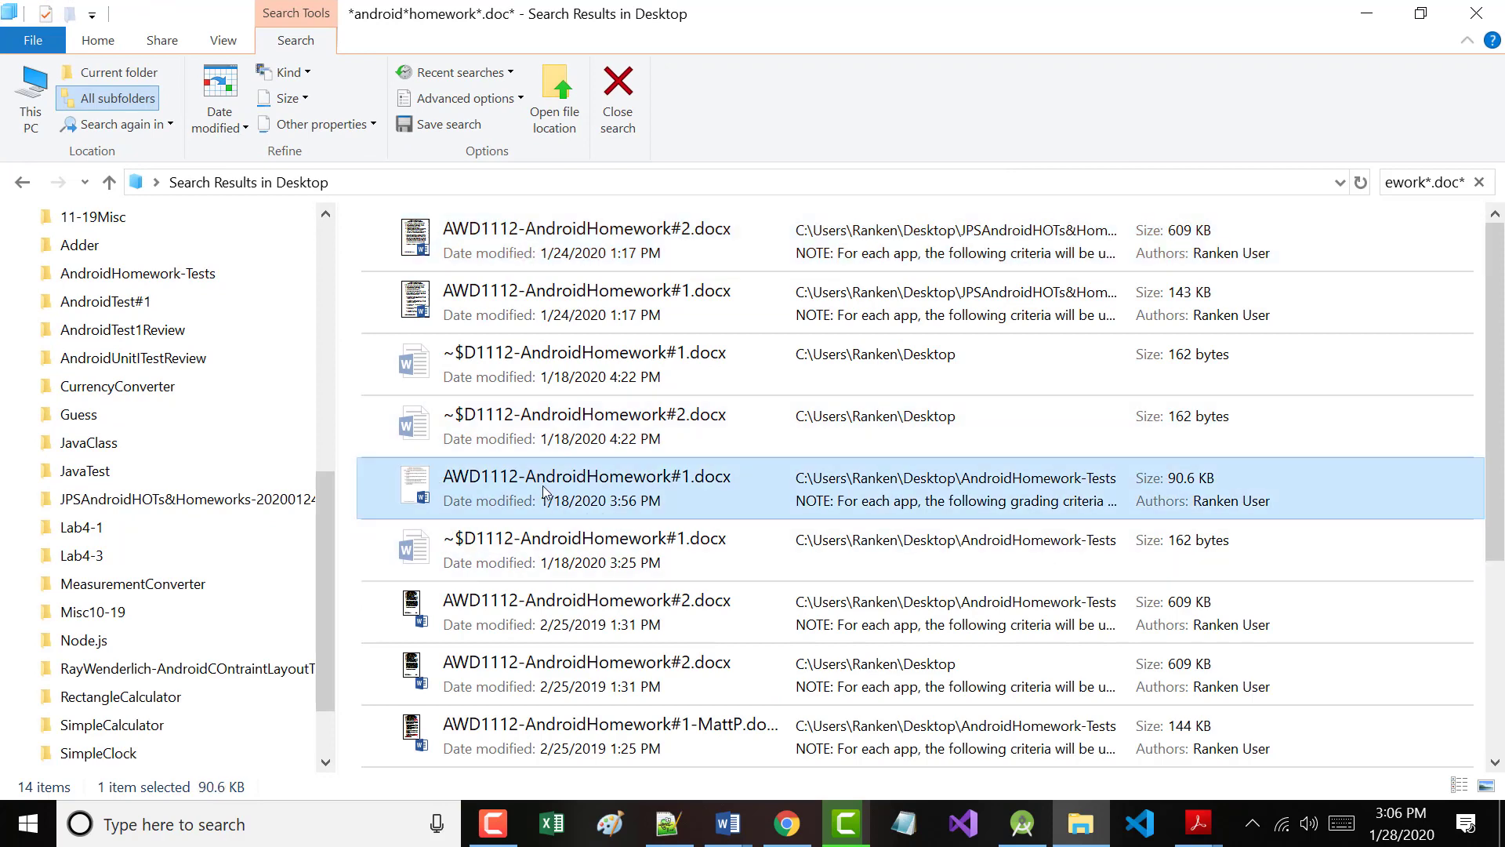
{"action": "double_click", "coordinate": [585, 476]}
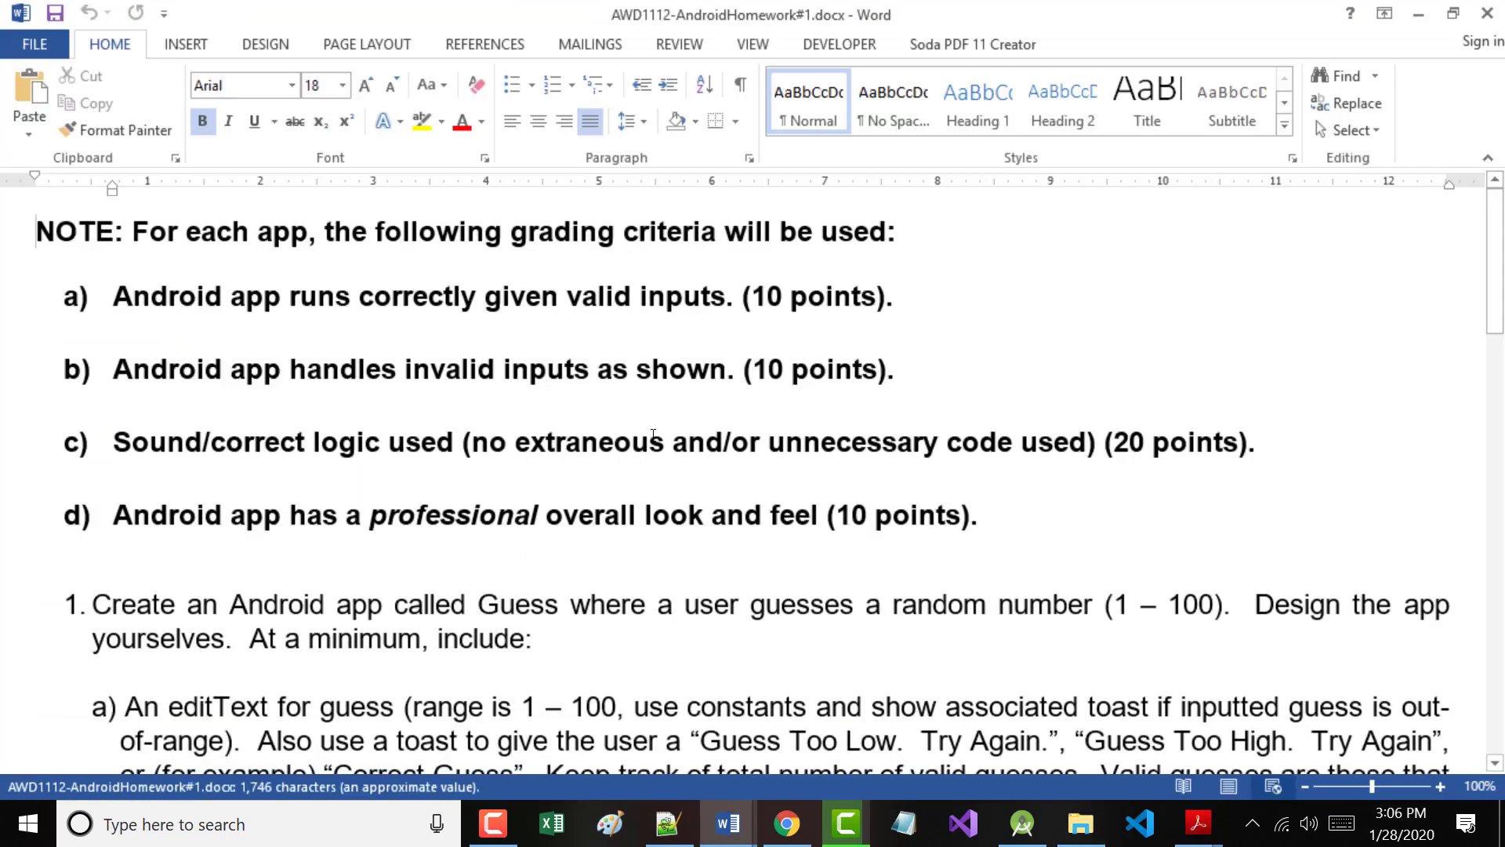
View the grading criteria and Guess app task, leaving Backstage view for the document.
{"action": "scroll", "scroll_direction": "down", "scroll_amount": 3}
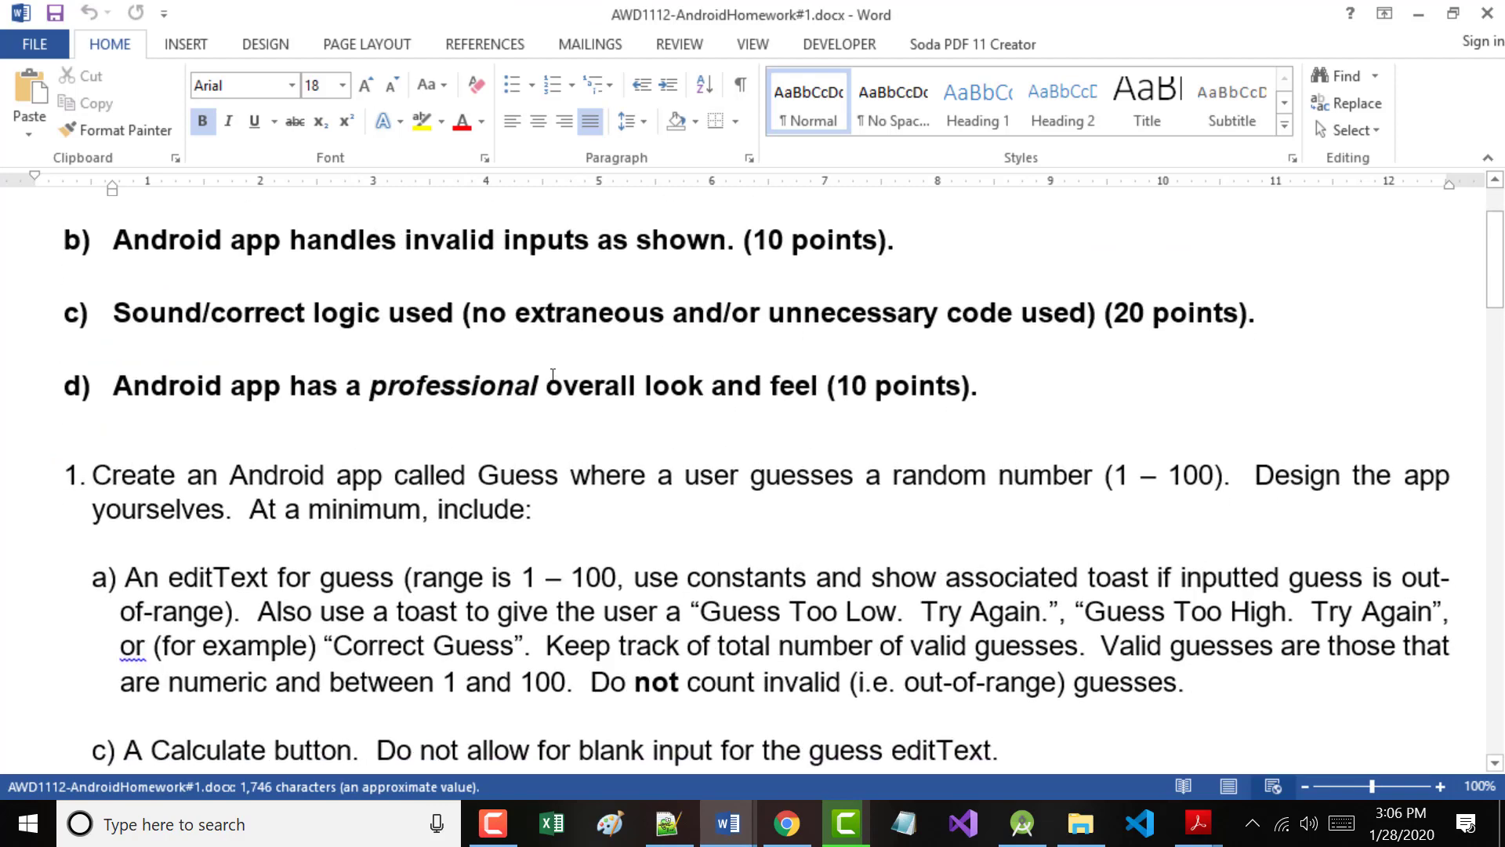
{"action": "scroll", "scroll_direction": "down", "scroll_amount": 3}
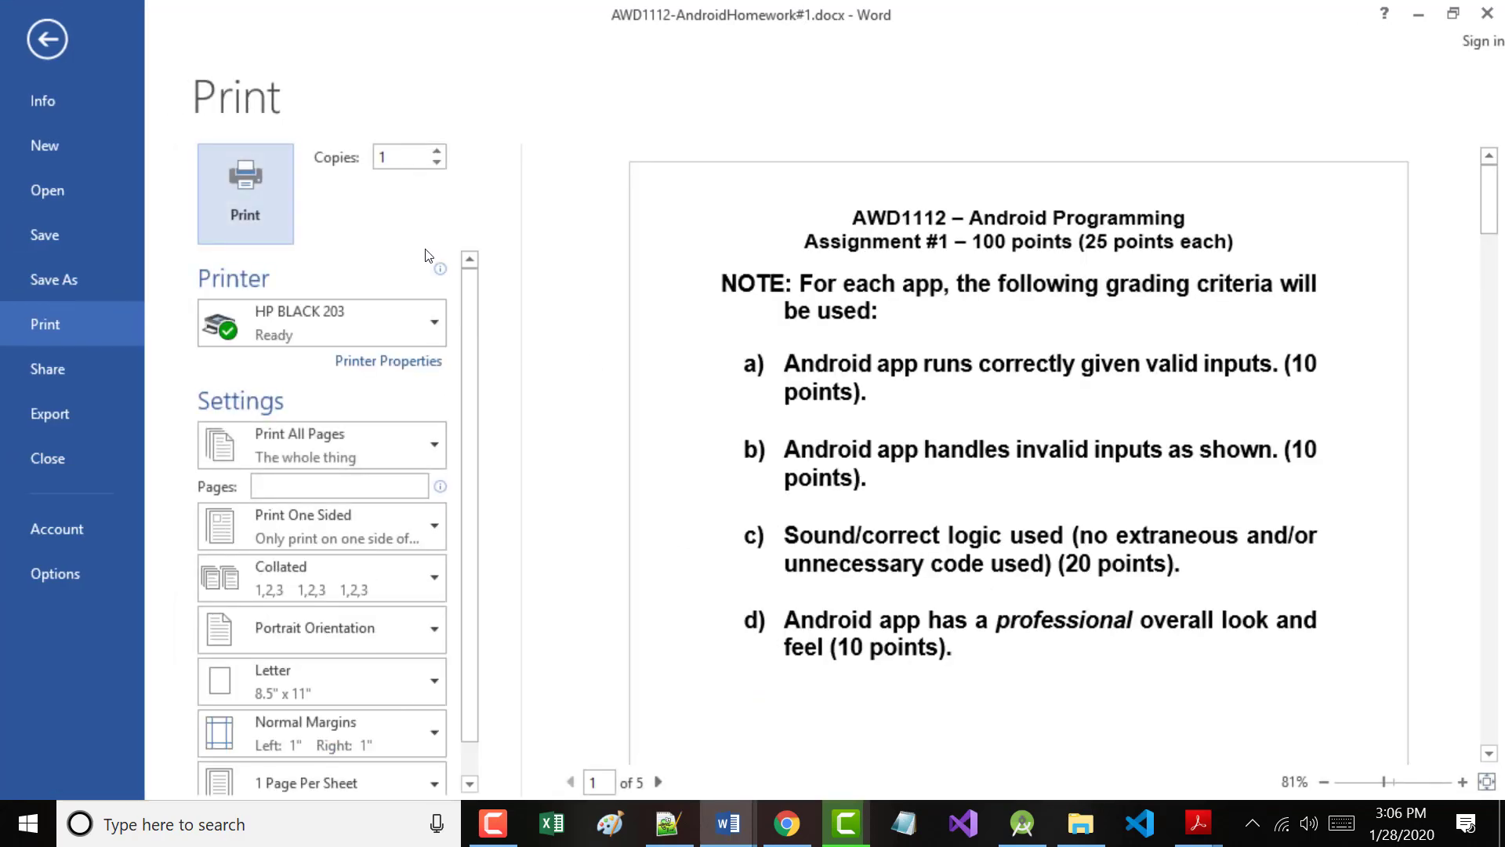
{"action": "left_click", "coordinate": [47, 39]}
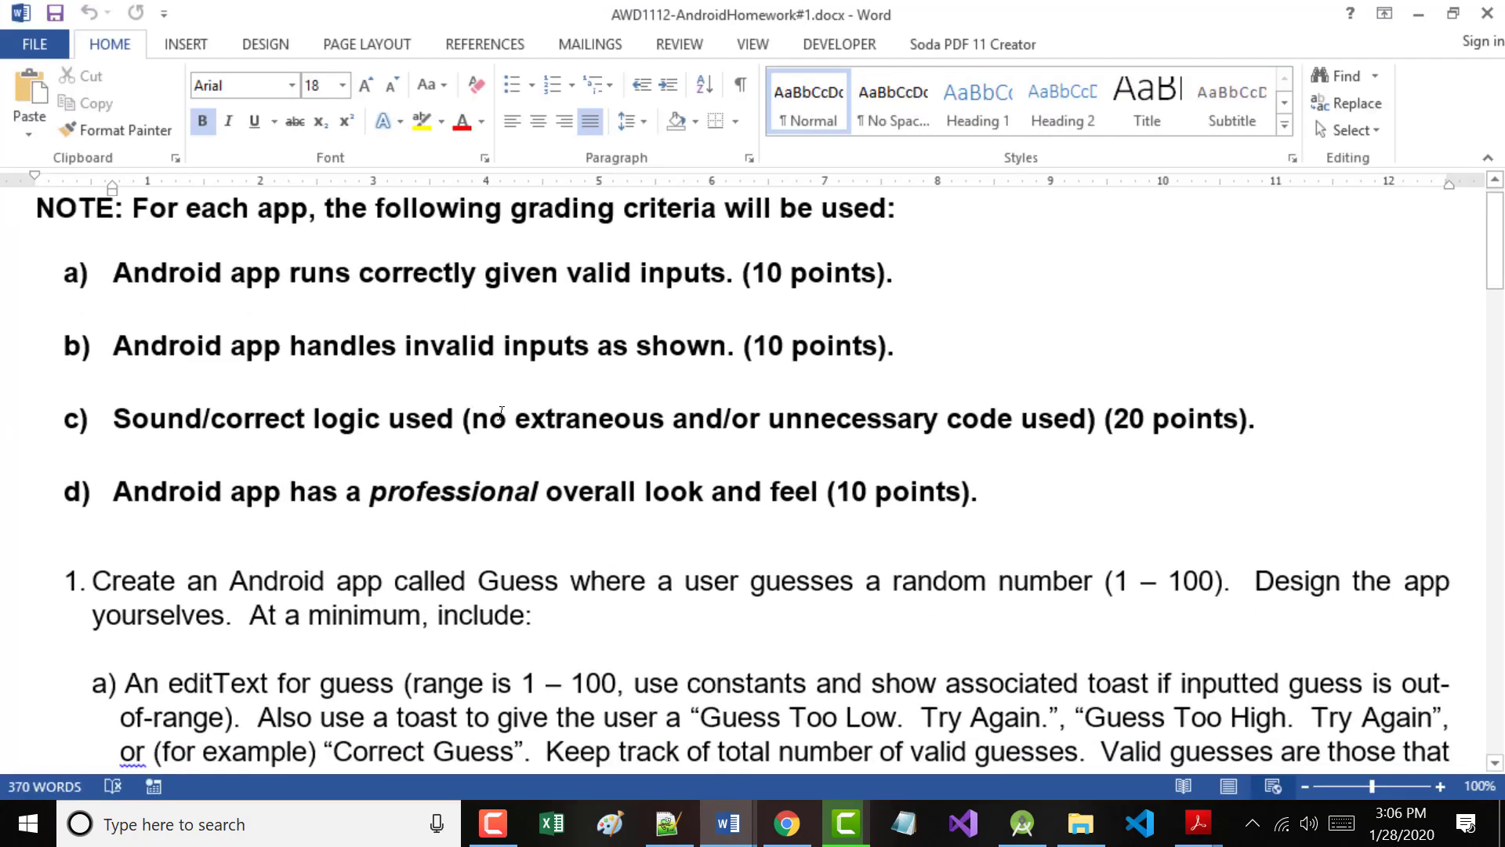